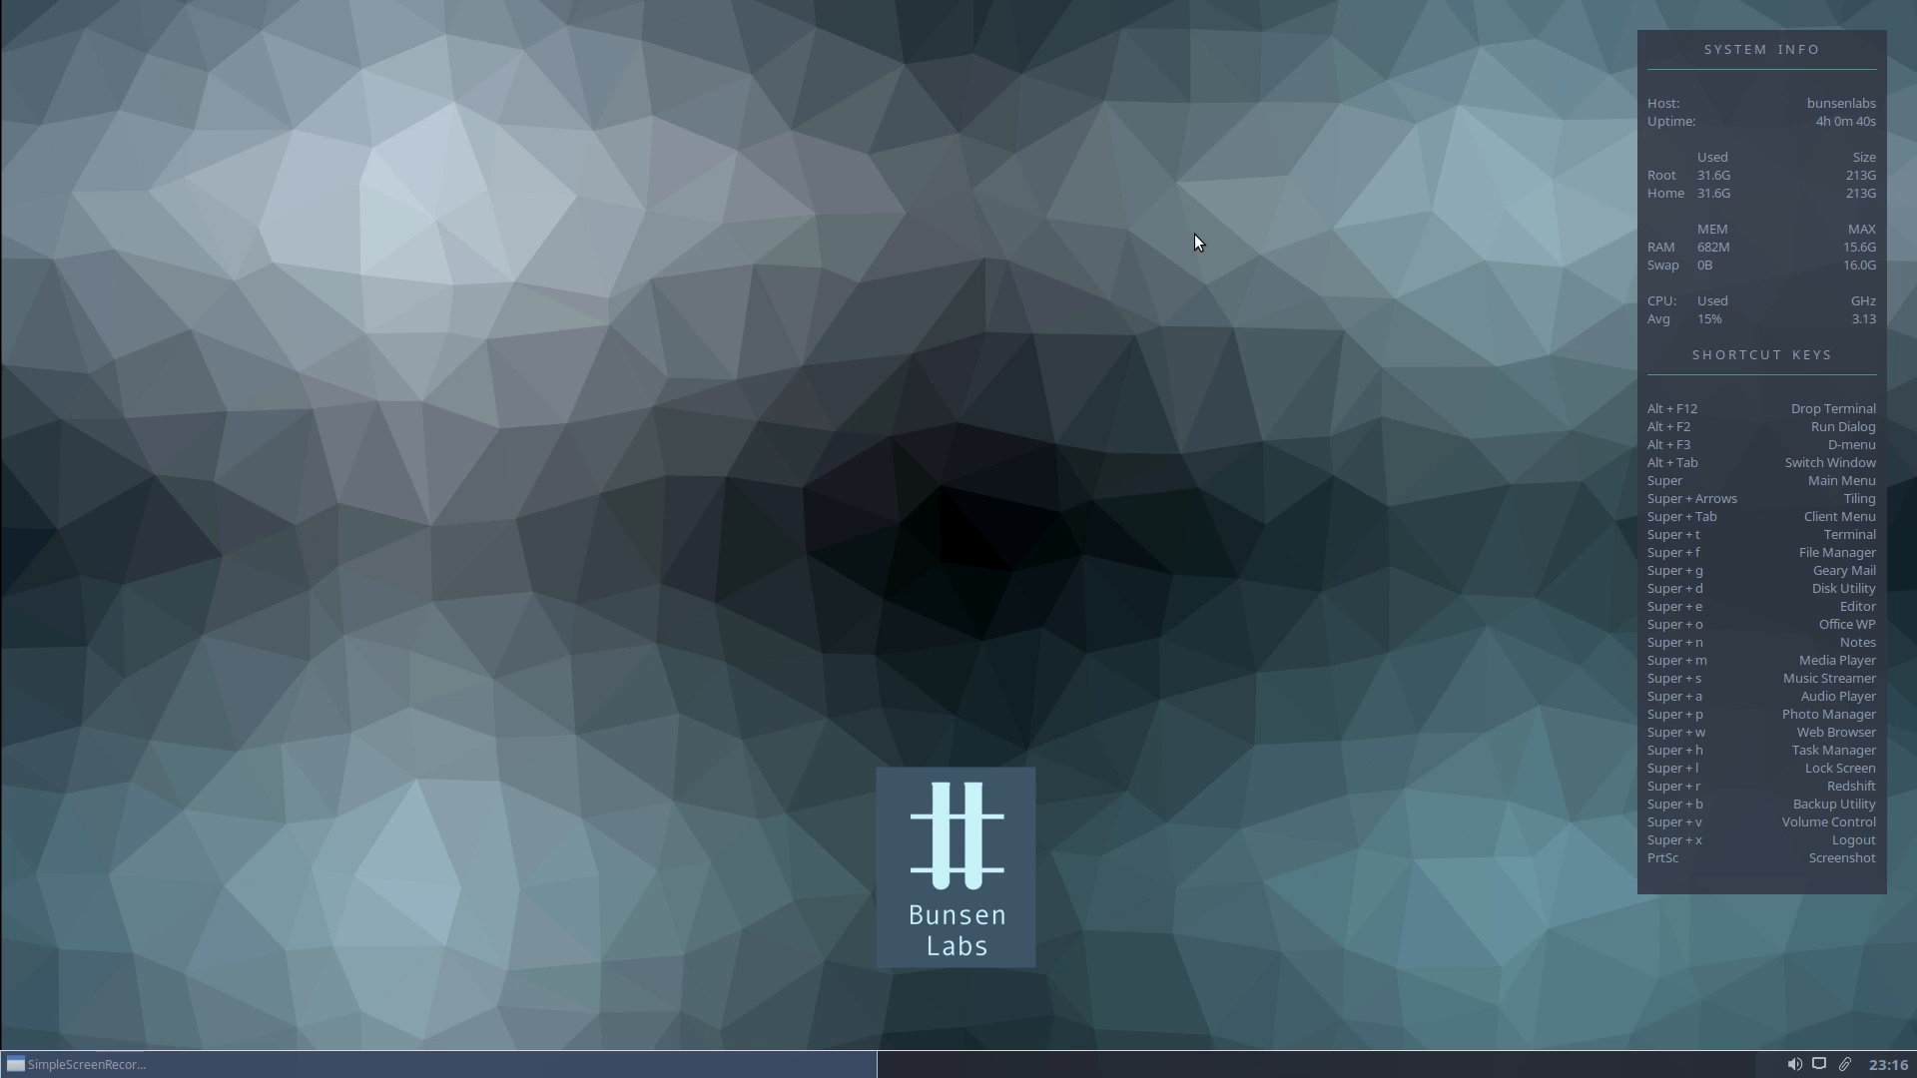
{"action": "mouse_move", "coordinate": [1164, 238]}
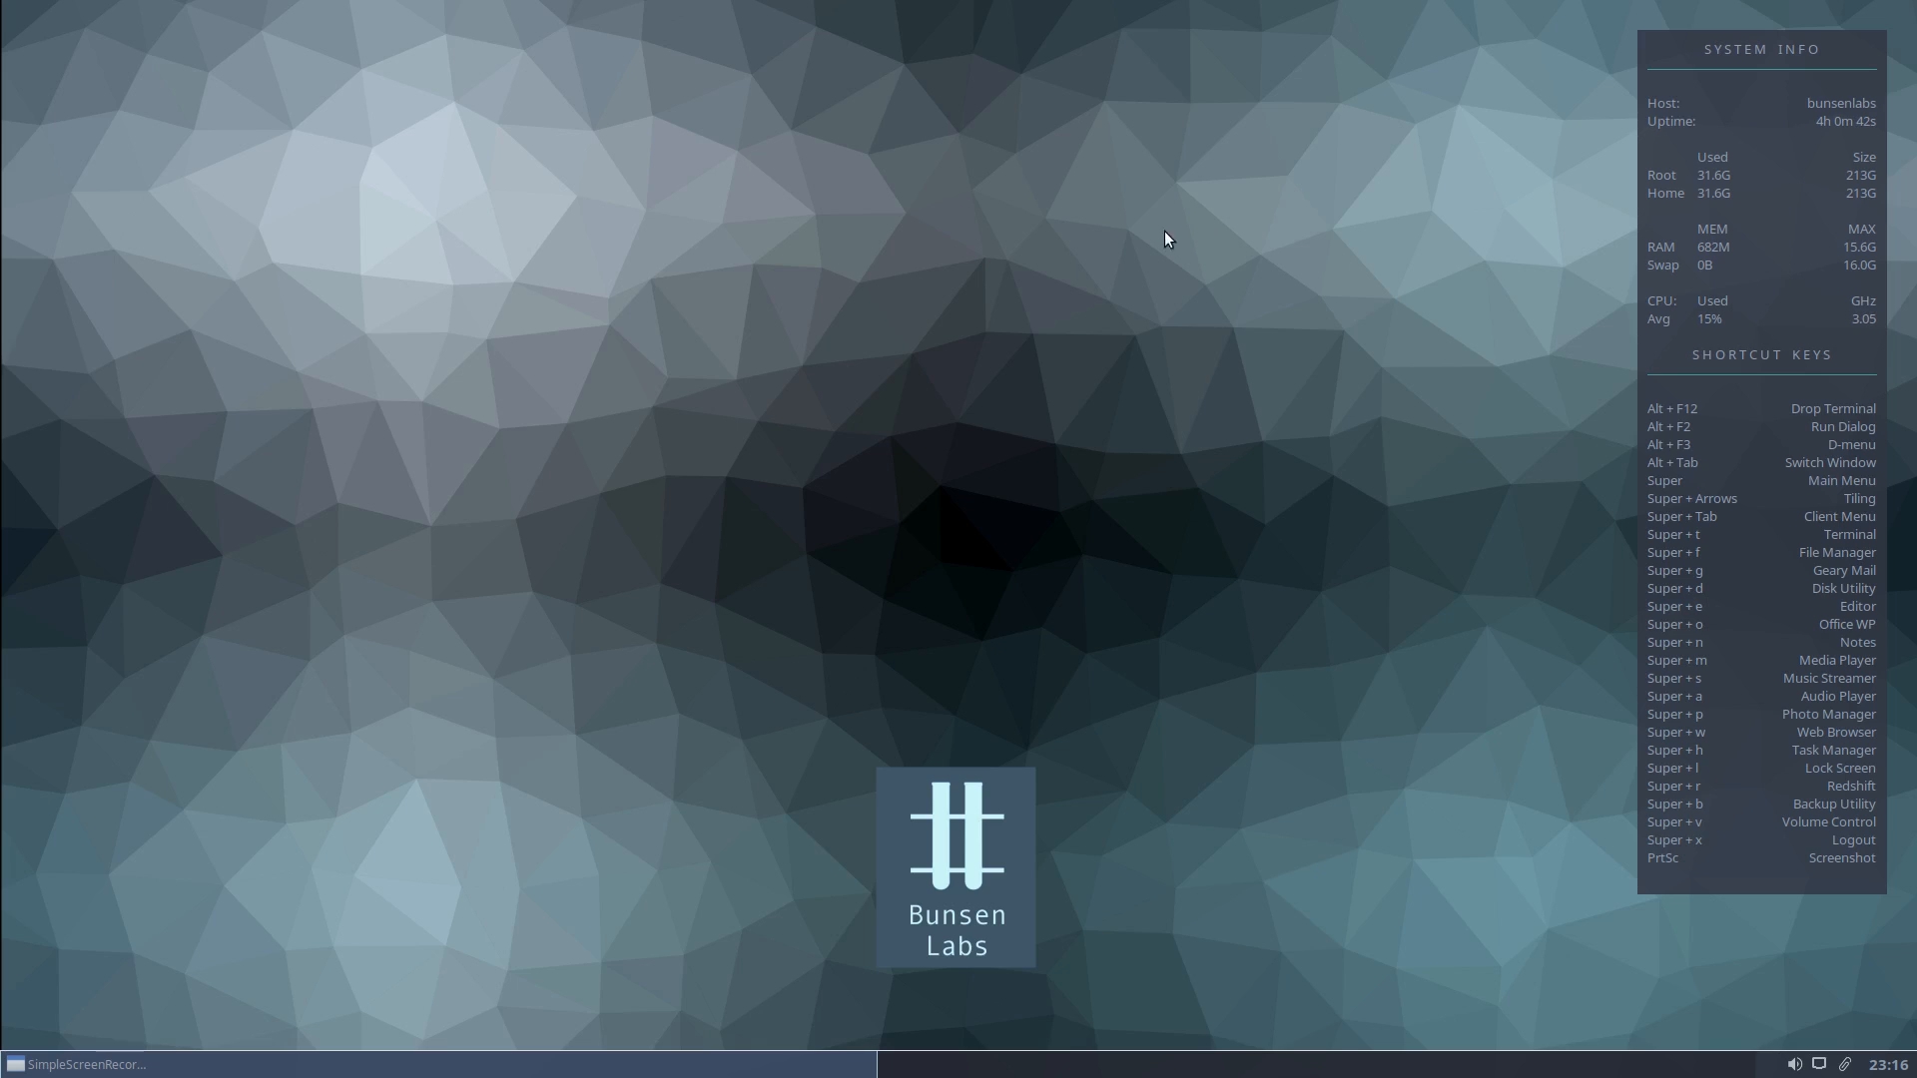
{"action": "mouse_move", "coordinate": [475, 220]}
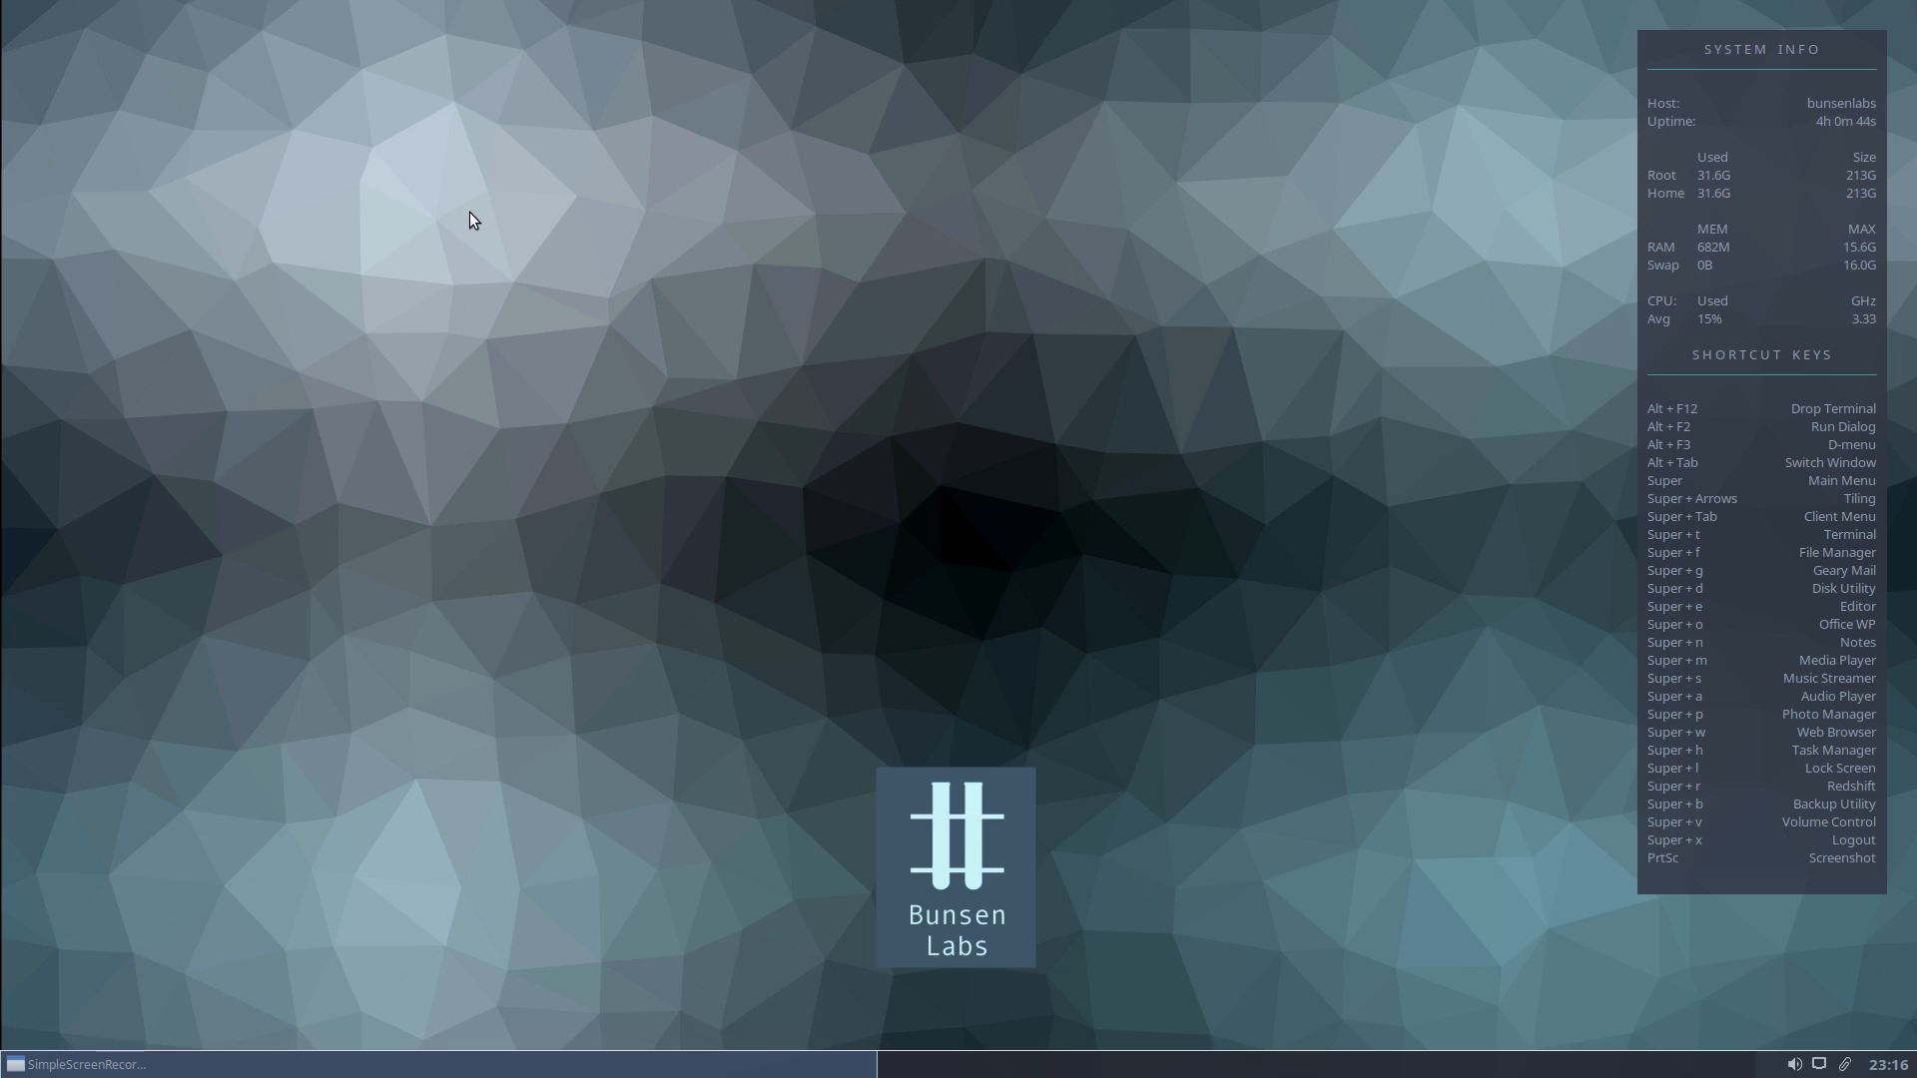
{"action": "mouse_move", "coordinate": [381, 144]}
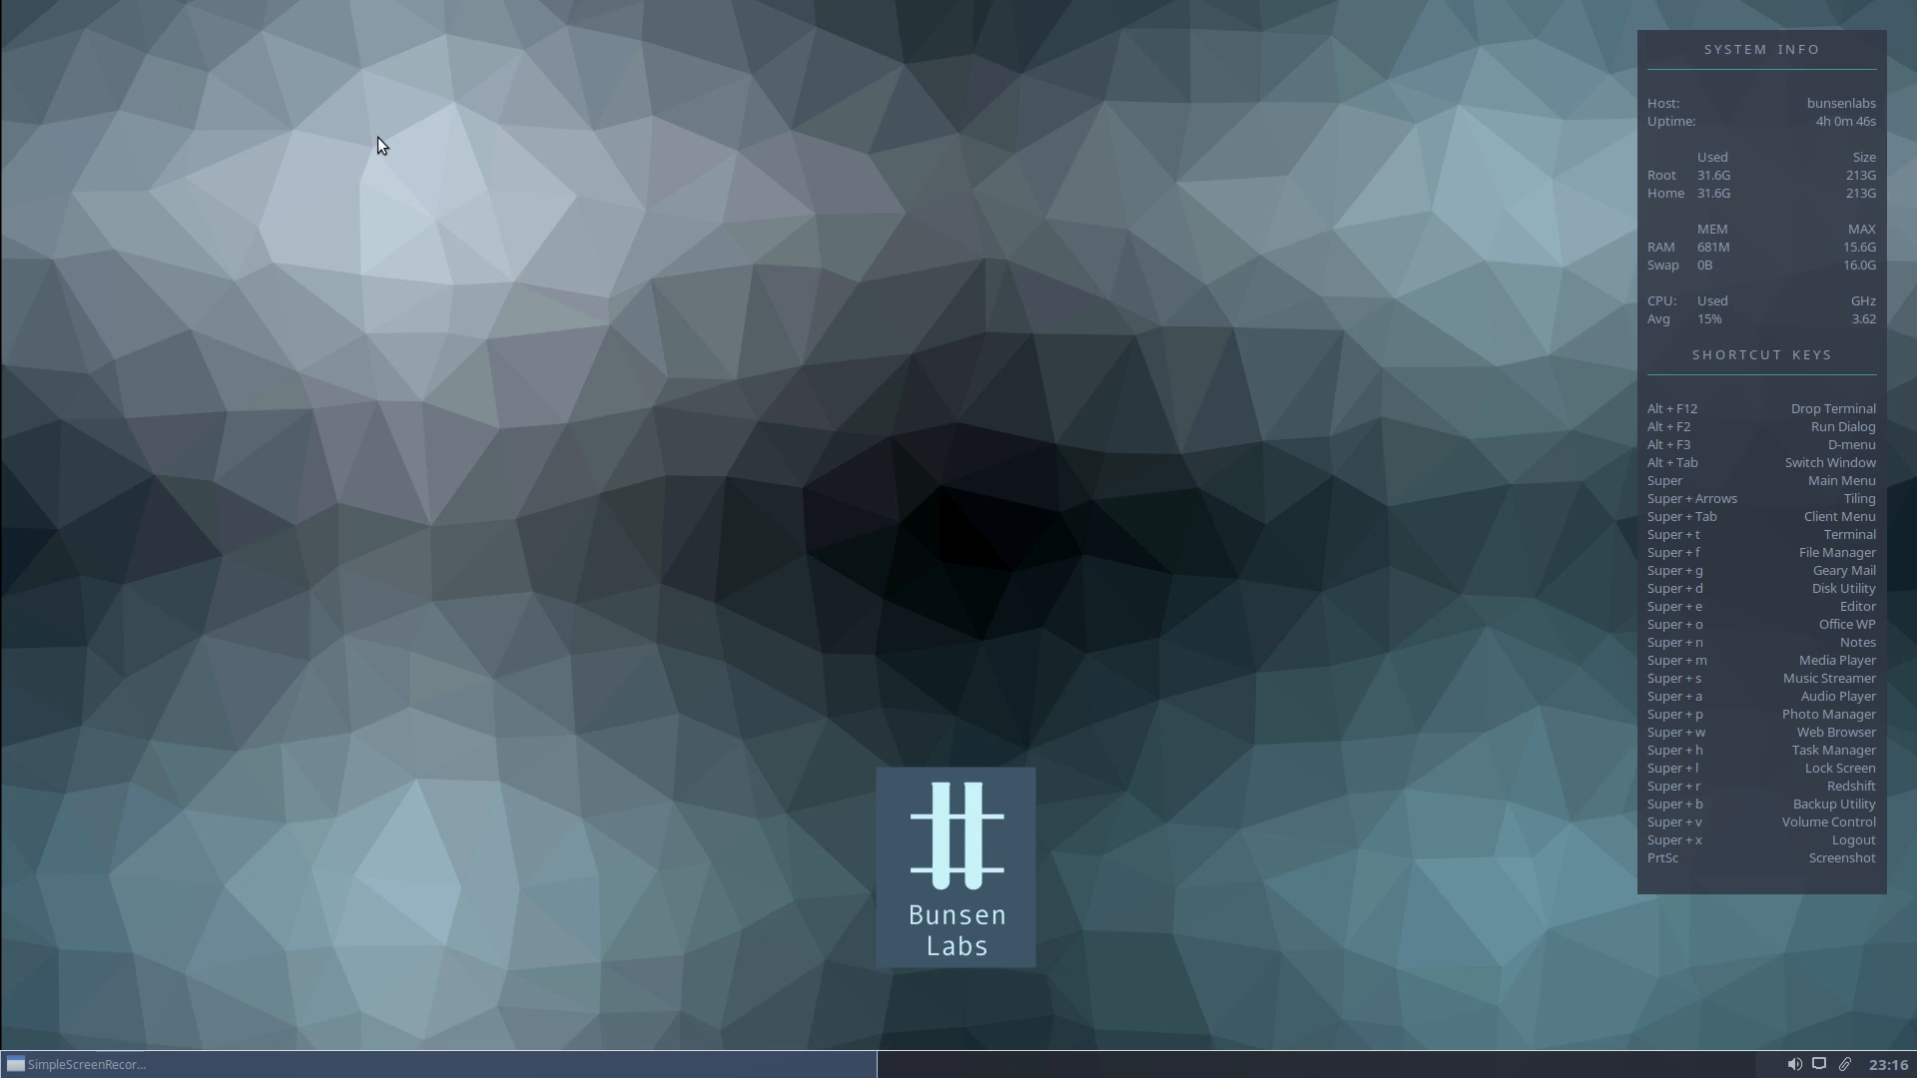
Right-click the empty desktop to bring up the Openbox root menu.
{"action": "right_click", "coordinate": [379, 143]}
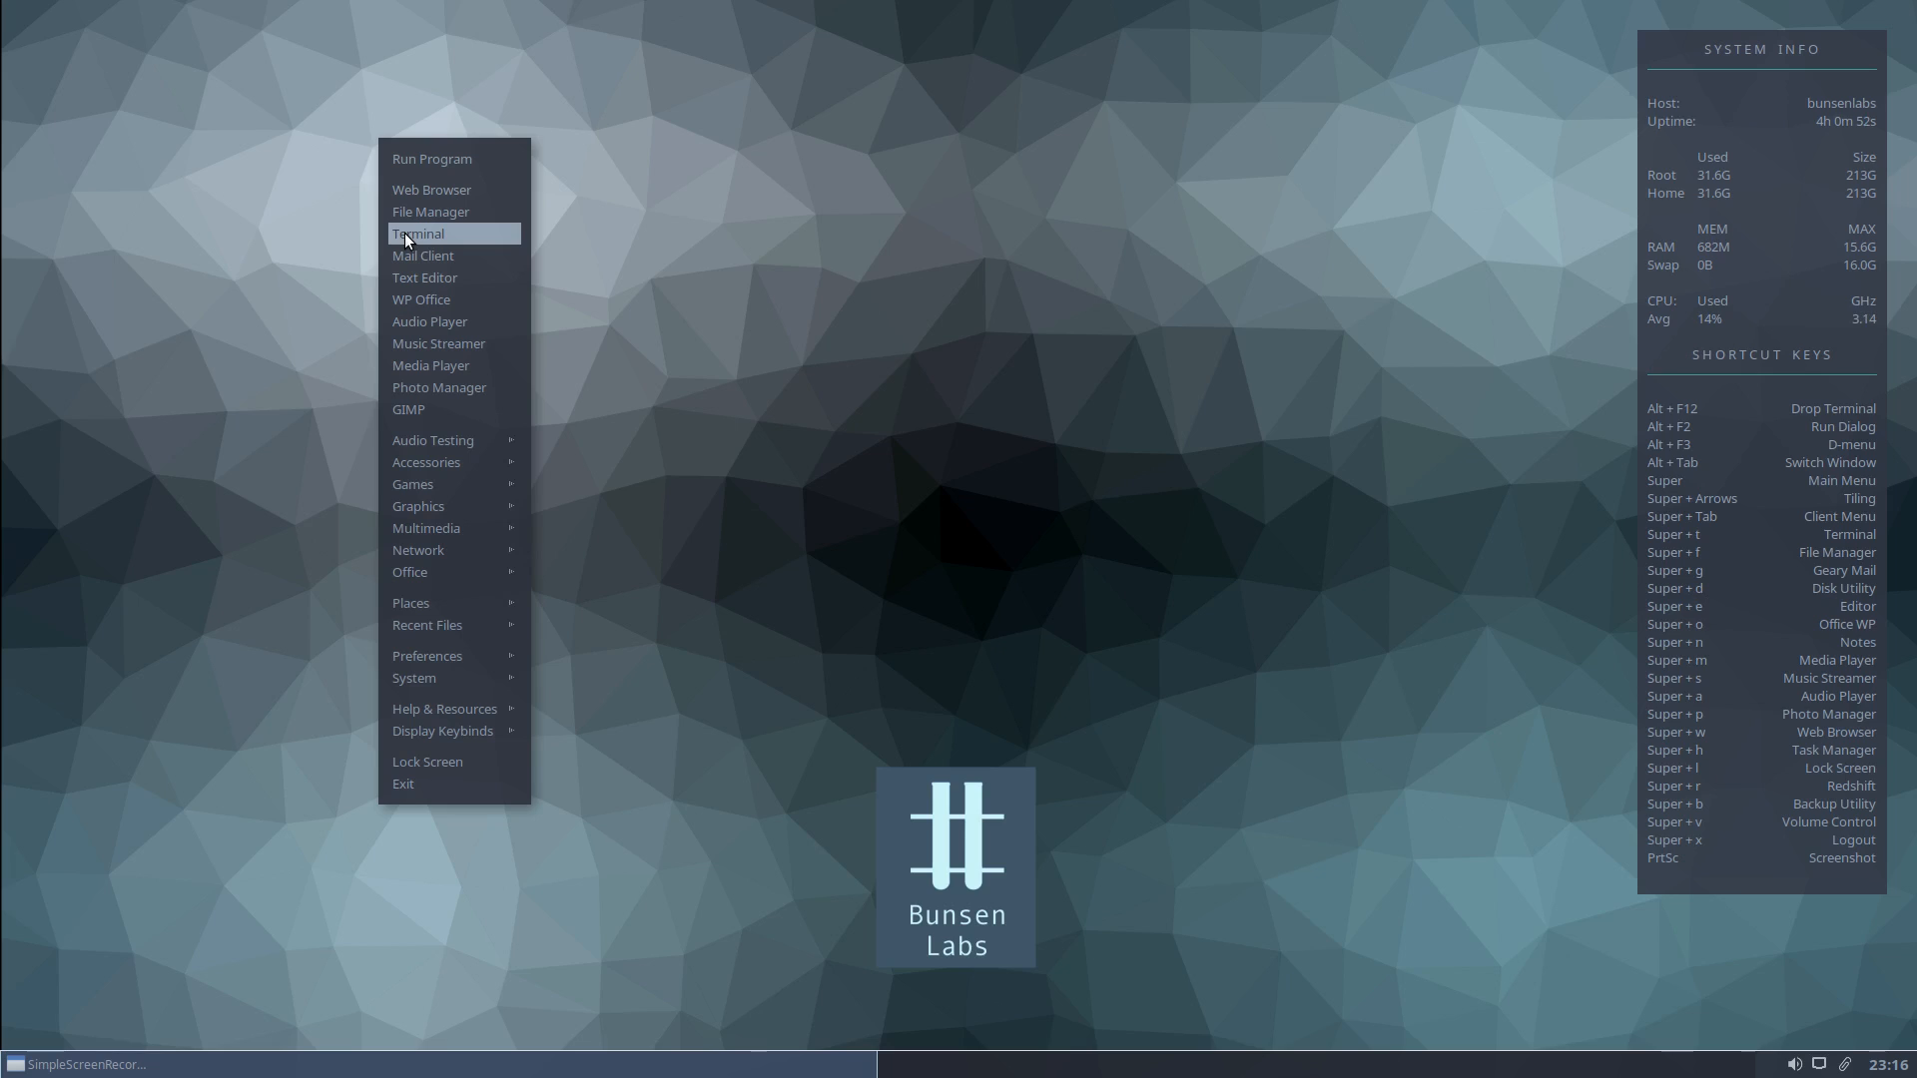
{"action": "mouse_move", "coordinate": [452, 241]}
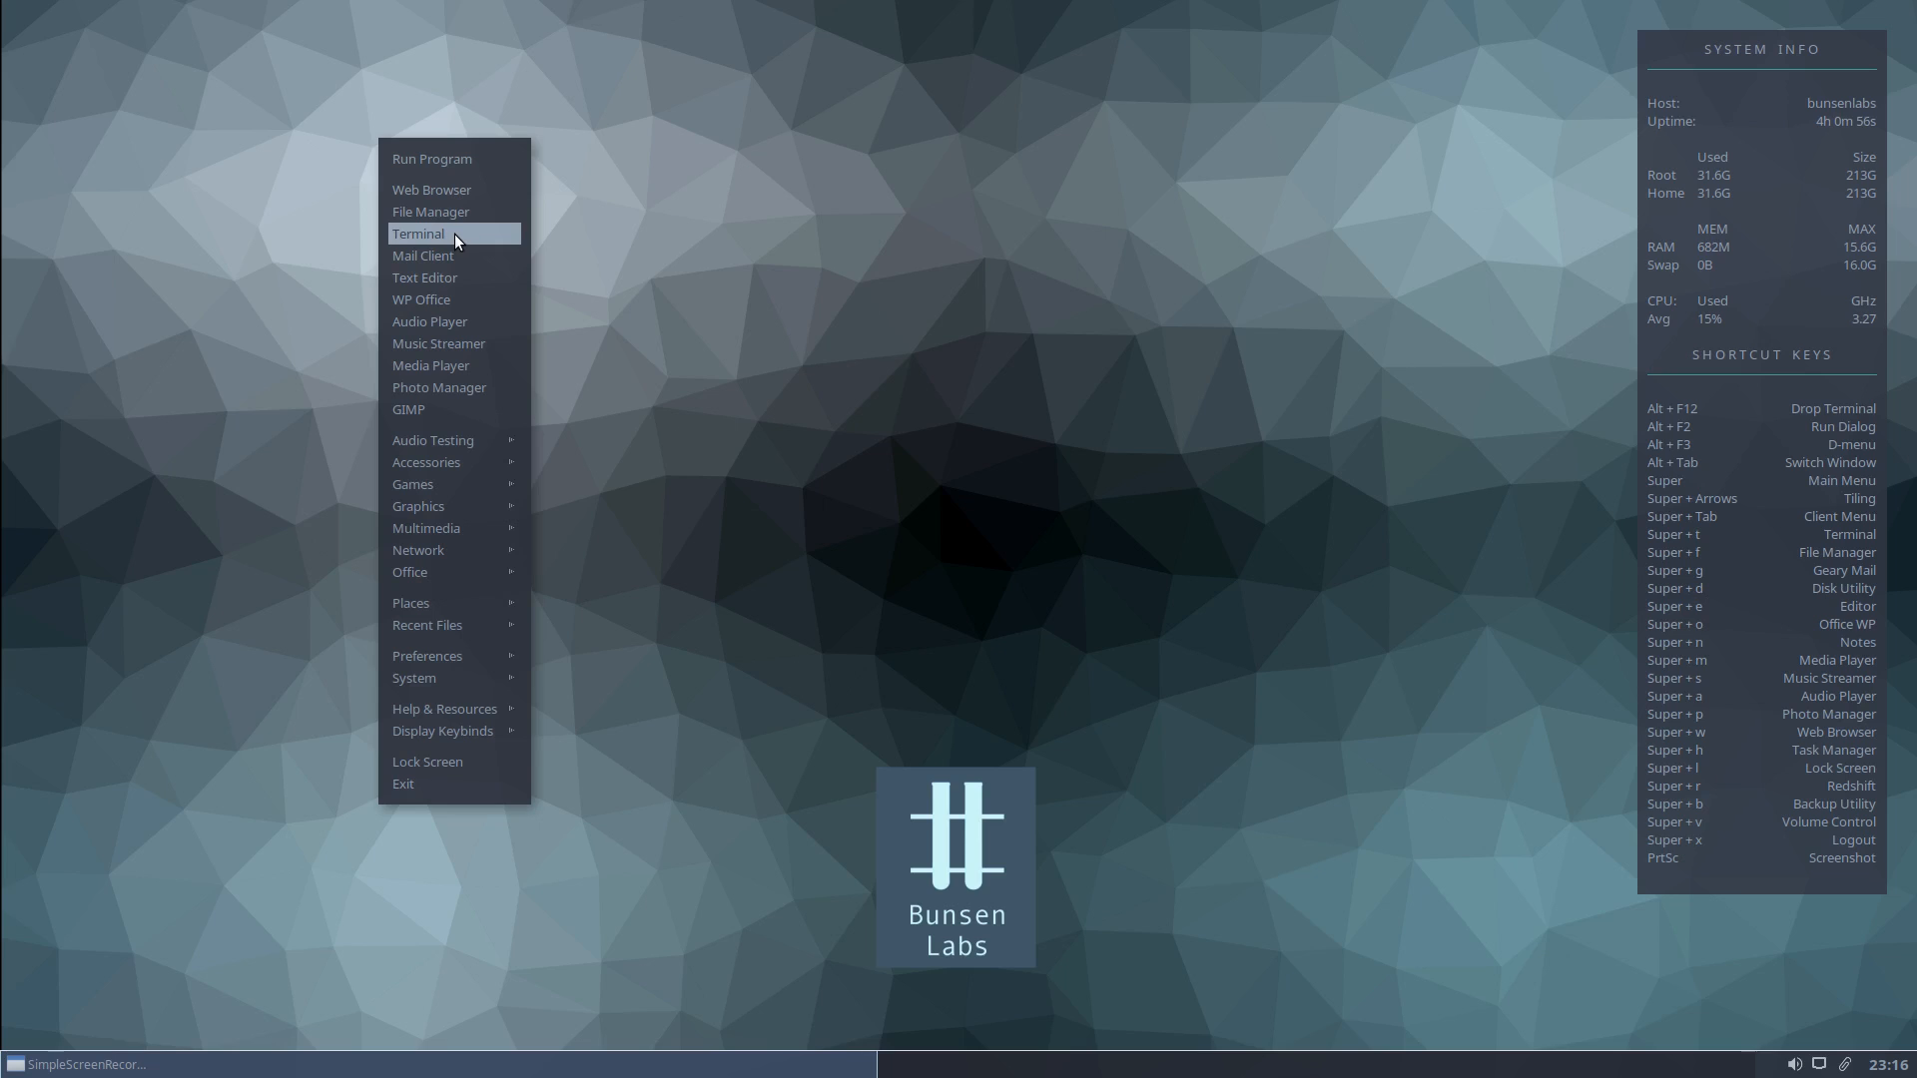
{"action": "mouse_move", "coordinate": [447, 238]}
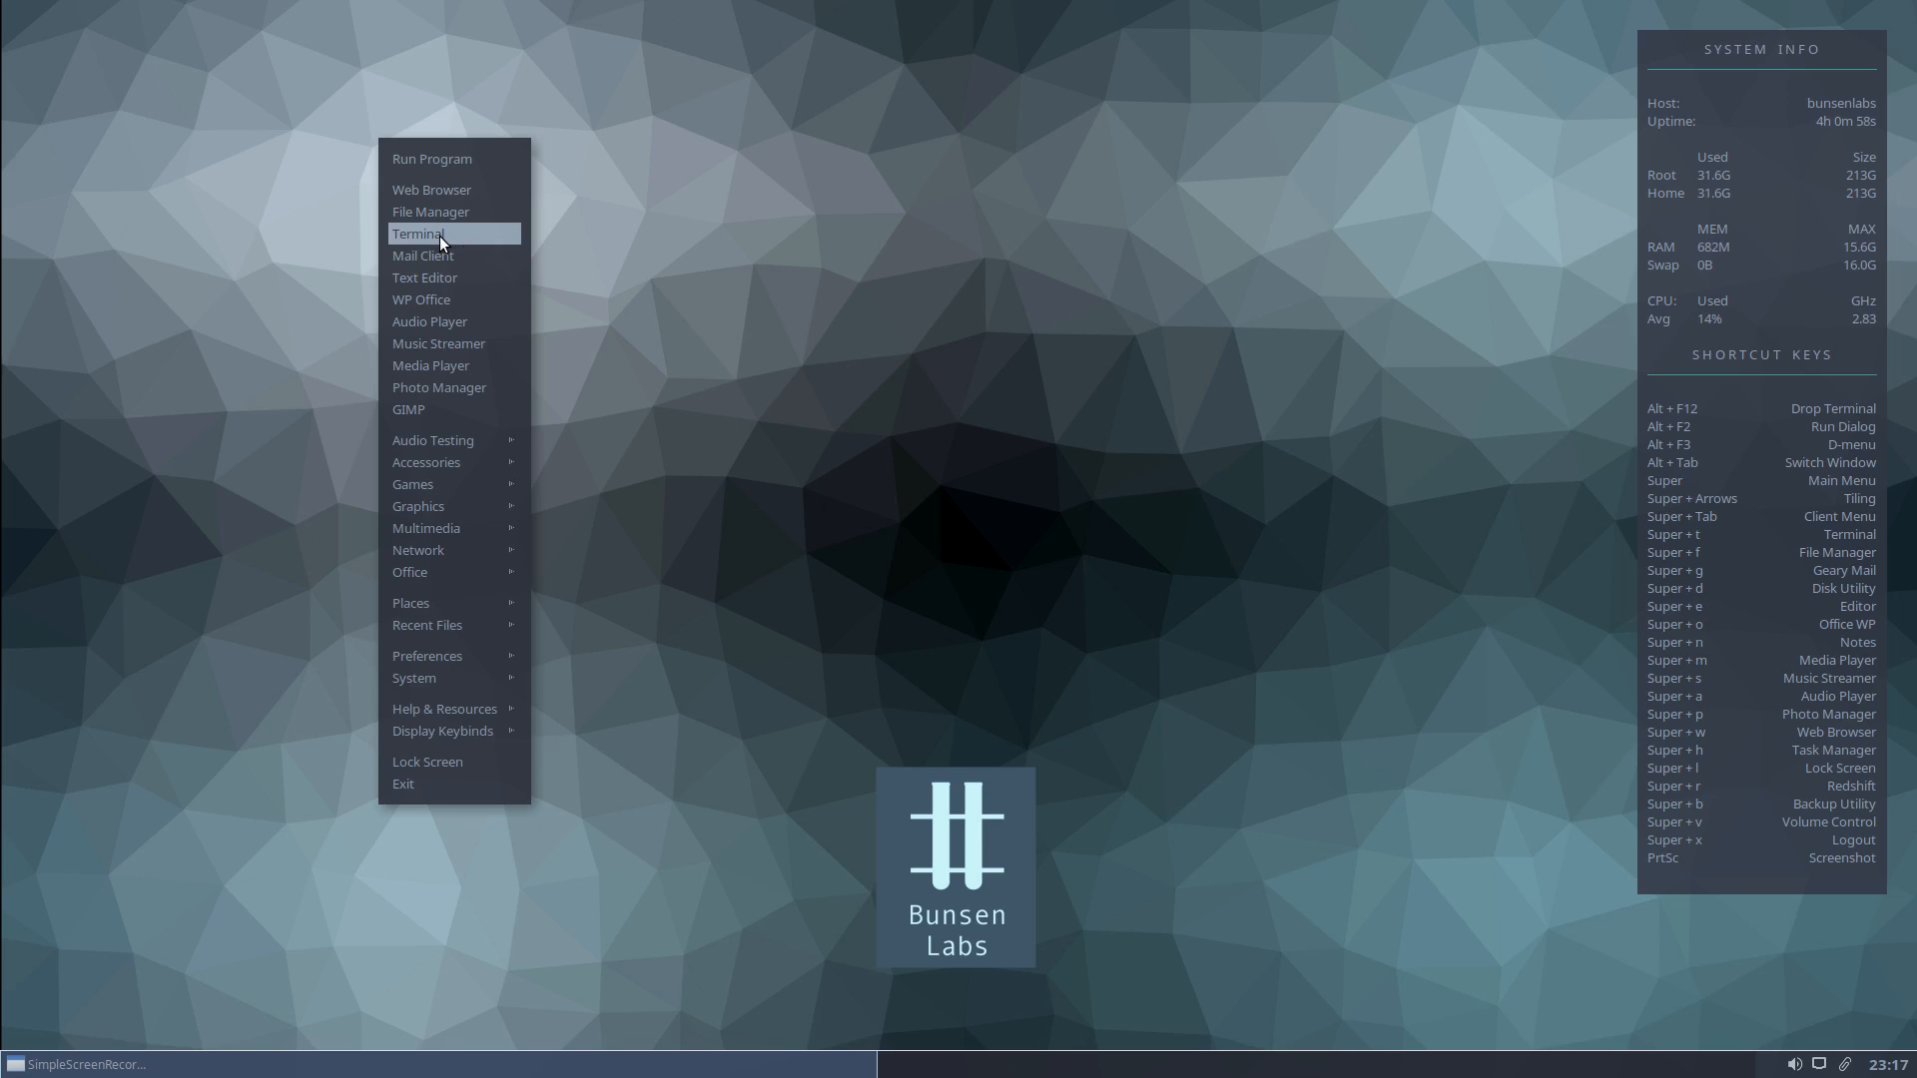
Launch Terminal and run 'sudo apt install galculator'.
{"action": "left_click", "coordinate": [417, 234]}
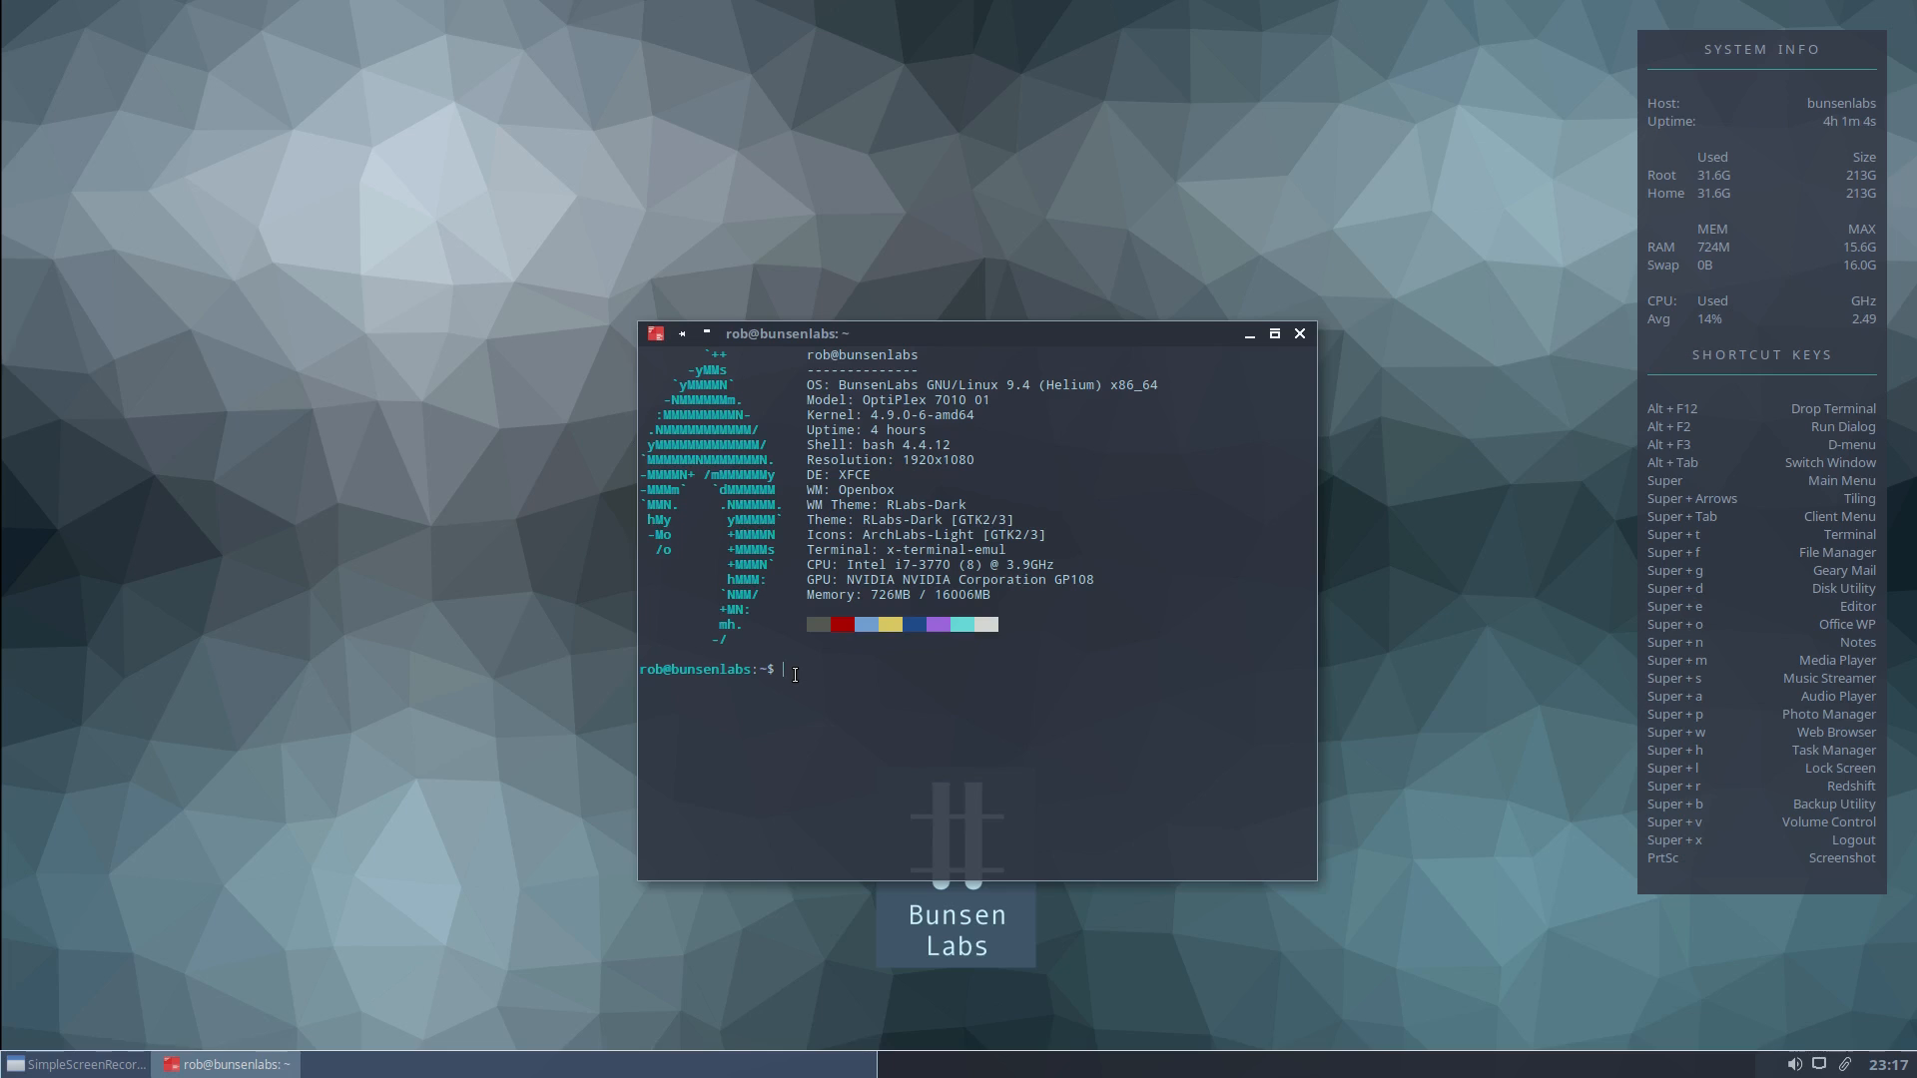
{"action": "type", "text": "sudo apt install"}
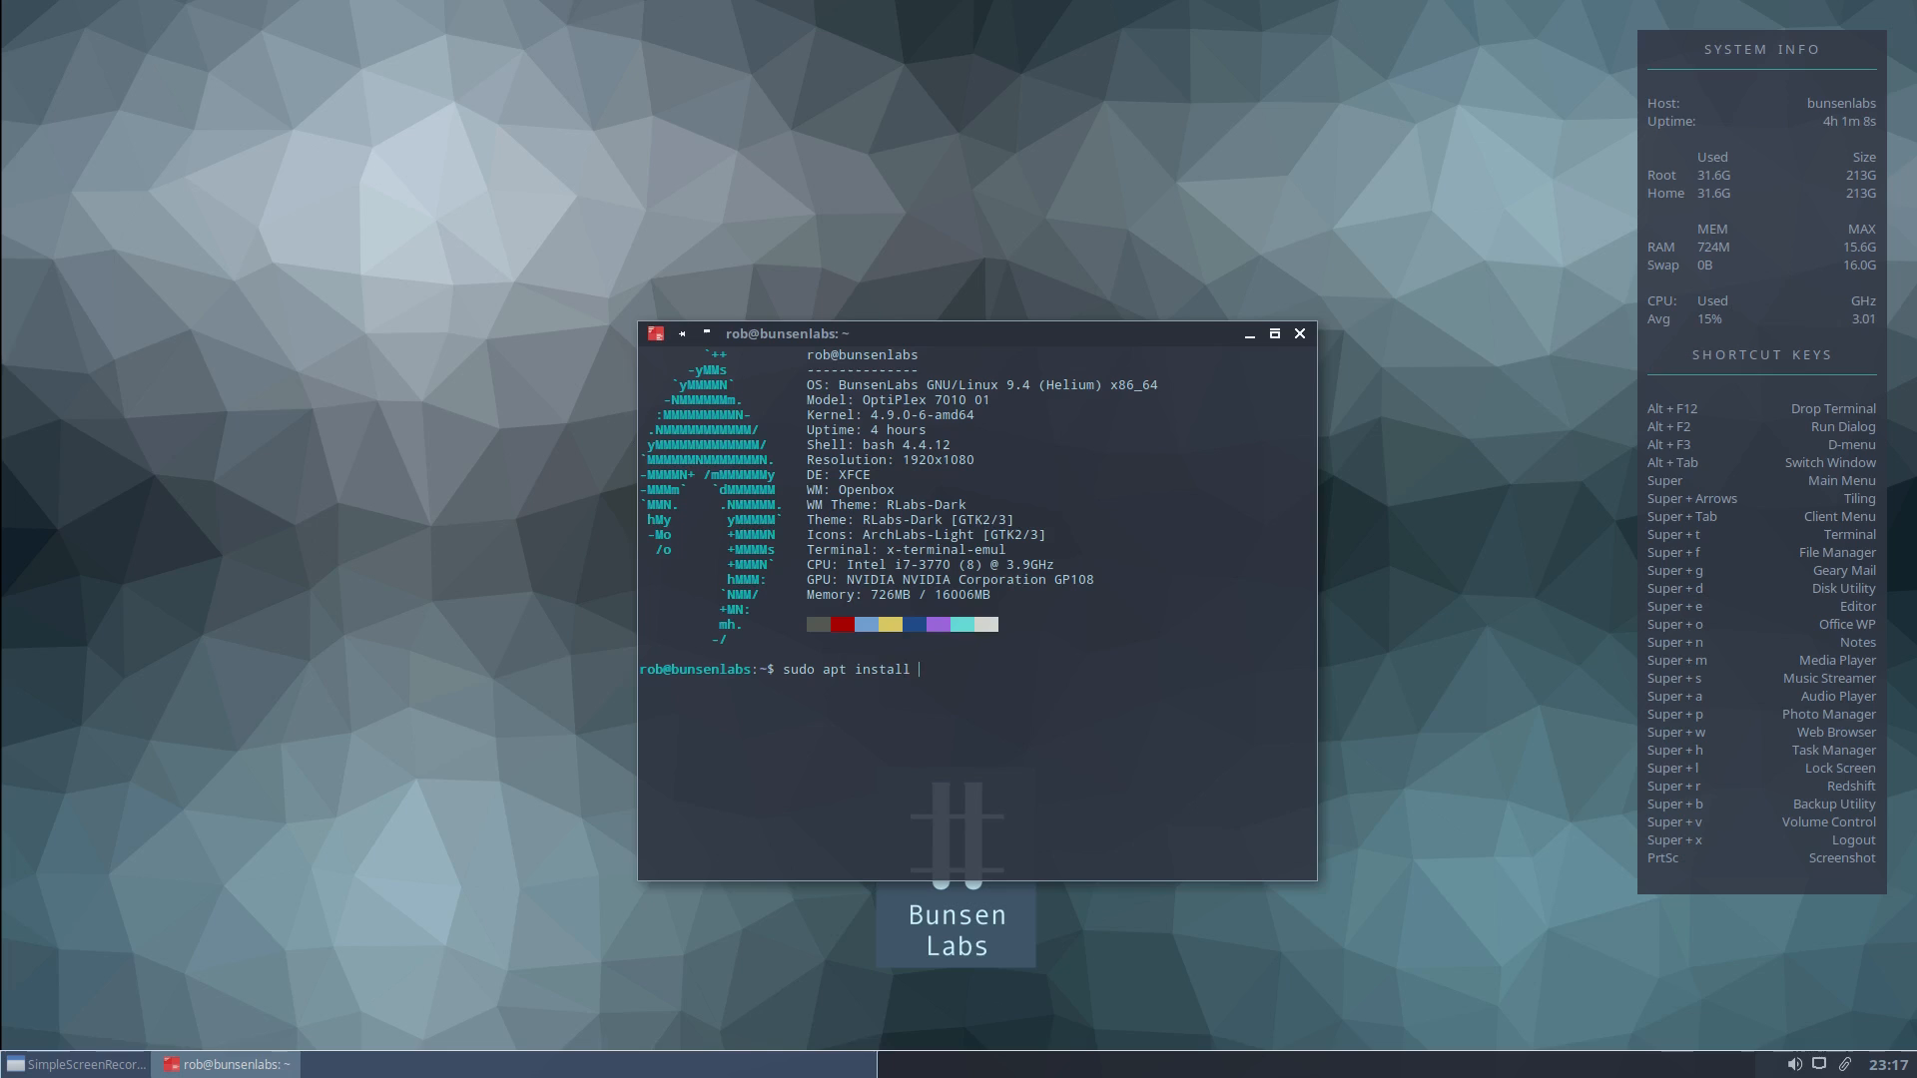
{"action": "type", "text": "g"}
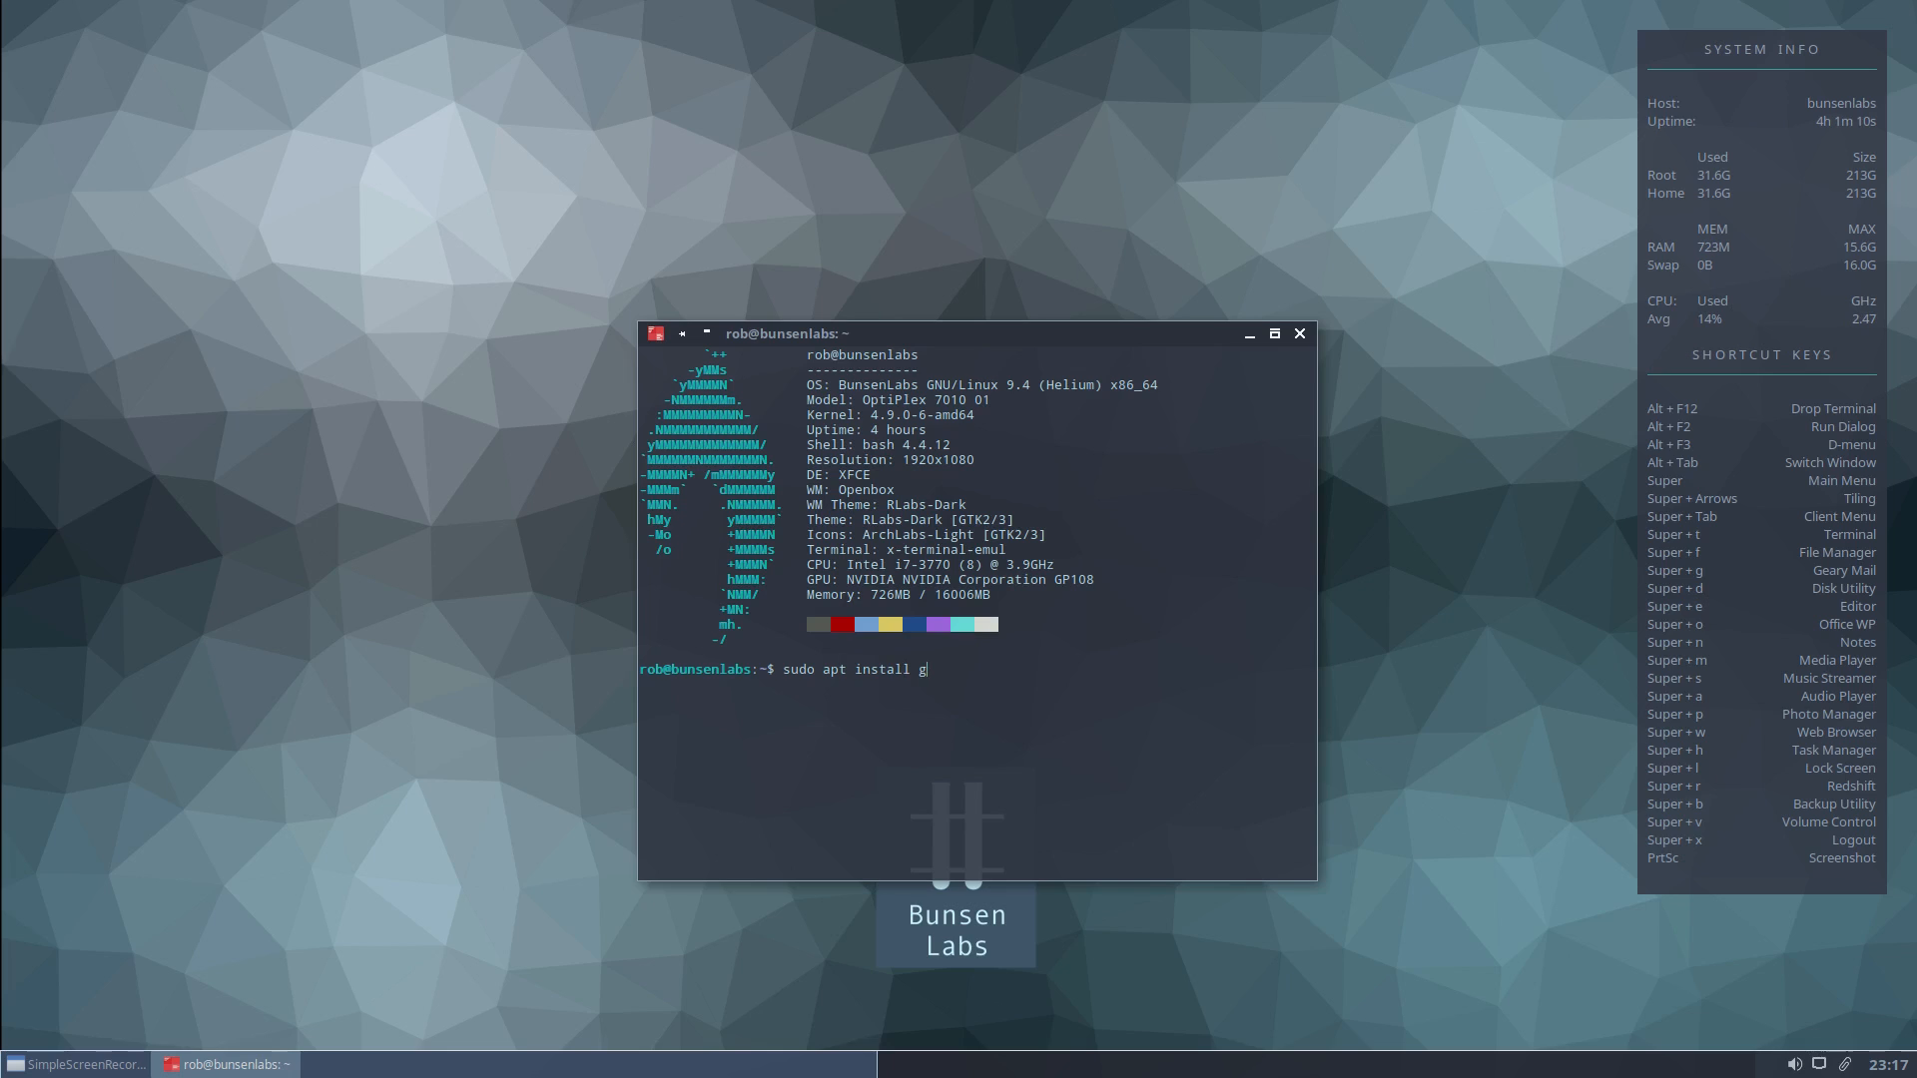
{"action": "type", "text": "alculator"}
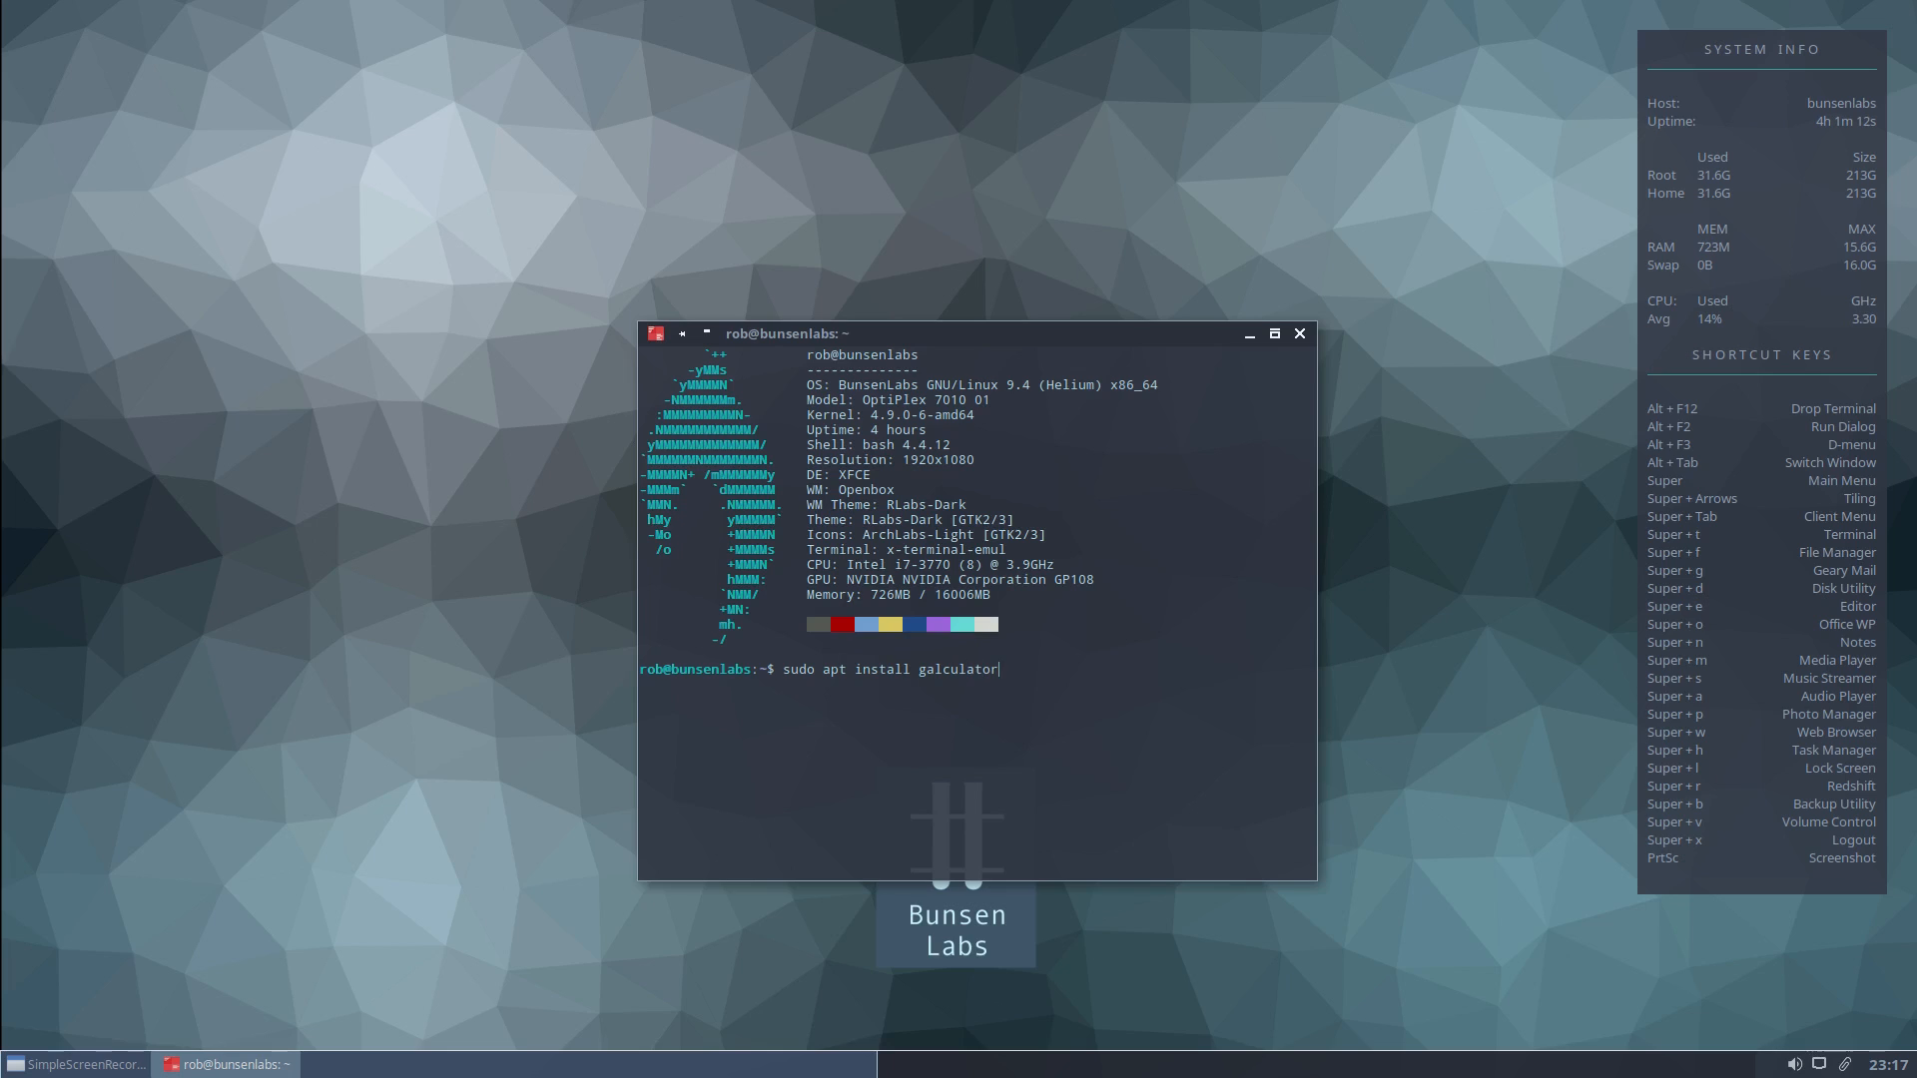
{"action": "key", "text": "Return"}
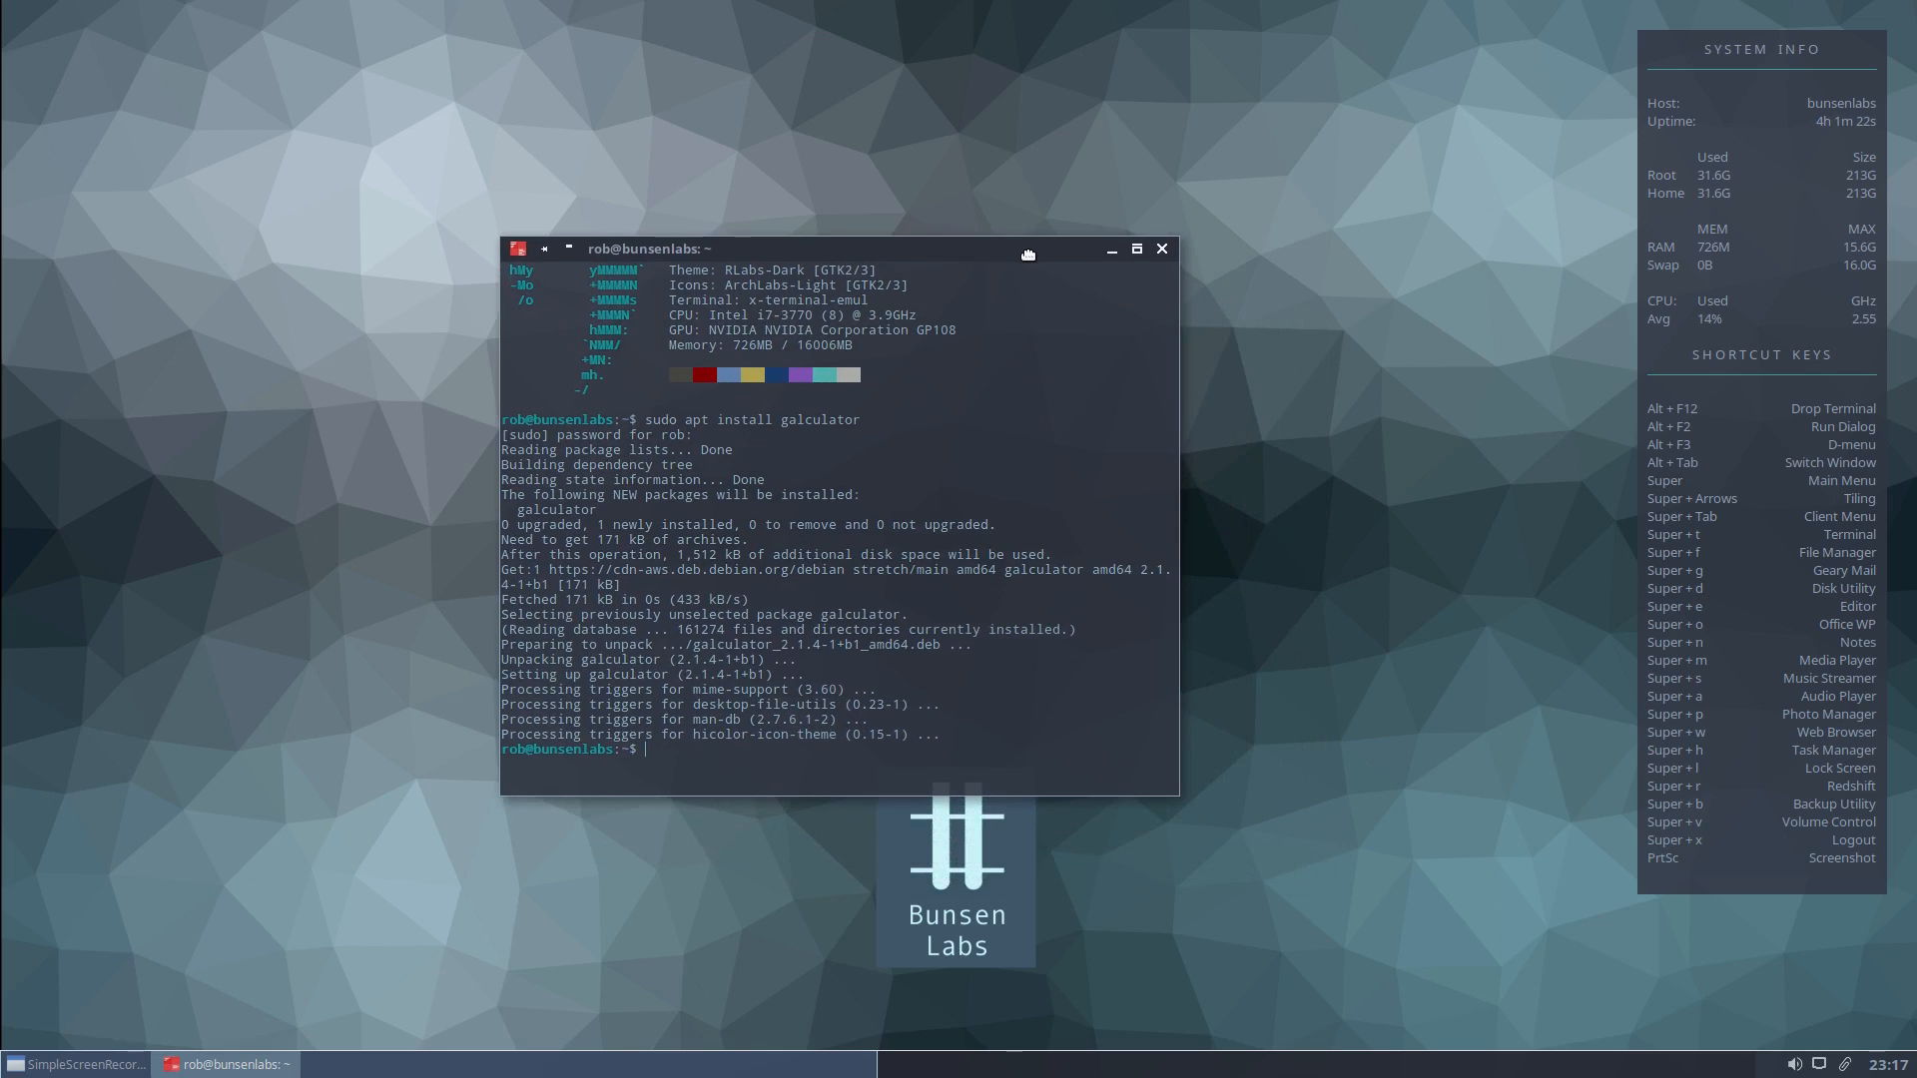
Close the terminal window now that galculator is installed.
{"action": "left_click", "coordinate": [1159, 250]}
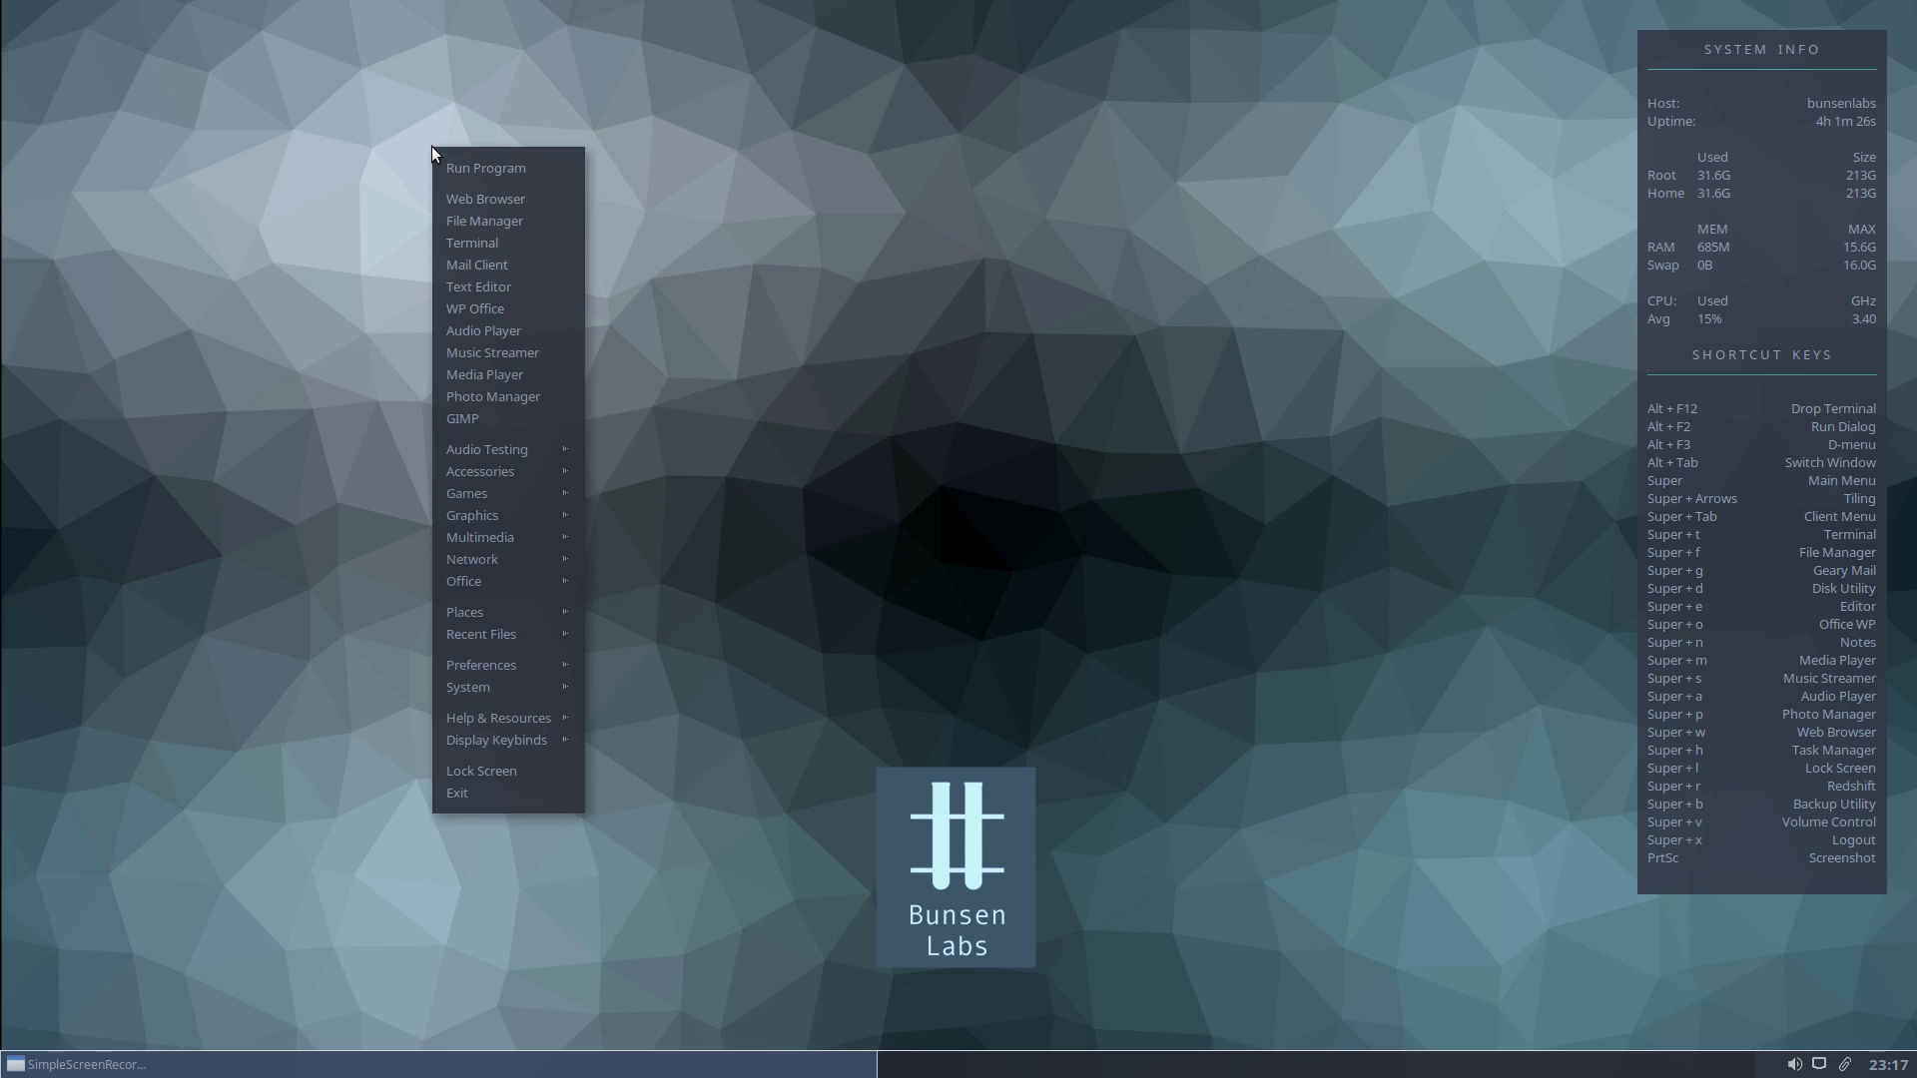
{"action": "mouse_move", "coordinate": [502, 198]}
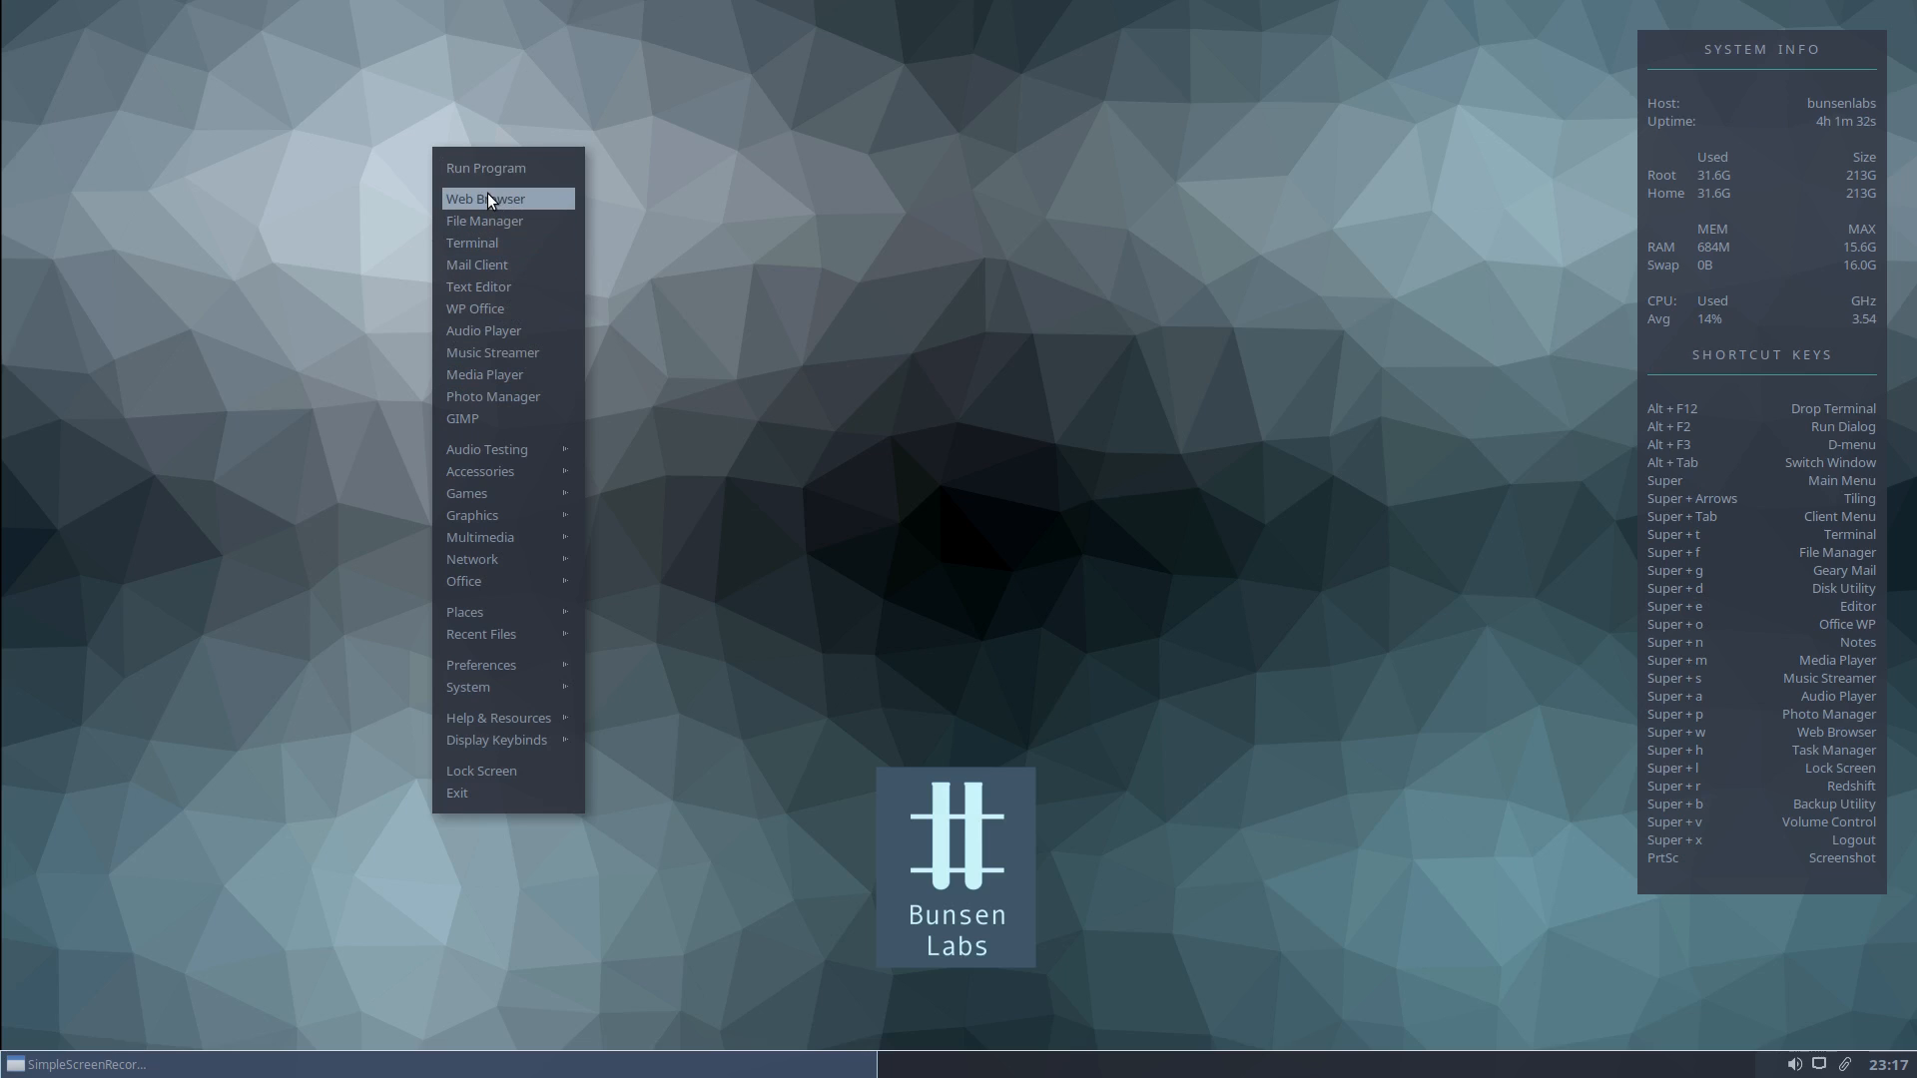
{"action": "mouse_move", "coordinate": [490, 330]}
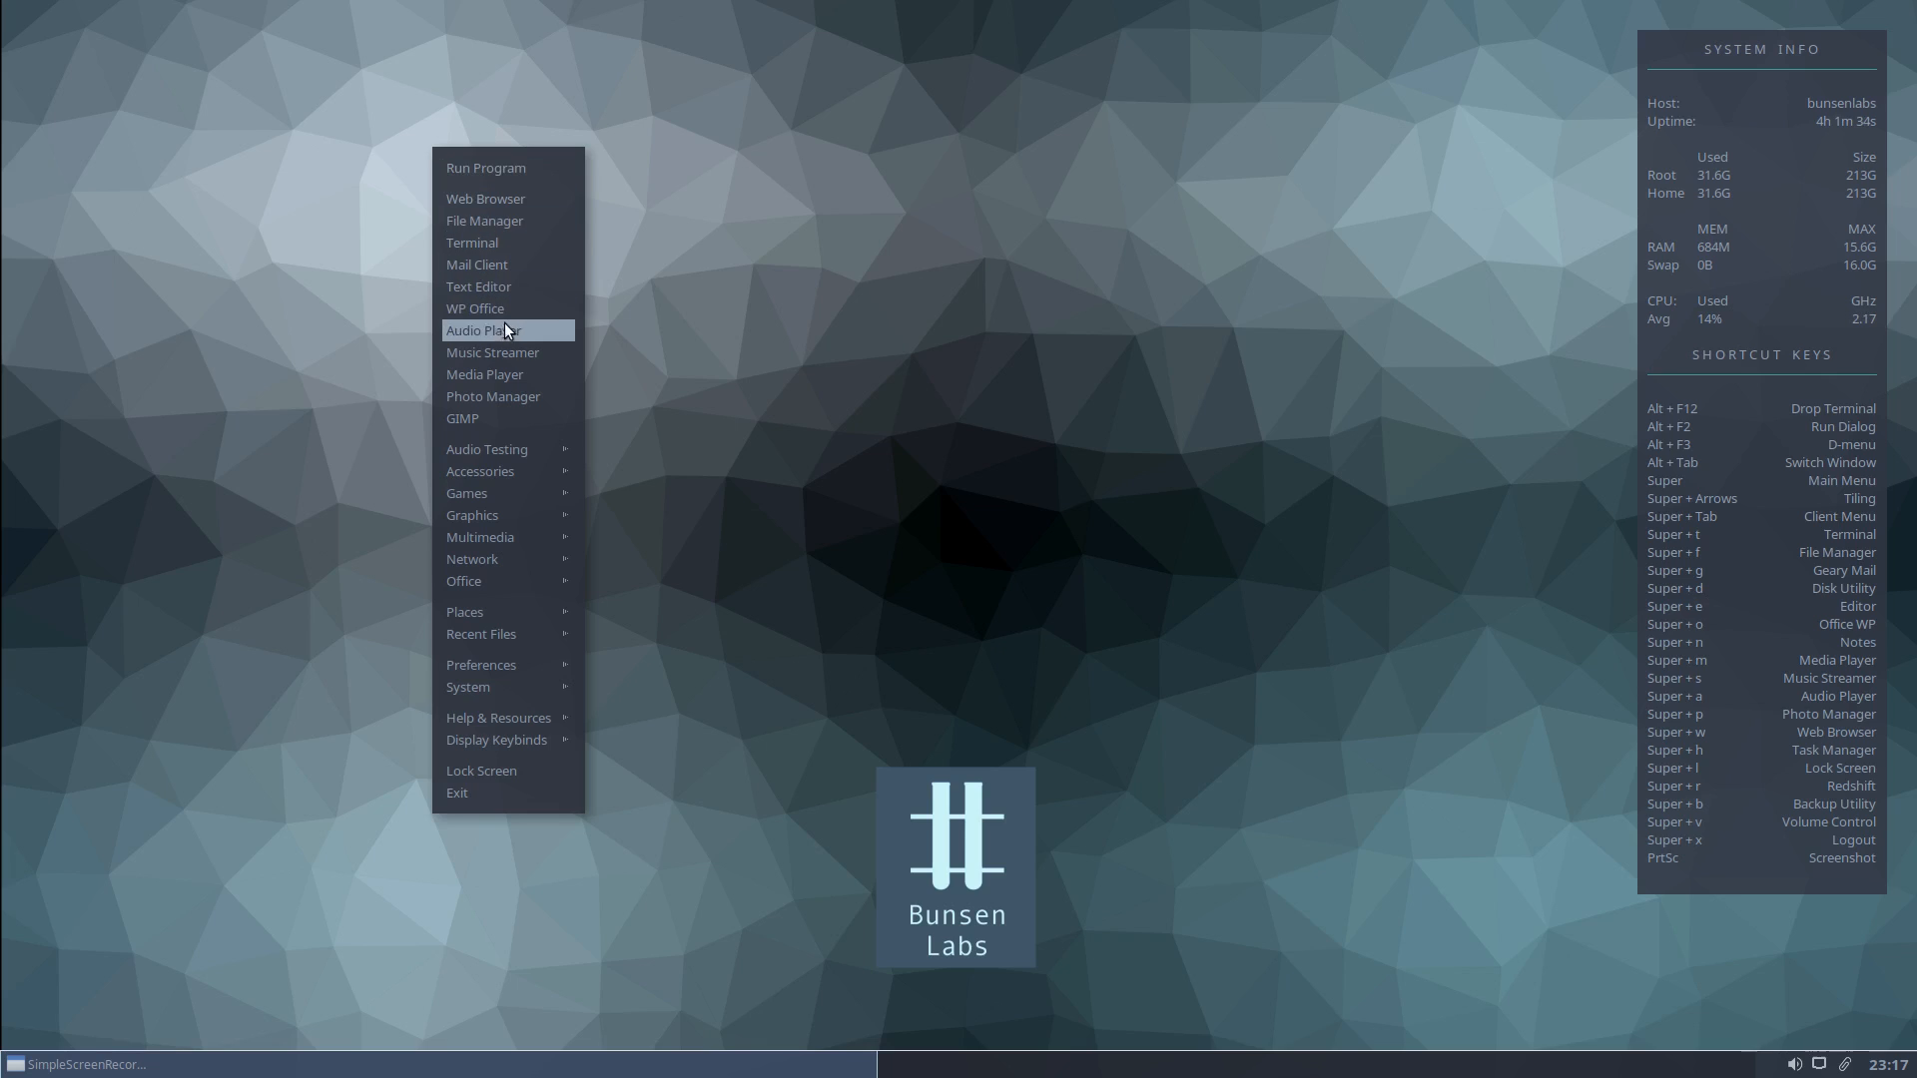
{"action": "mouse_move", "coordinate": [480, 470]}
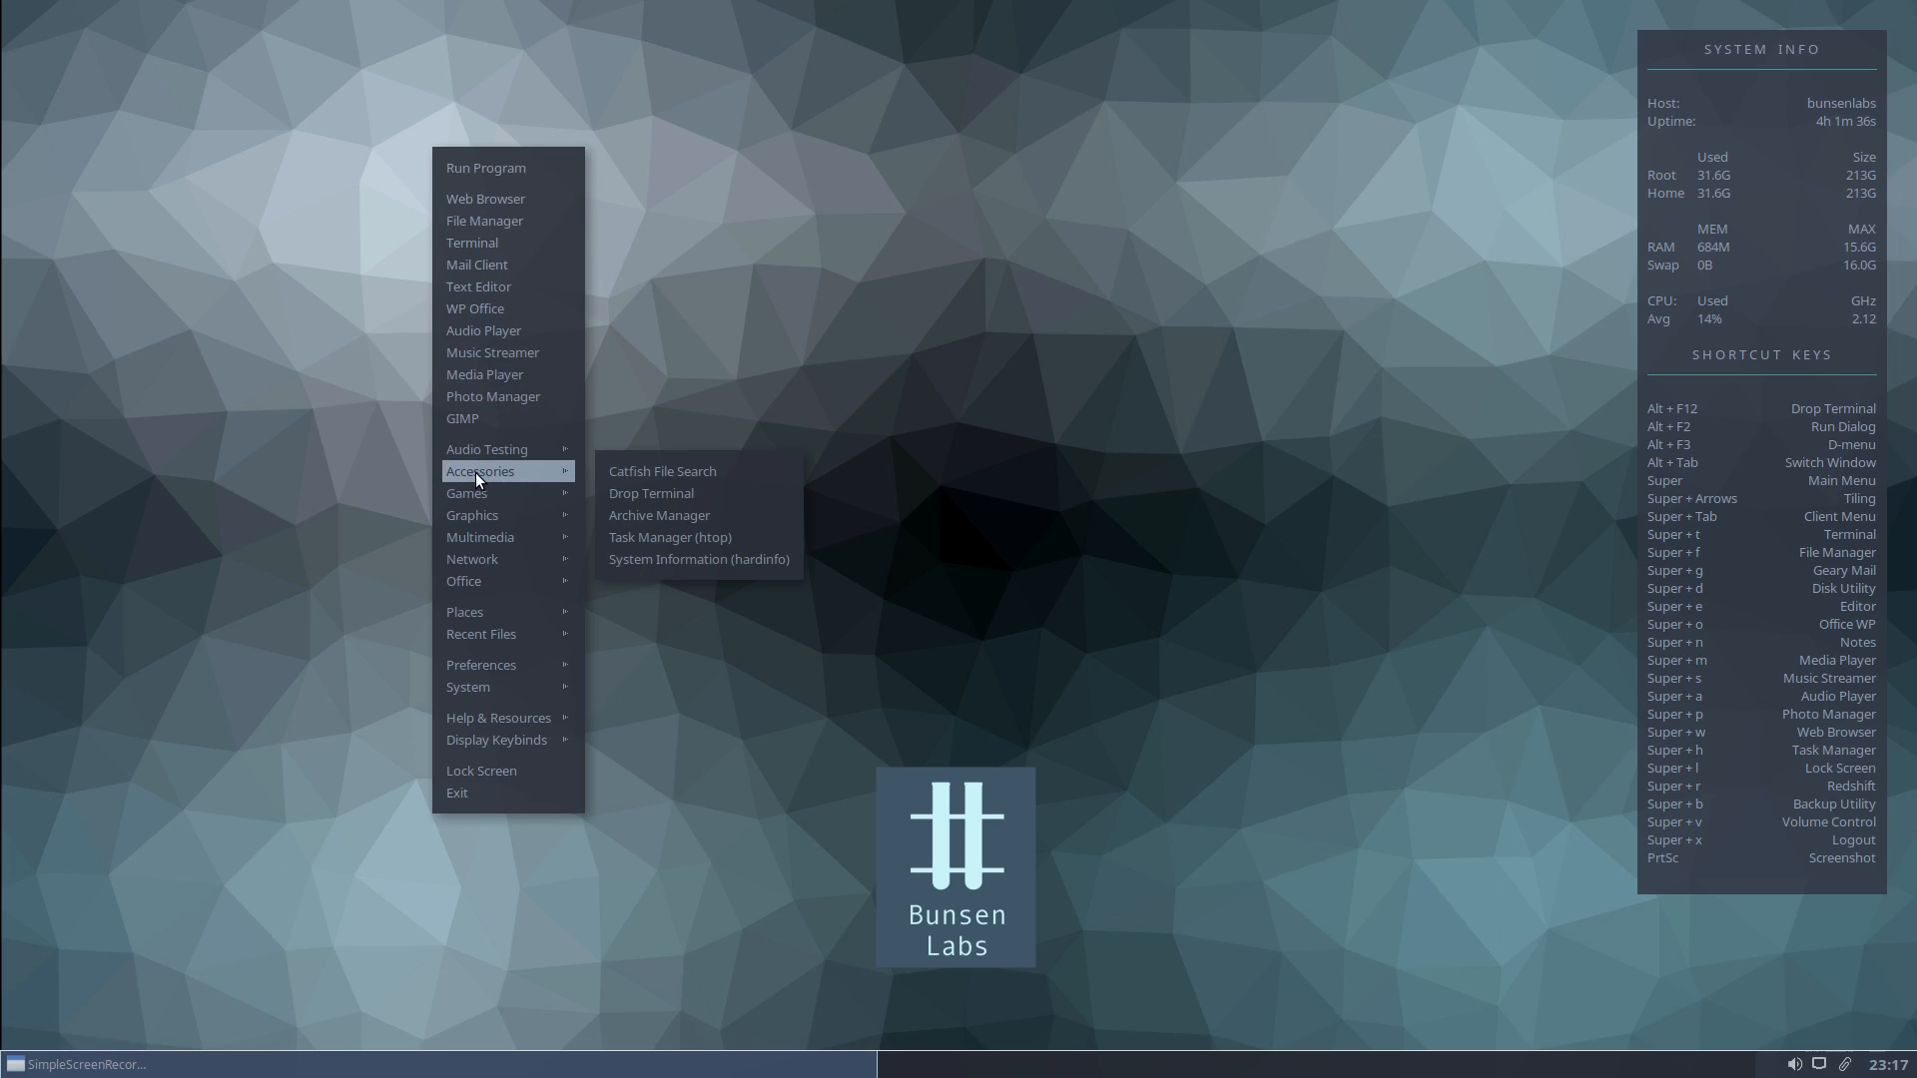
{"action": "mouse_move", "coordinate": [663, 472]}
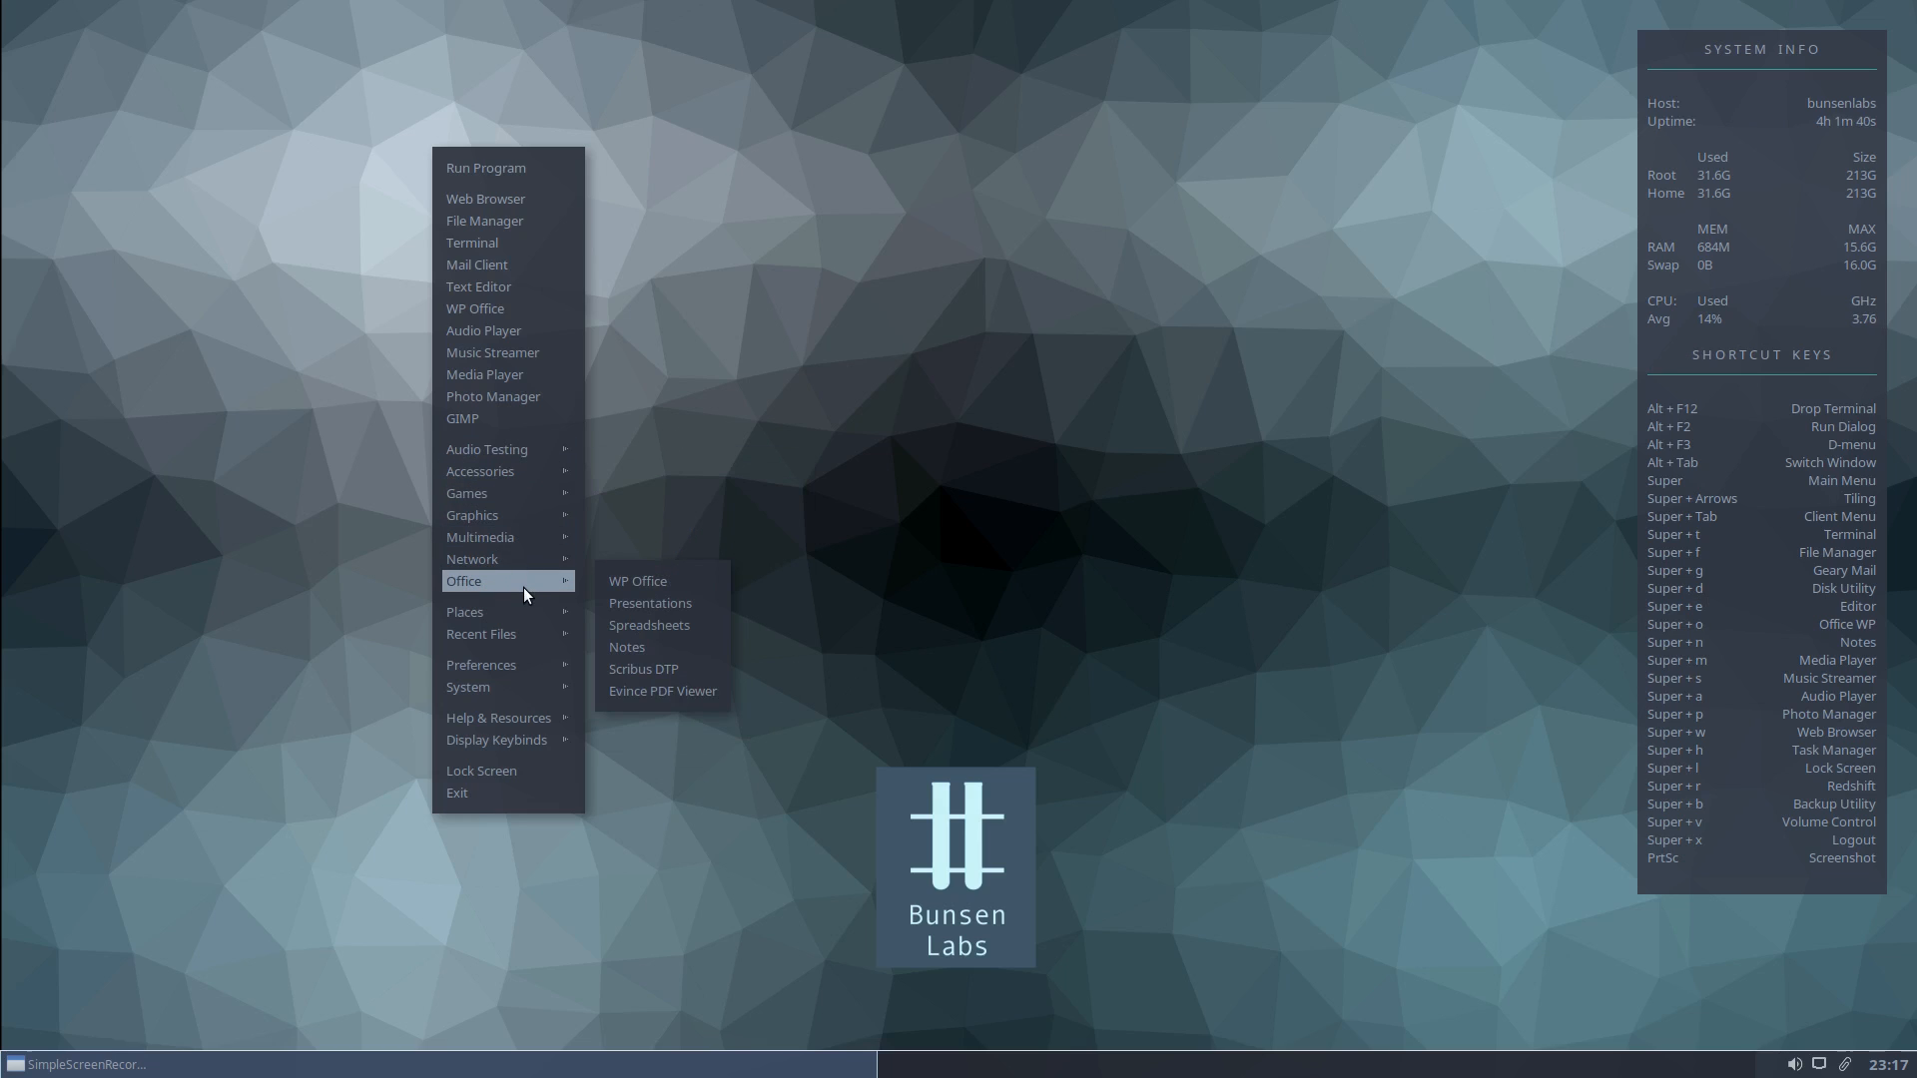
{"action": "mouse_move", "coordinate": [661, 690]}
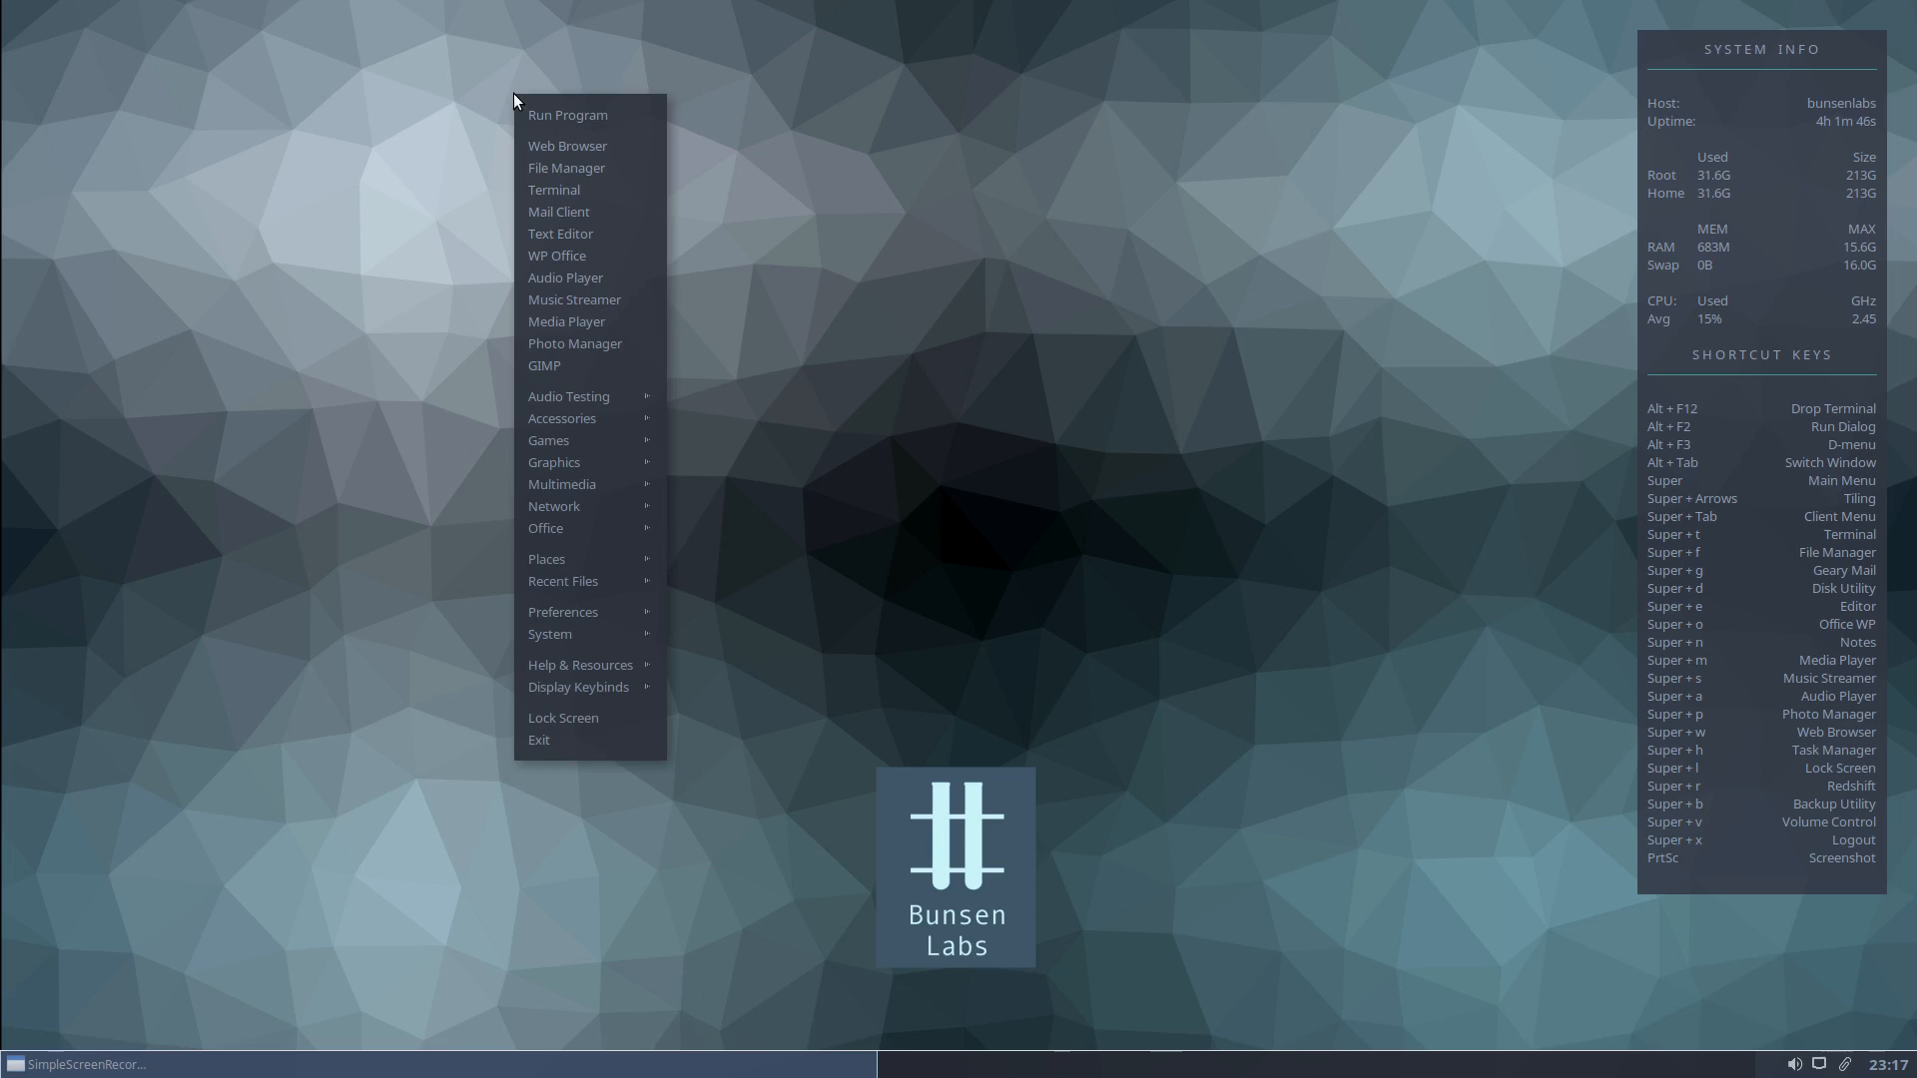
{"action": "mouse_move", "coordinate": [558, 212]}
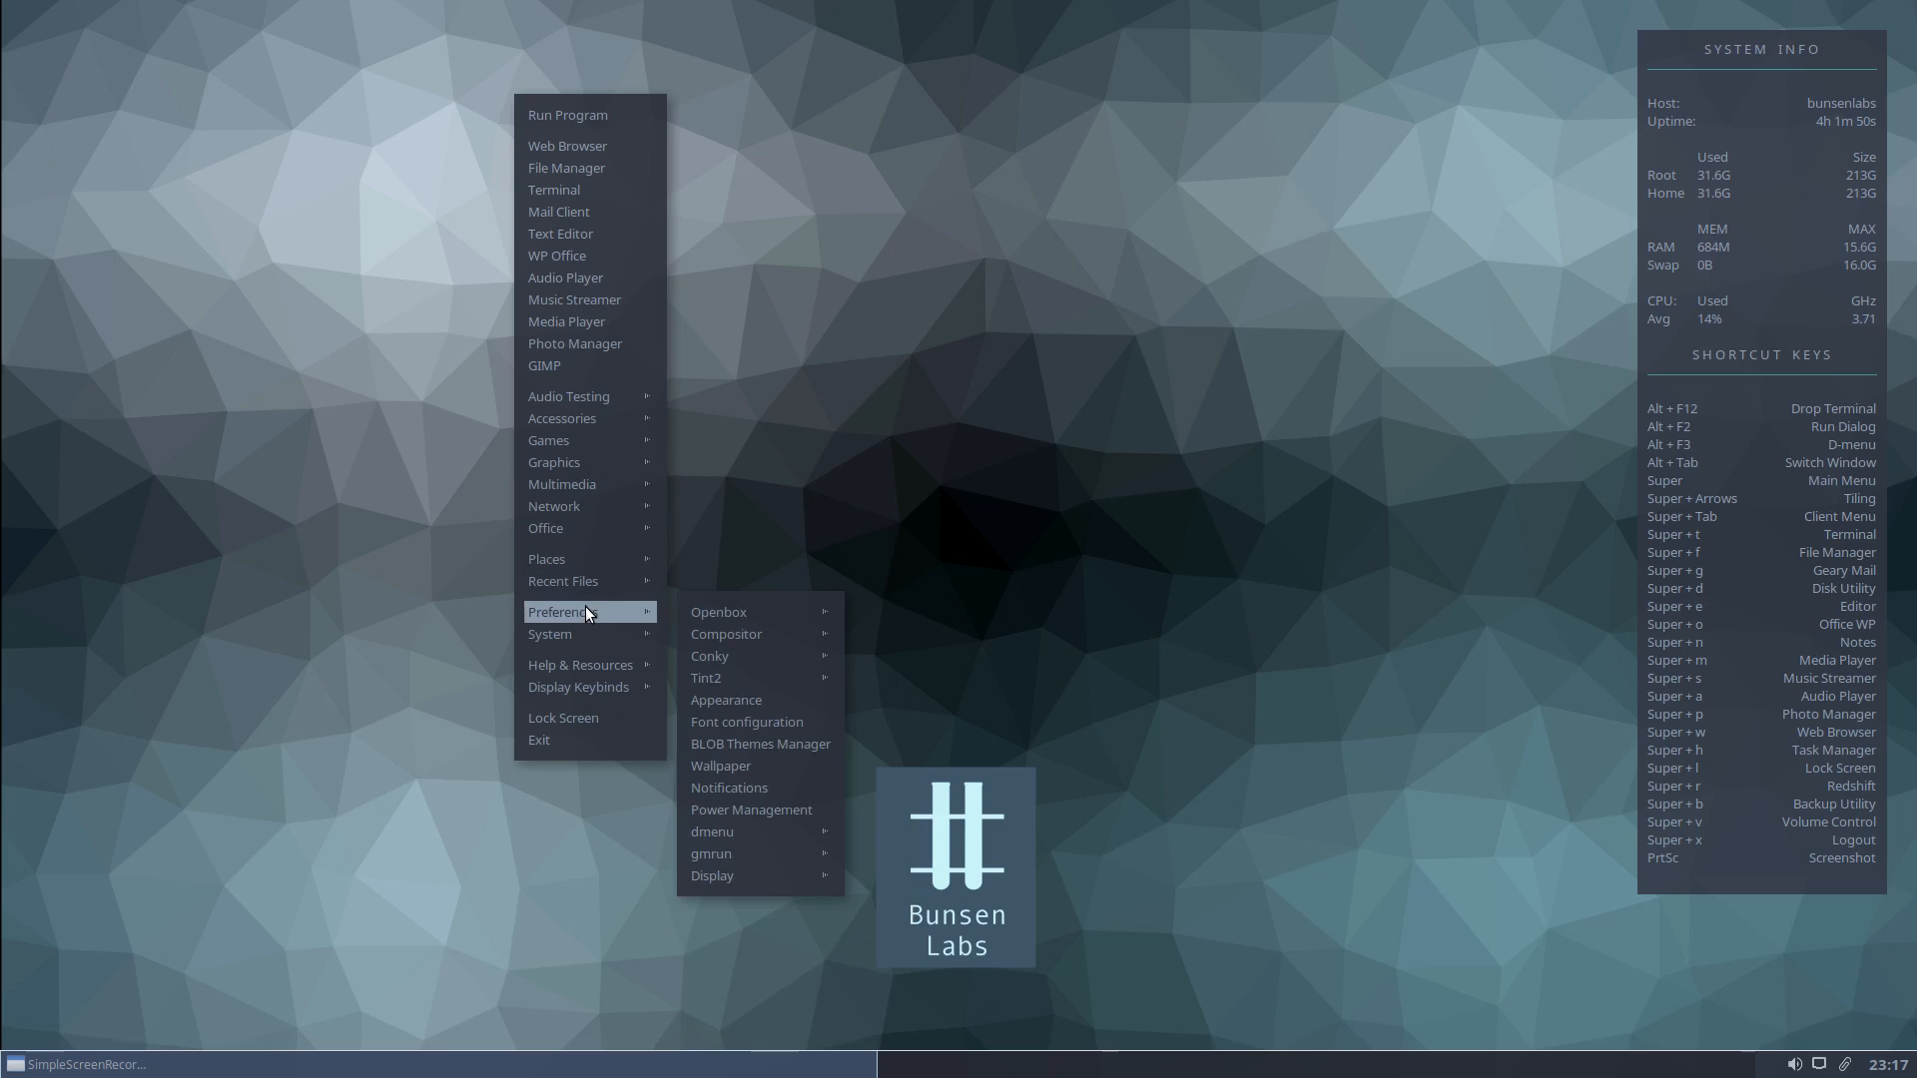
{"action": "mouse_move", "coordinate": [718, 611]}
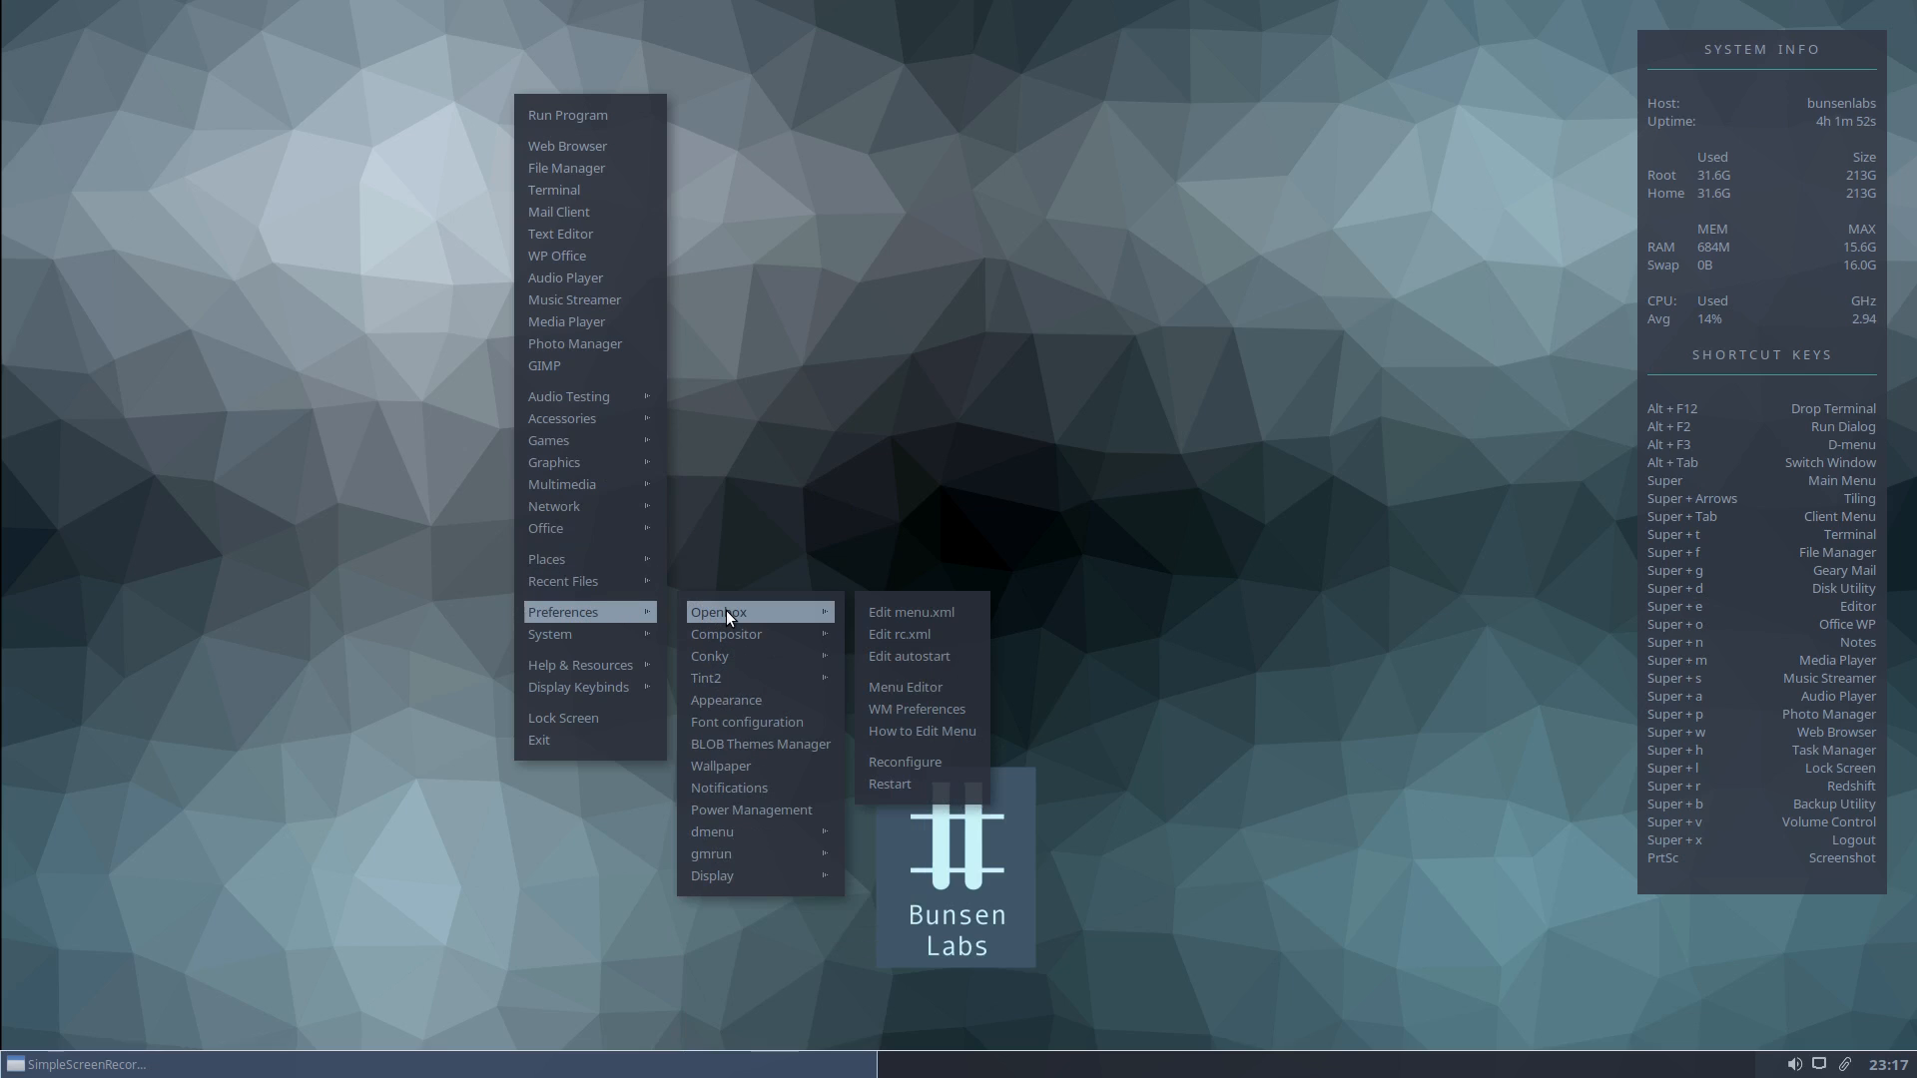
{"action": "mouse_move", "coordinate": [909, 657]}
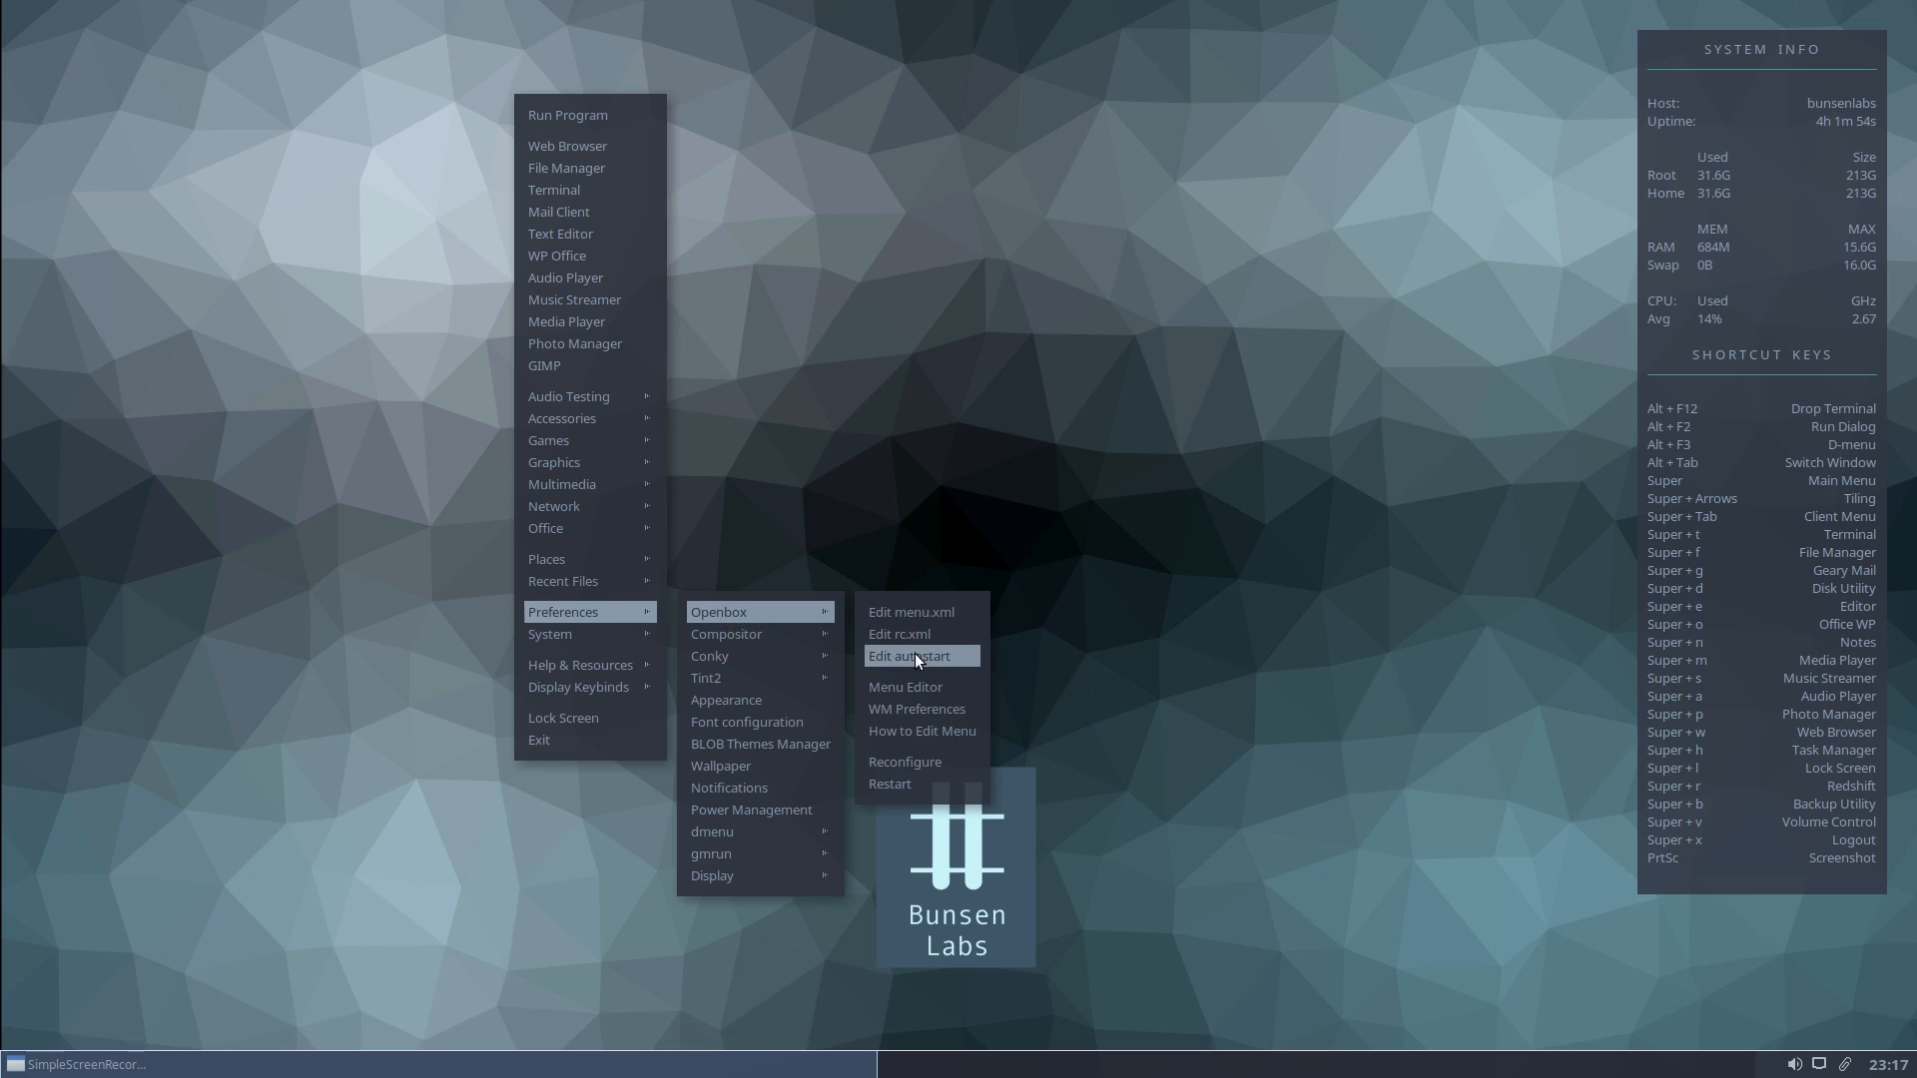
{"action": "mouse_move", "coordinate": [905, 686]}
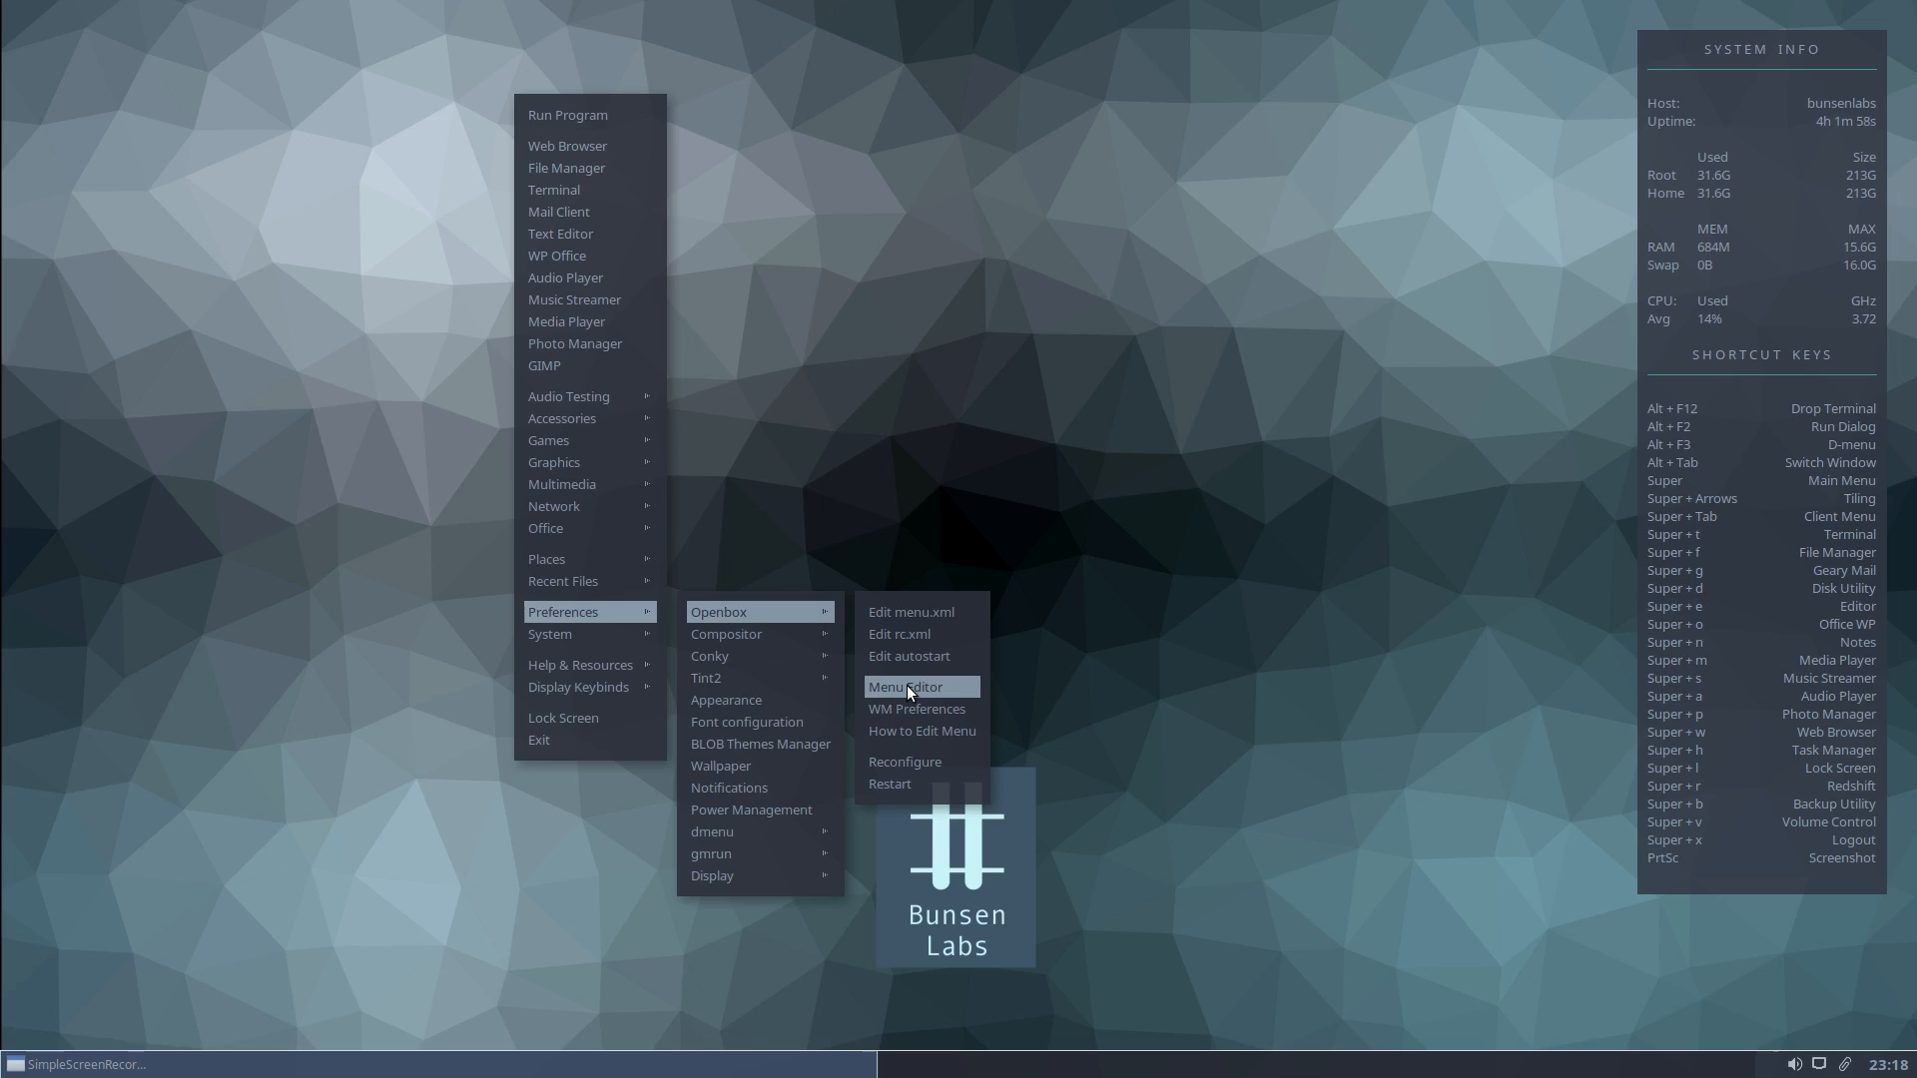
Launch obmenu to edit ~/.config/openbox/menu.xml.
{"action": "left_click", "coordinate": [904, 686]}
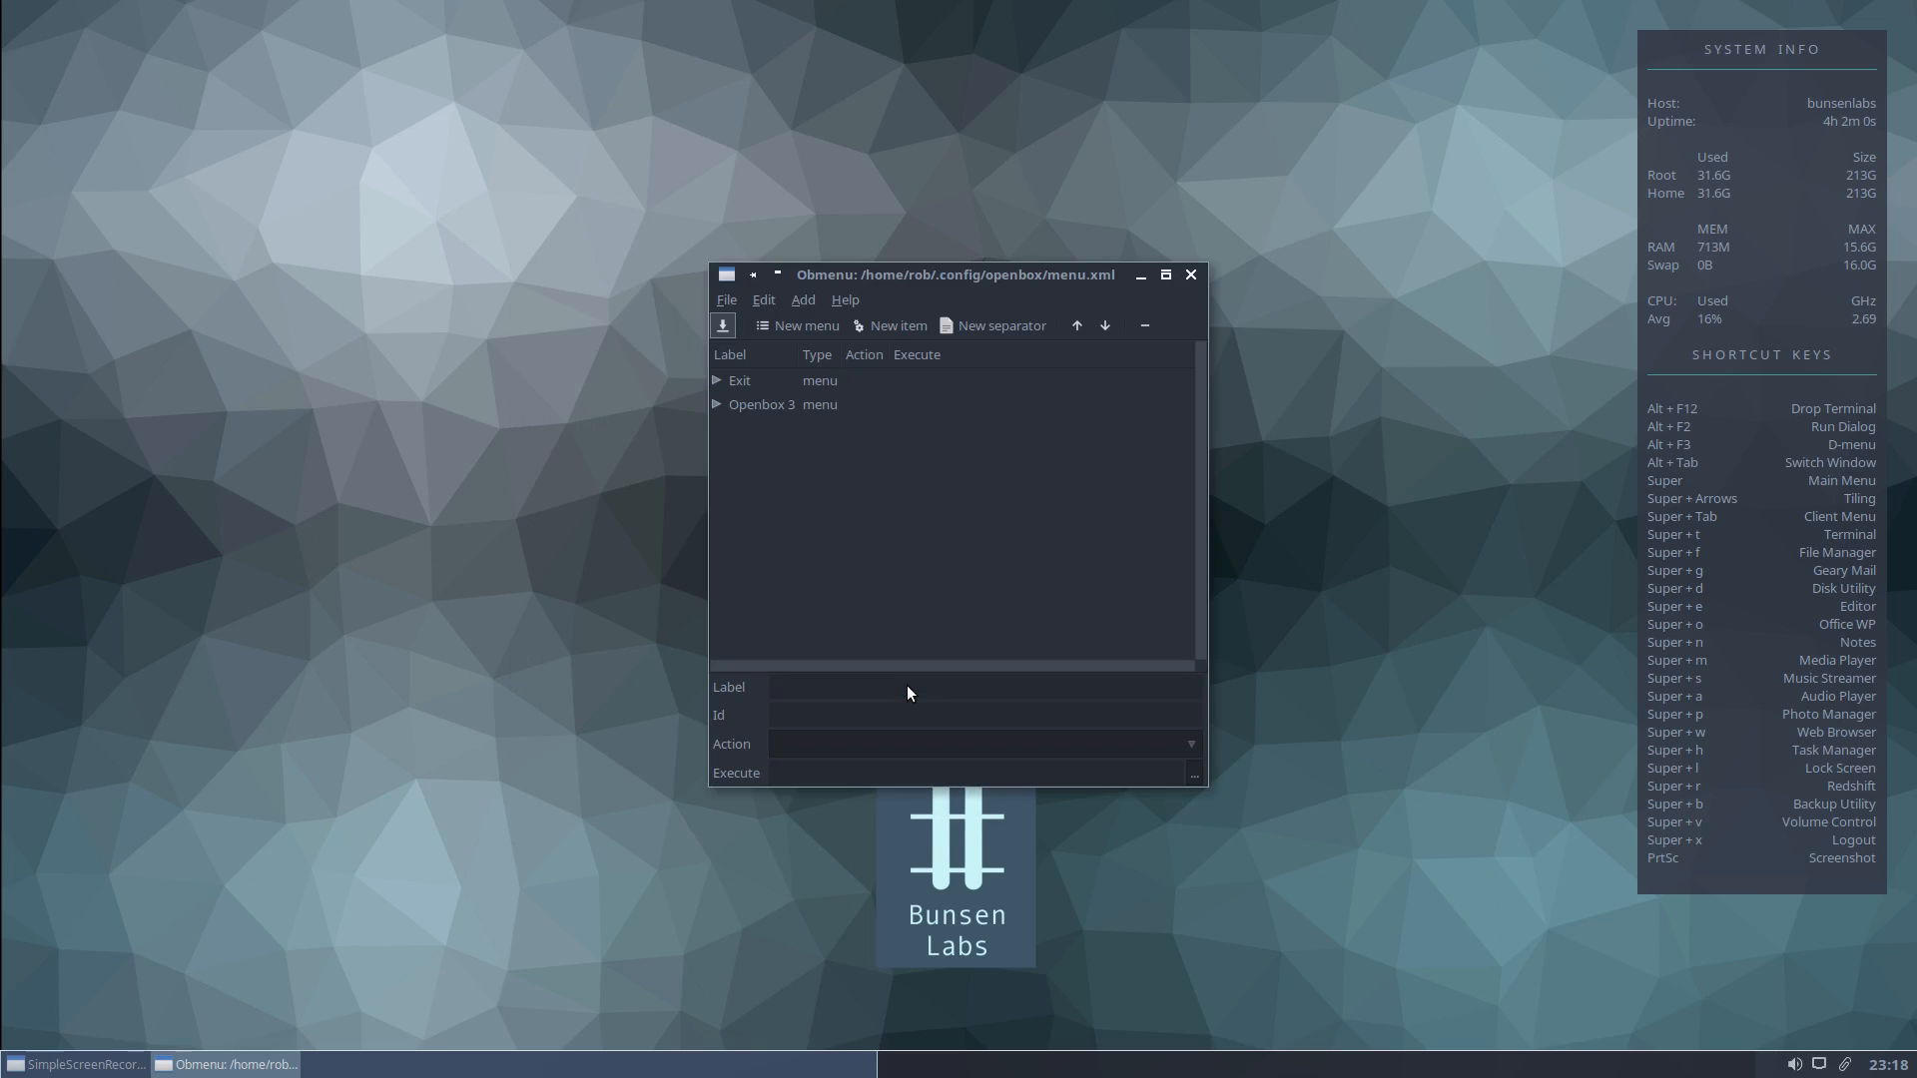
{"action": "mouse_move", "coordinate": [904, 189]}
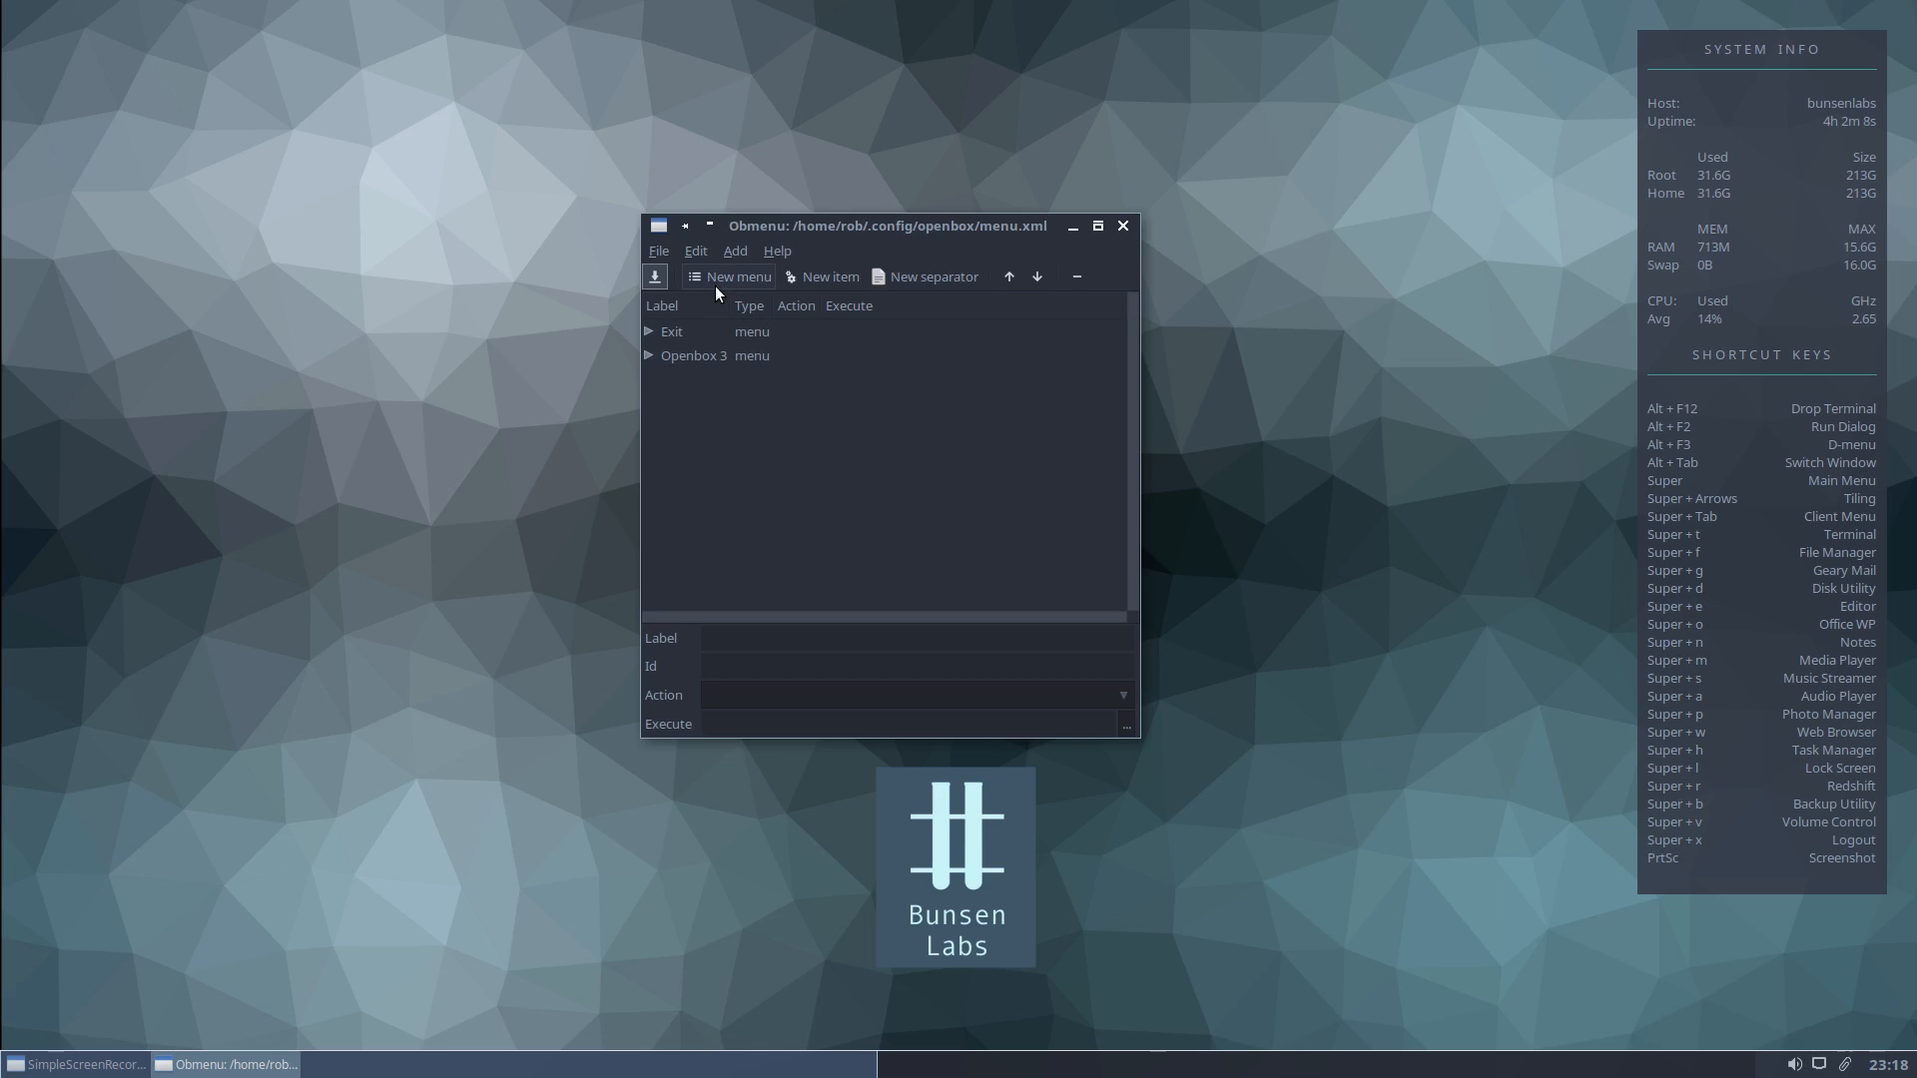
{"action": "mouse_move", "coordinate": [829, 277]}
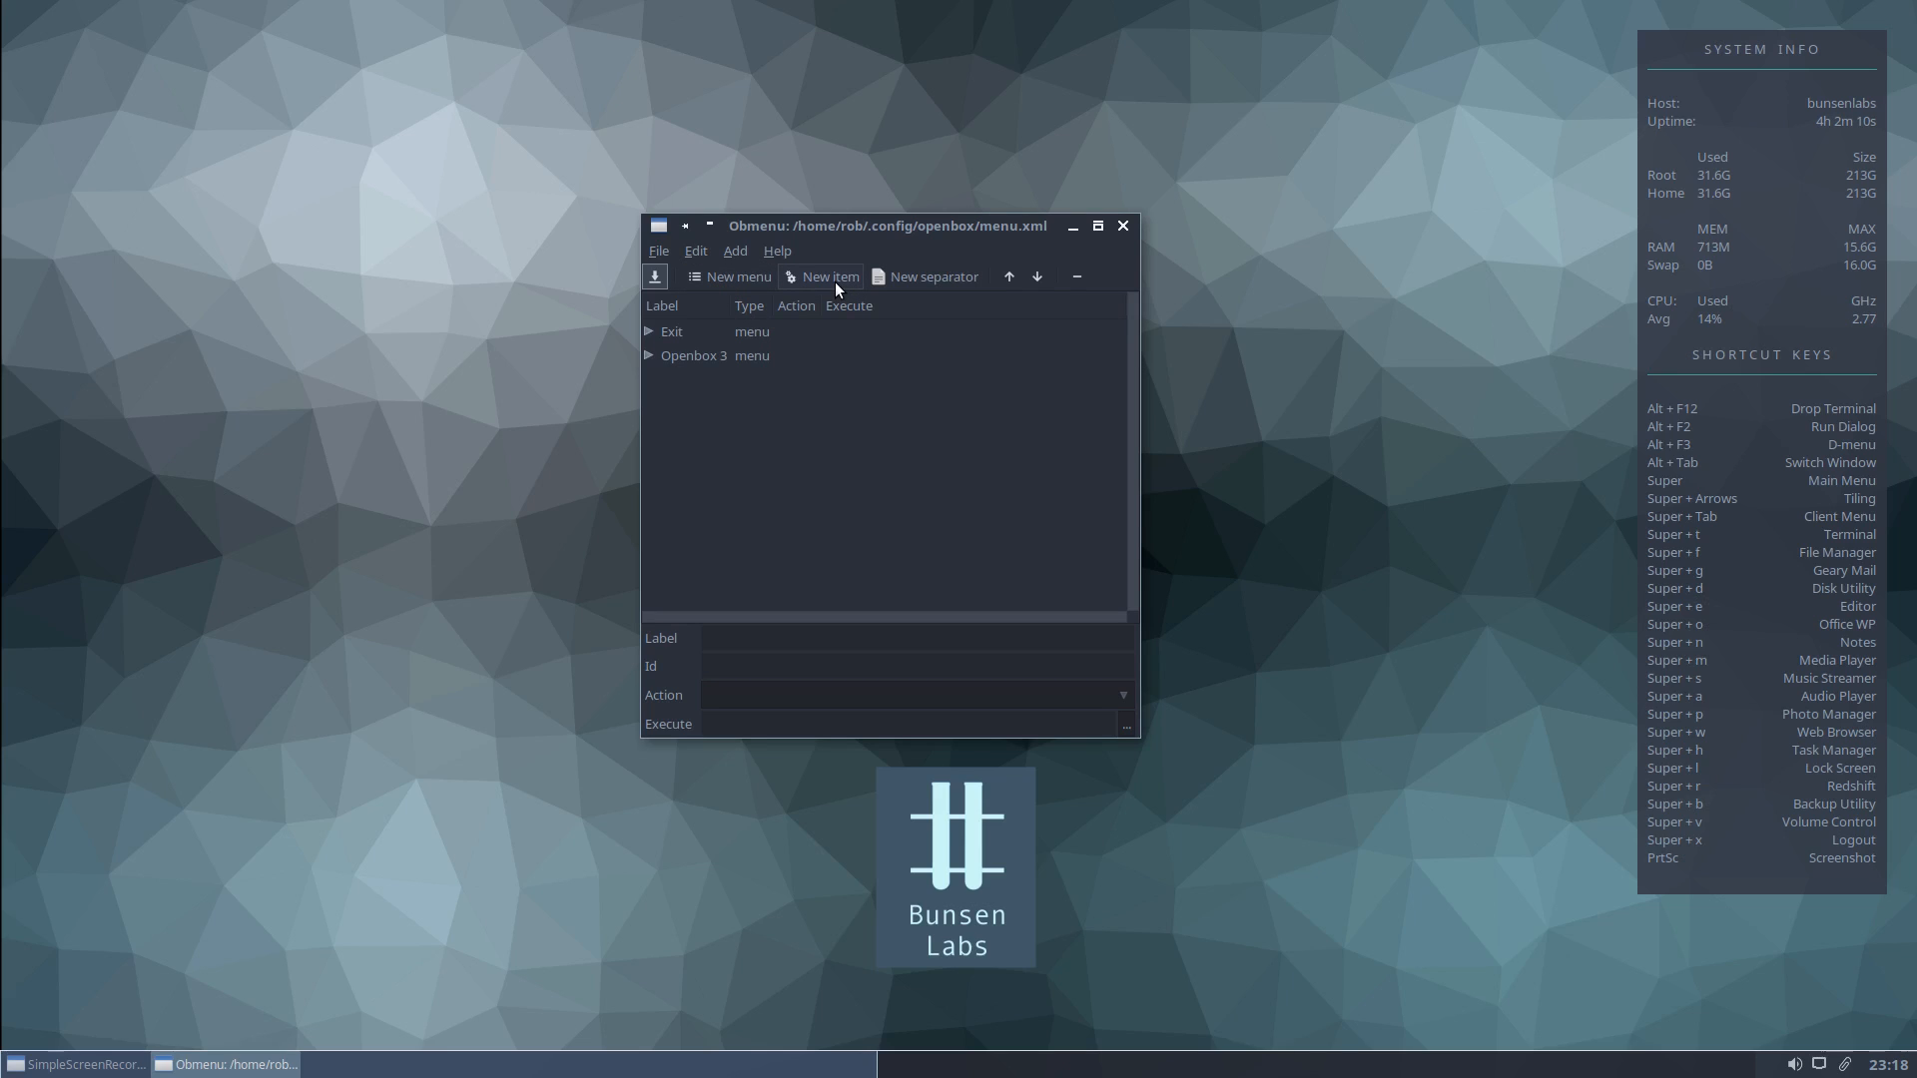
{"action": "mouse_move", "coordinate": [926, 276]}
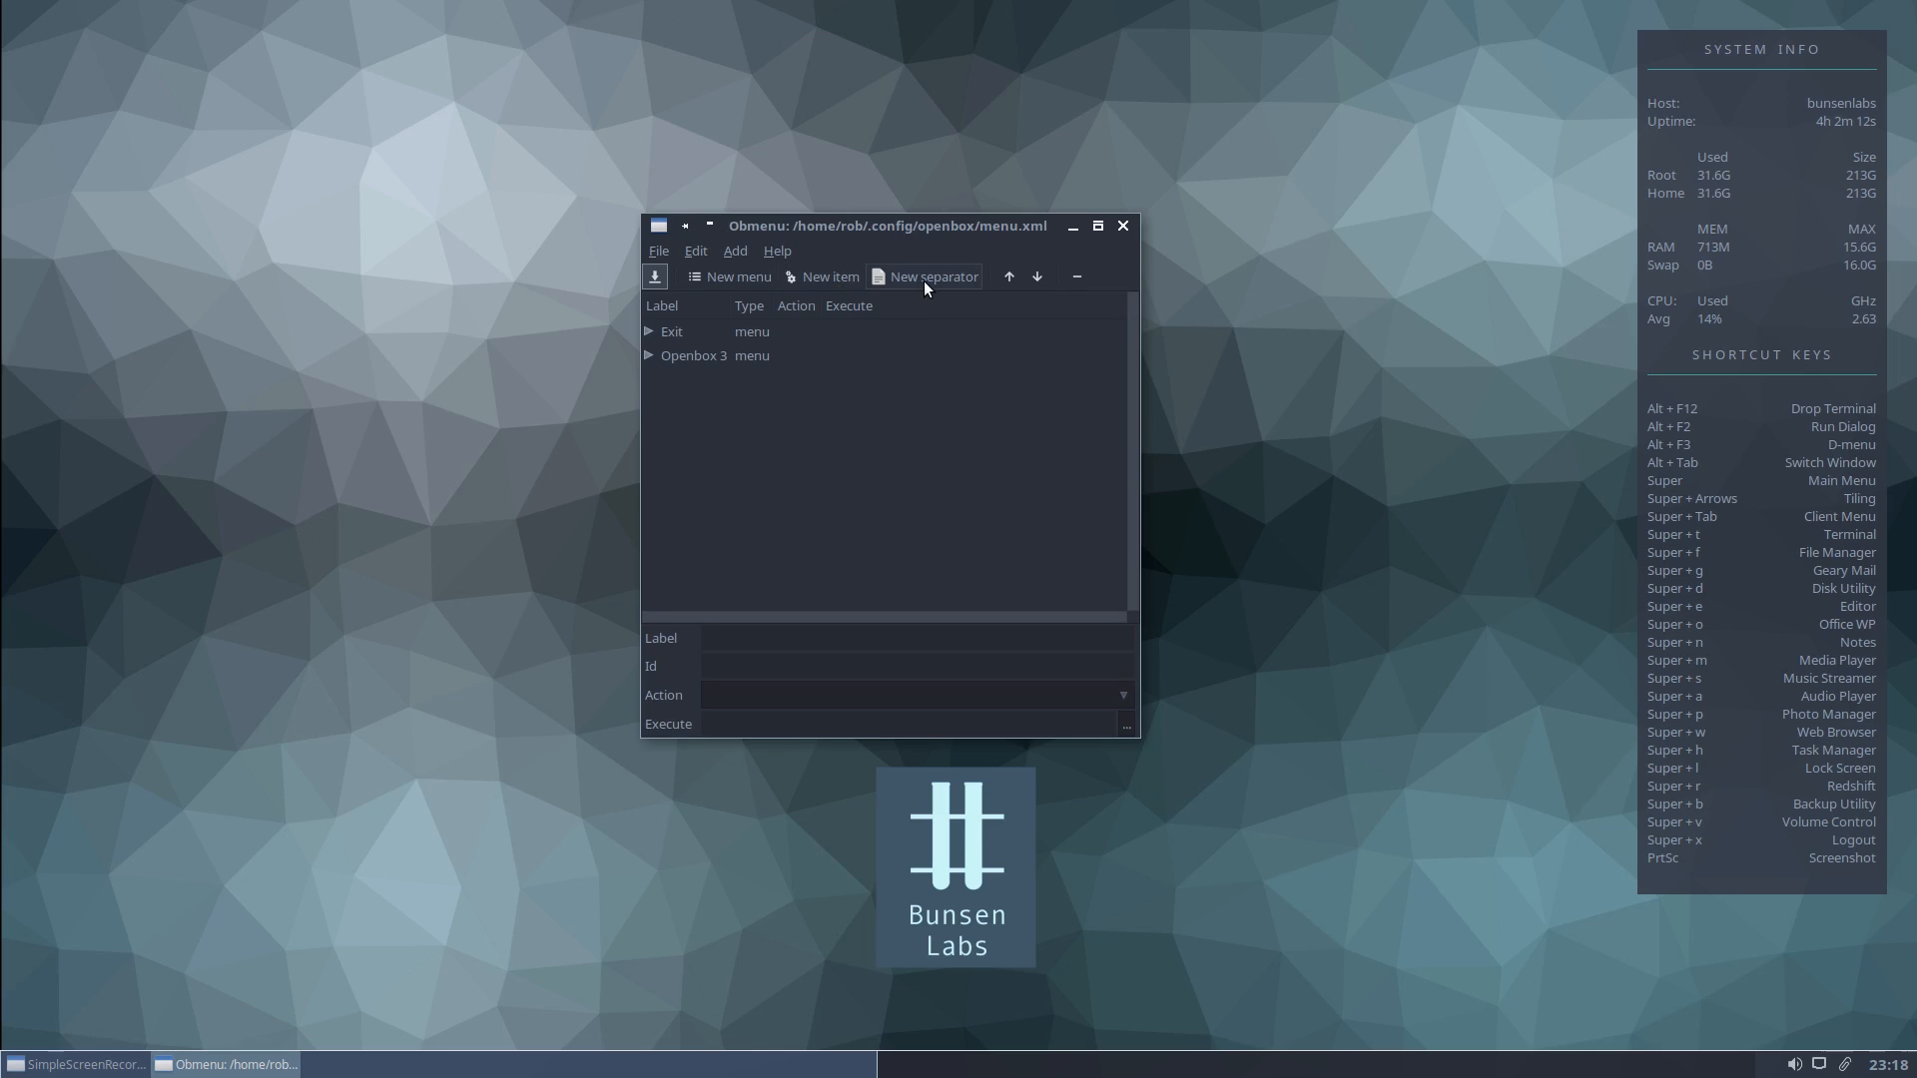
{"action": "mouse_move", "coordinate": [1008, 277]}
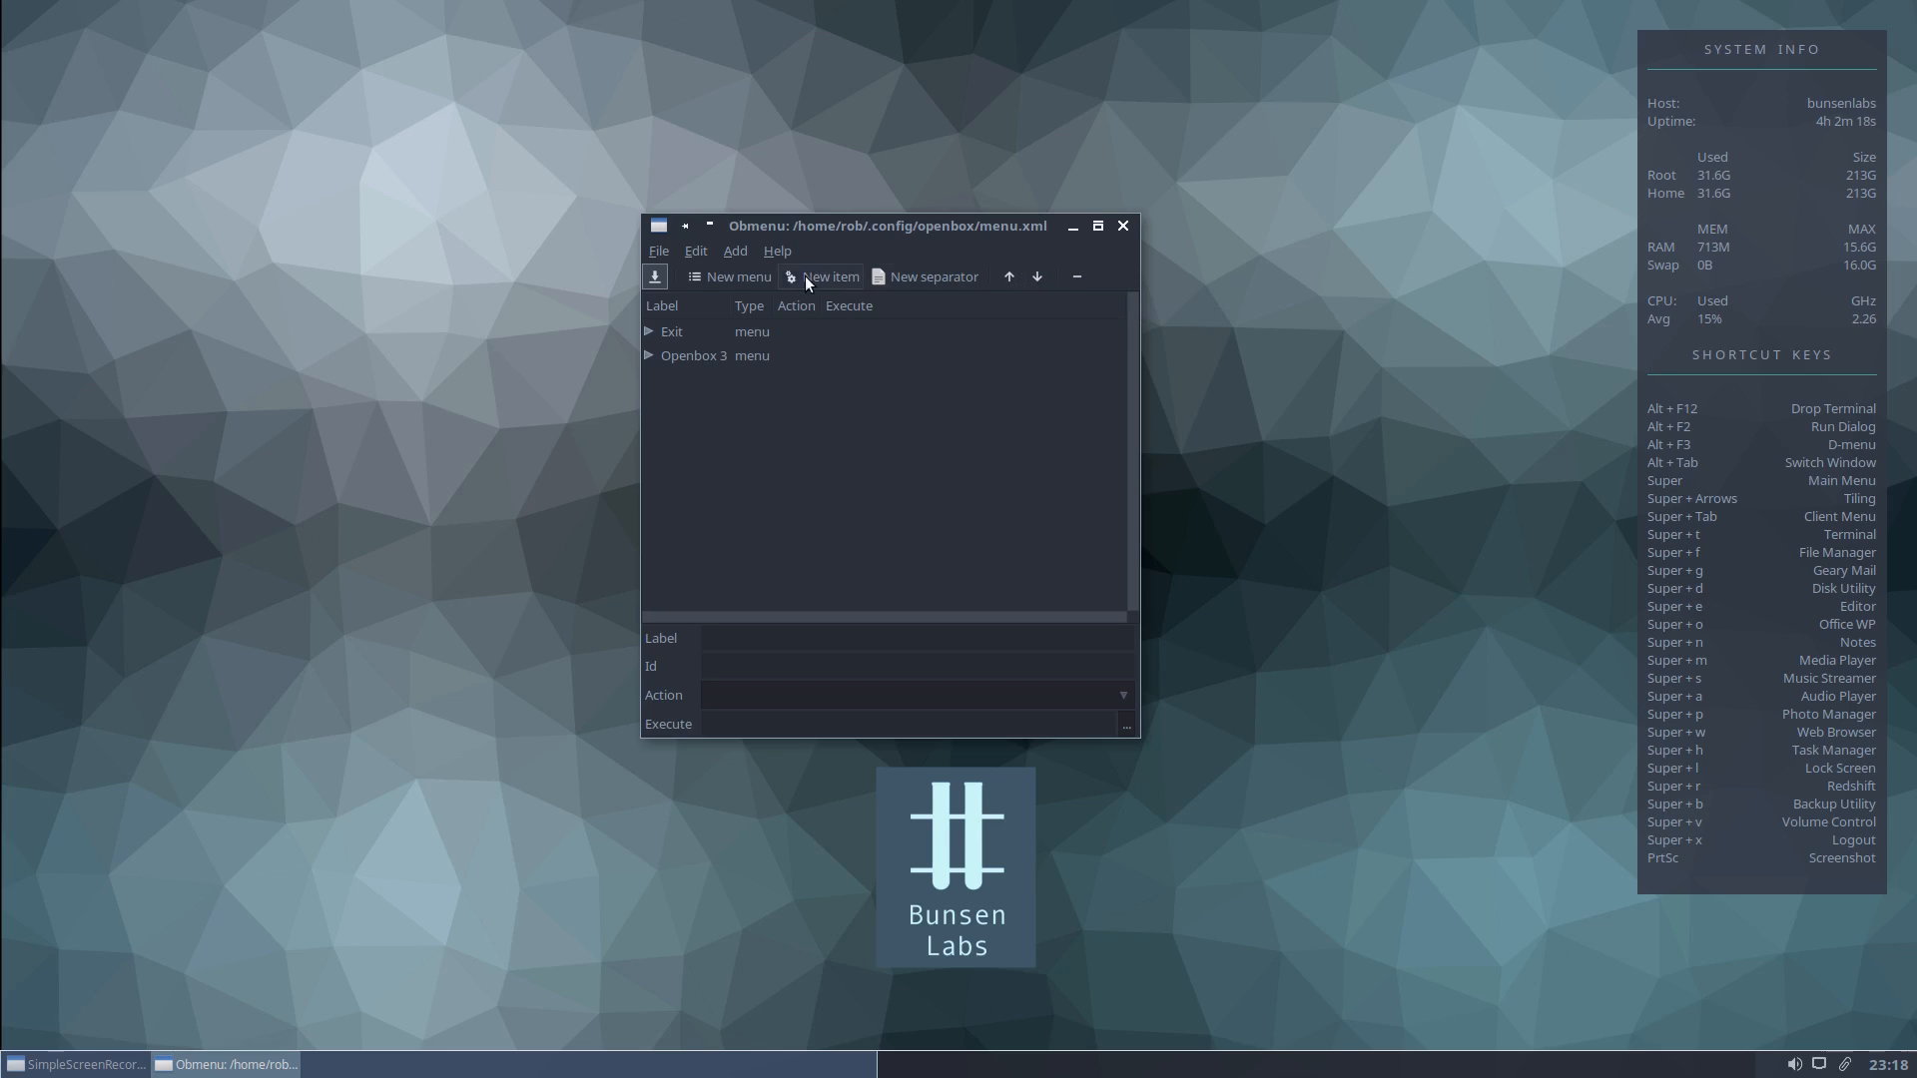
{"action": "mouse_move", "coordinate": [654, 276]}
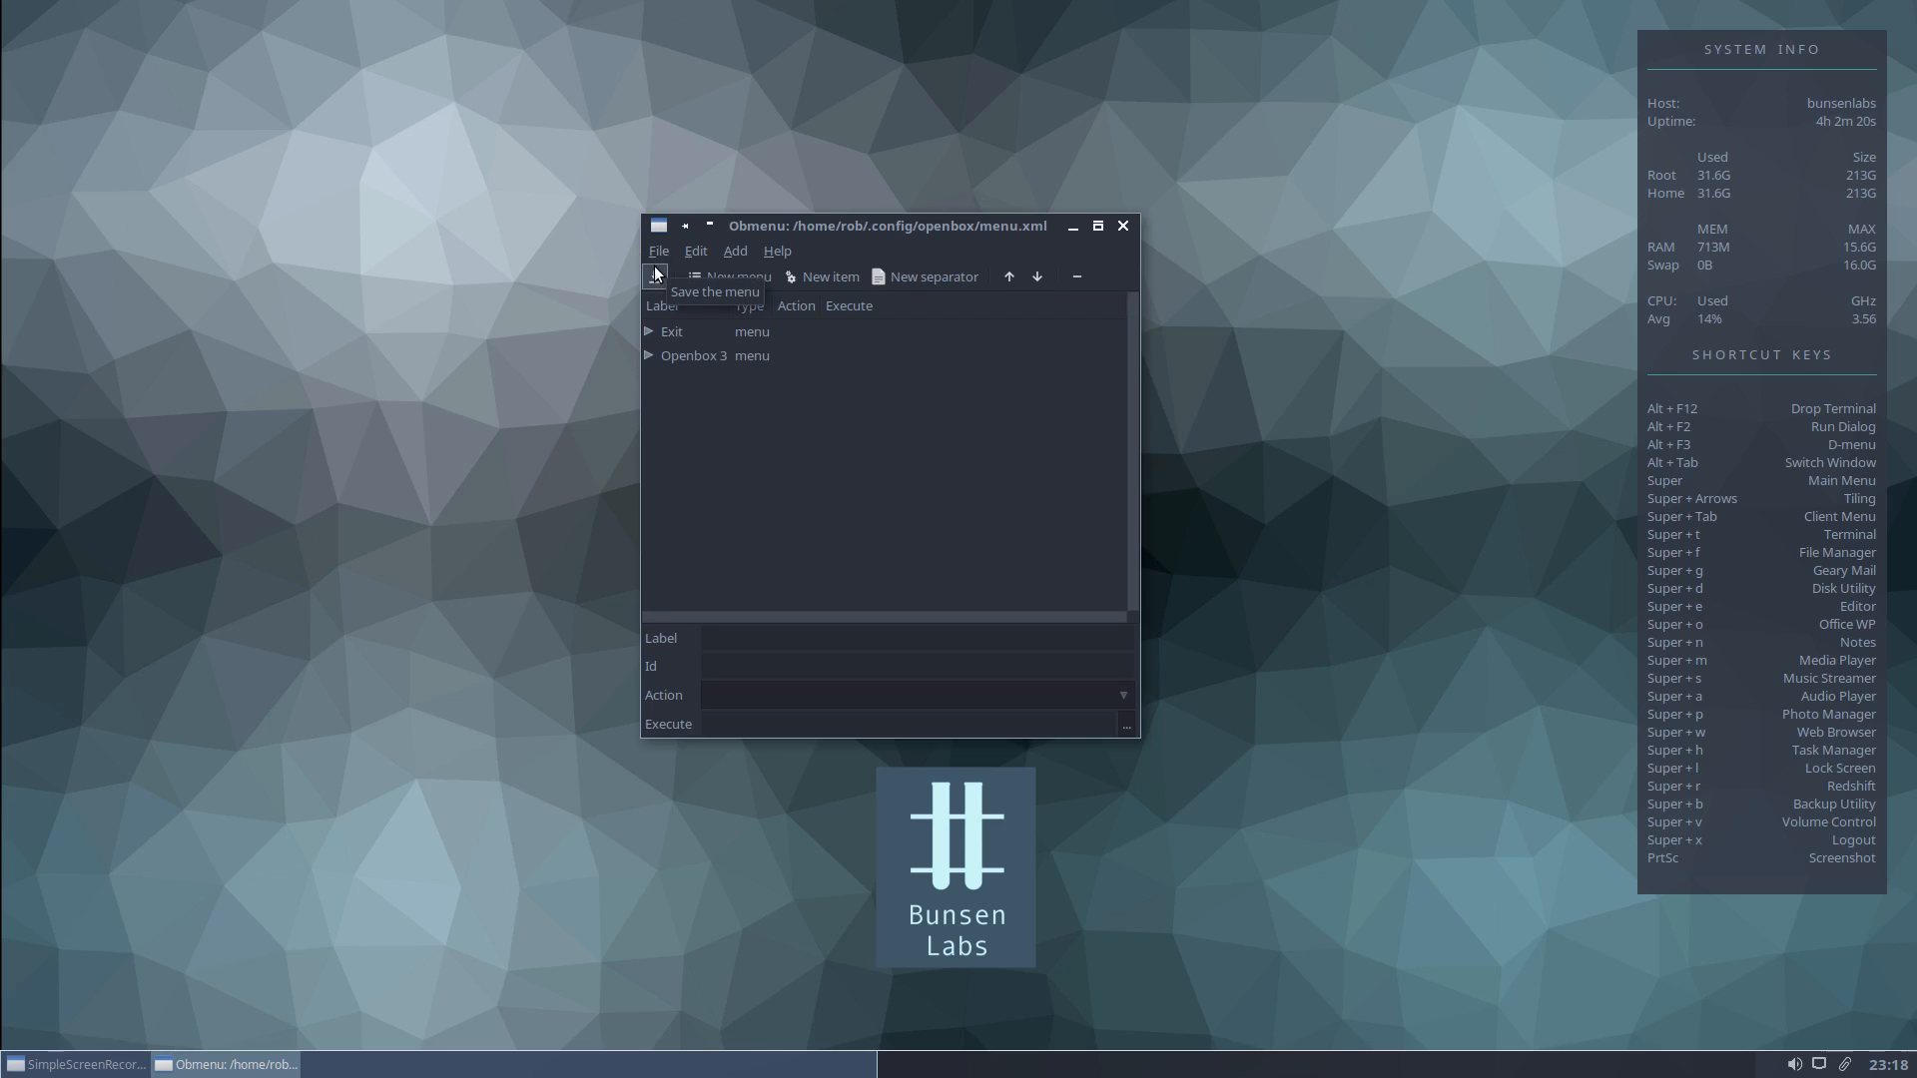
{"action": "mouse_move", "coordinate": [713, 324]}
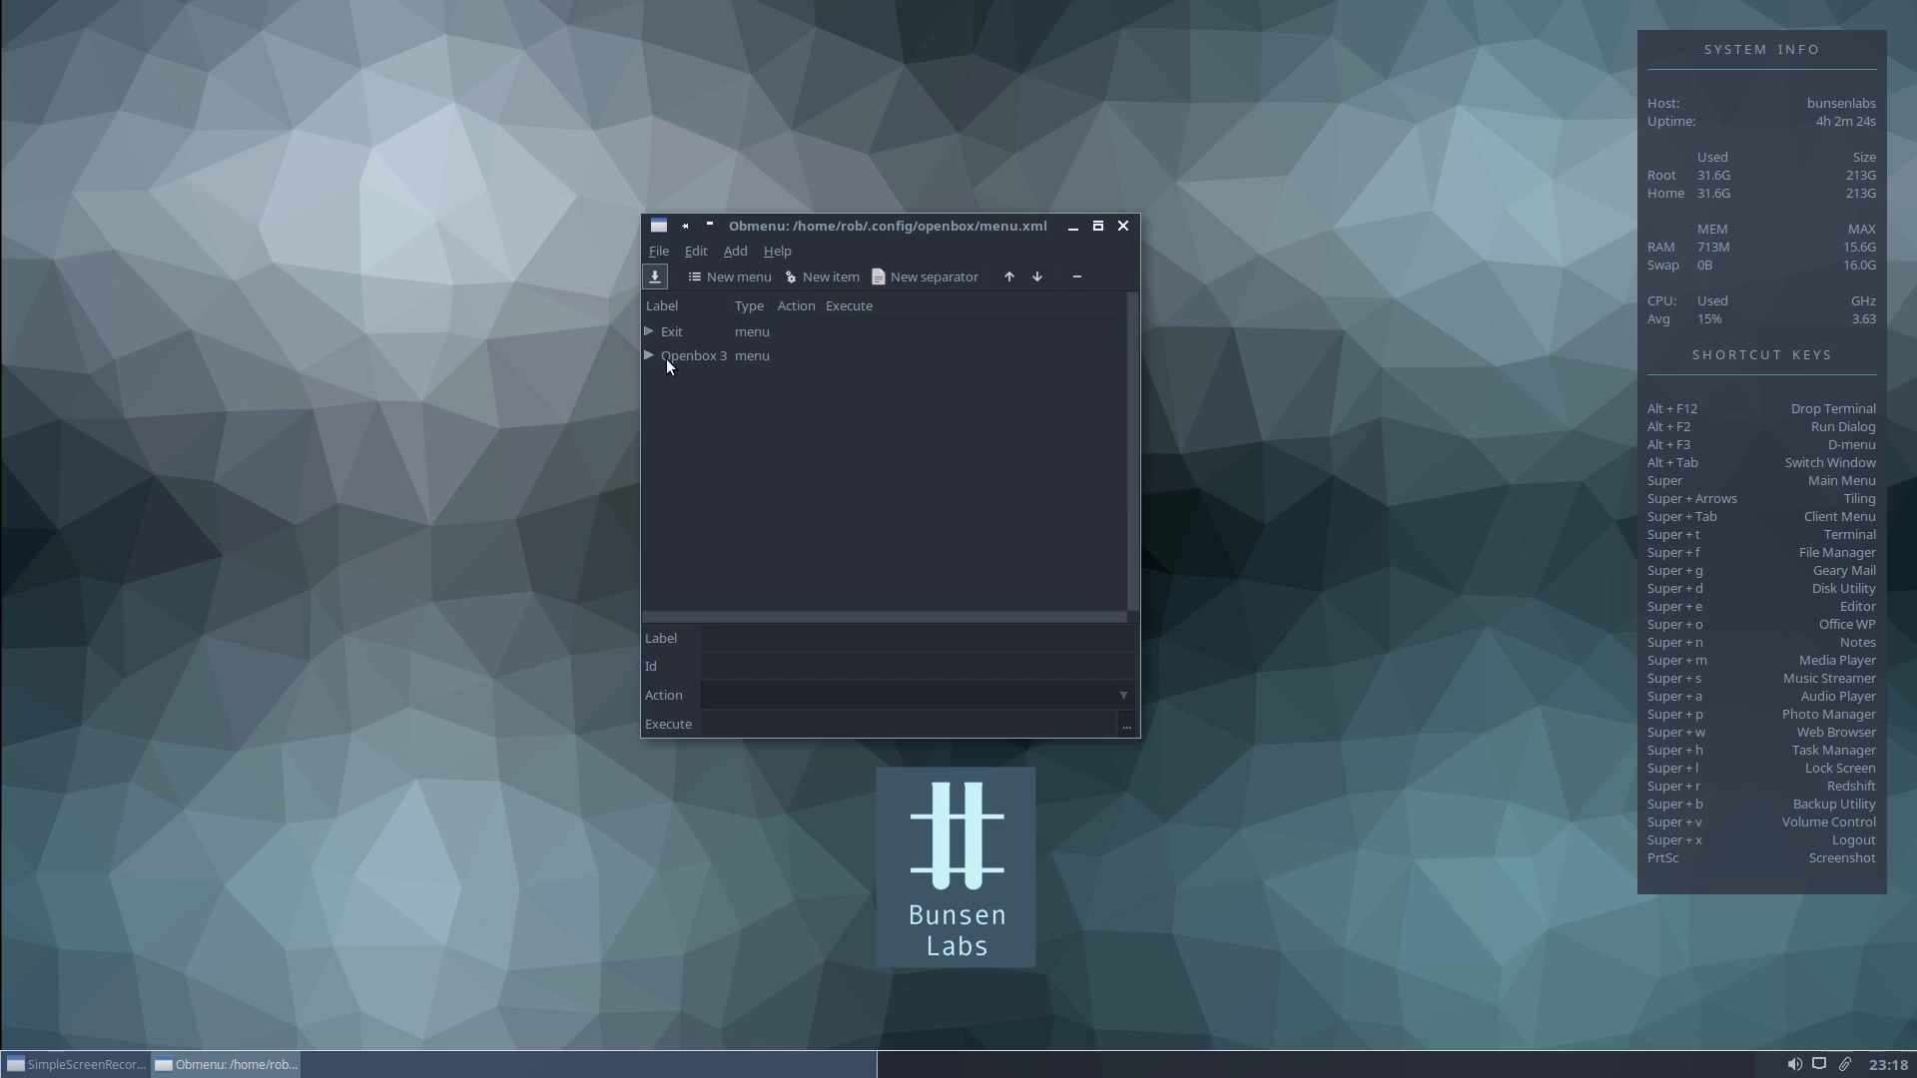
Expand Openbox 3 and its Accessories submenu, selecting the Archive Manager entry.
{"action": "left_click", "coordinate": [649, 355]}
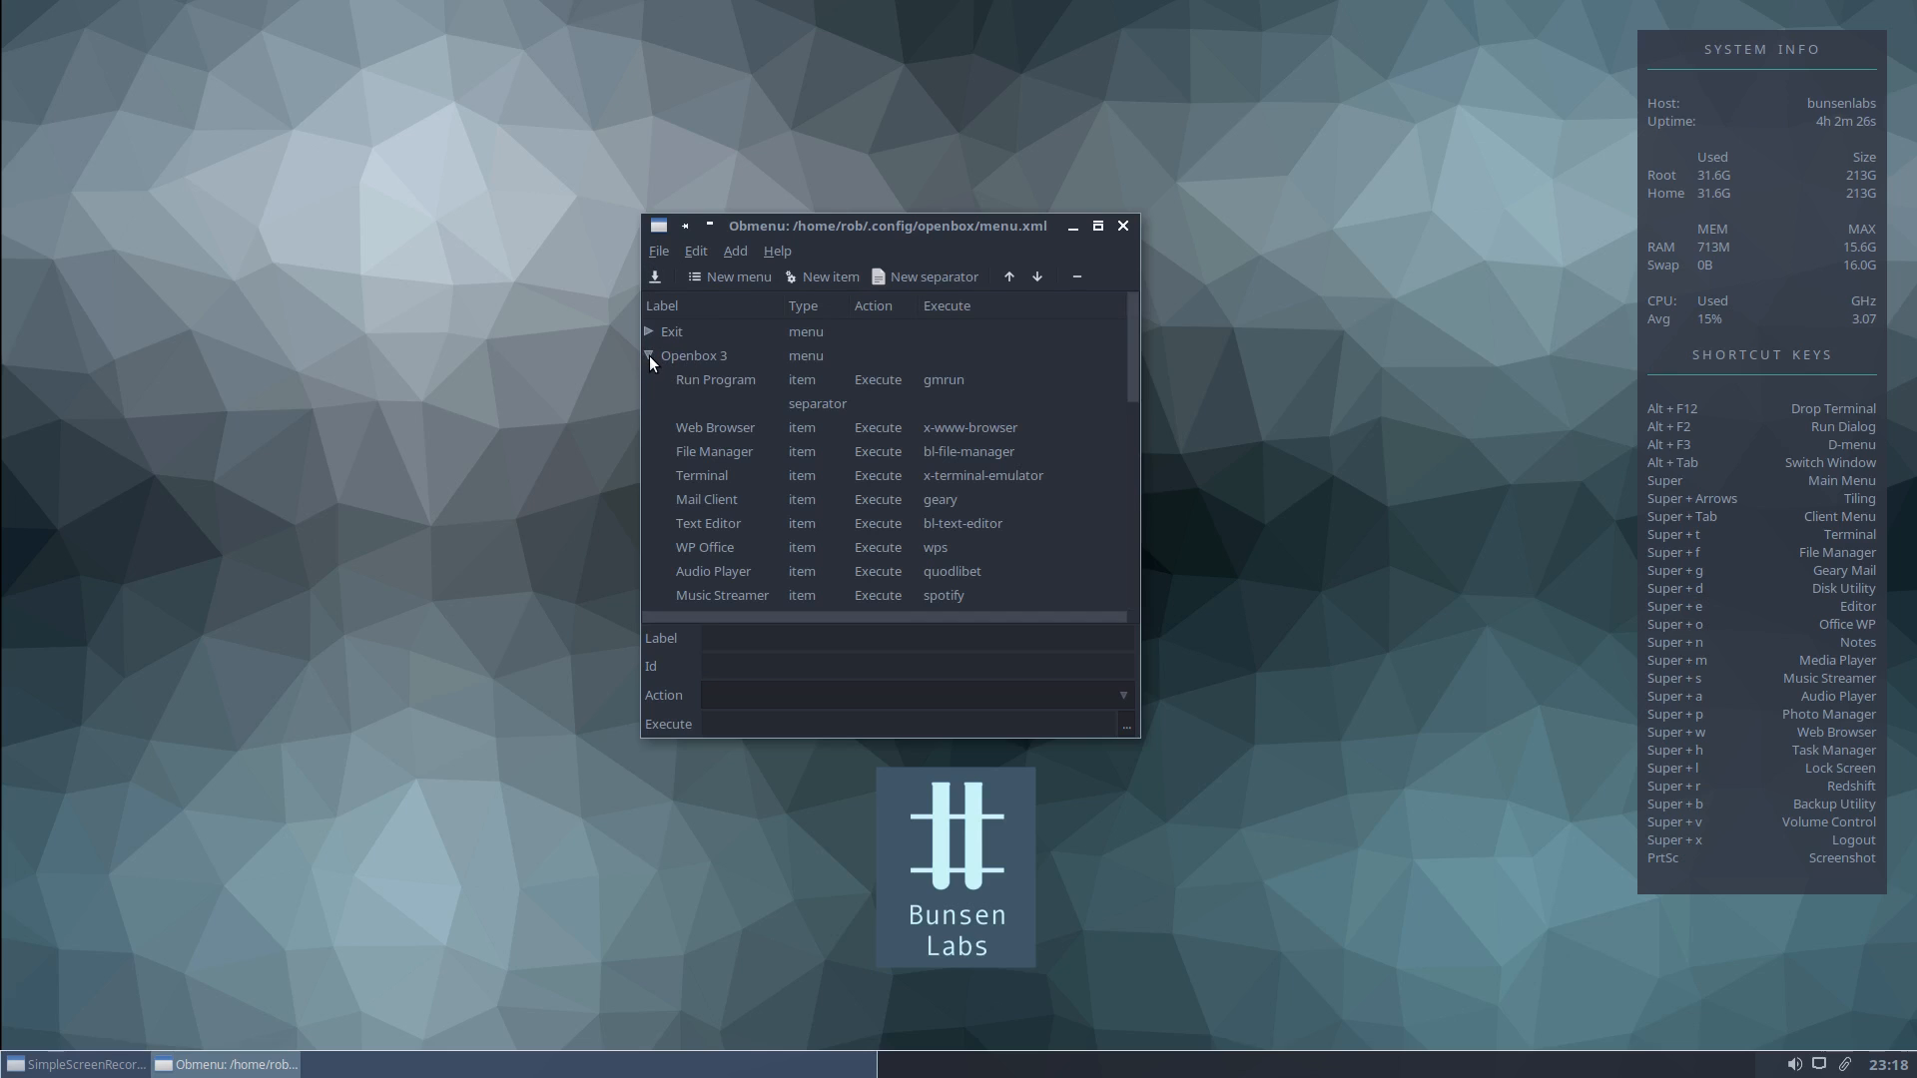
{"action": "scroll", "scroll_direction": "down", "scroll_amount": 3}
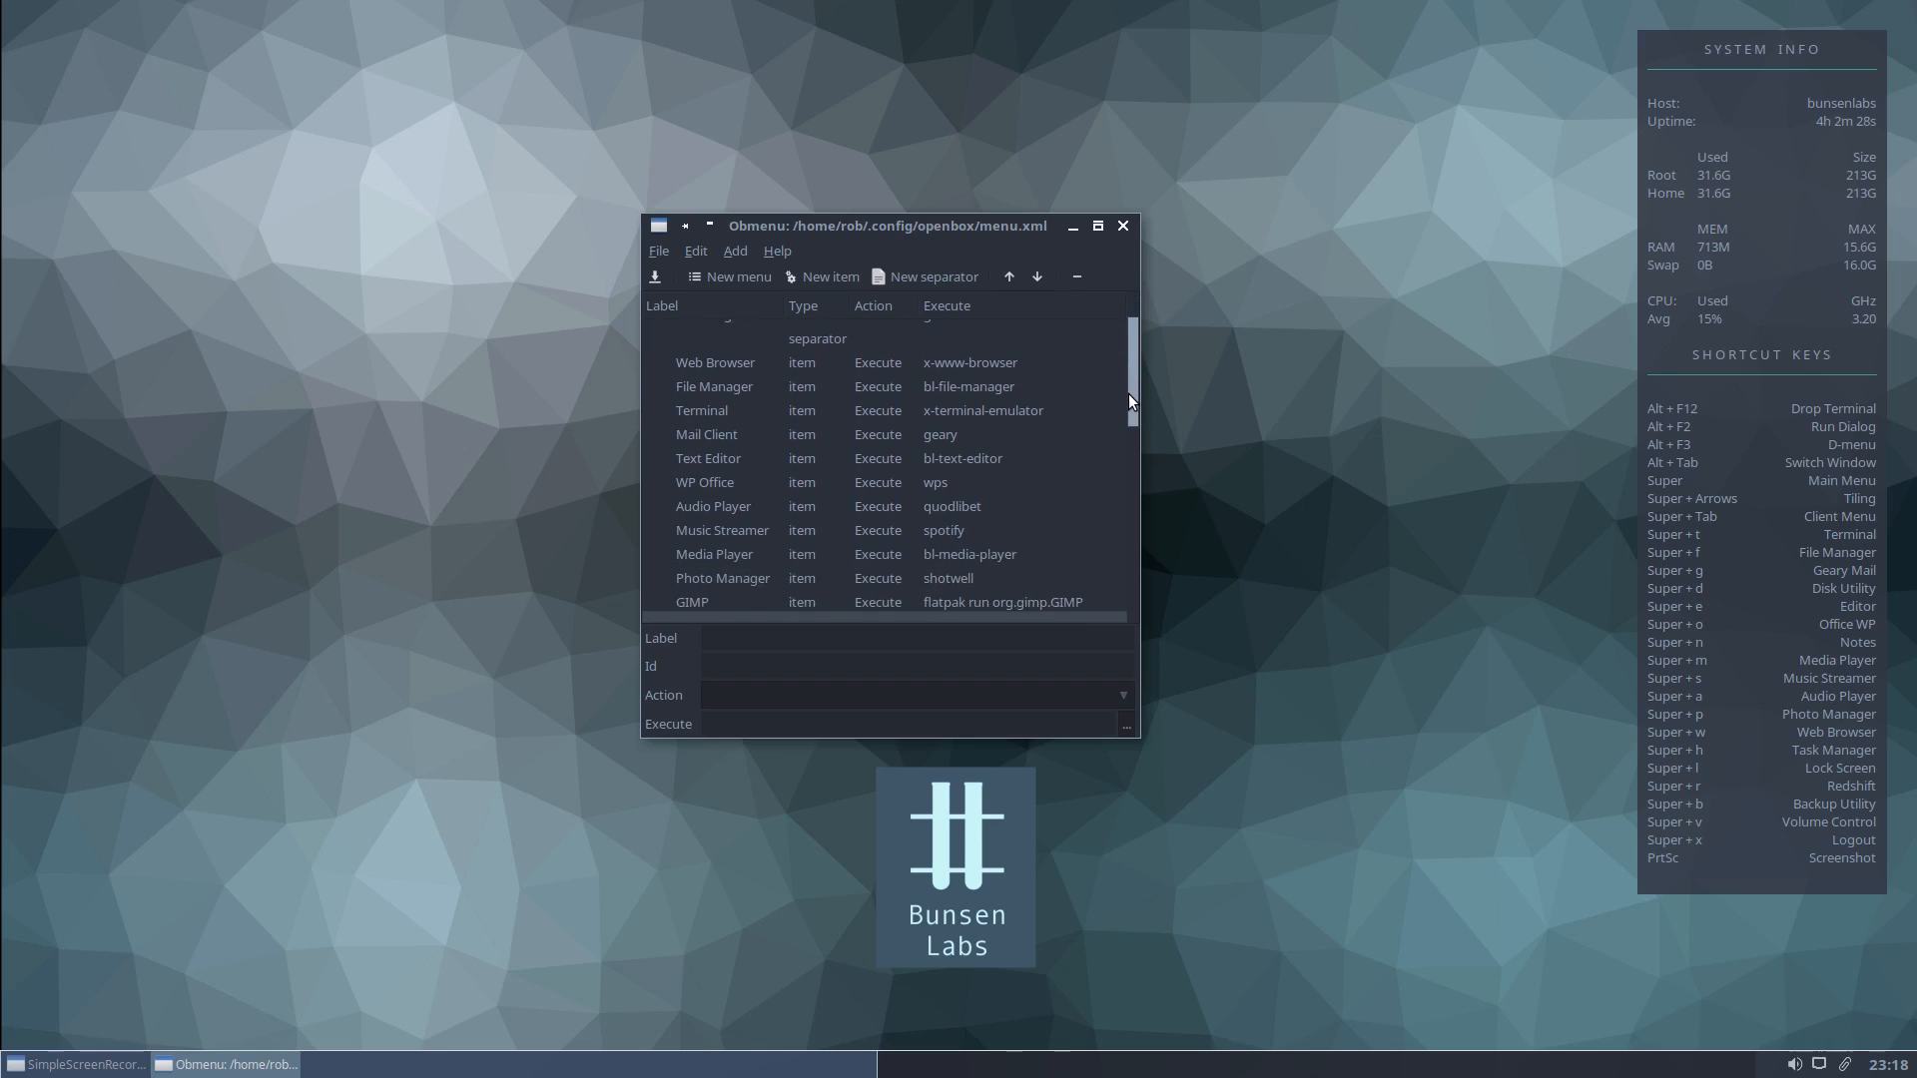
{"action": "scroll", "scroll_direction": "down", "scroll_amount": 3}
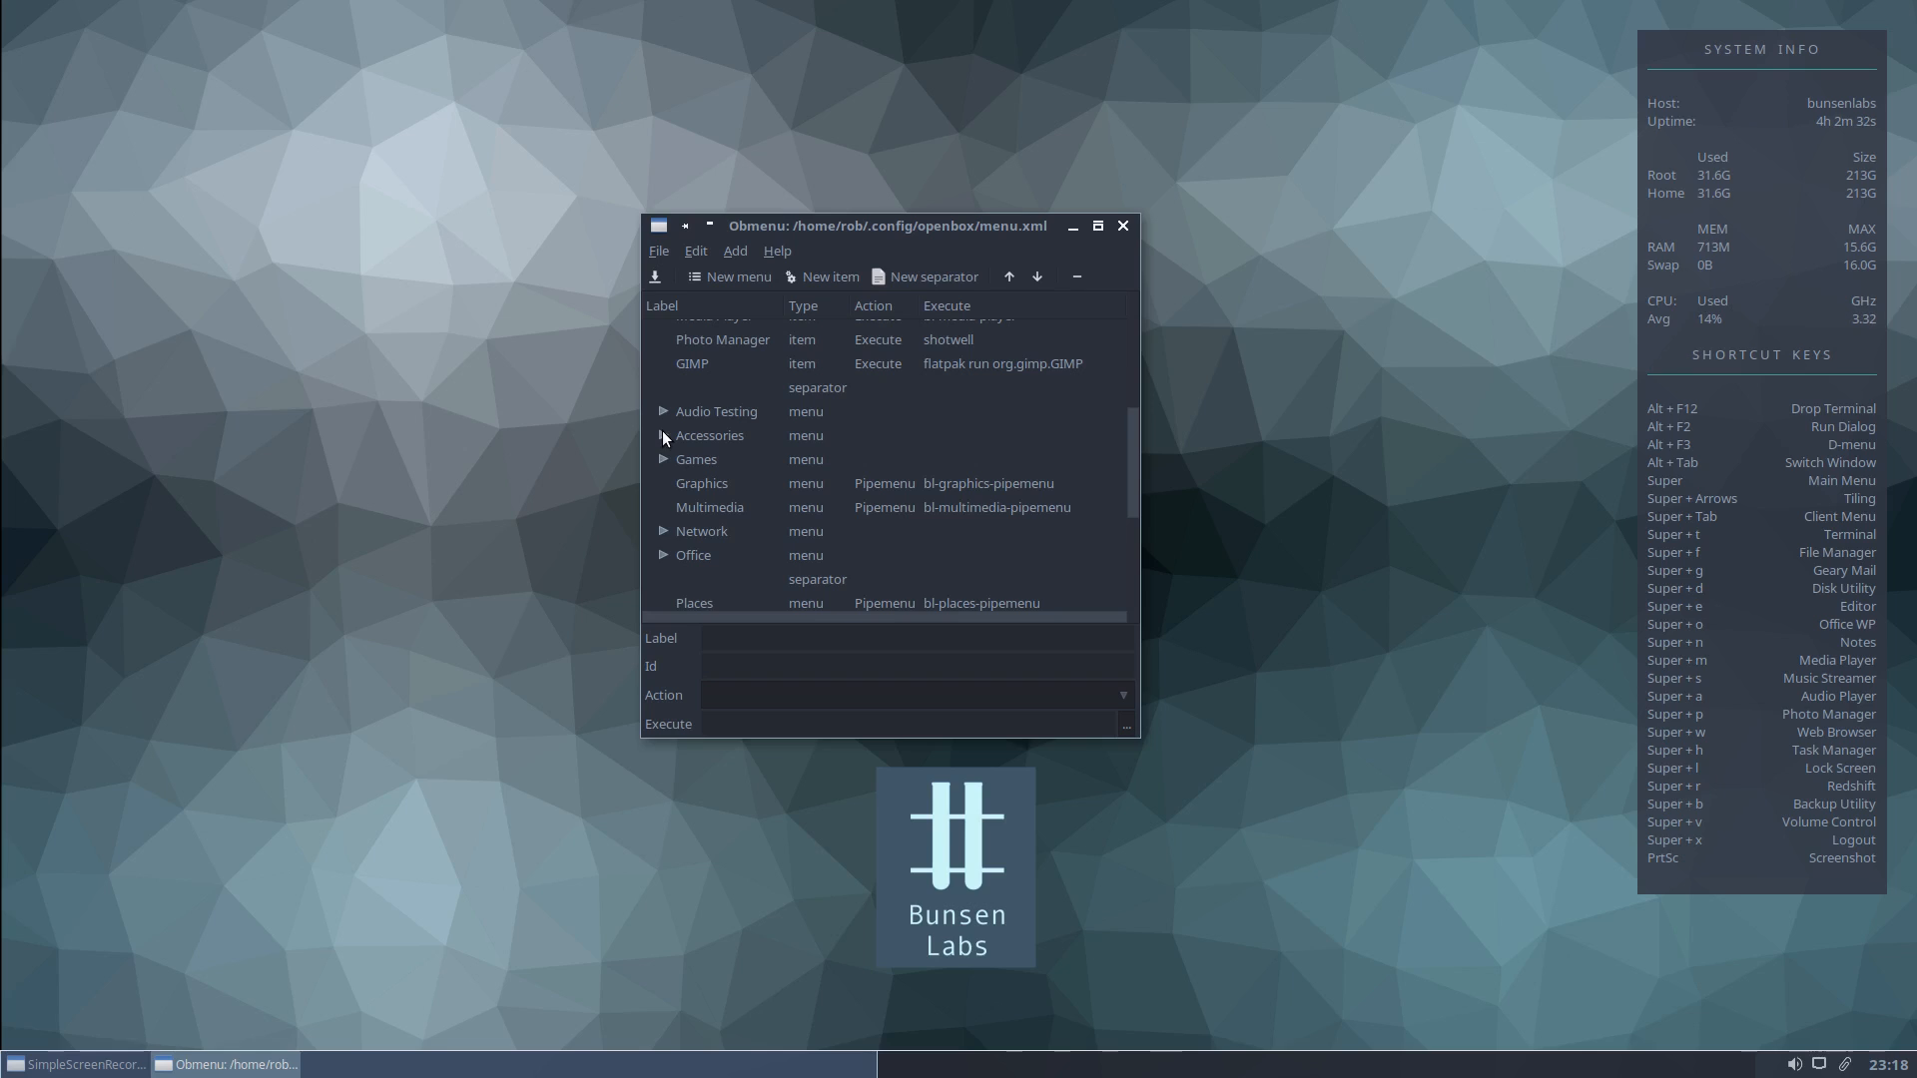
{"action": "left_click", "coordinate": [664, 436]}
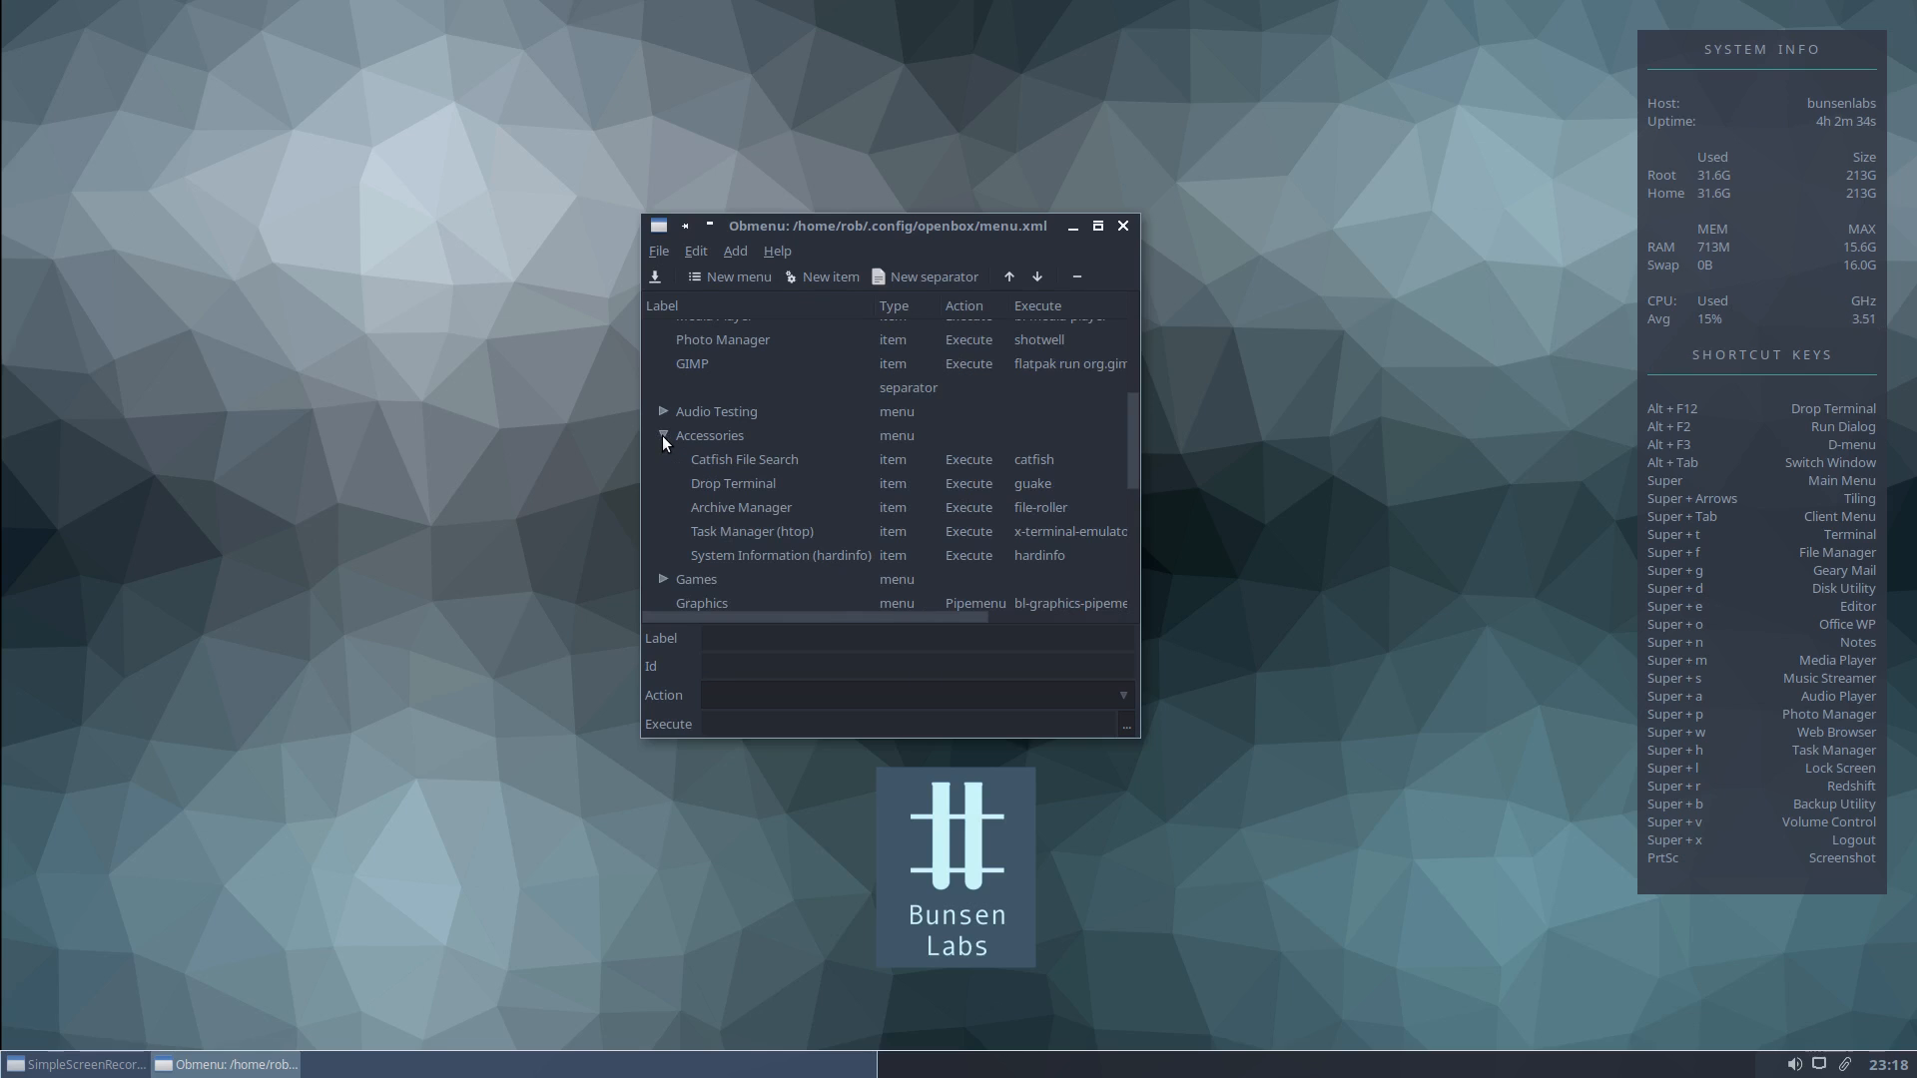
{"action": "mouse_move", "coordinate": [751, 467]}
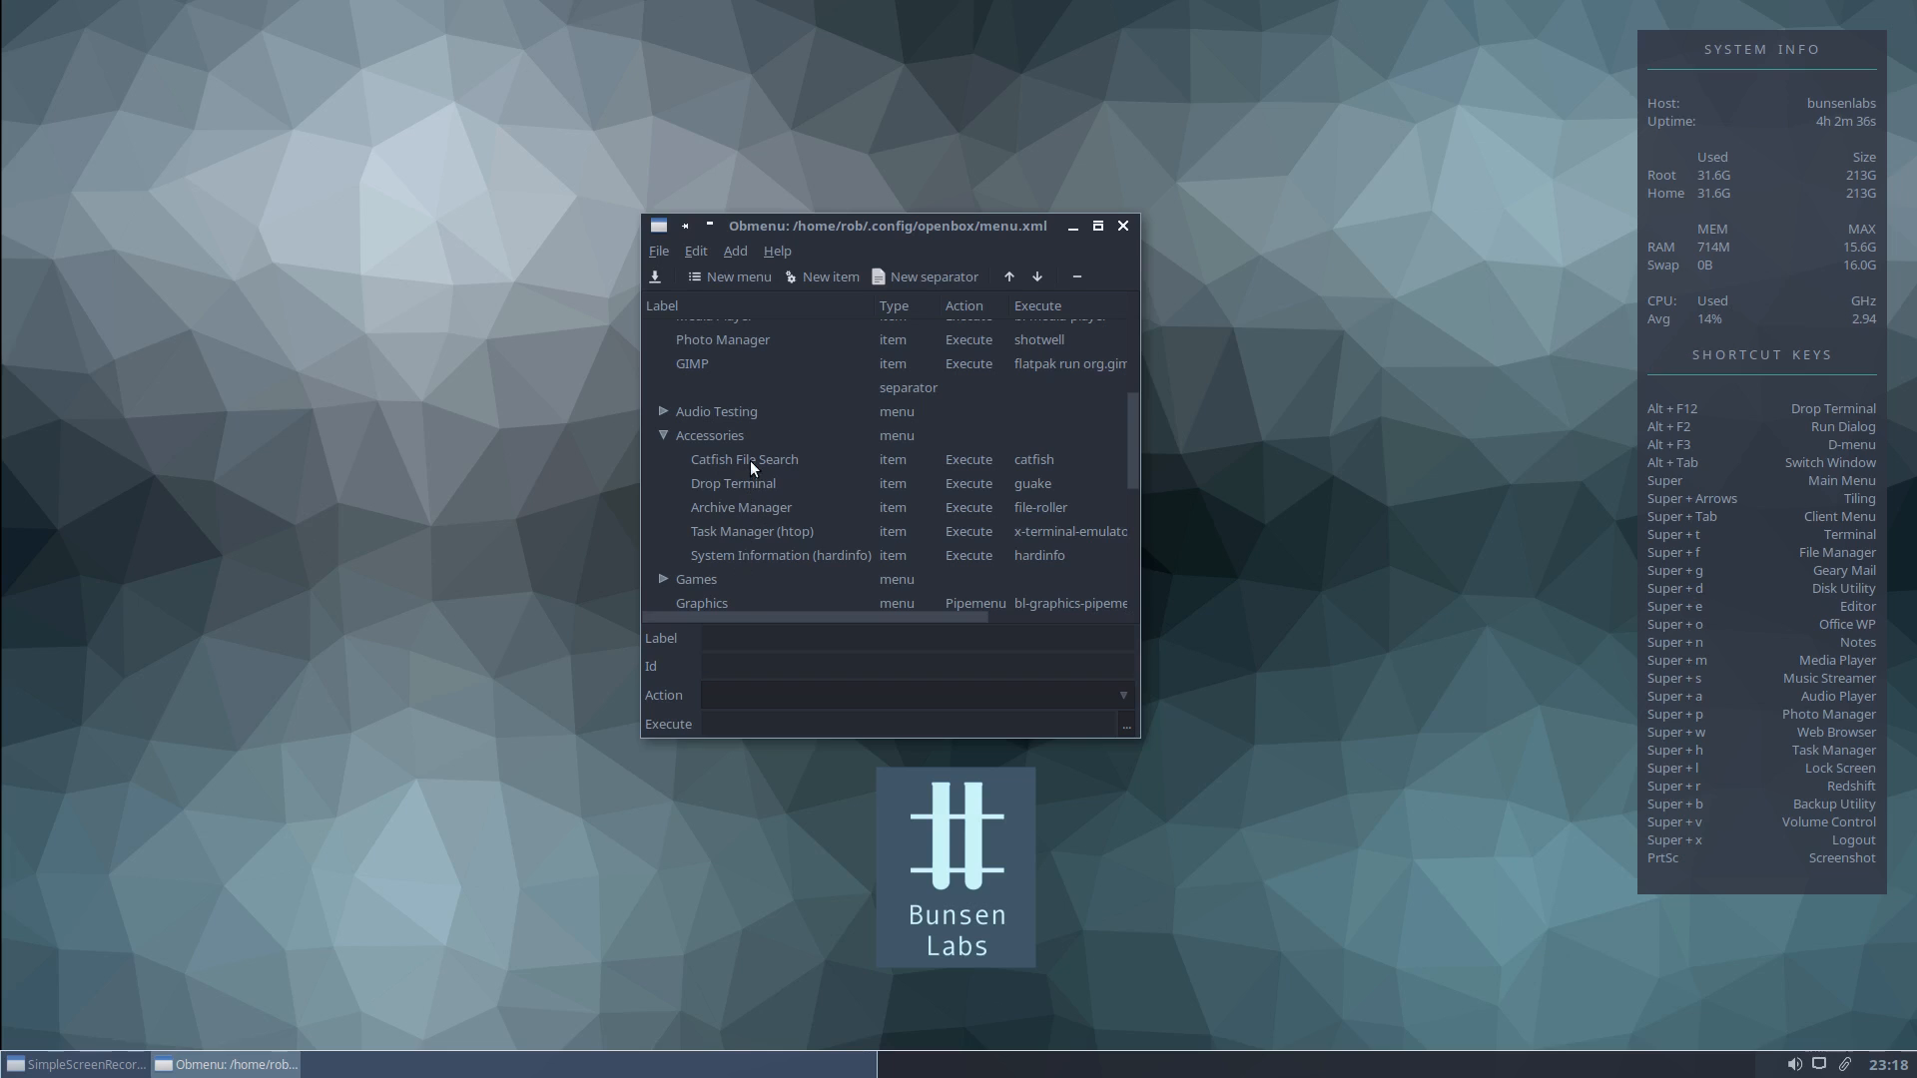
{"action": "mouse_move", "coordinate": [763, 513]}
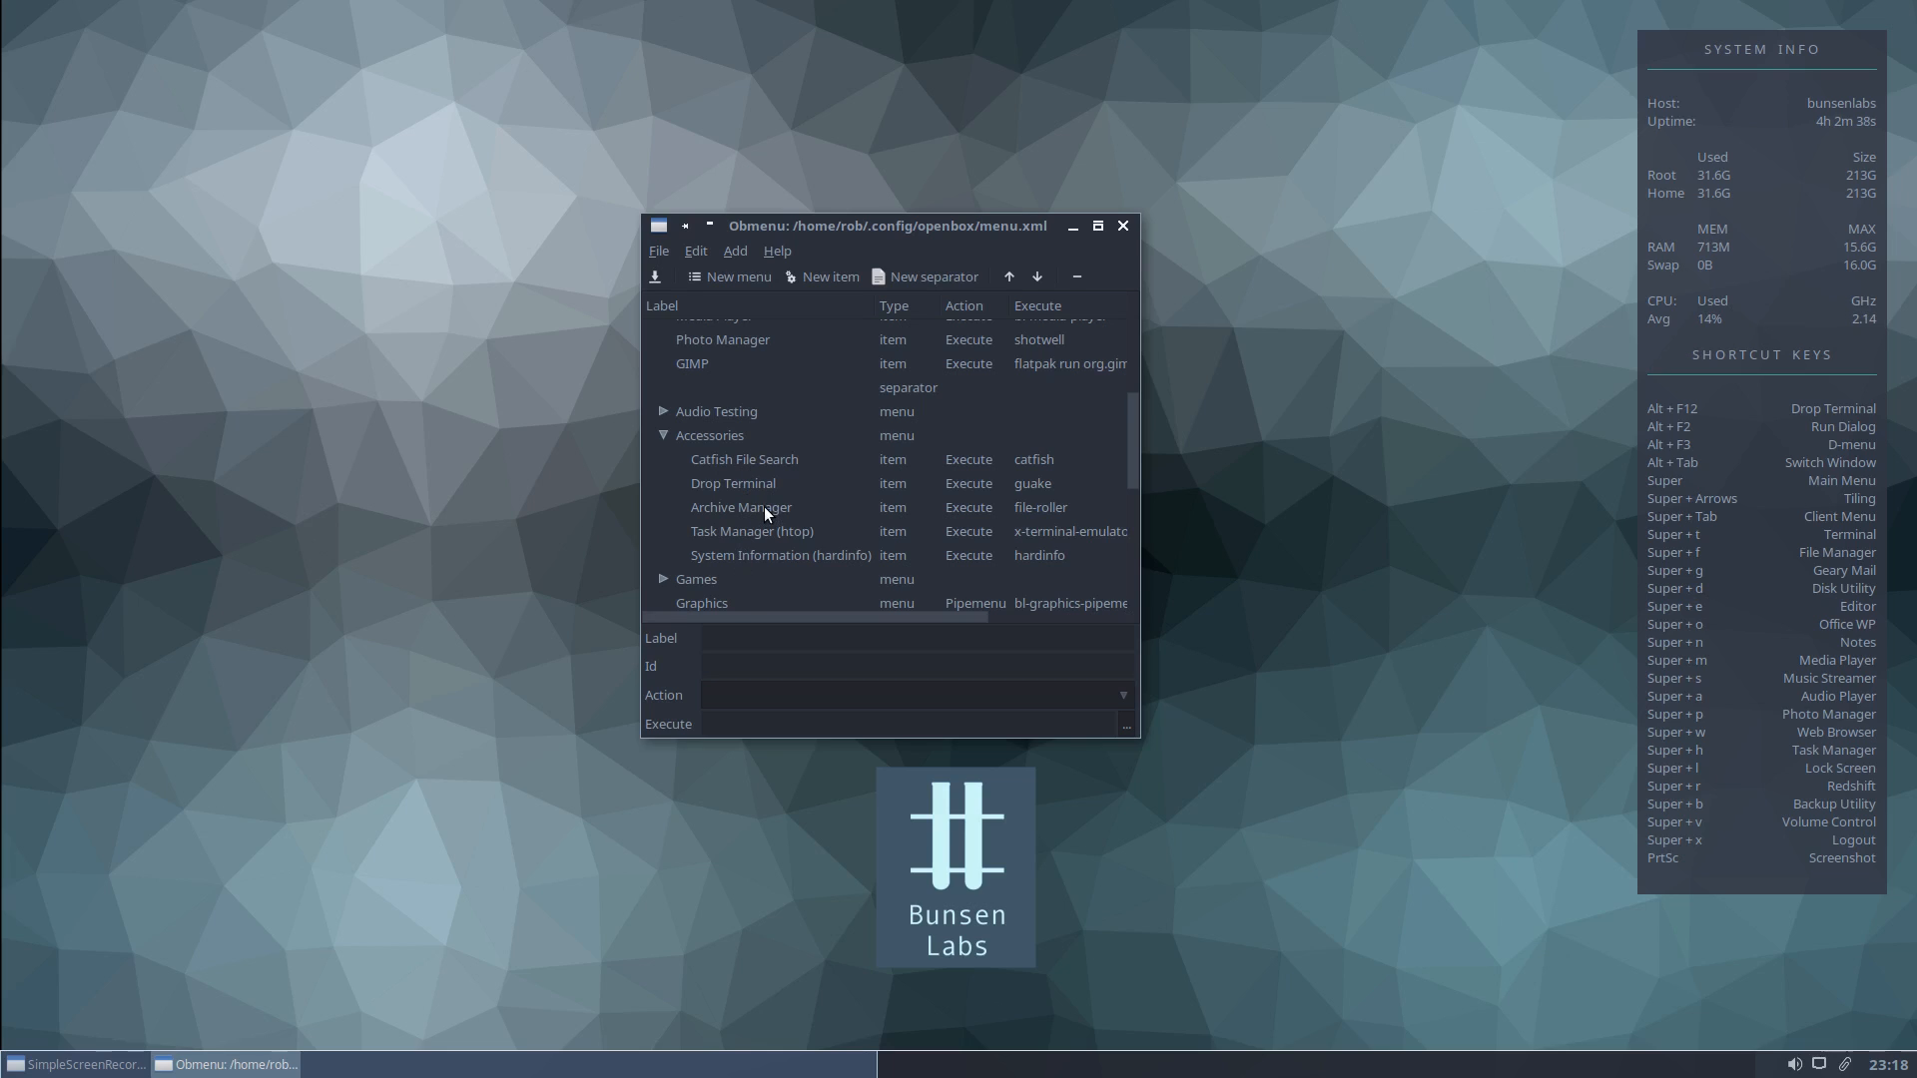
{"action": "left_click", "coordinate": [739, 507]}
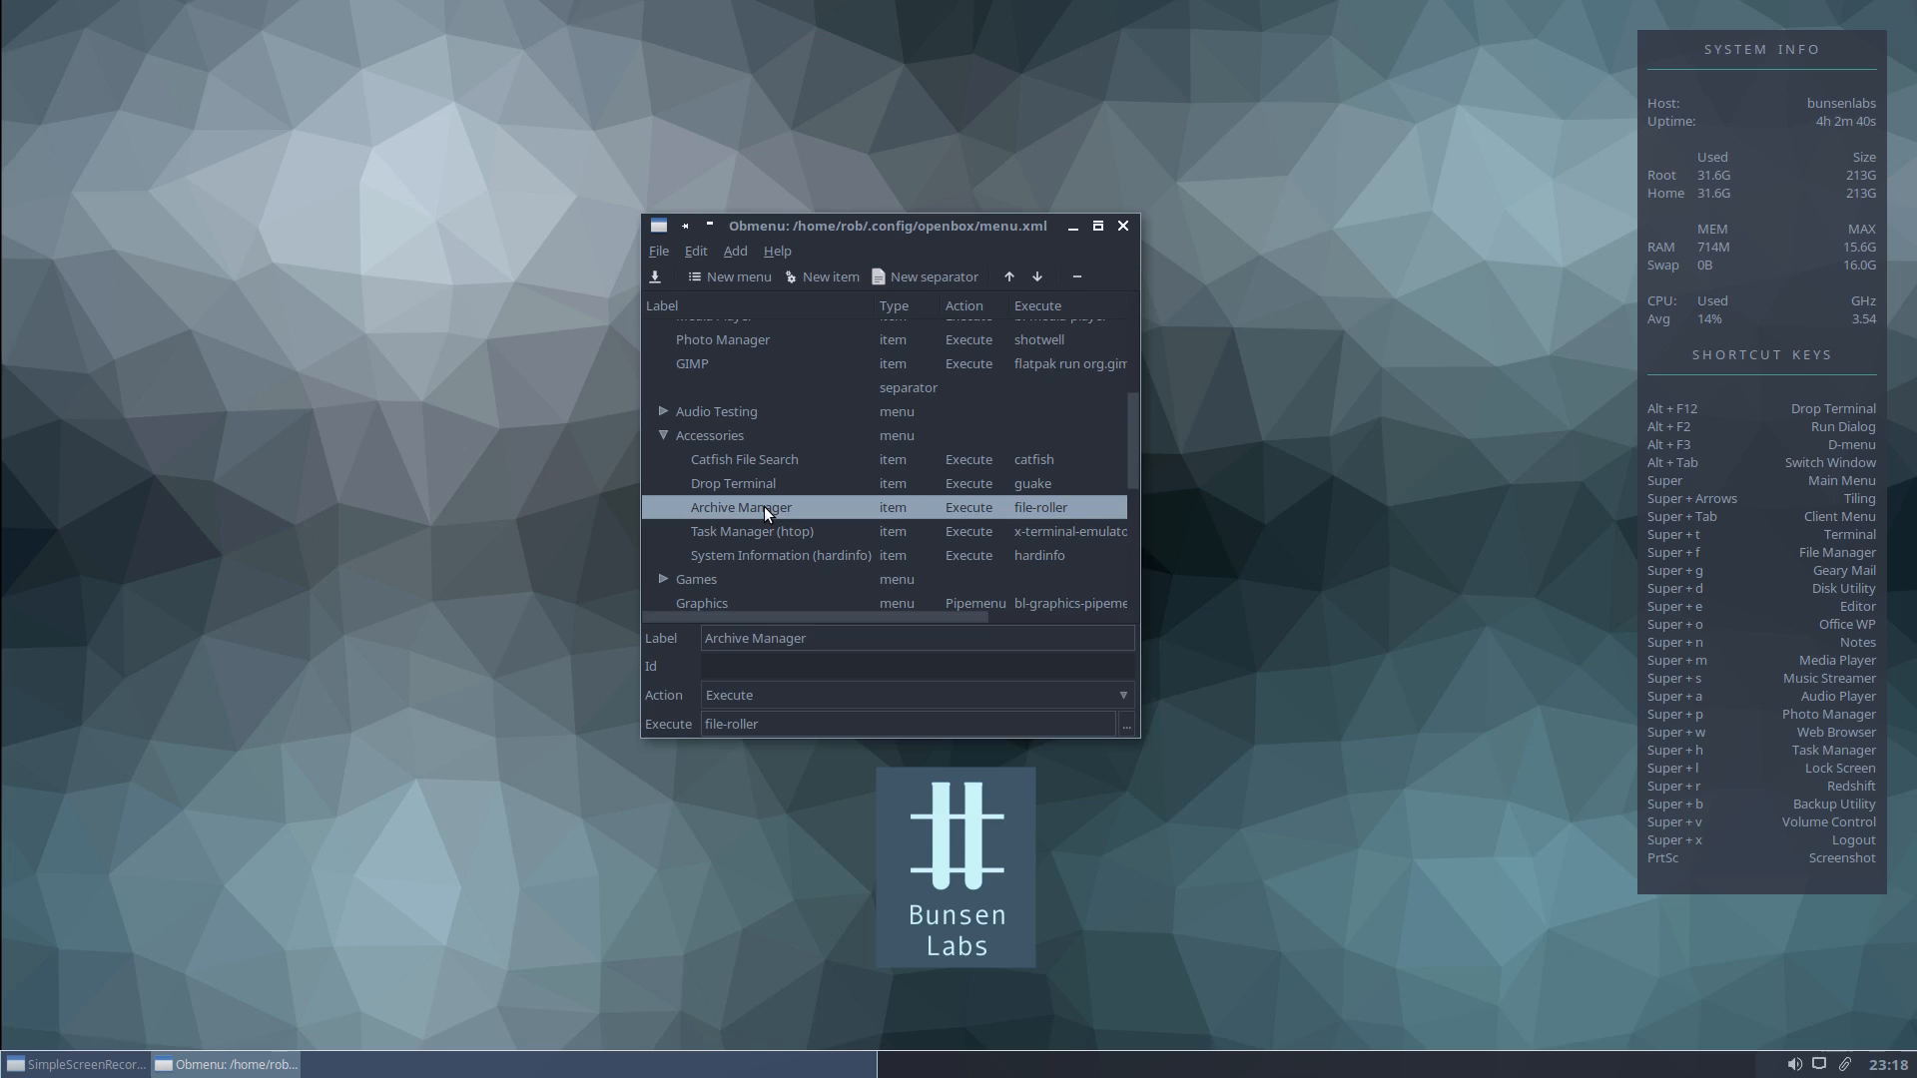
Add a new item labelled 'Calculator' to the Accessories submenu.
{"action": "left_click", "coordinate": [829, 277]}
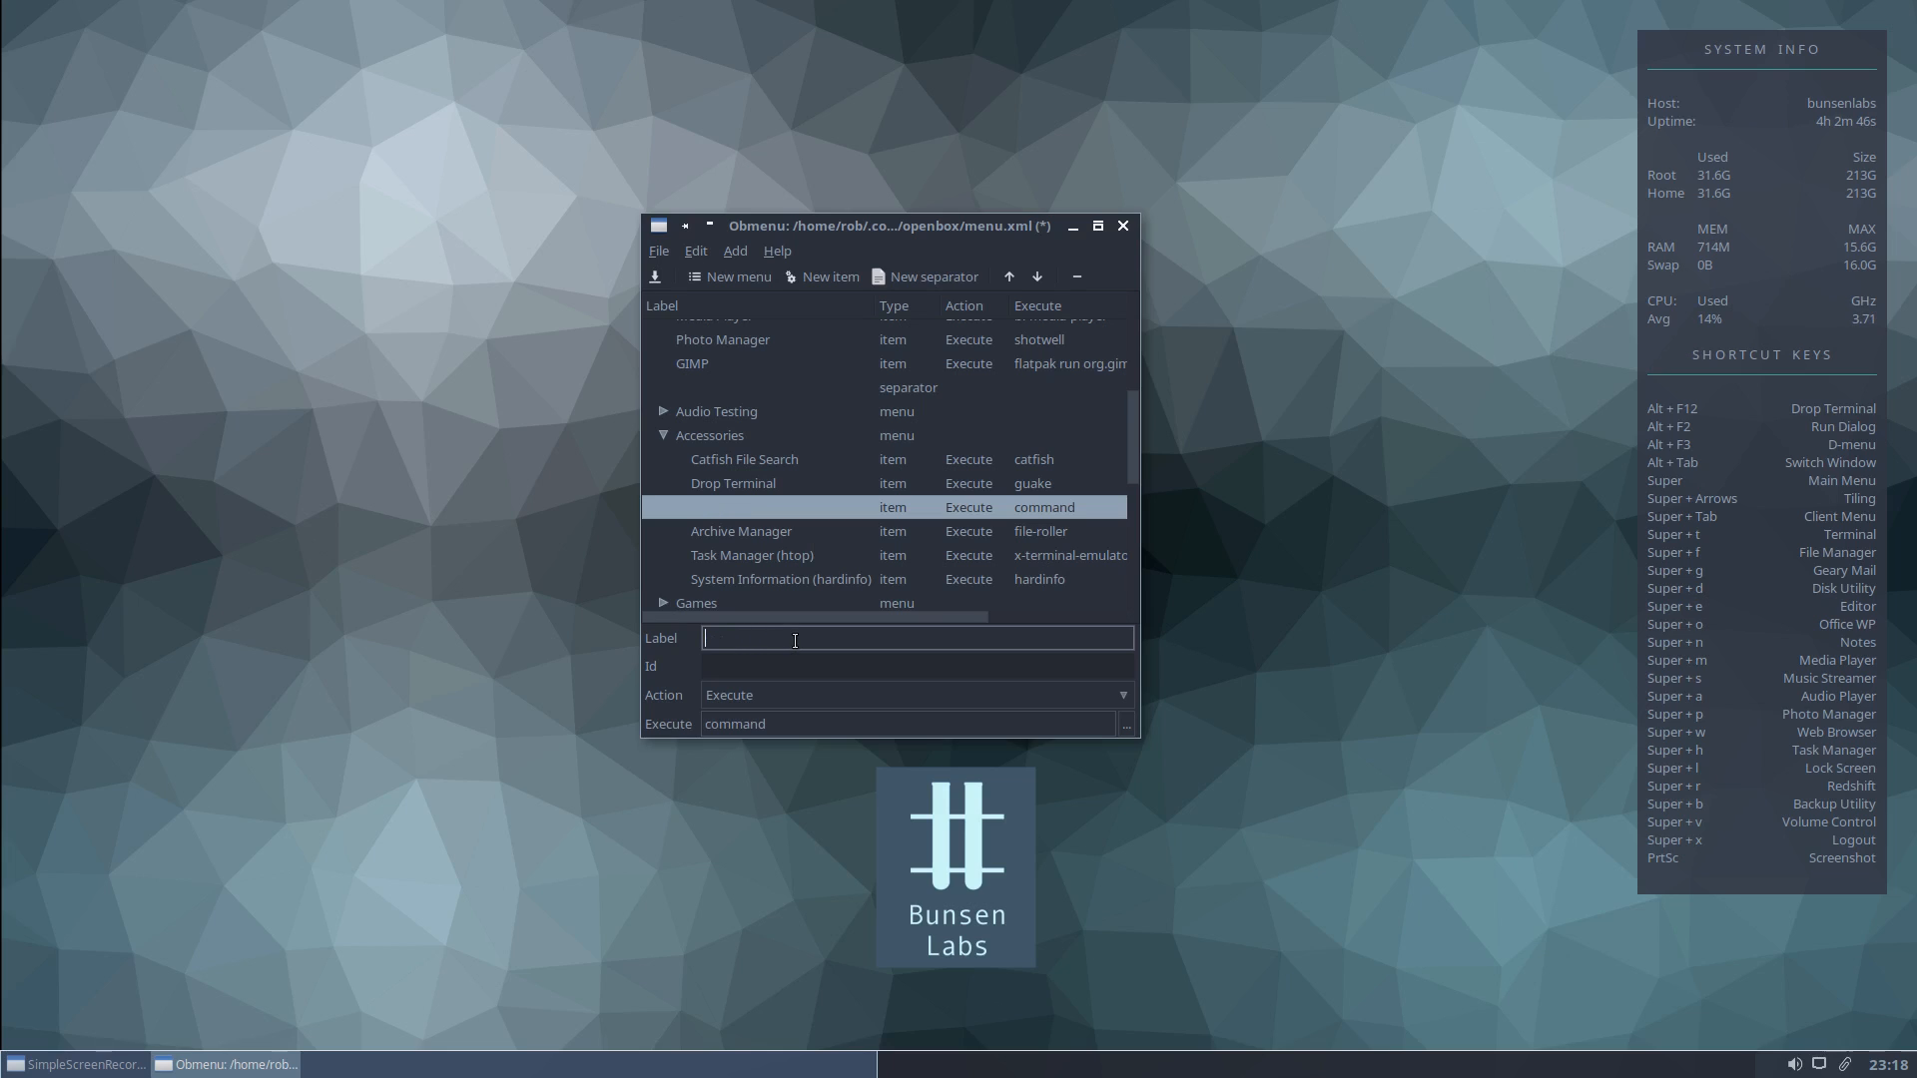
{"action": "type", "text": "c"}
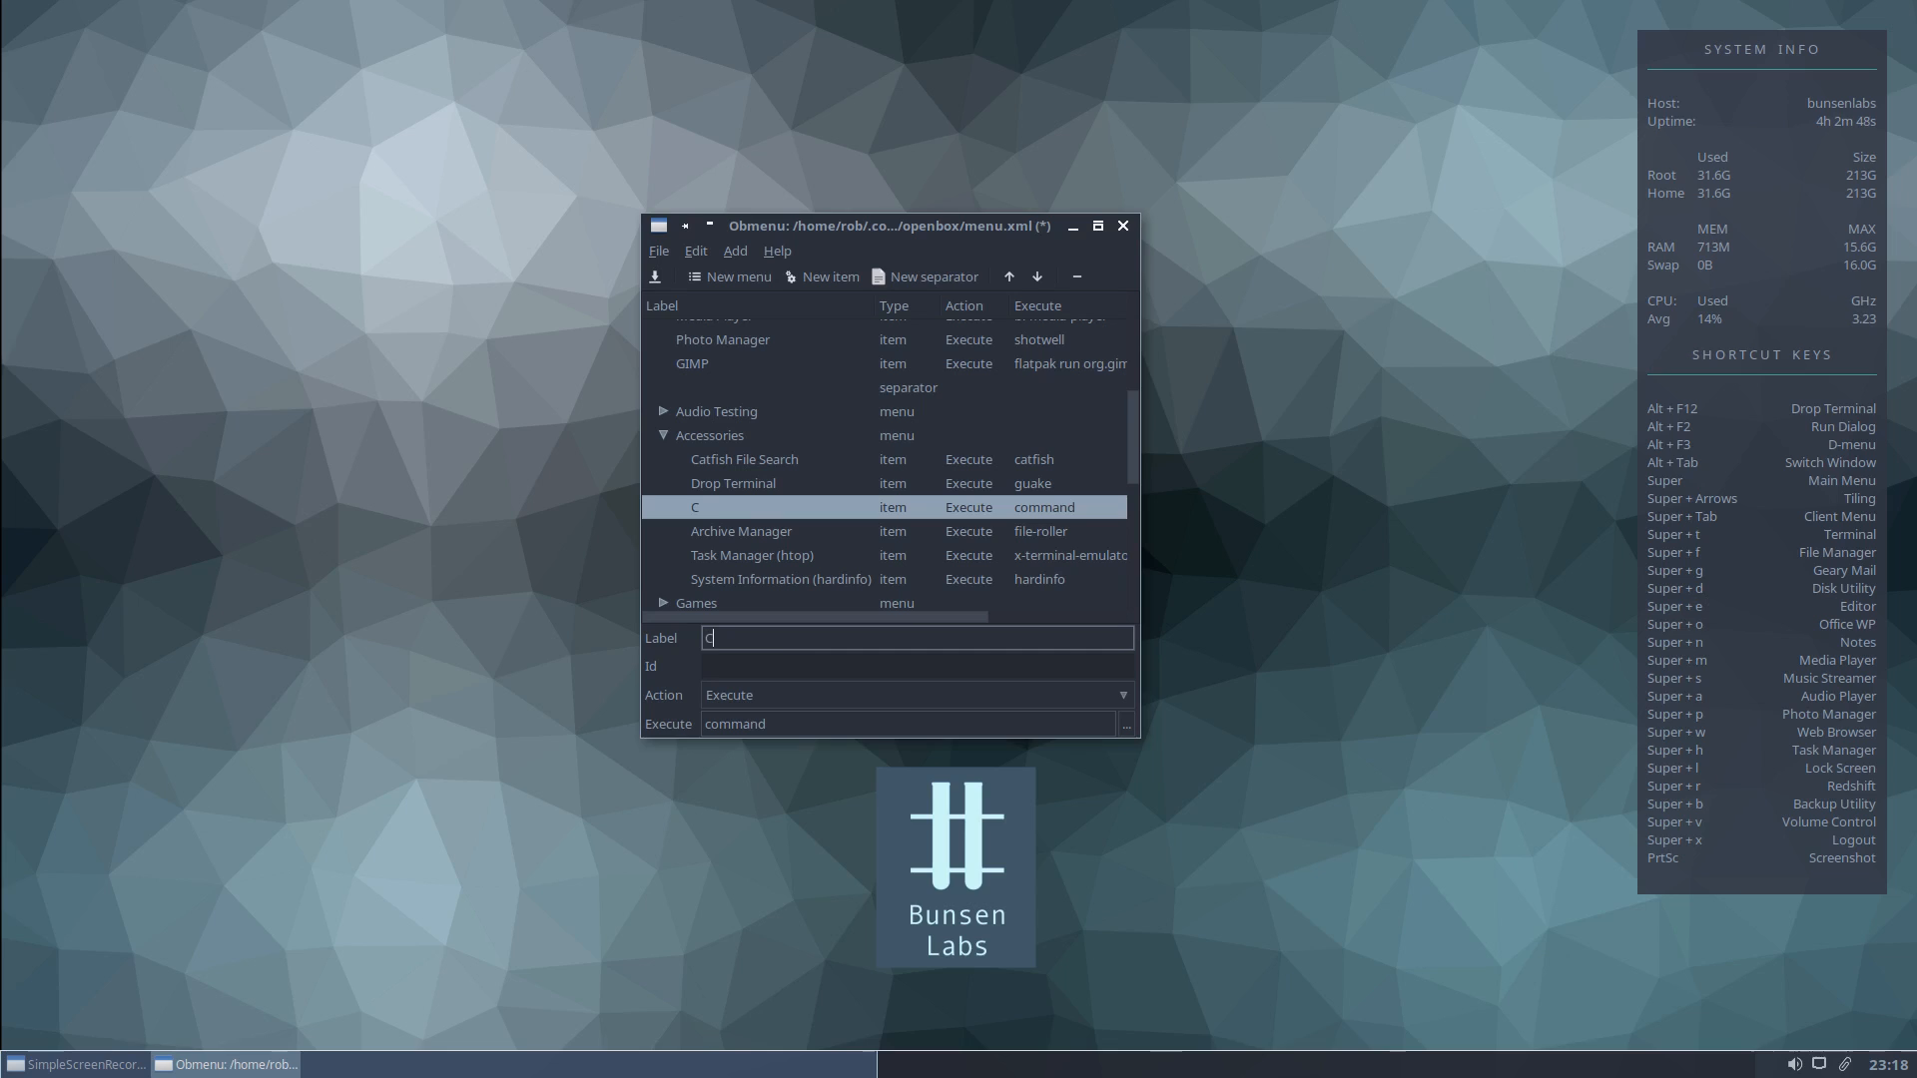
{"action": "type", "text": "alcula"}
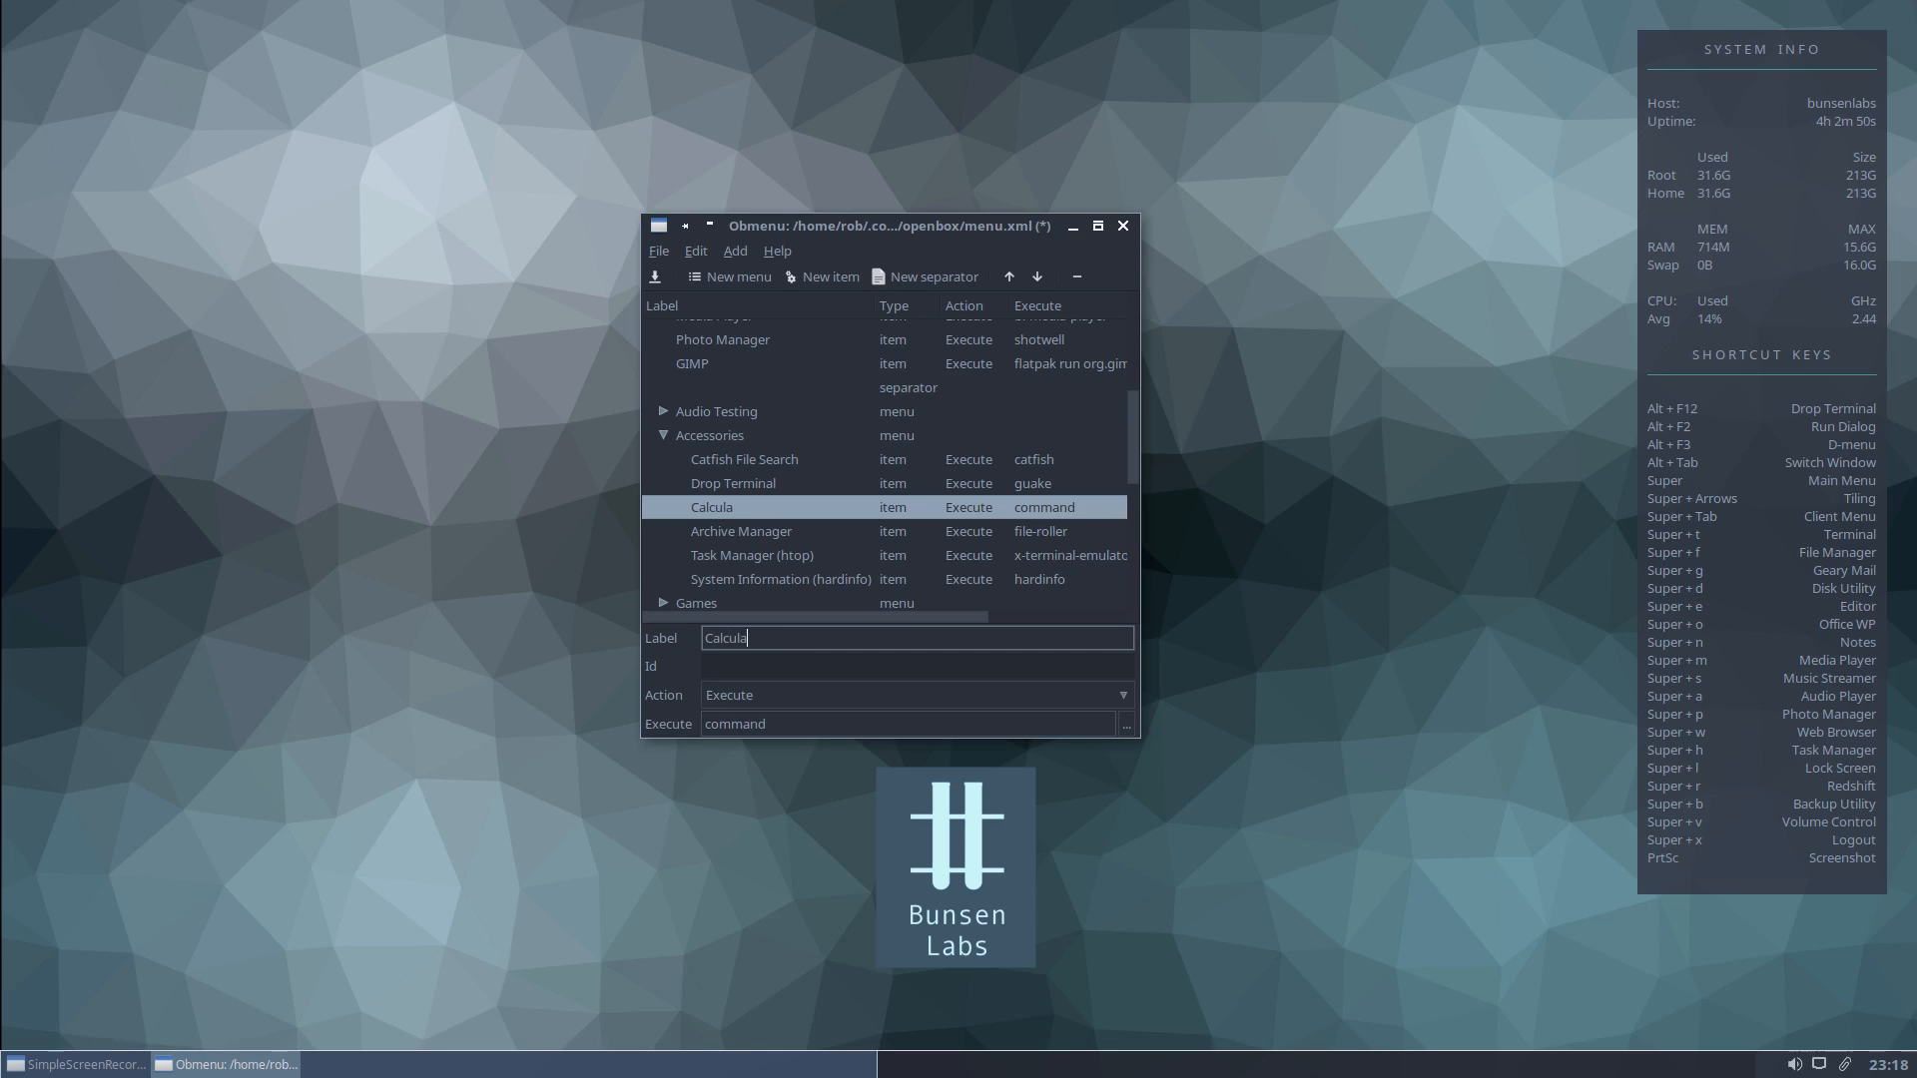
{"action": "type", "text": "tor"}
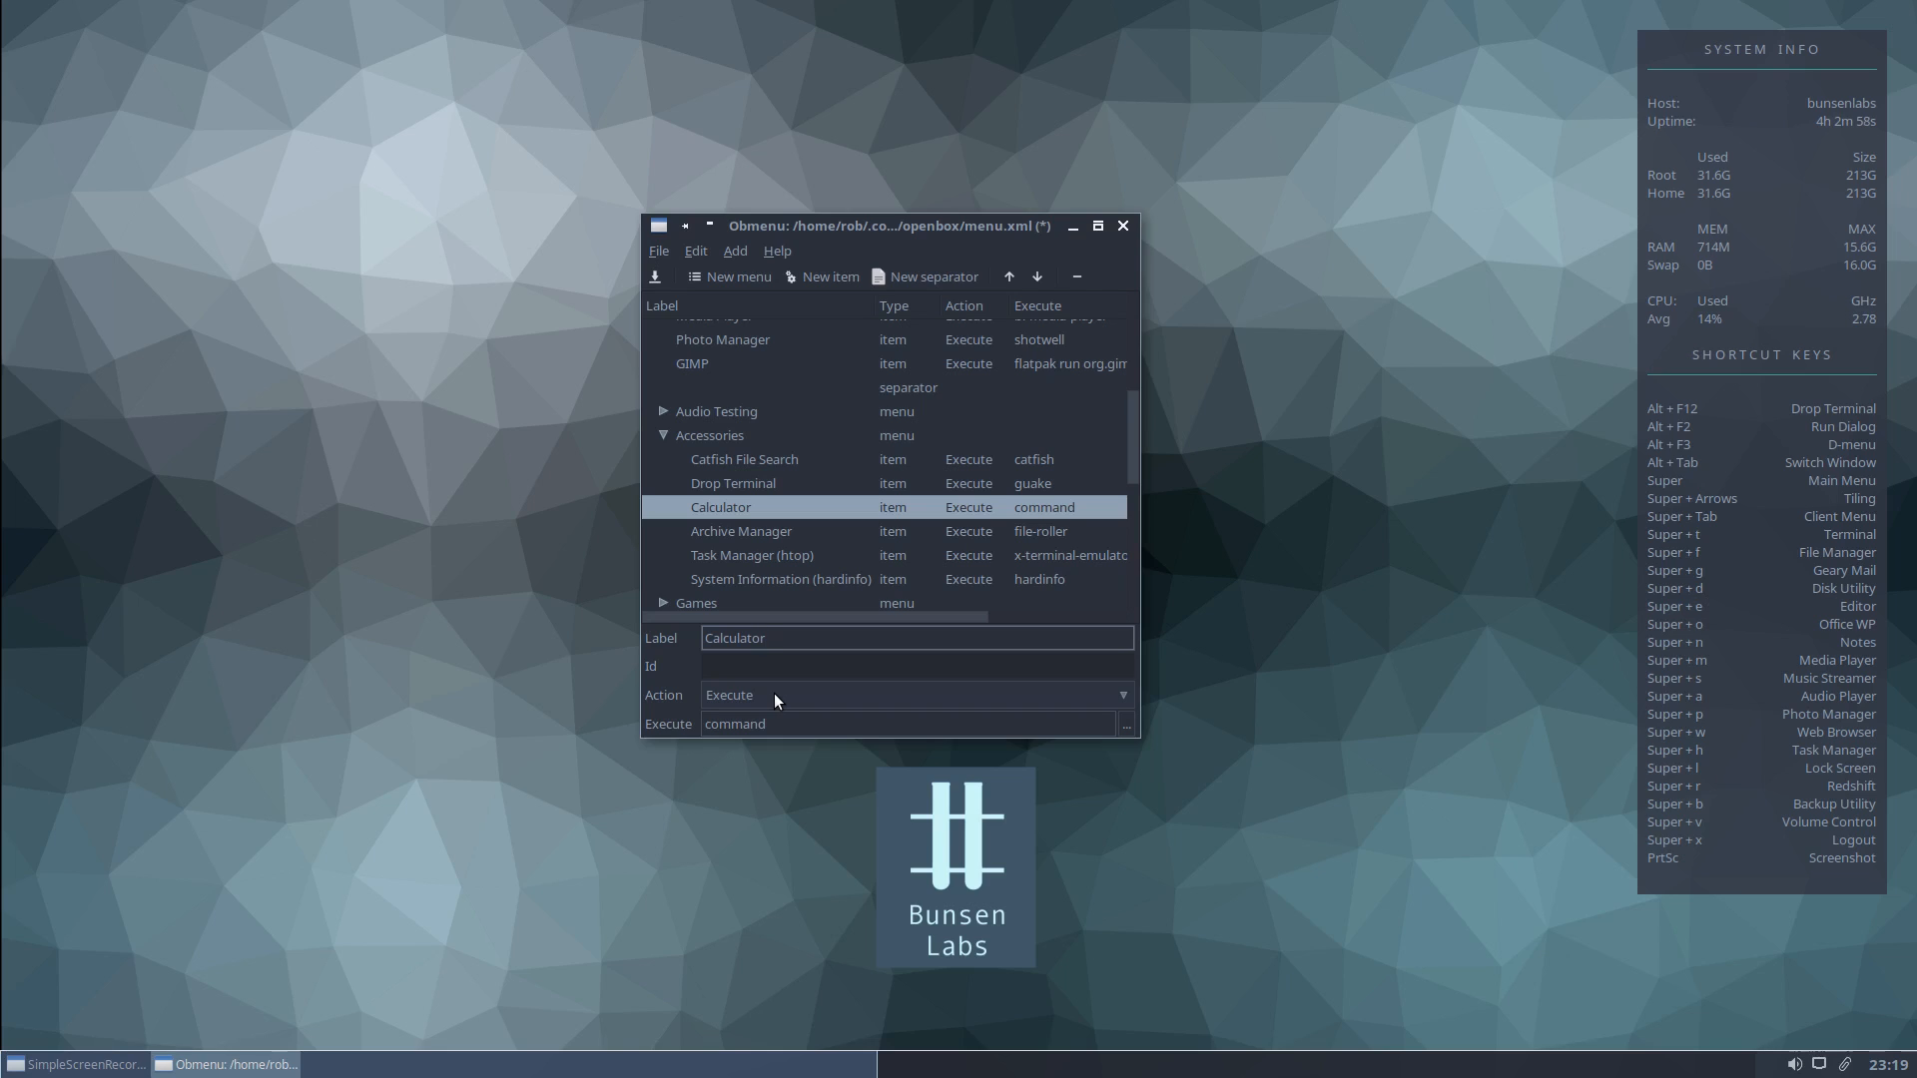
{"action": "left_click", "coordinate": [764, 637]}
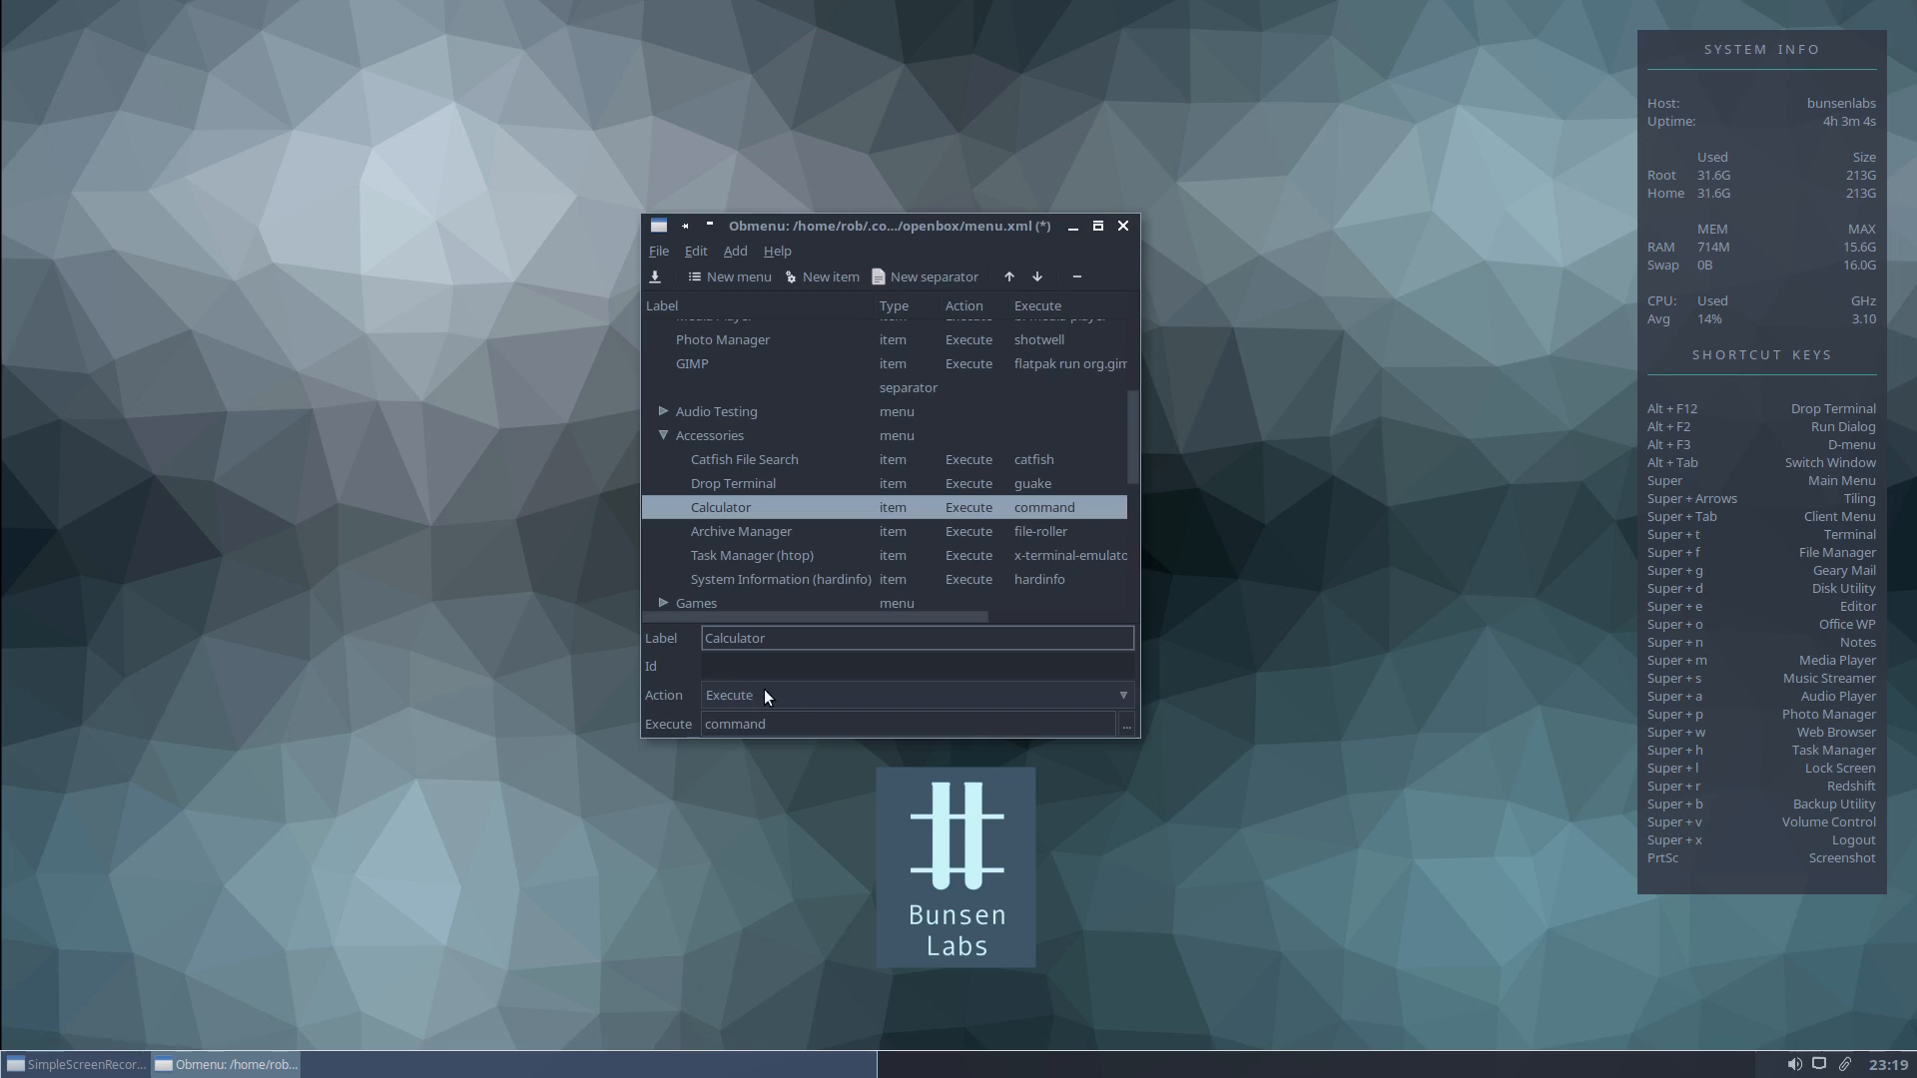
Replace the item's command with 'galculator' and save the menu.
{"action": "left_click", "coordinate": [856, 724]}
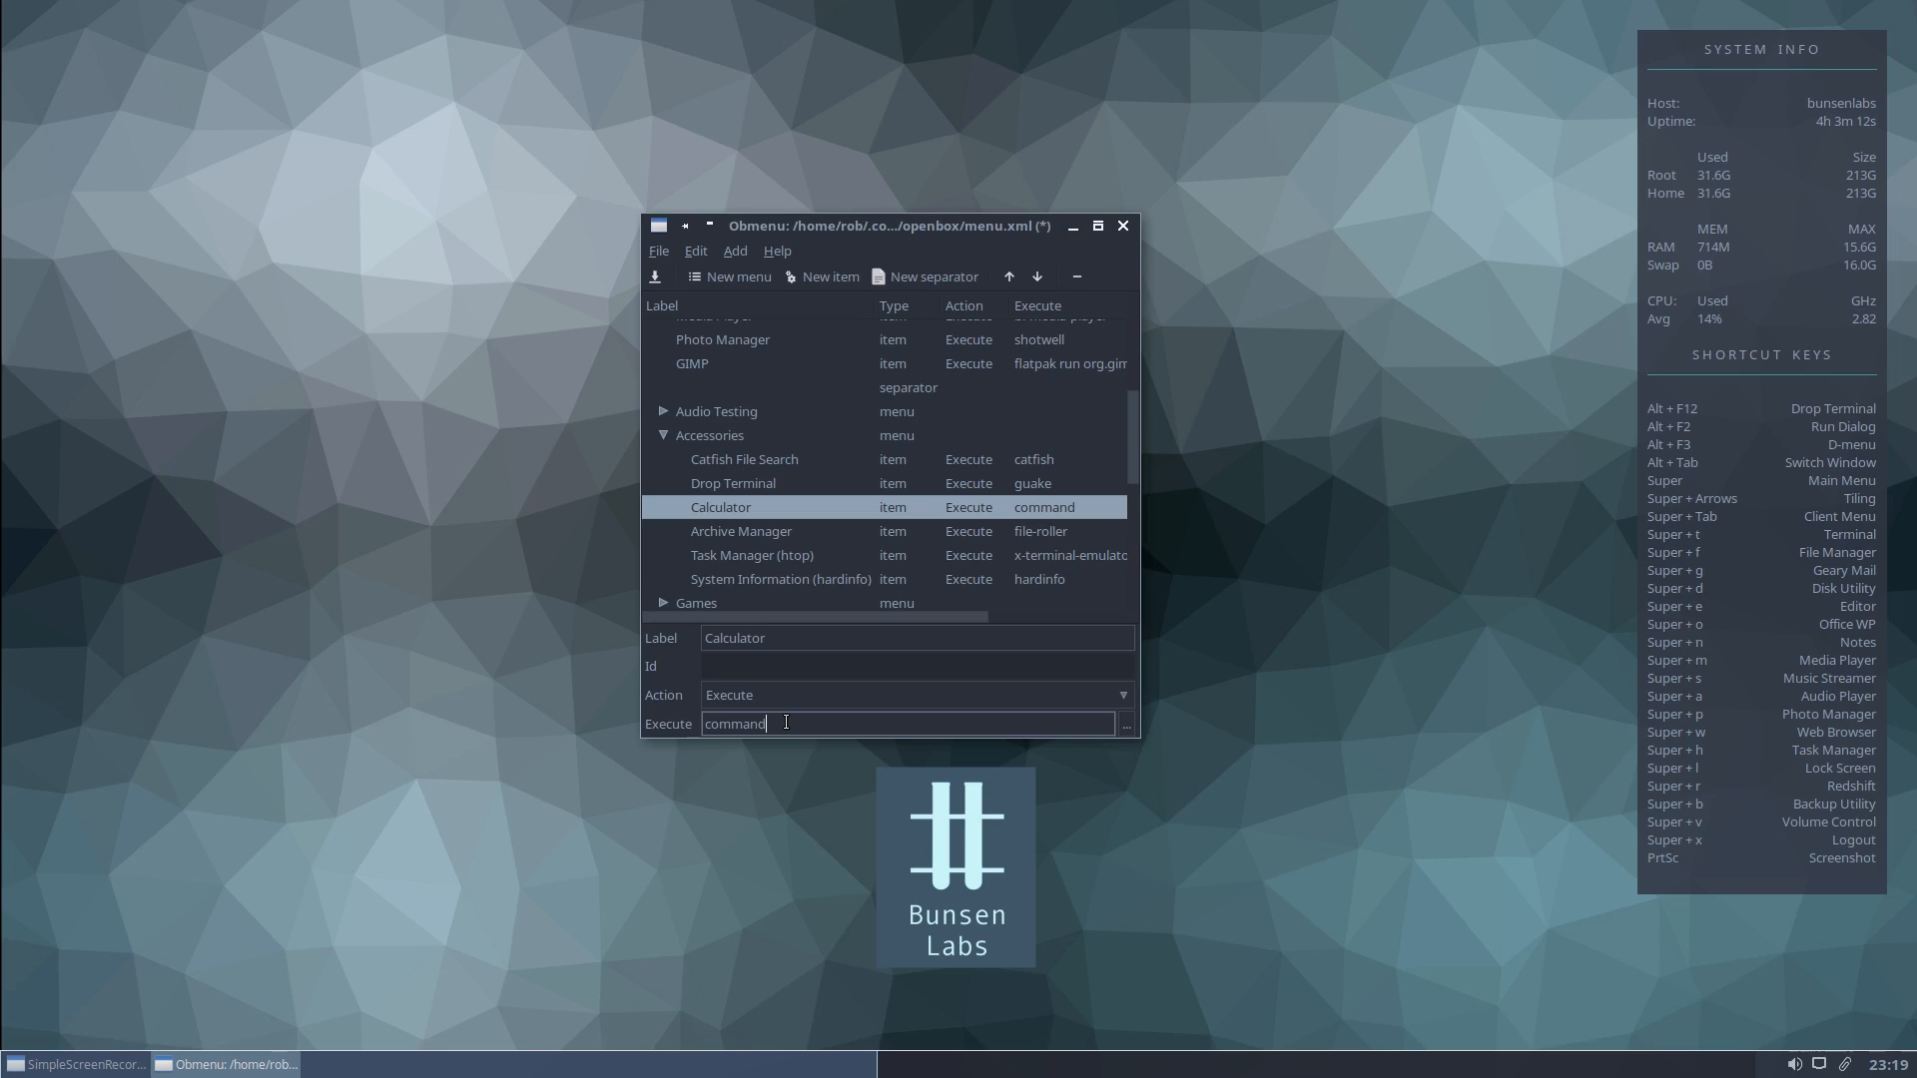
{"action": "key", "text": "ctrl+a"}
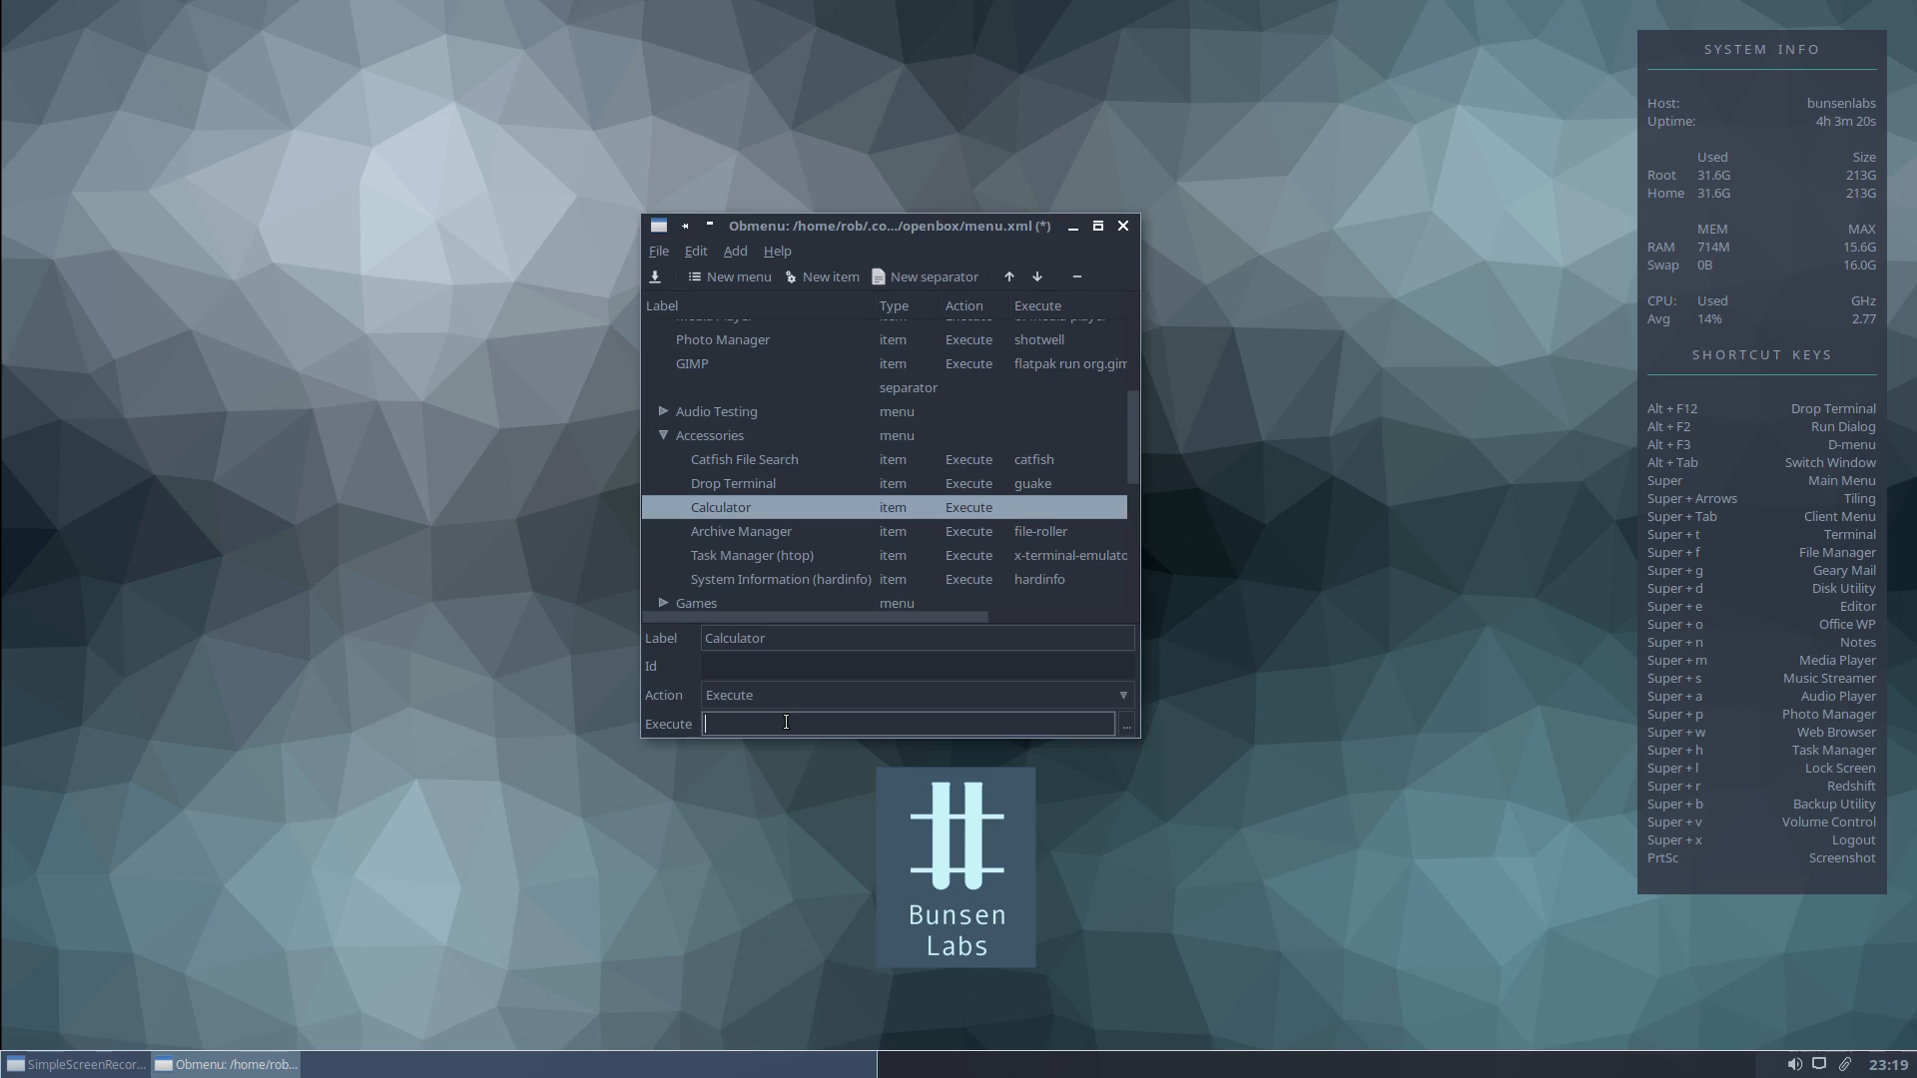
{"action": "type", "text": "galc"}
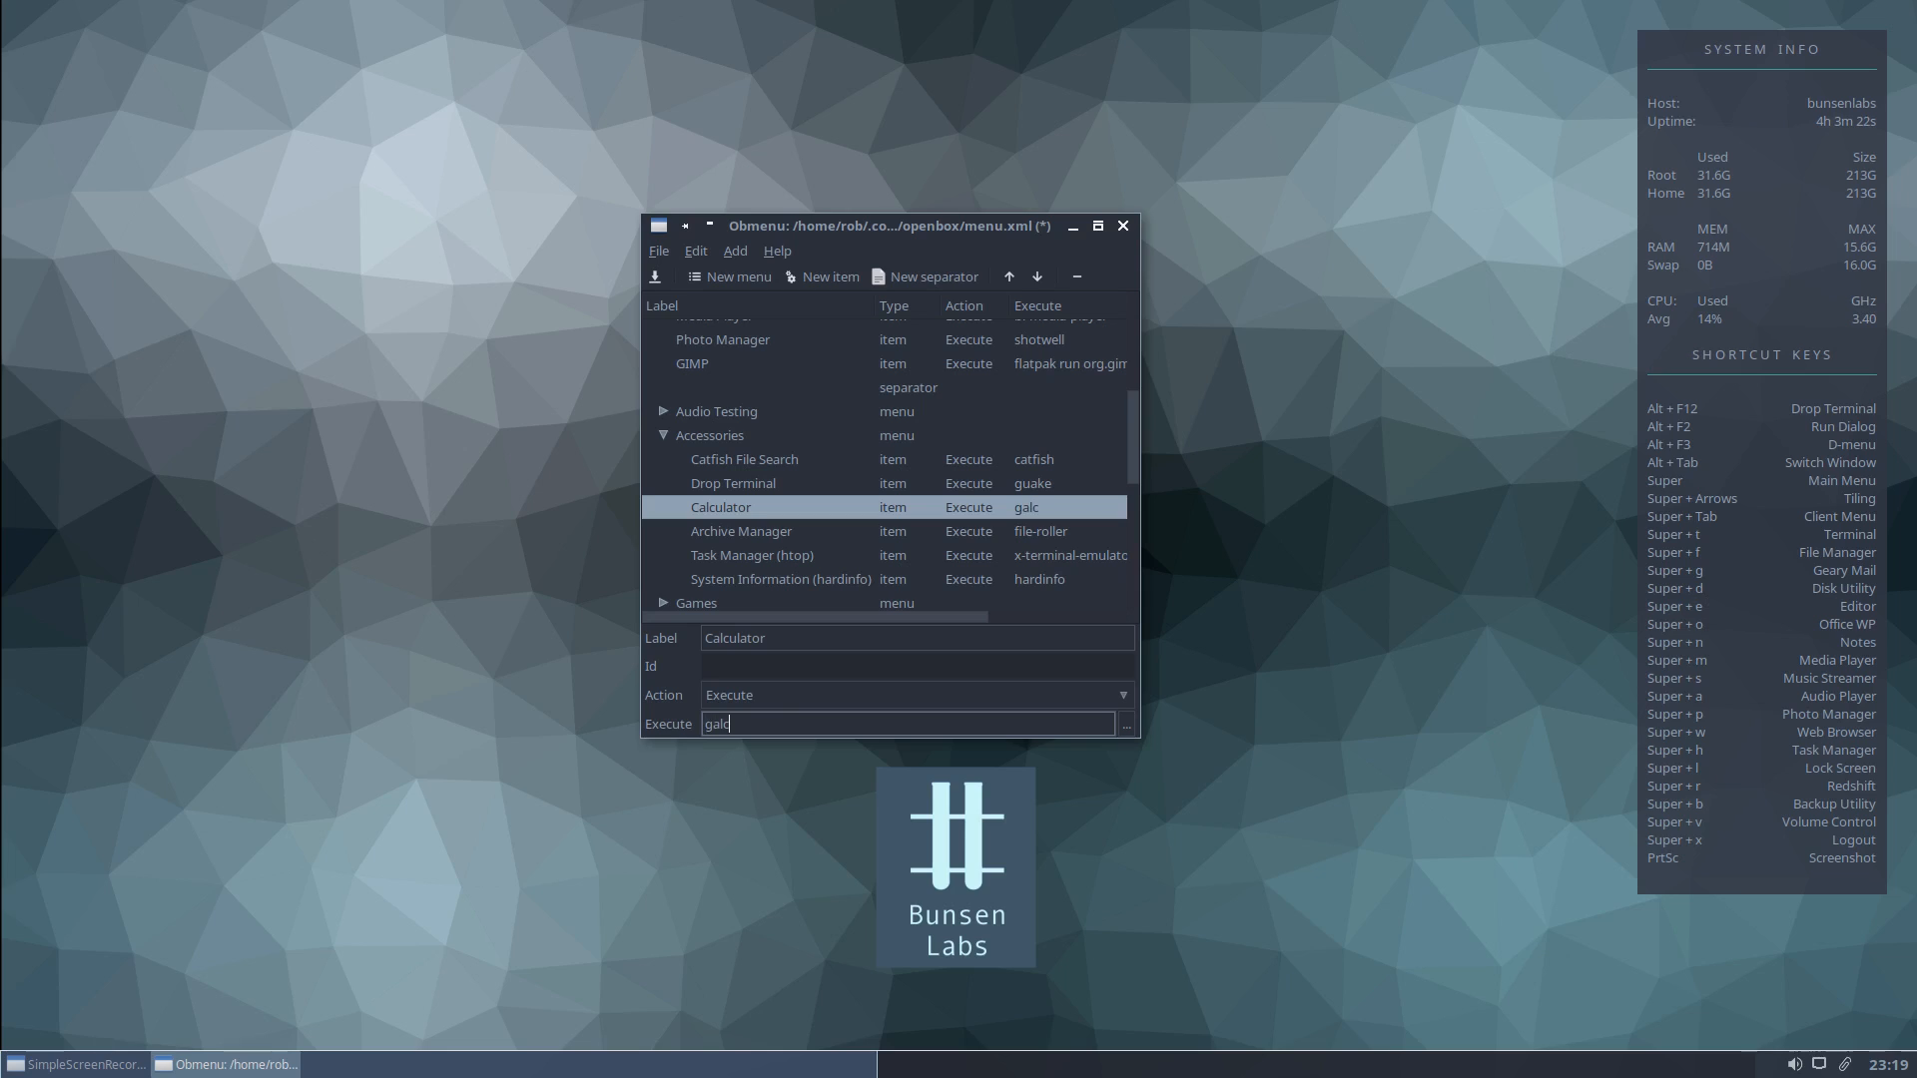
{"action": "type", "text": "ulator"}
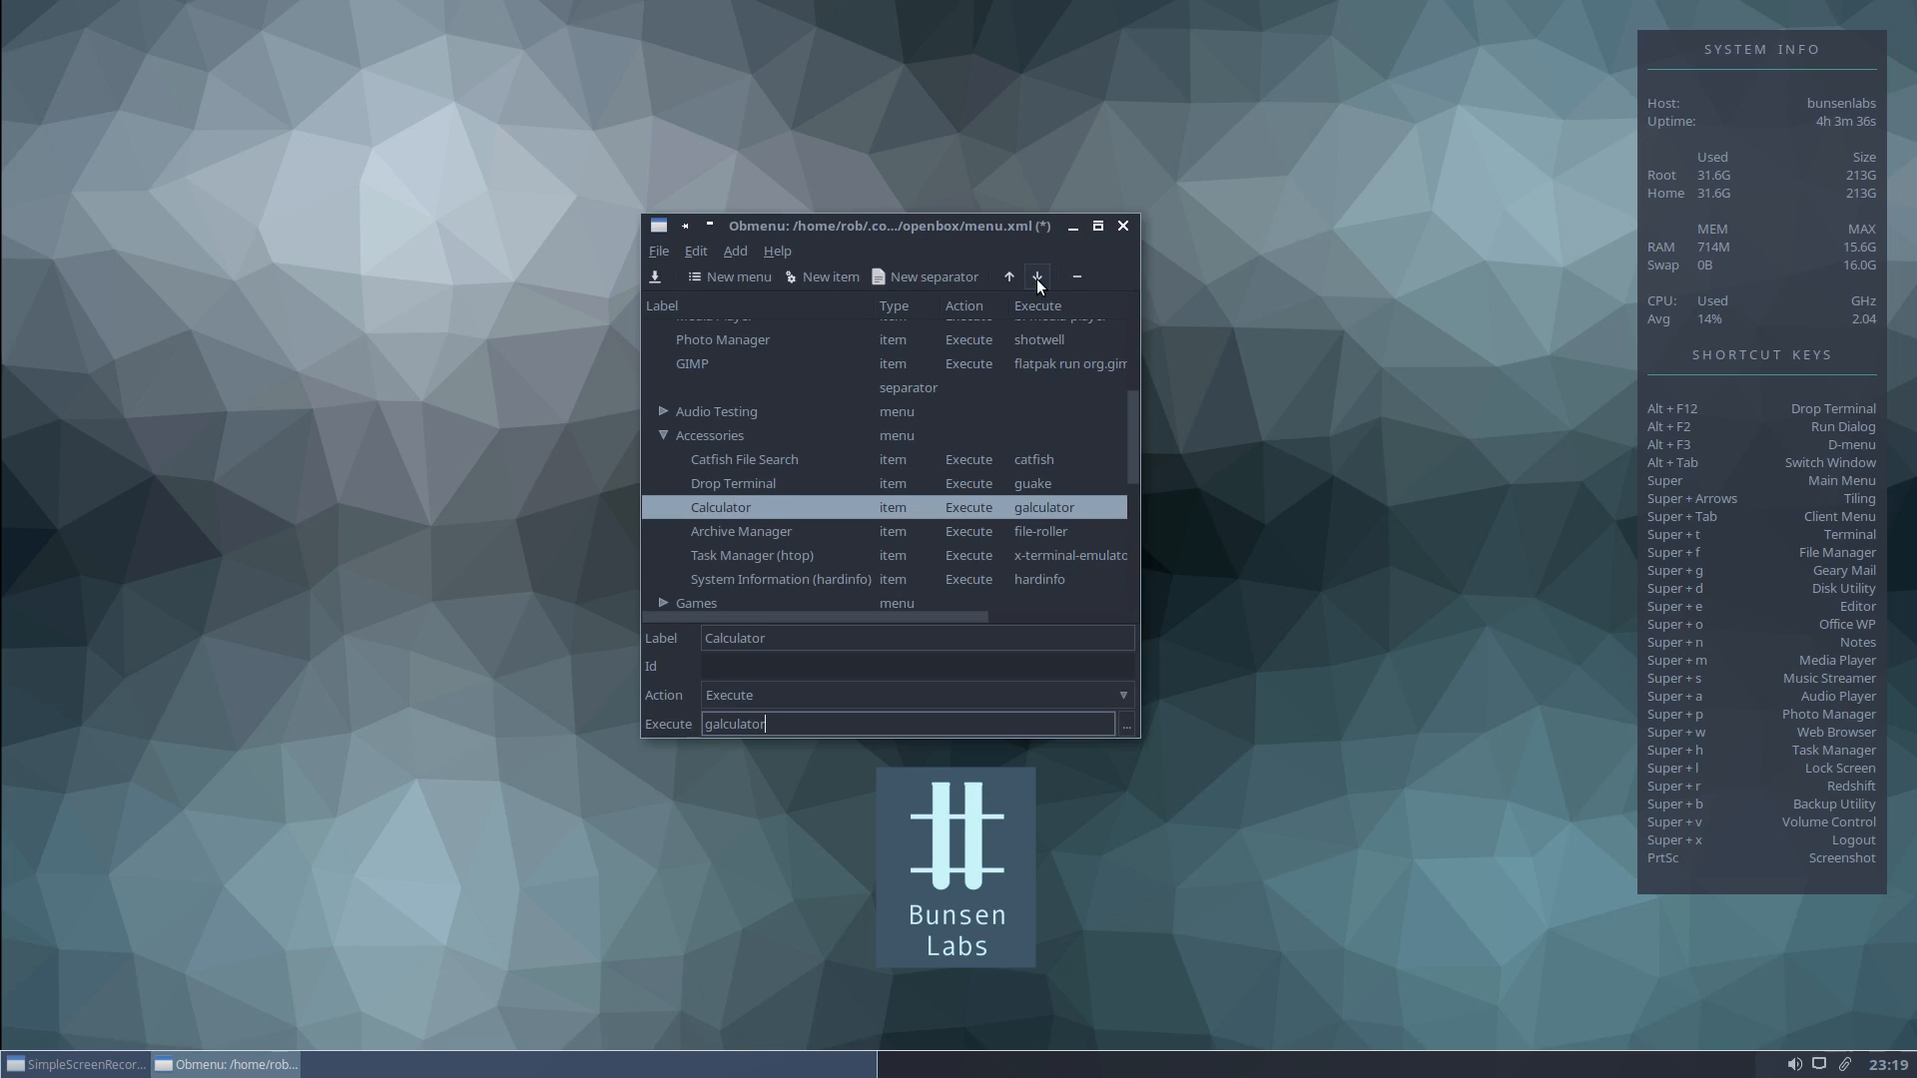
{"action": "left_click", "coordinate": [1035, 277]}
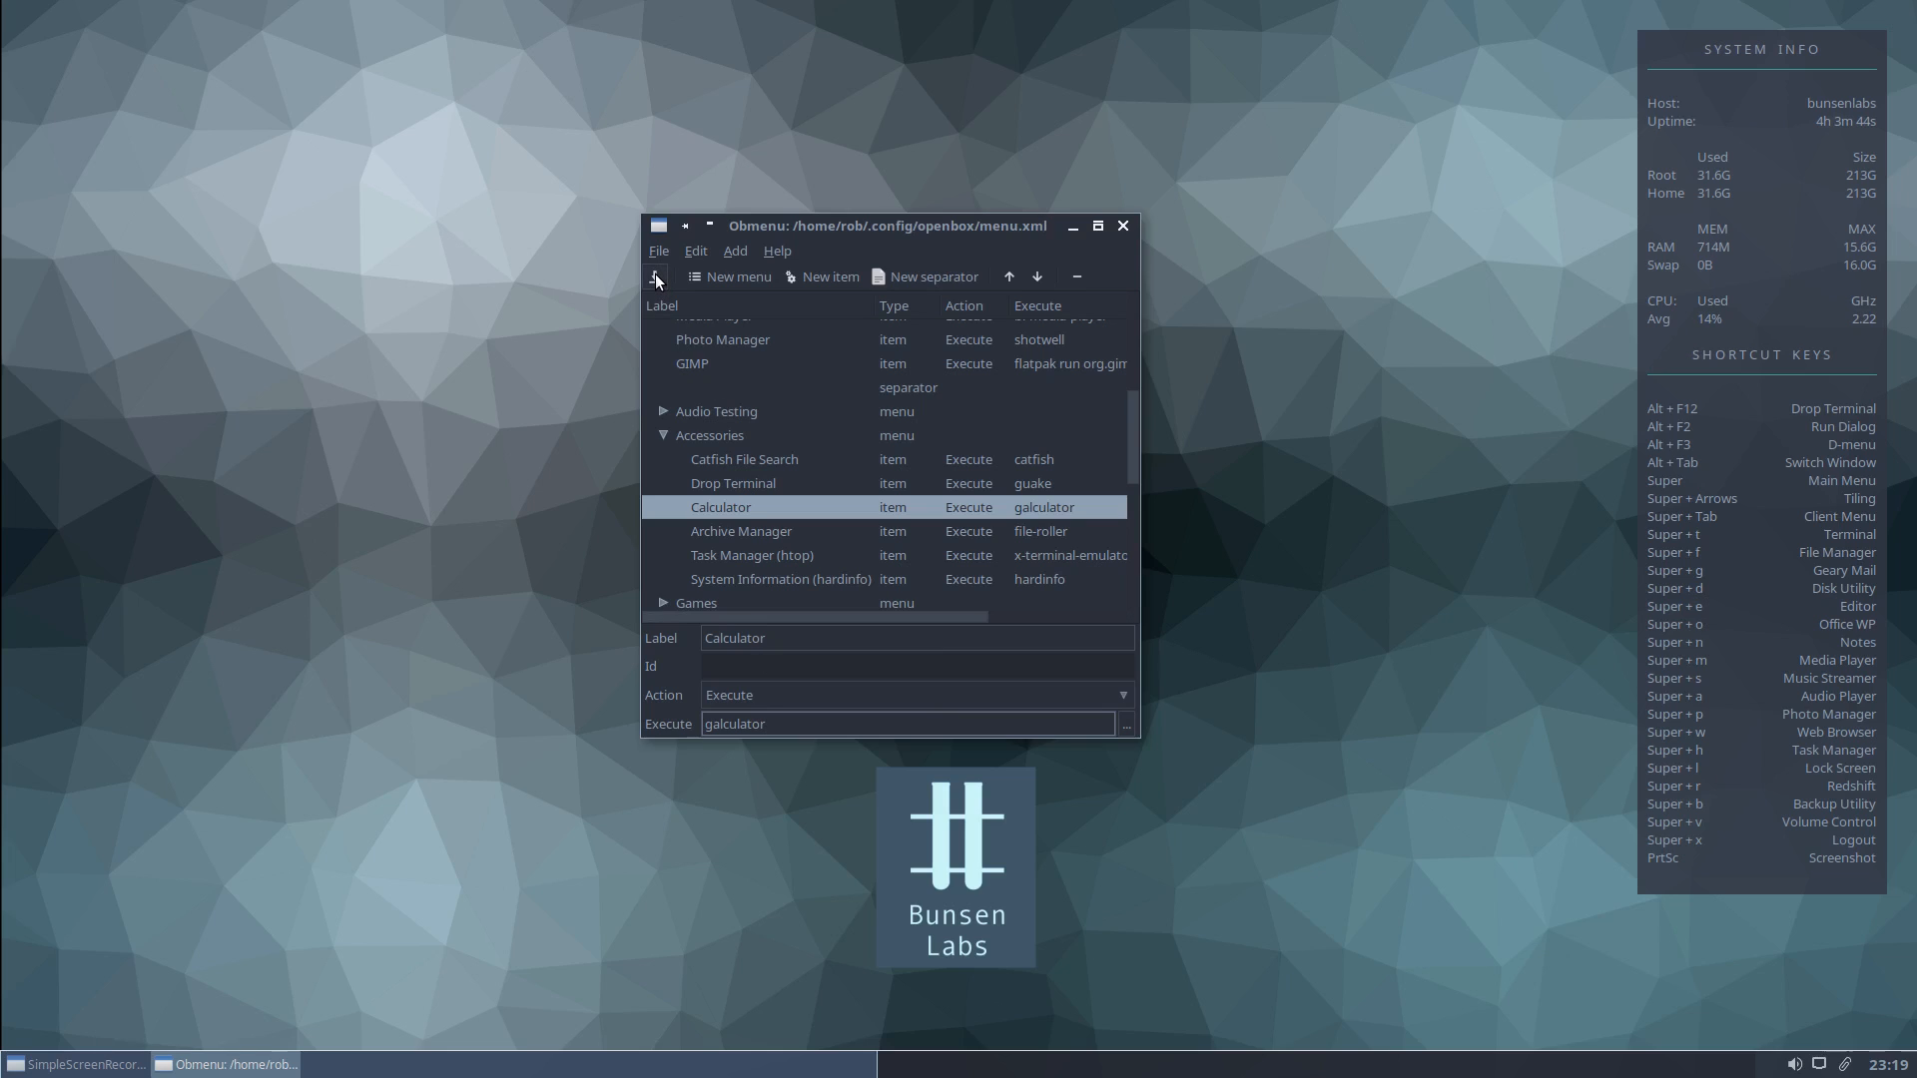
Close Obmenu, launch Accessories > Calculator from the desktop menu, then close galculator.
{"action": "left_click", "coordinate": [1121, 225]}
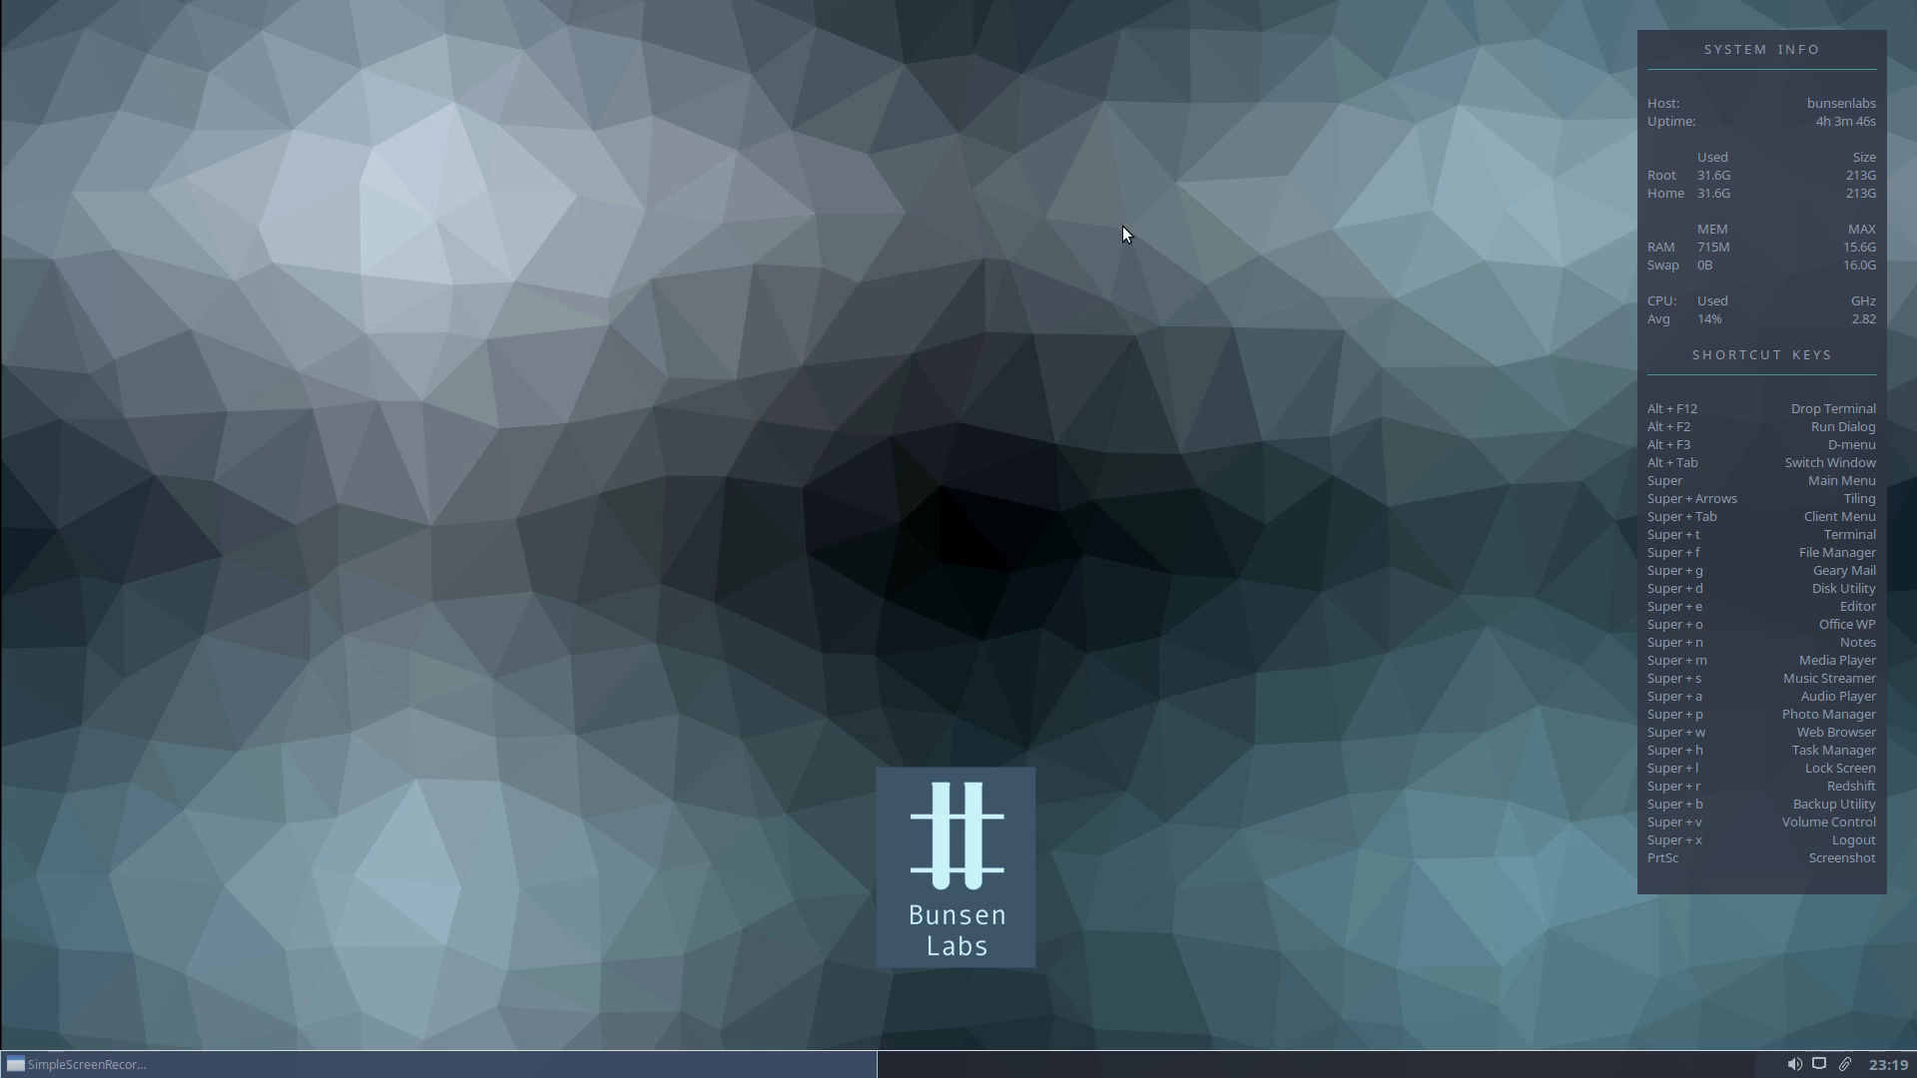
{"action": "right_click", "coordinate": [1123, 233]}
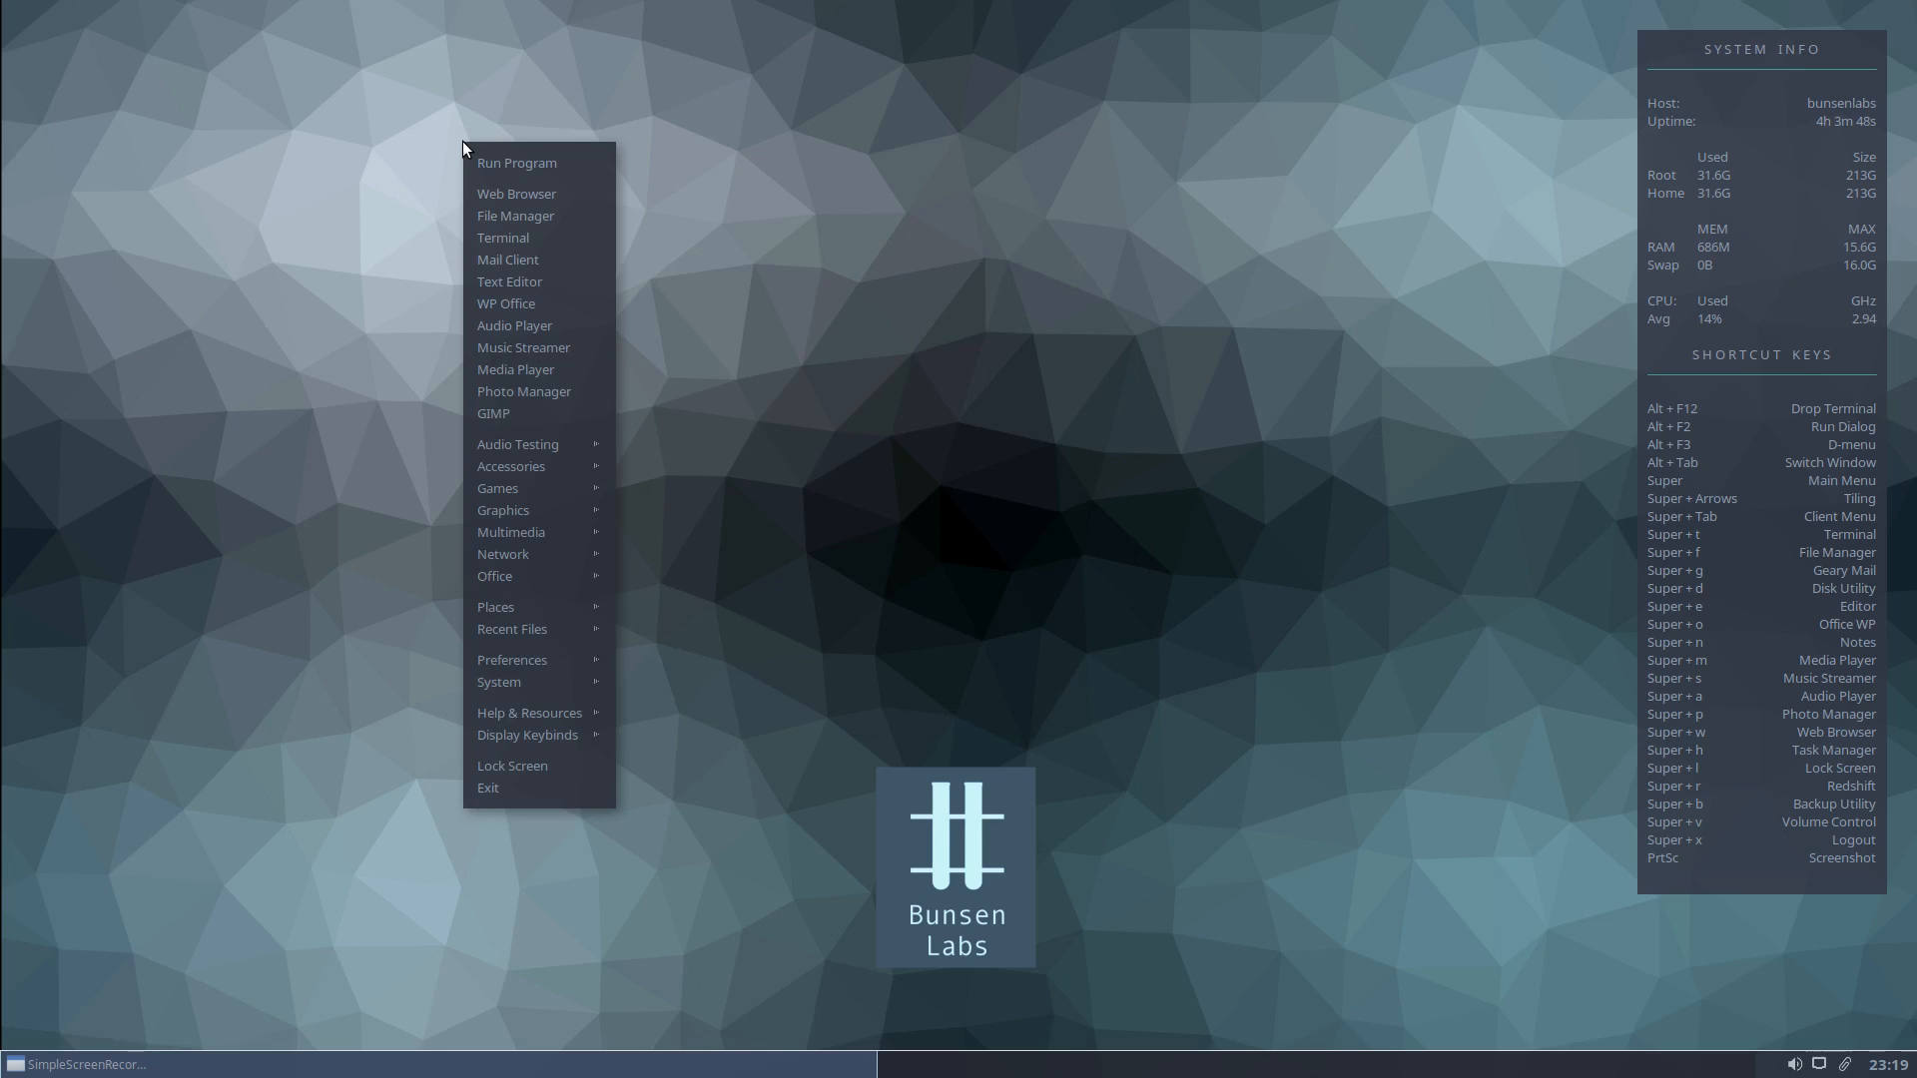
{"action": "mouse_move", "coordinate": [511, 467]}
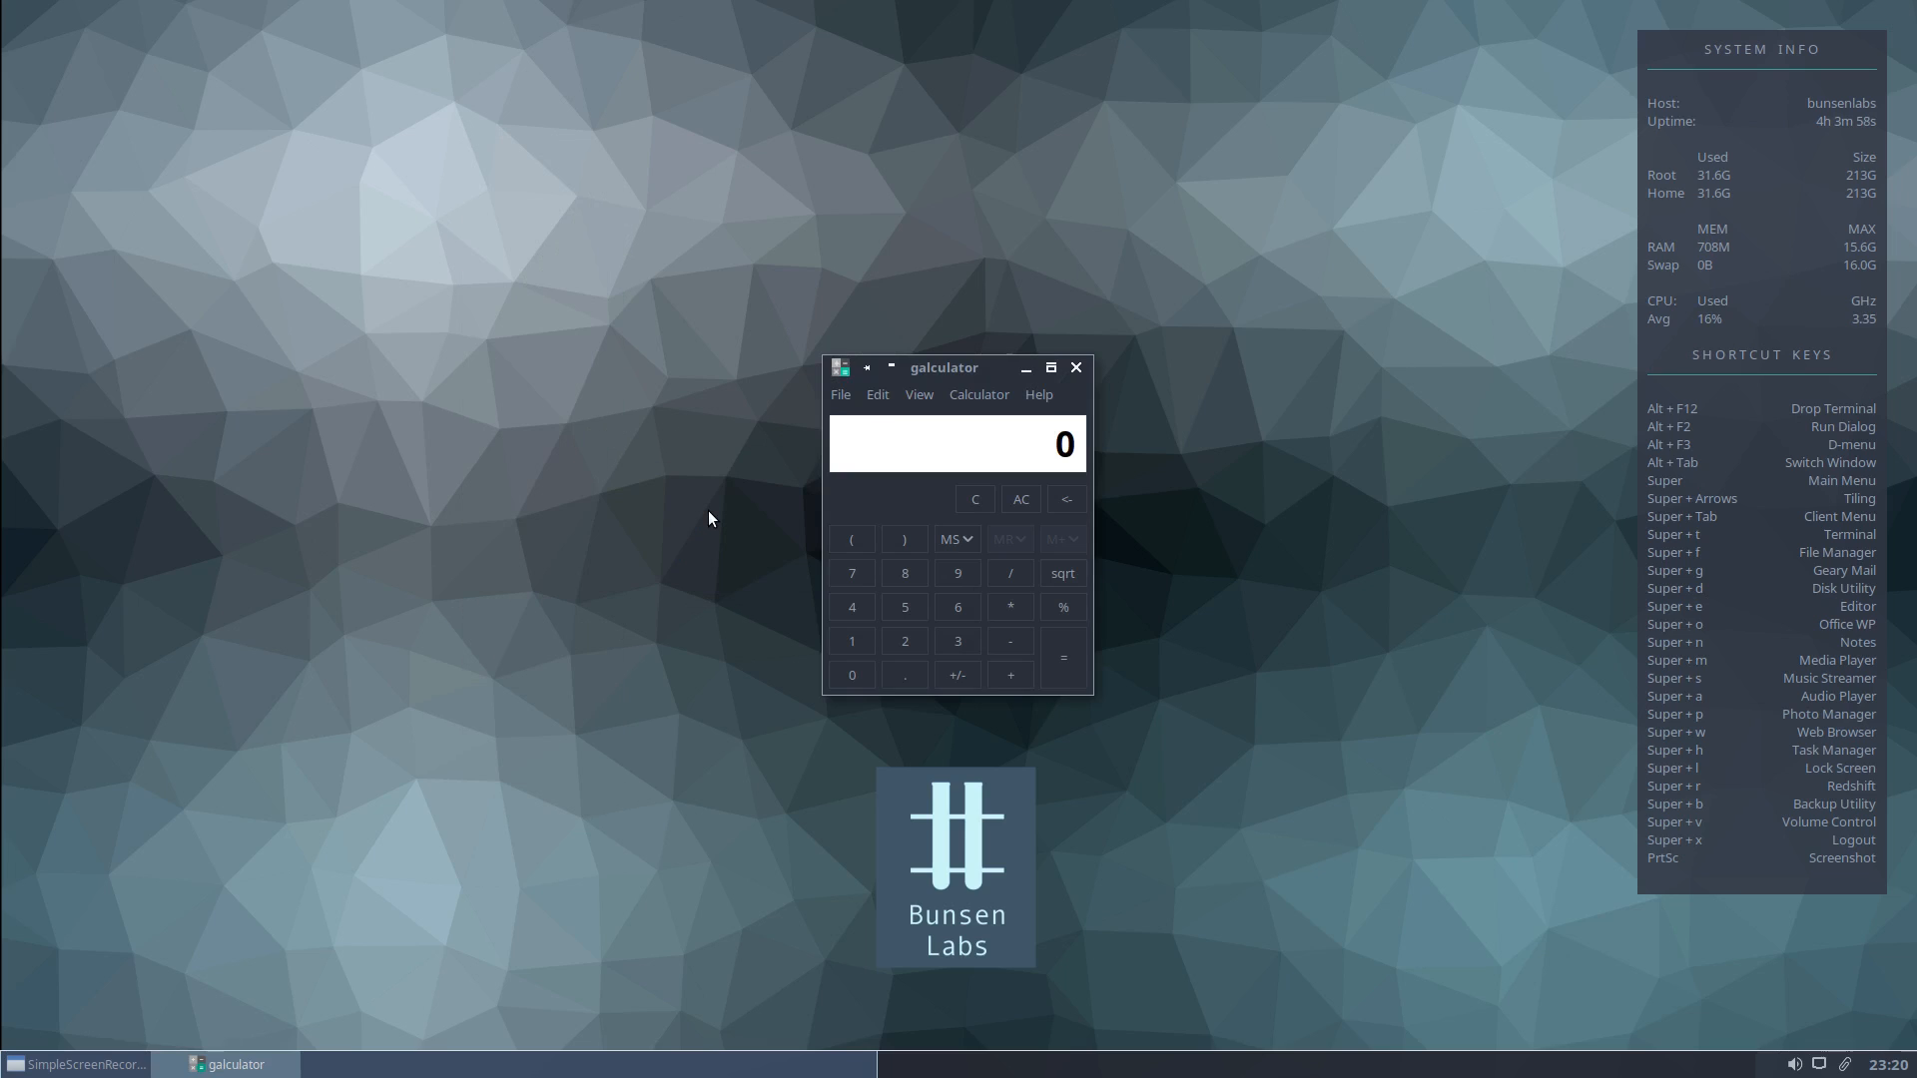
{"action": "mouse_move", "coordinate": [1064, 375]}
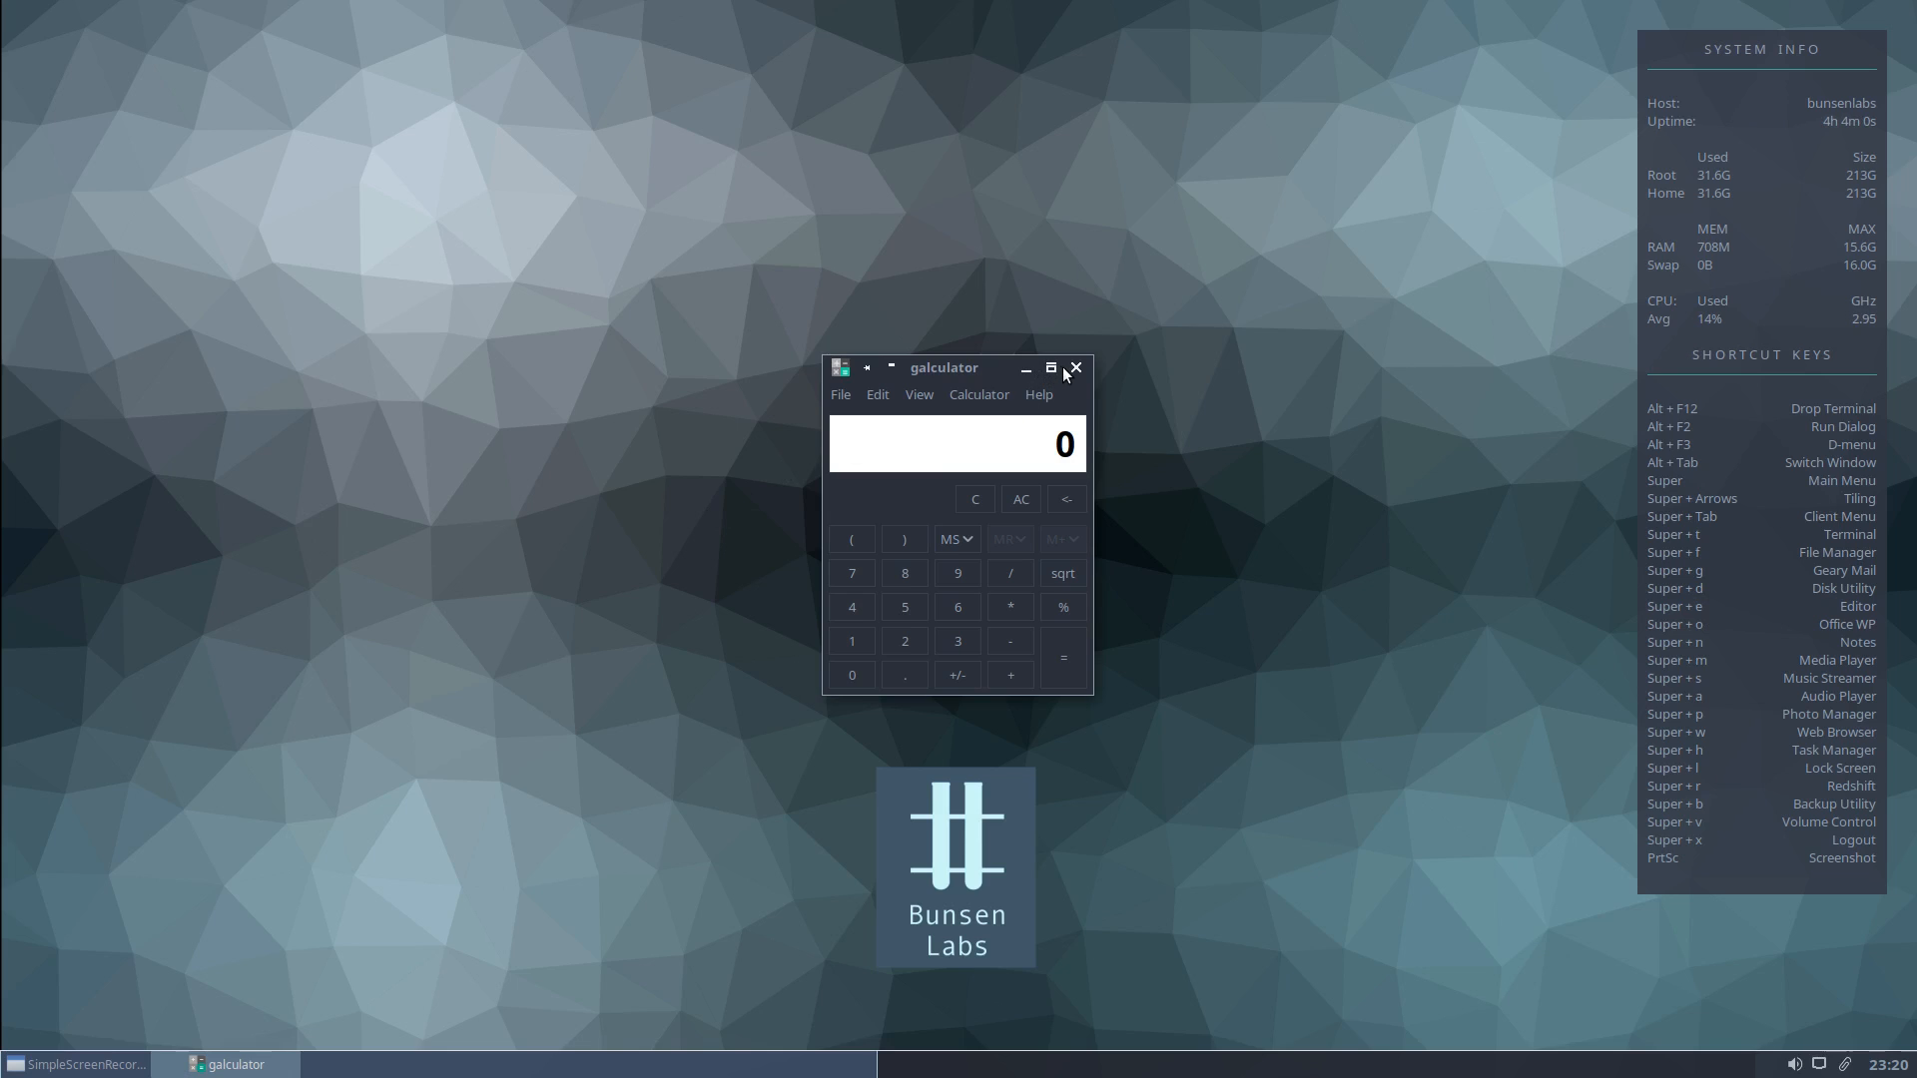
{"action": "left_click", "coordinate": [1074, 368]}
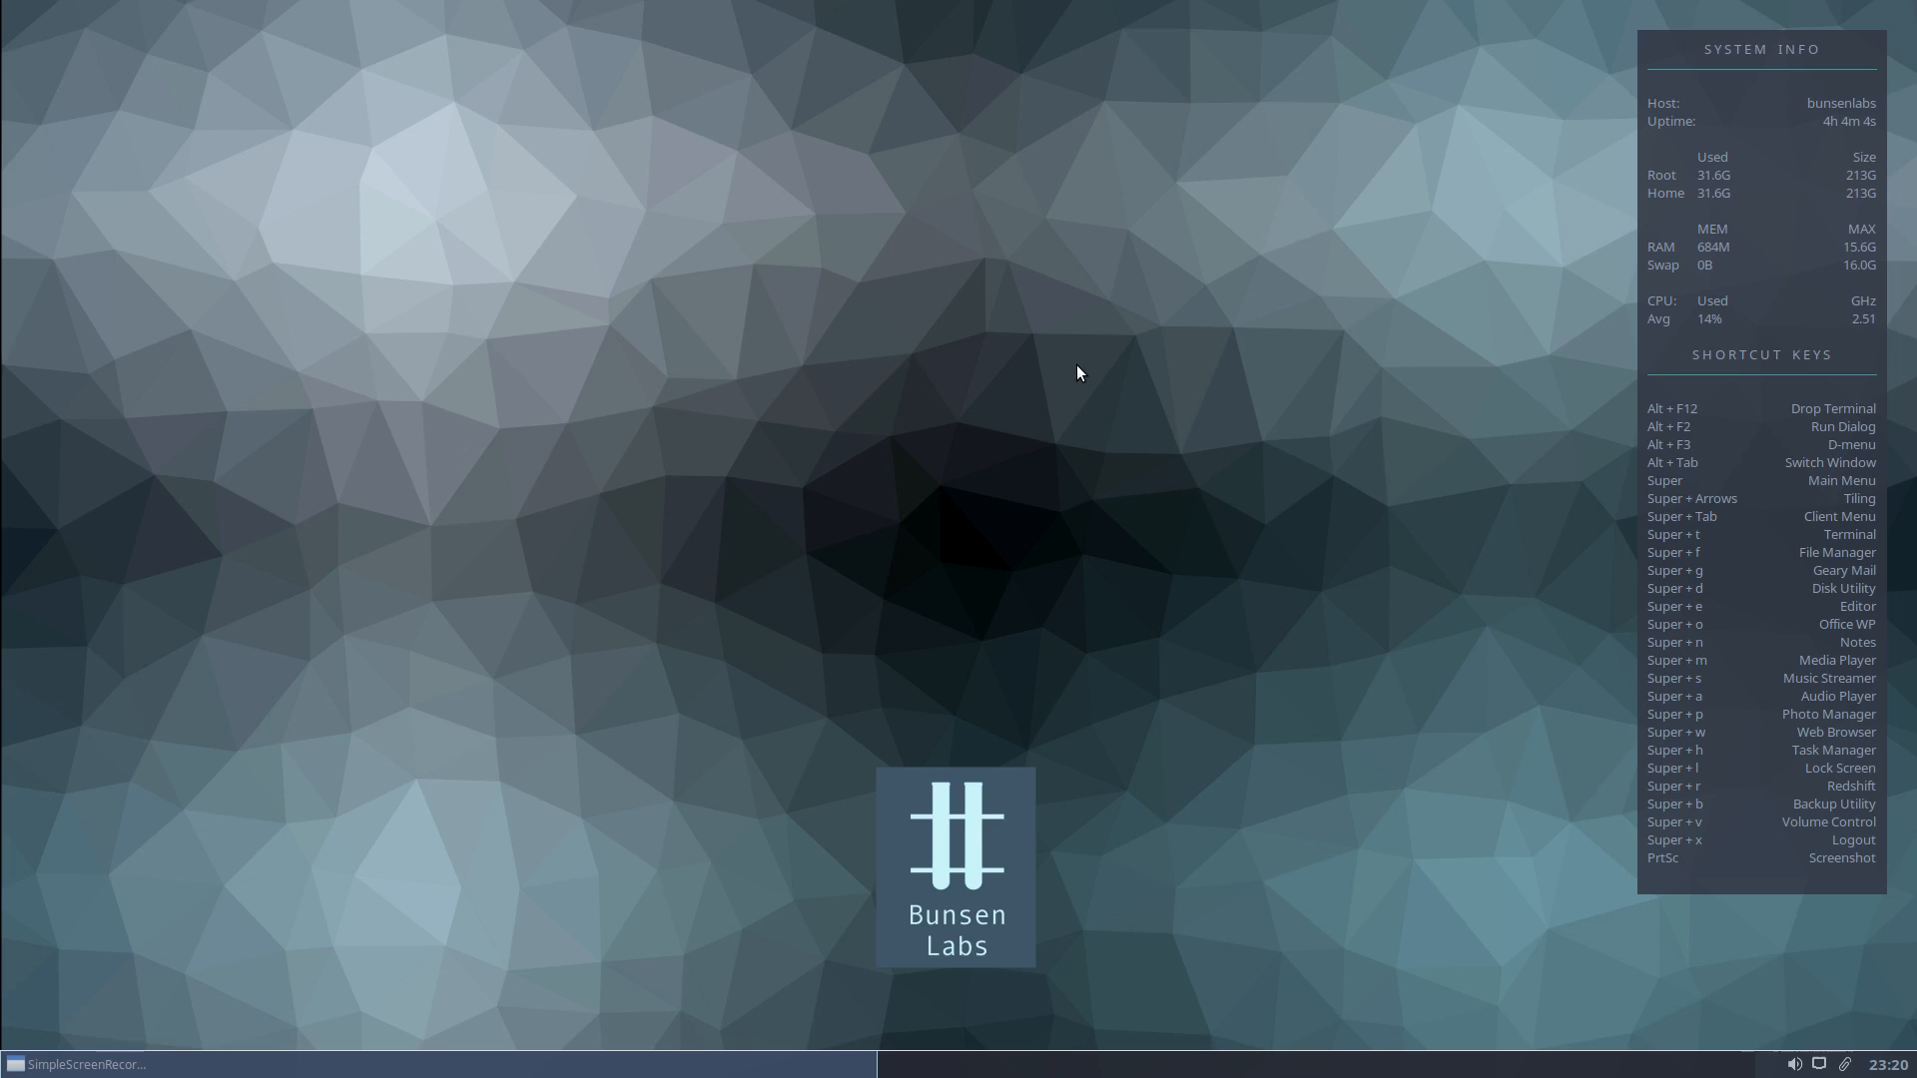
Choose Display Keybinds > Backup and Edit rc.xml from the desktop menu.
{"action": "right_click", "coordinate": [1077, 372]}
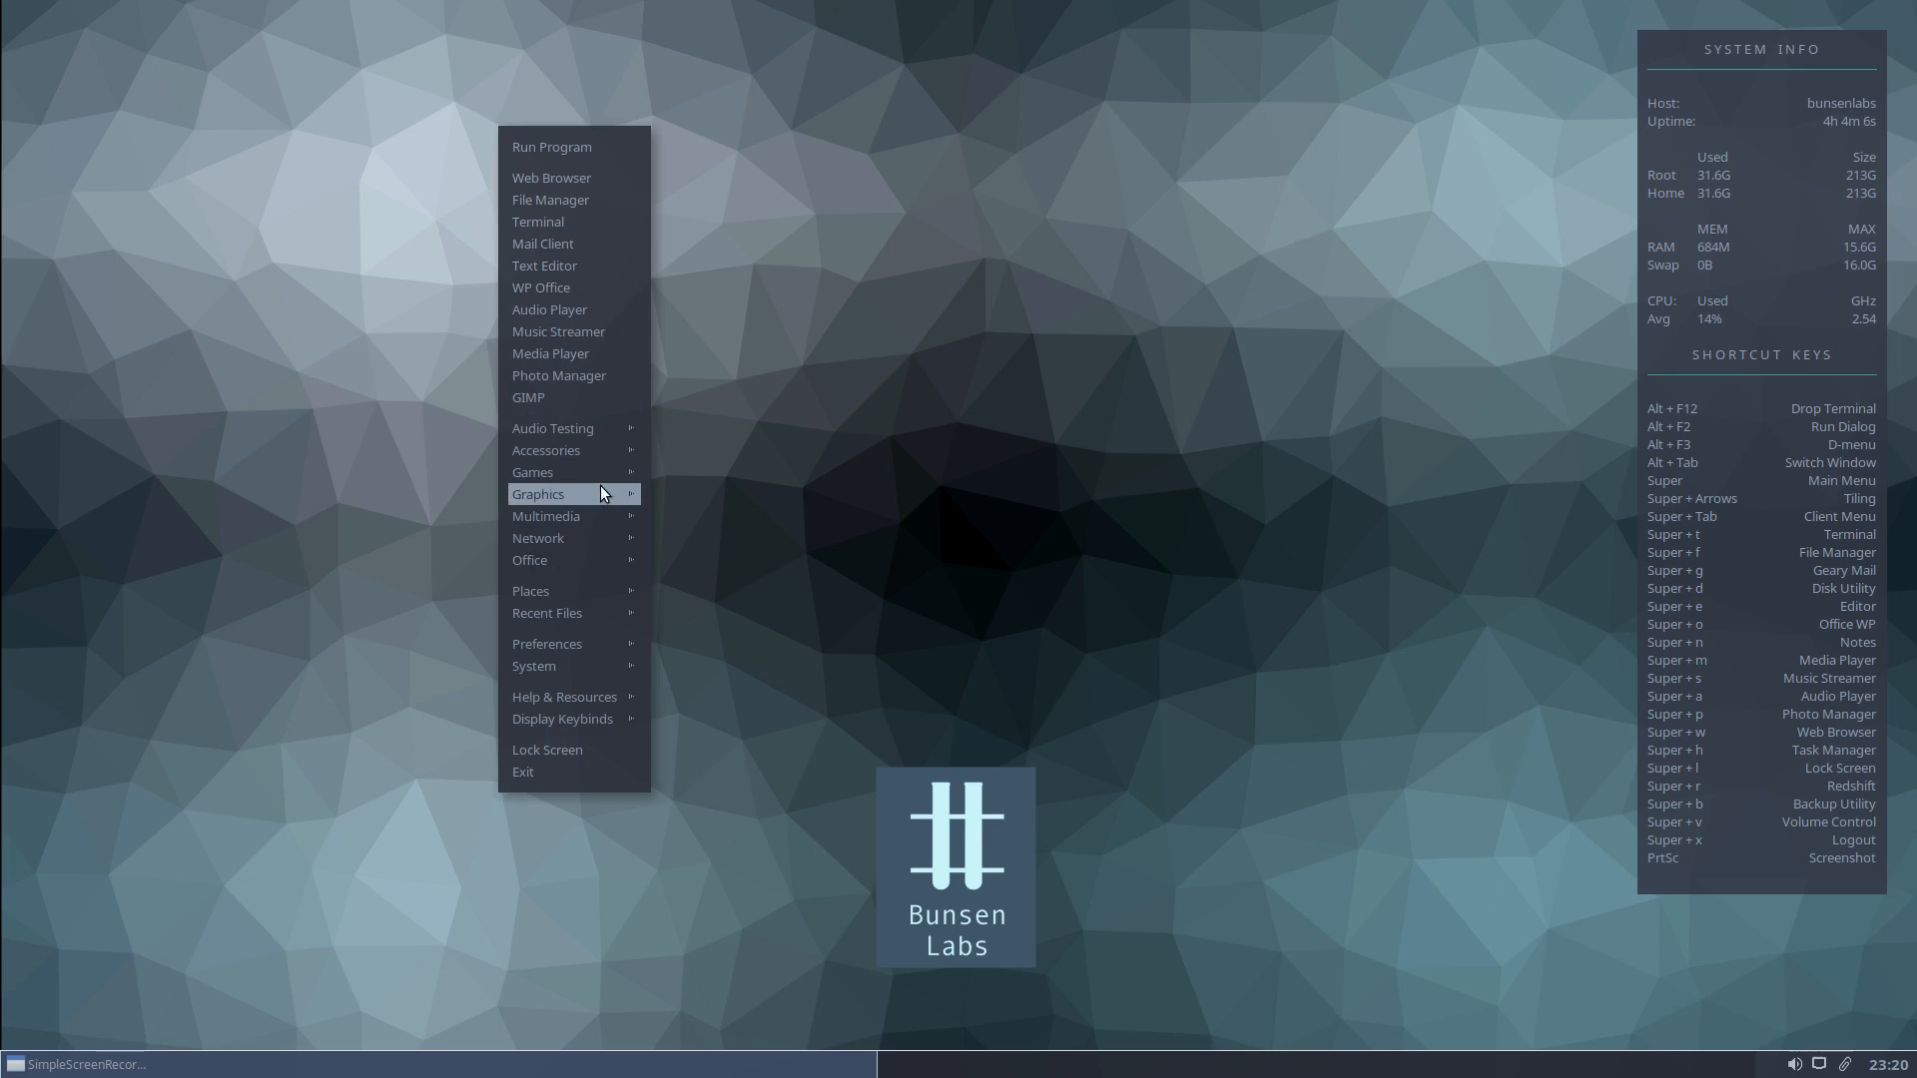
{"action": "mouse_move", "coordinate": [579, 771]}
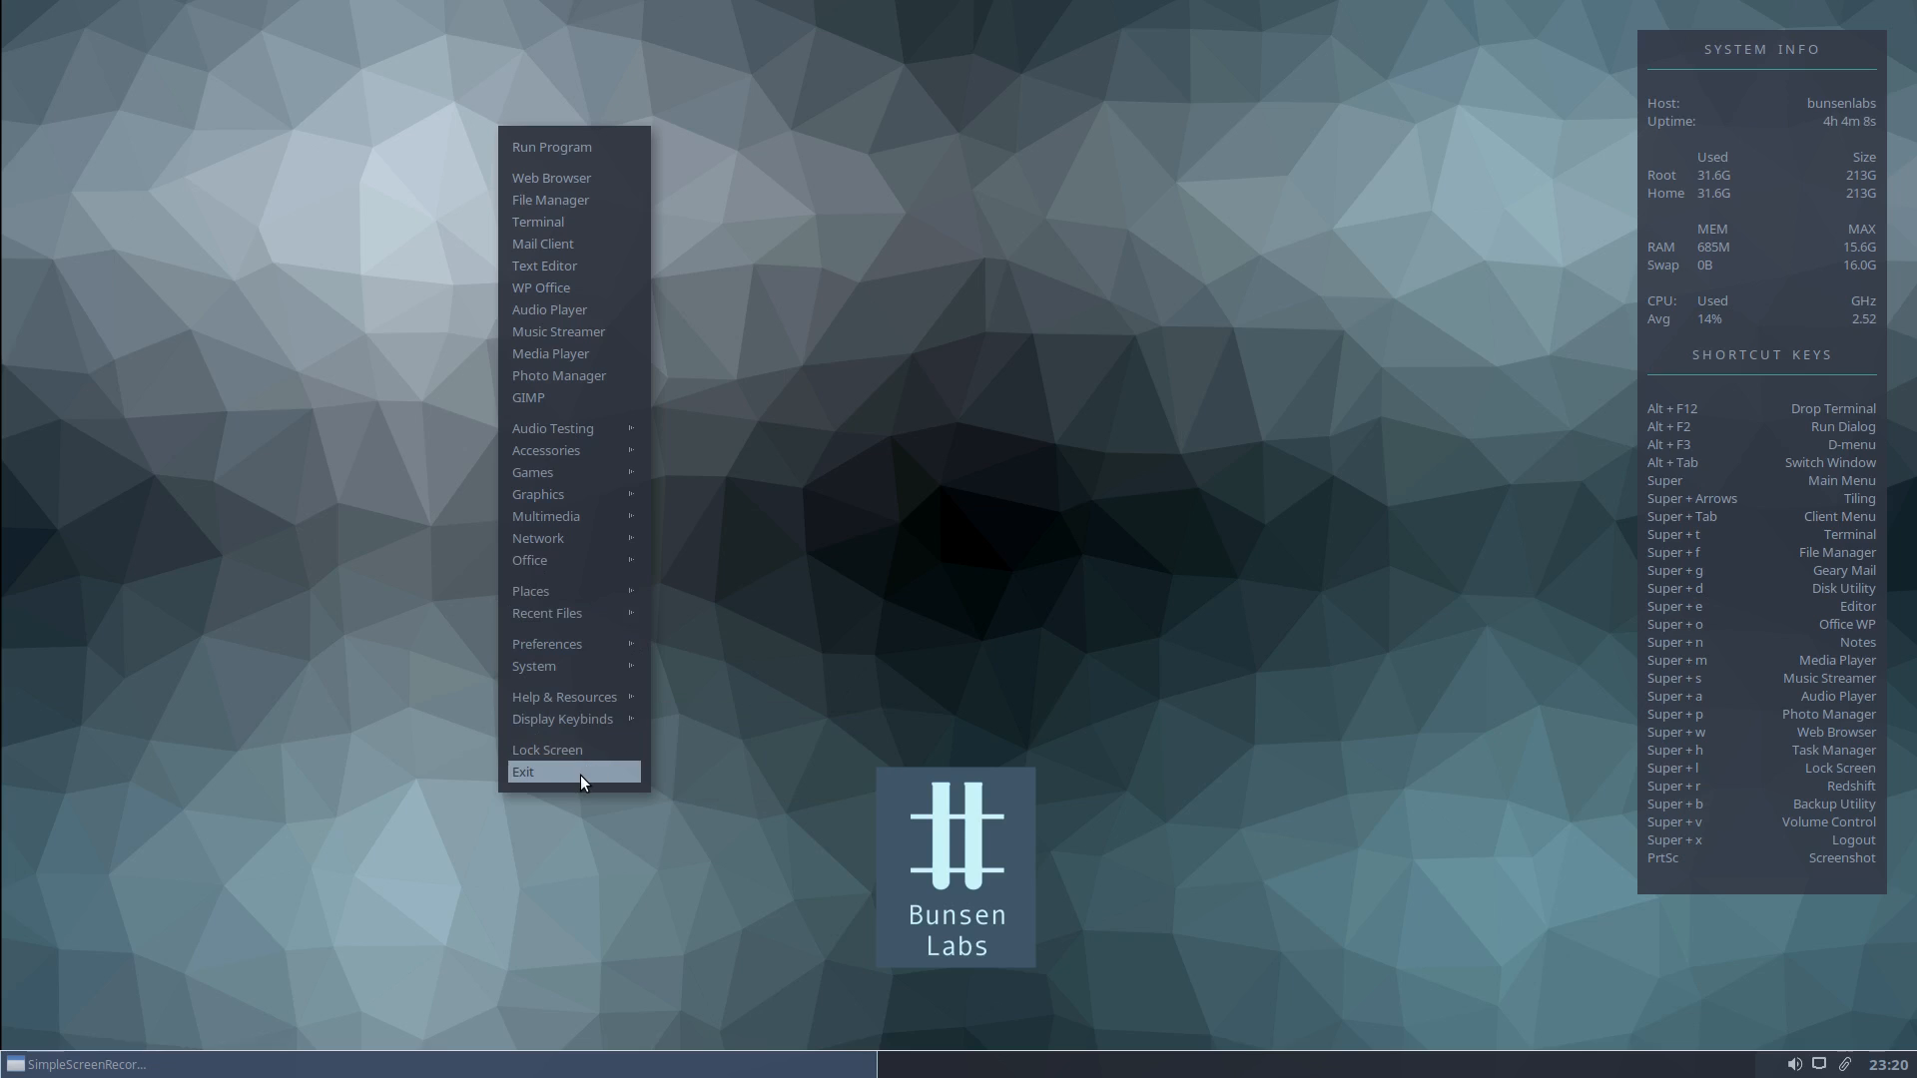
{"action": "mouse_move", "coordinate": [562, 719]}
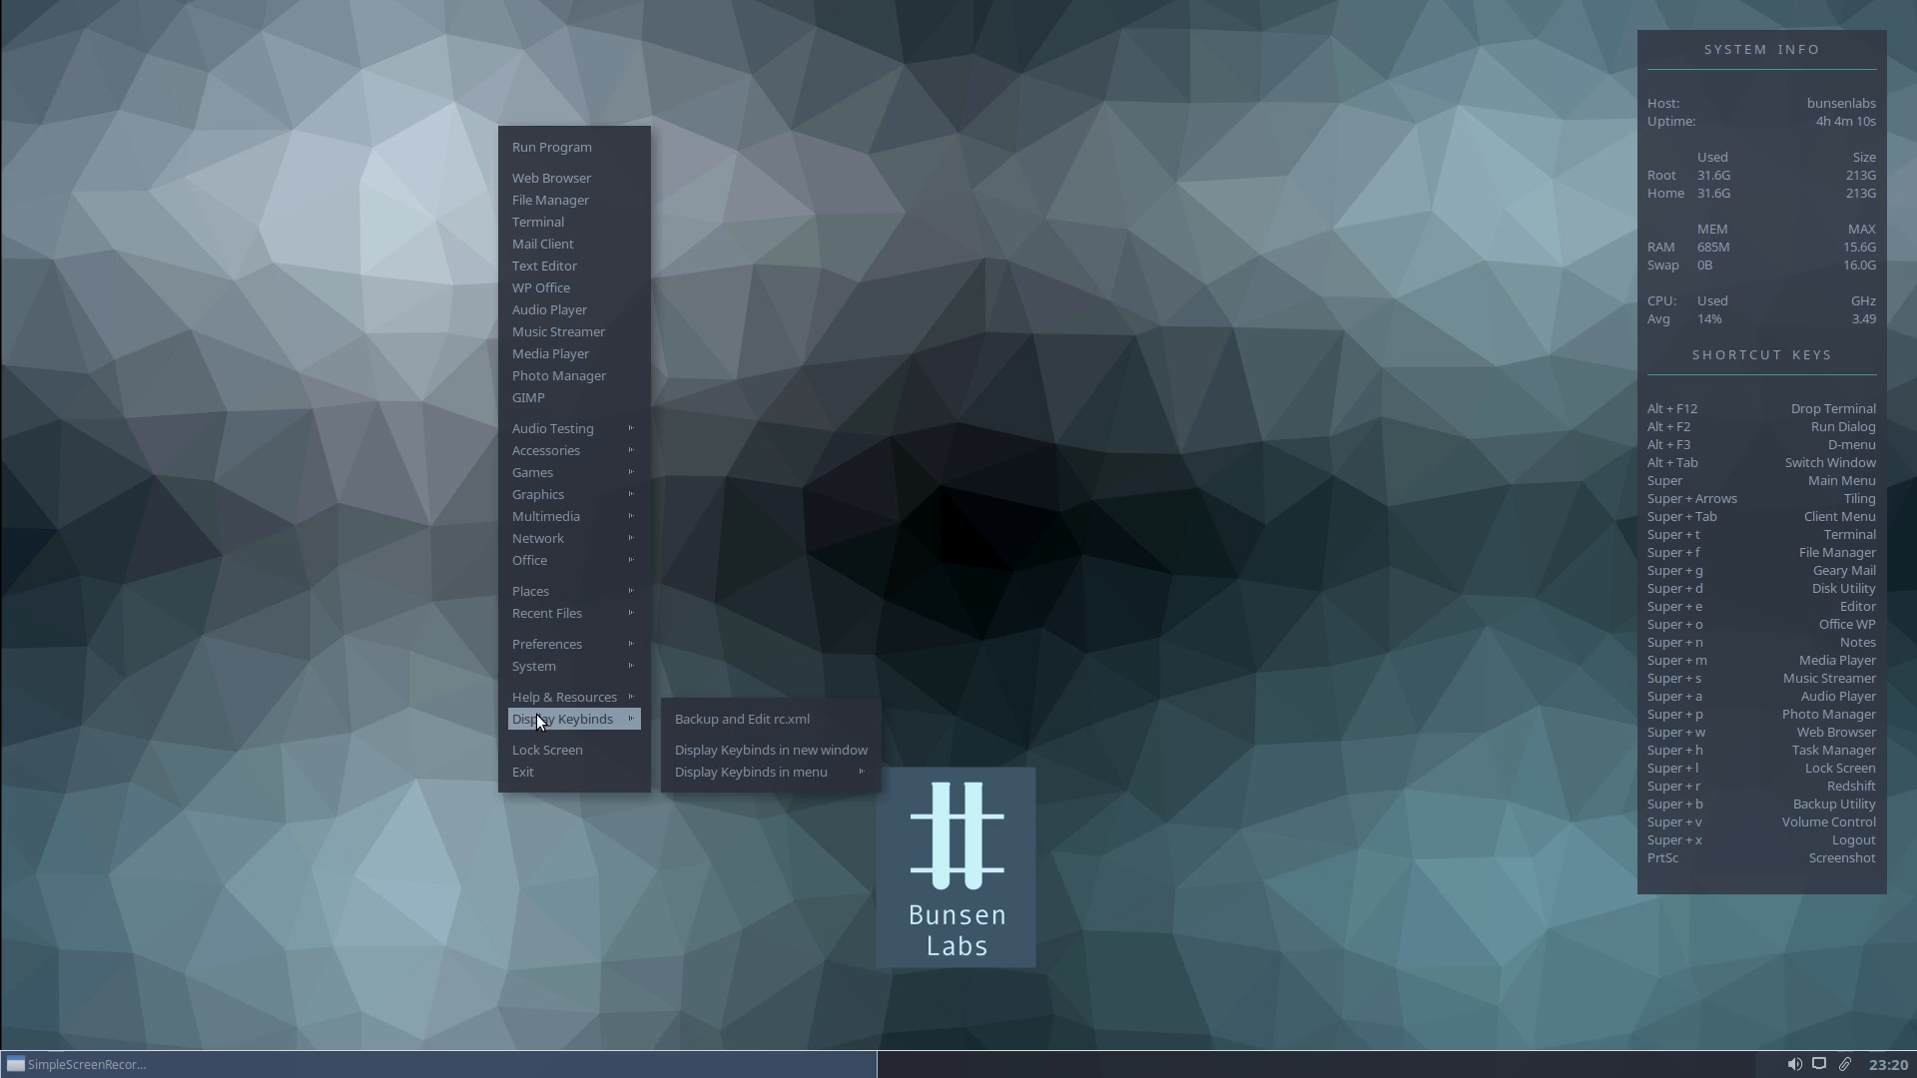
{"action": "mouse_move", "coordinate": [576, 725]}
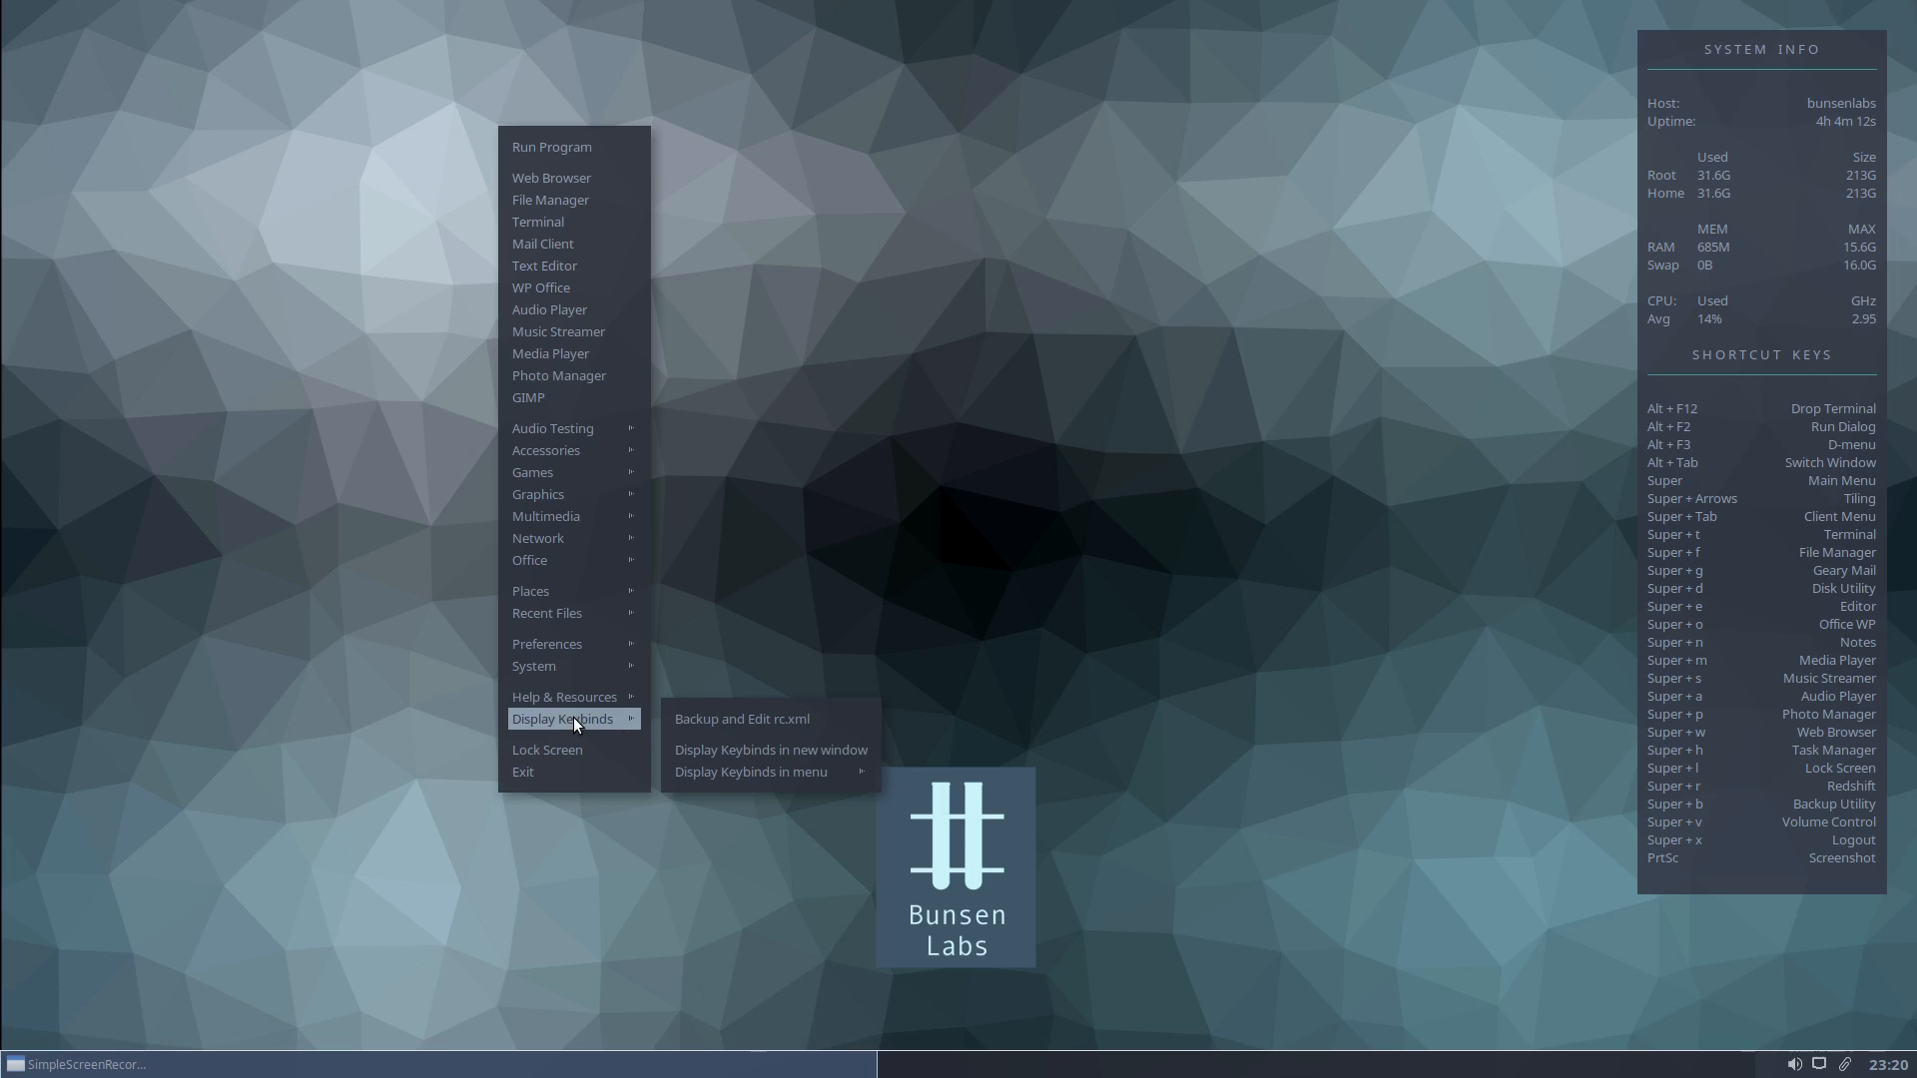
{"action": "mouse_move", "coordinate": [719, 719]}
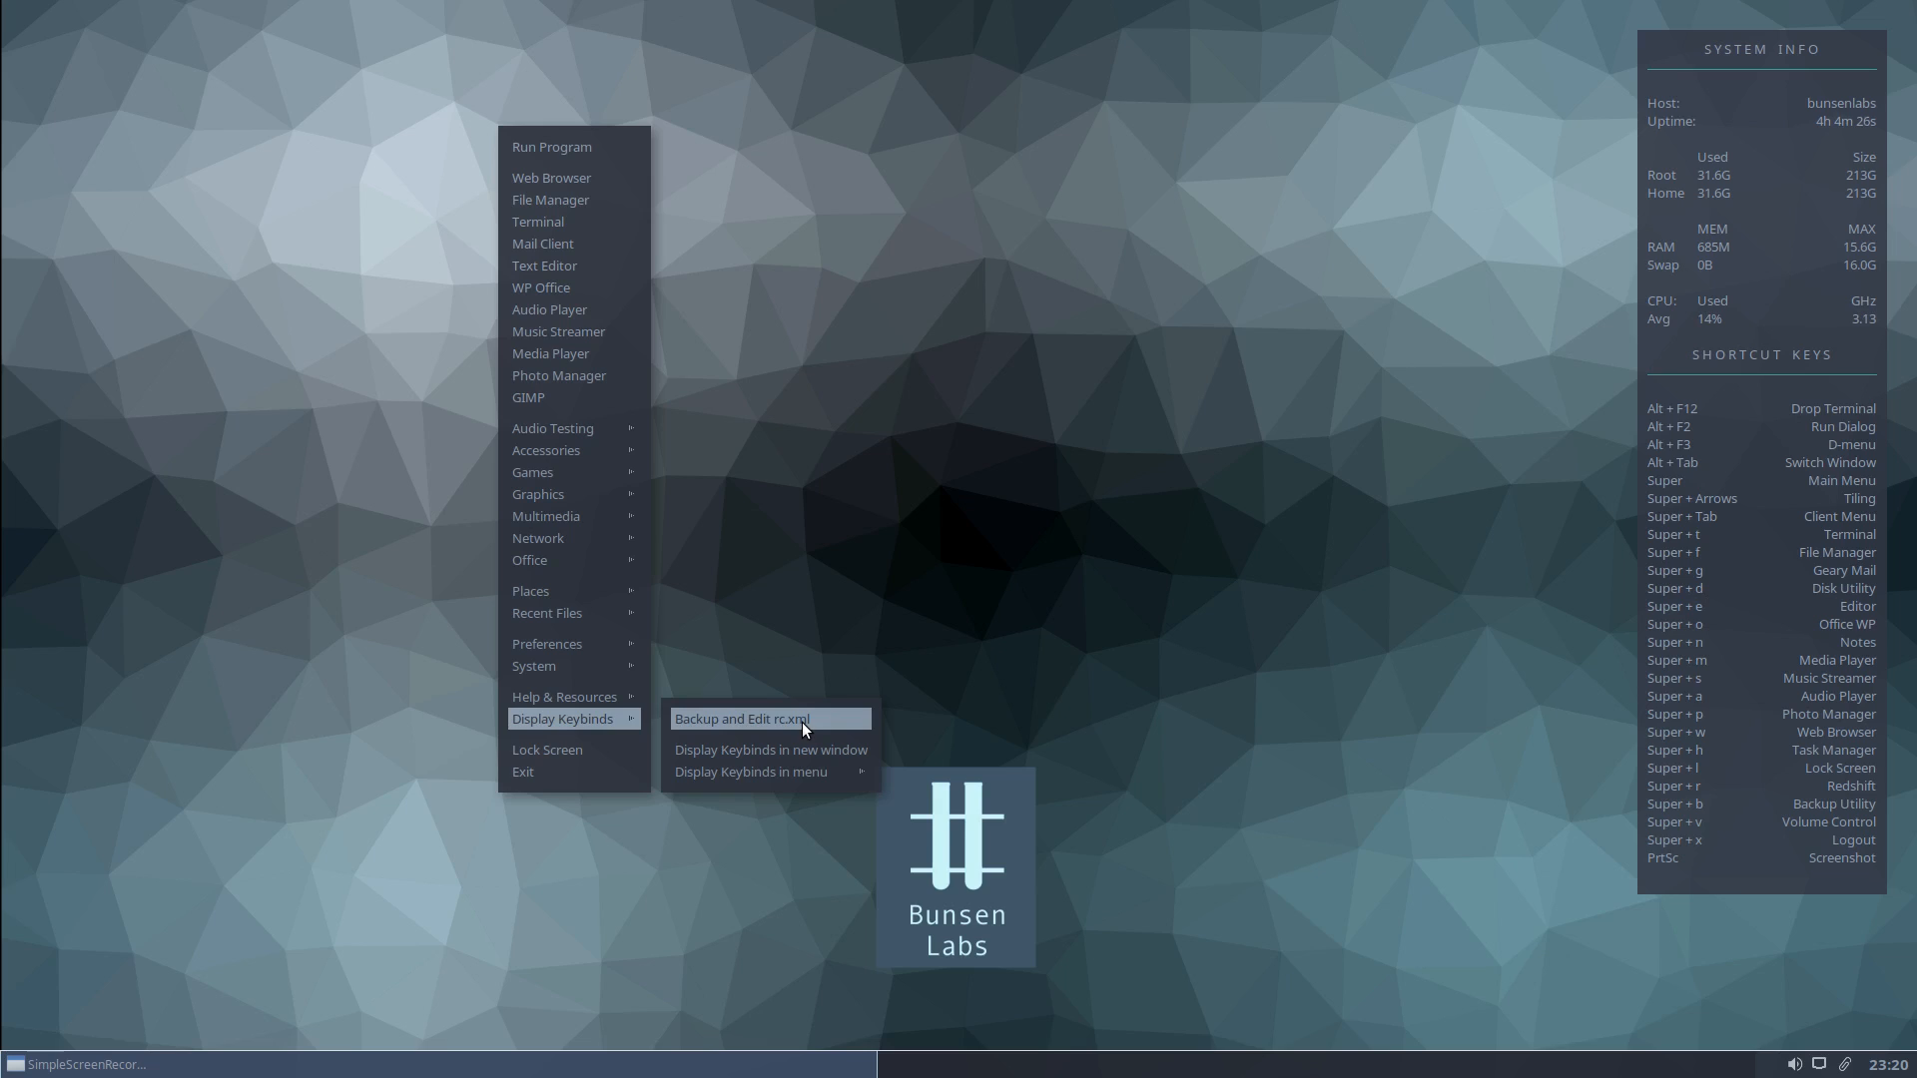
{"action": "mouse_move", "coordinate": [837, 710]}
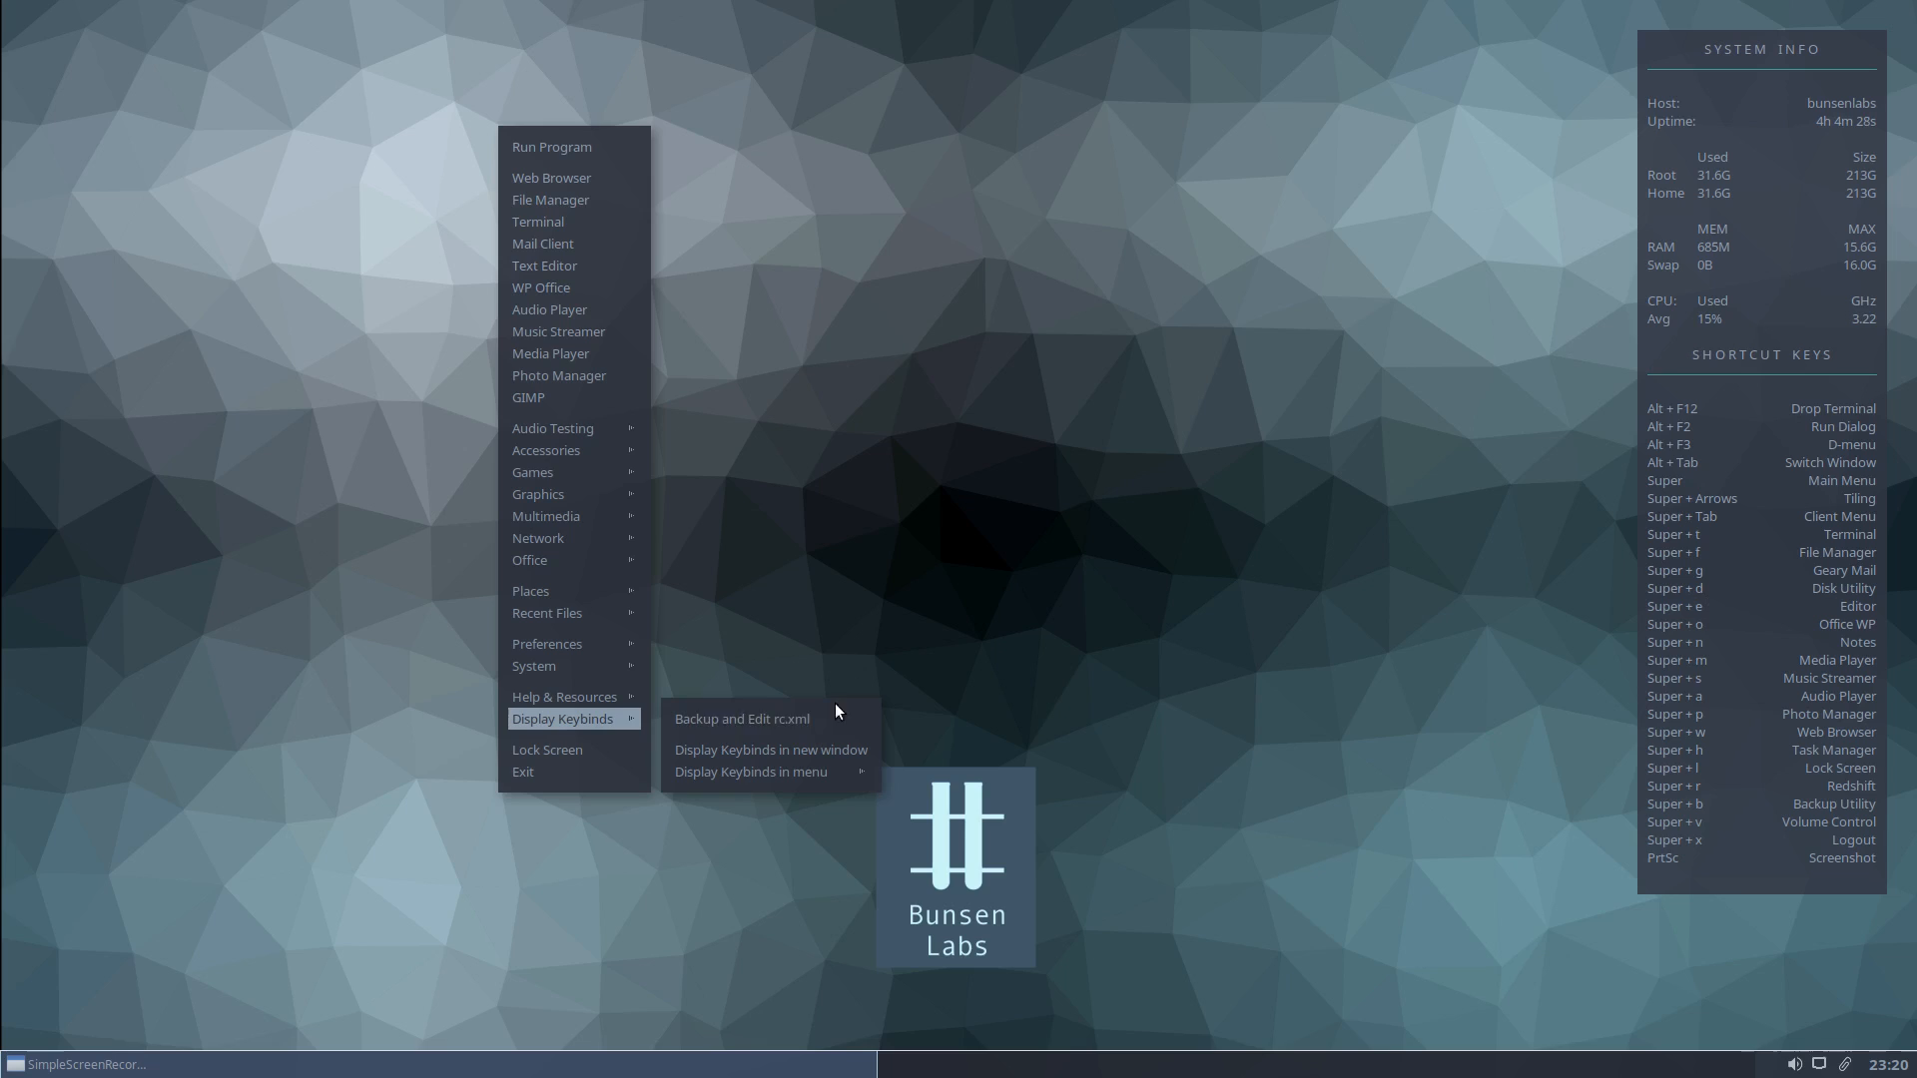
{"action": "mouse_move", "coordinate": [769, 718]}
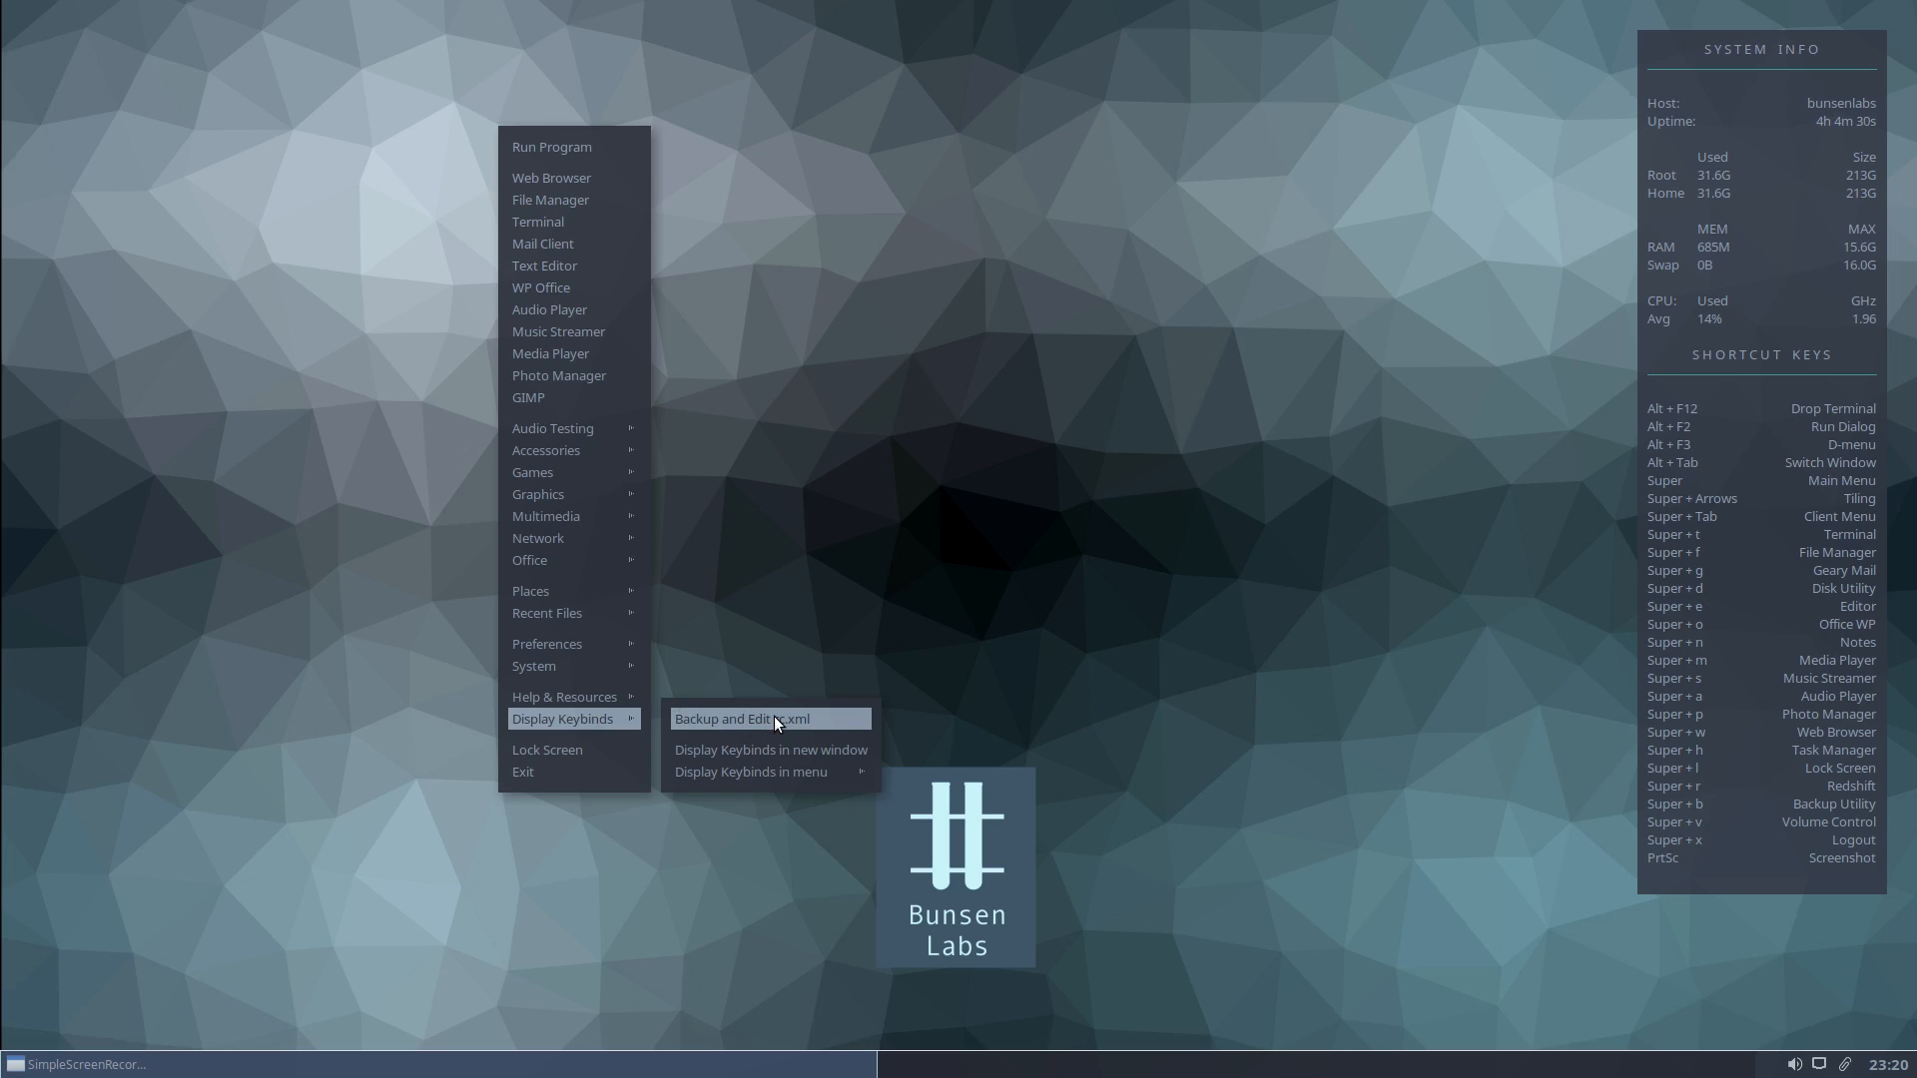
{"action": "mouse_move", "coordinate": [758, 721]}
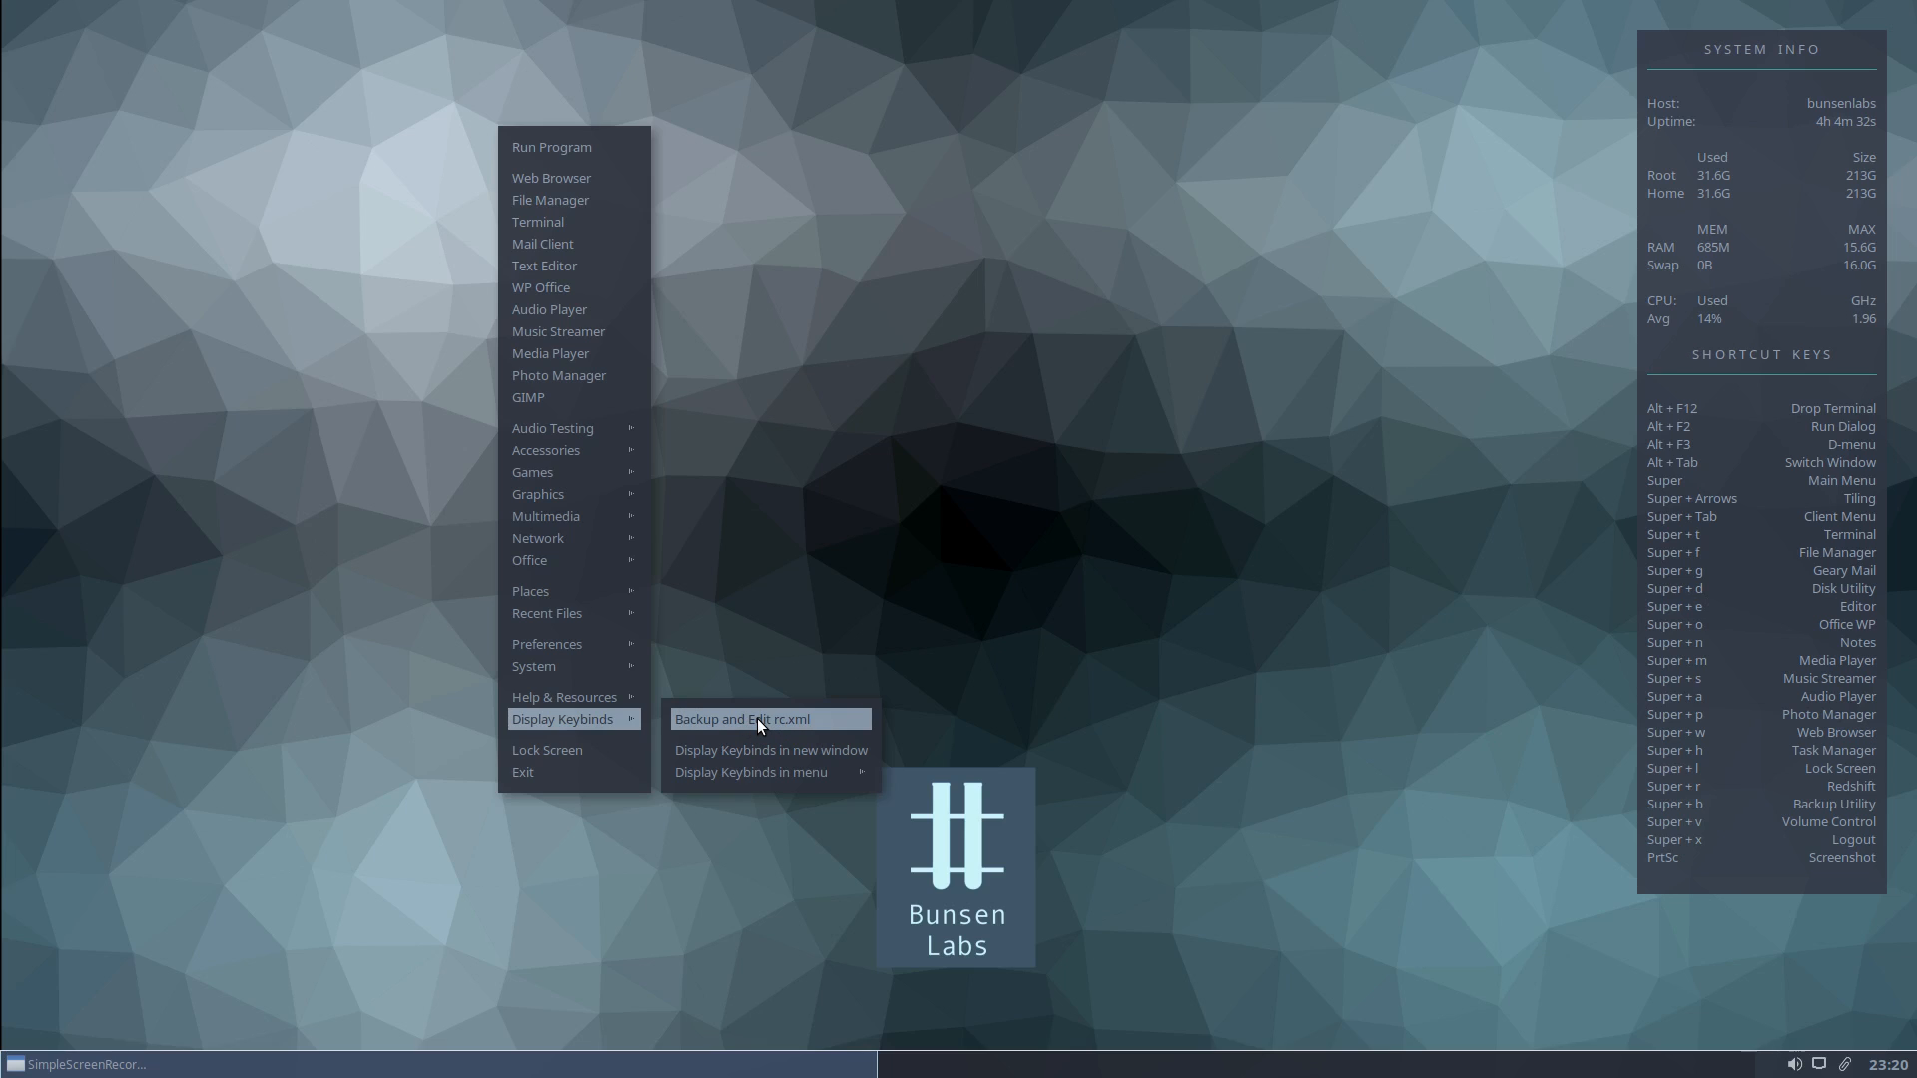
{"action": "left_click", "coordinate": [742, 718]}
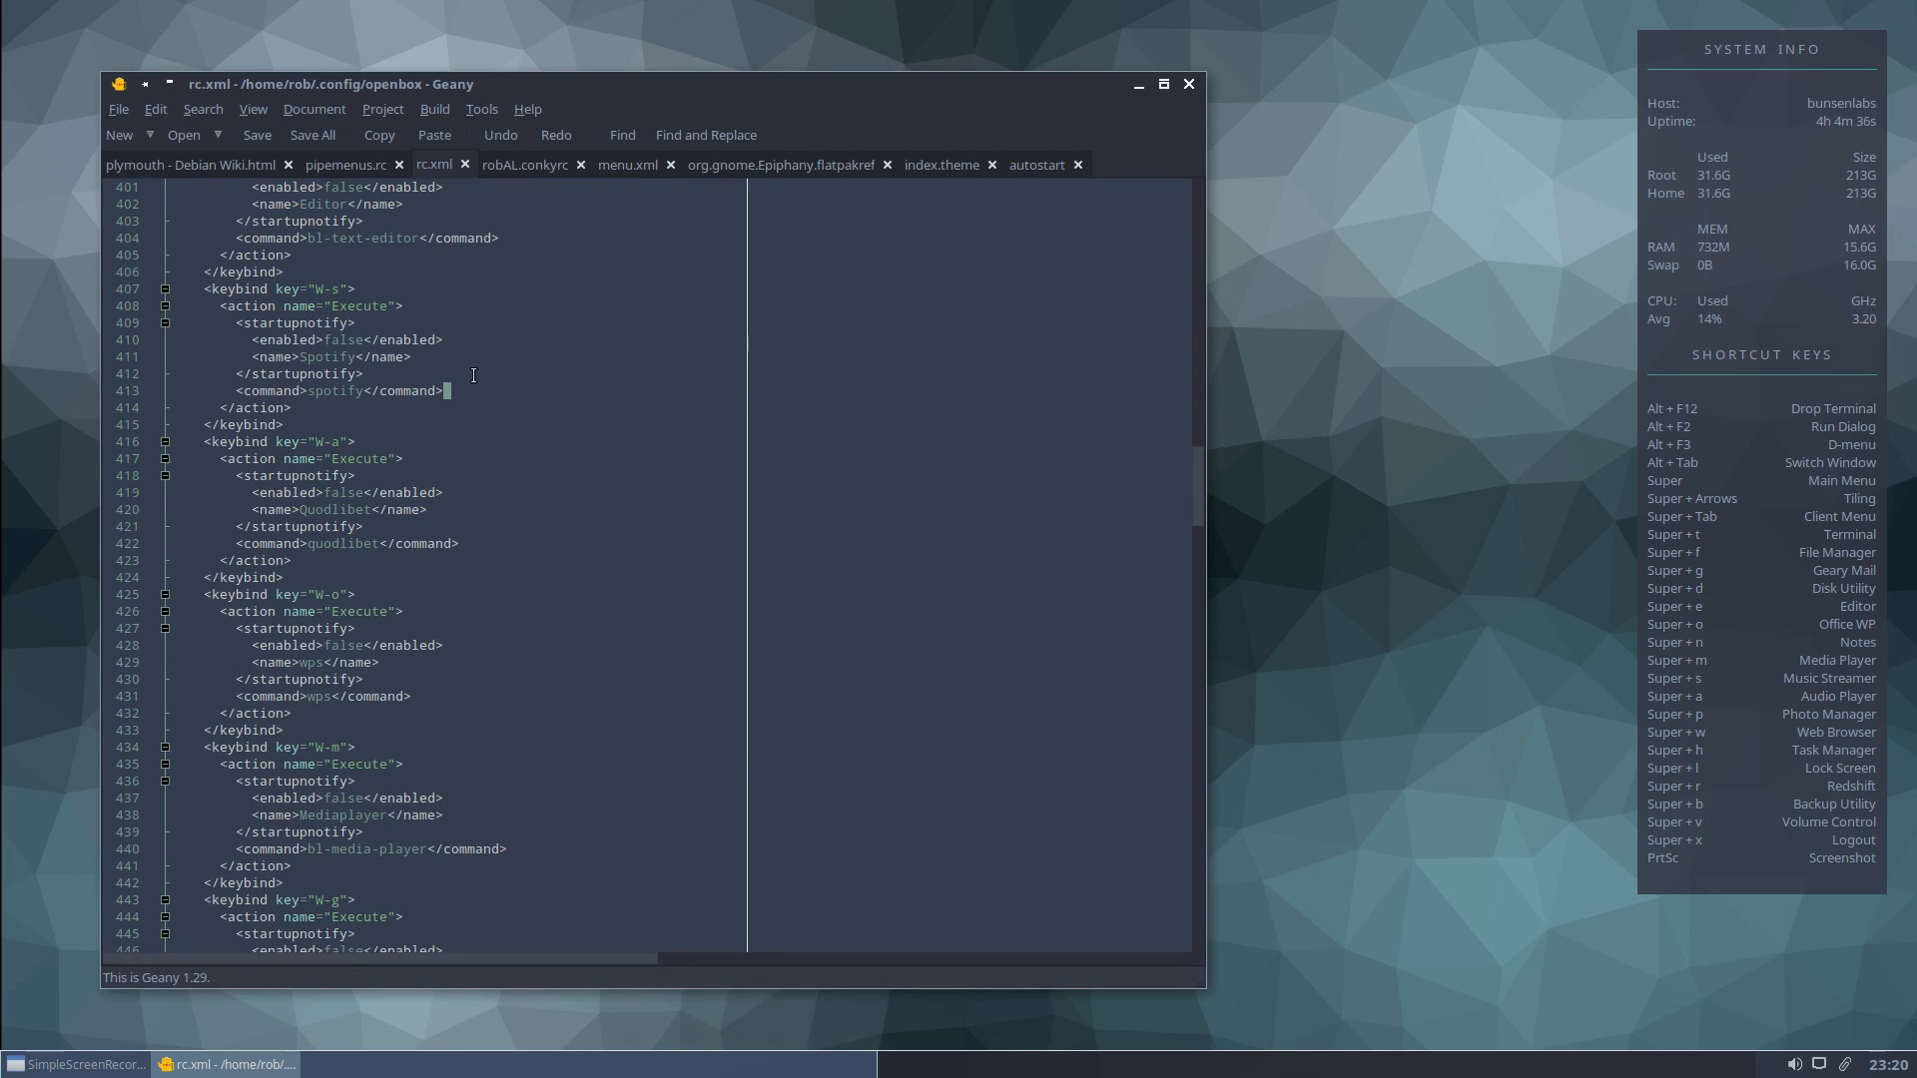
{"action": "mouse_move", "coordinate": [567, 397]}
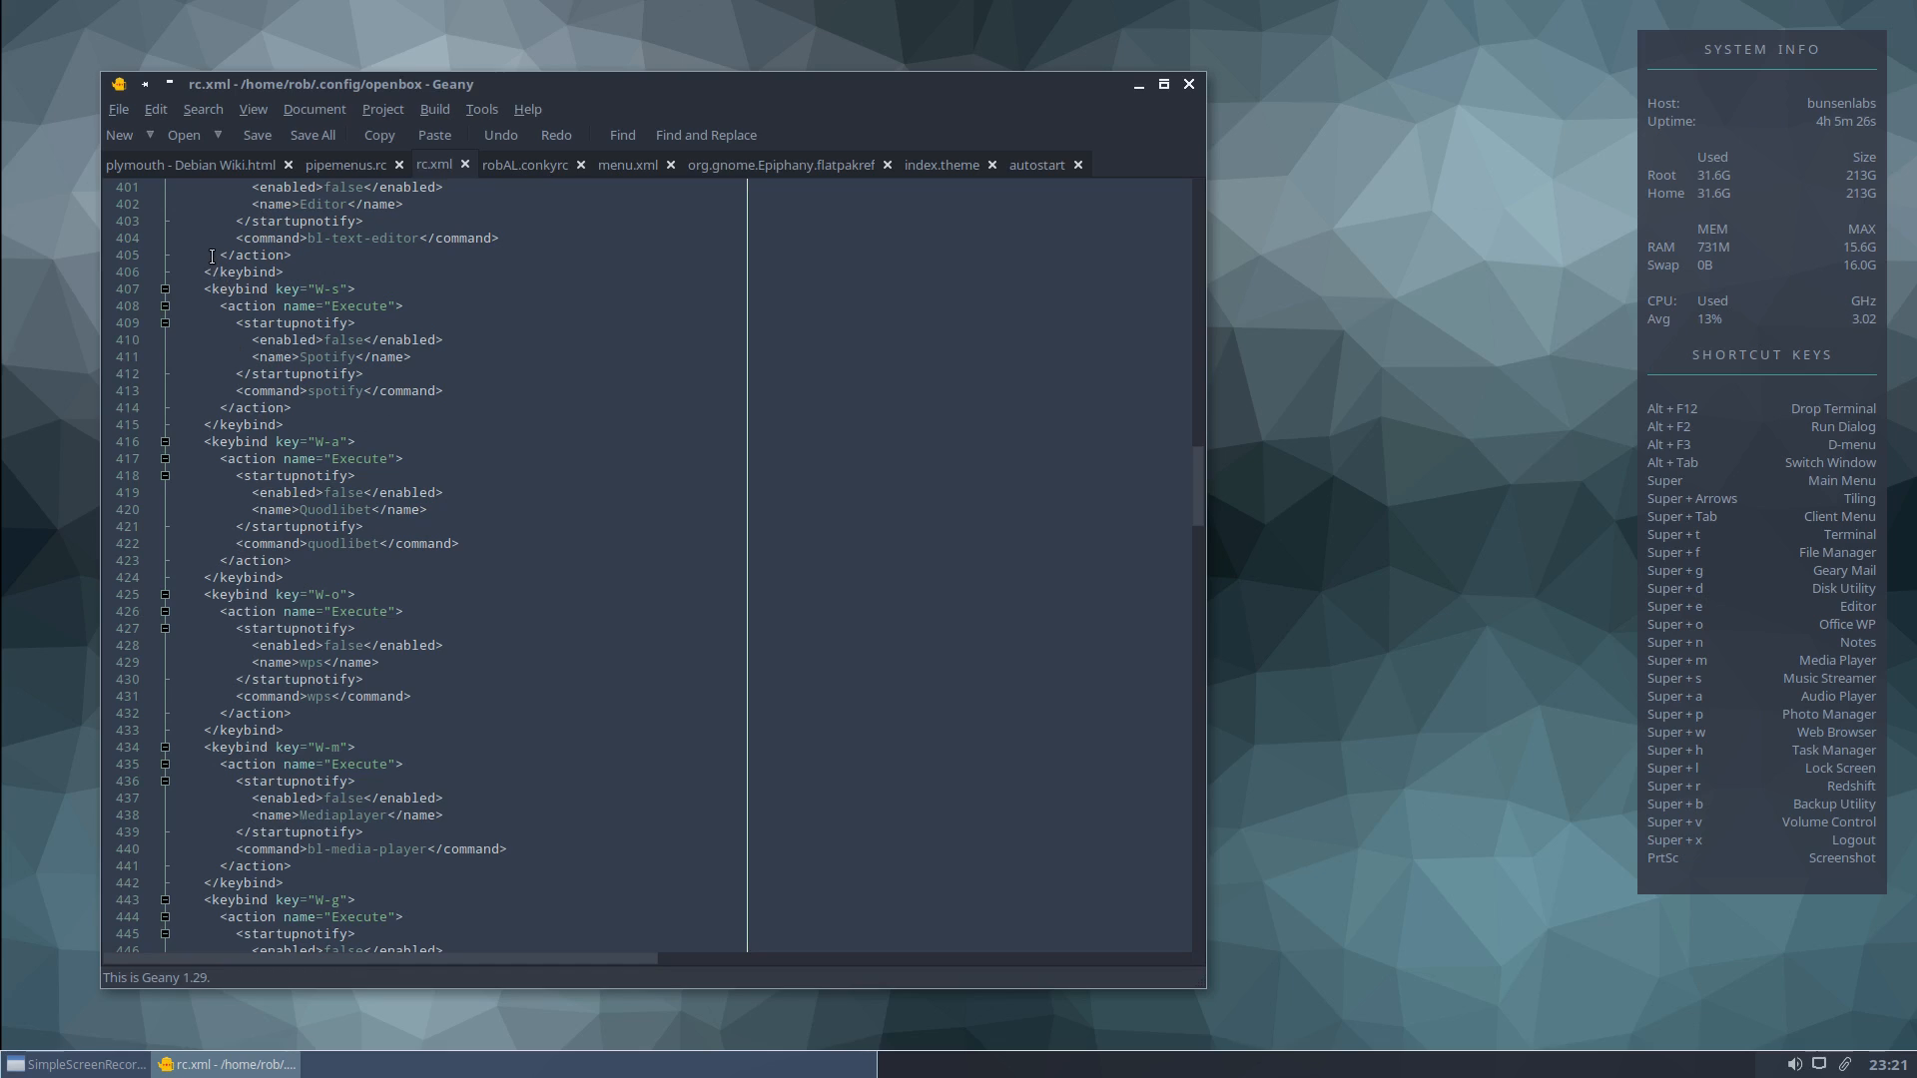
Select the W-s Spotify keybind block and paste a copy right below it.
{"action": "left_click_drag", "start_coordinate": [212, 255], "coordinate": [284, 340]}
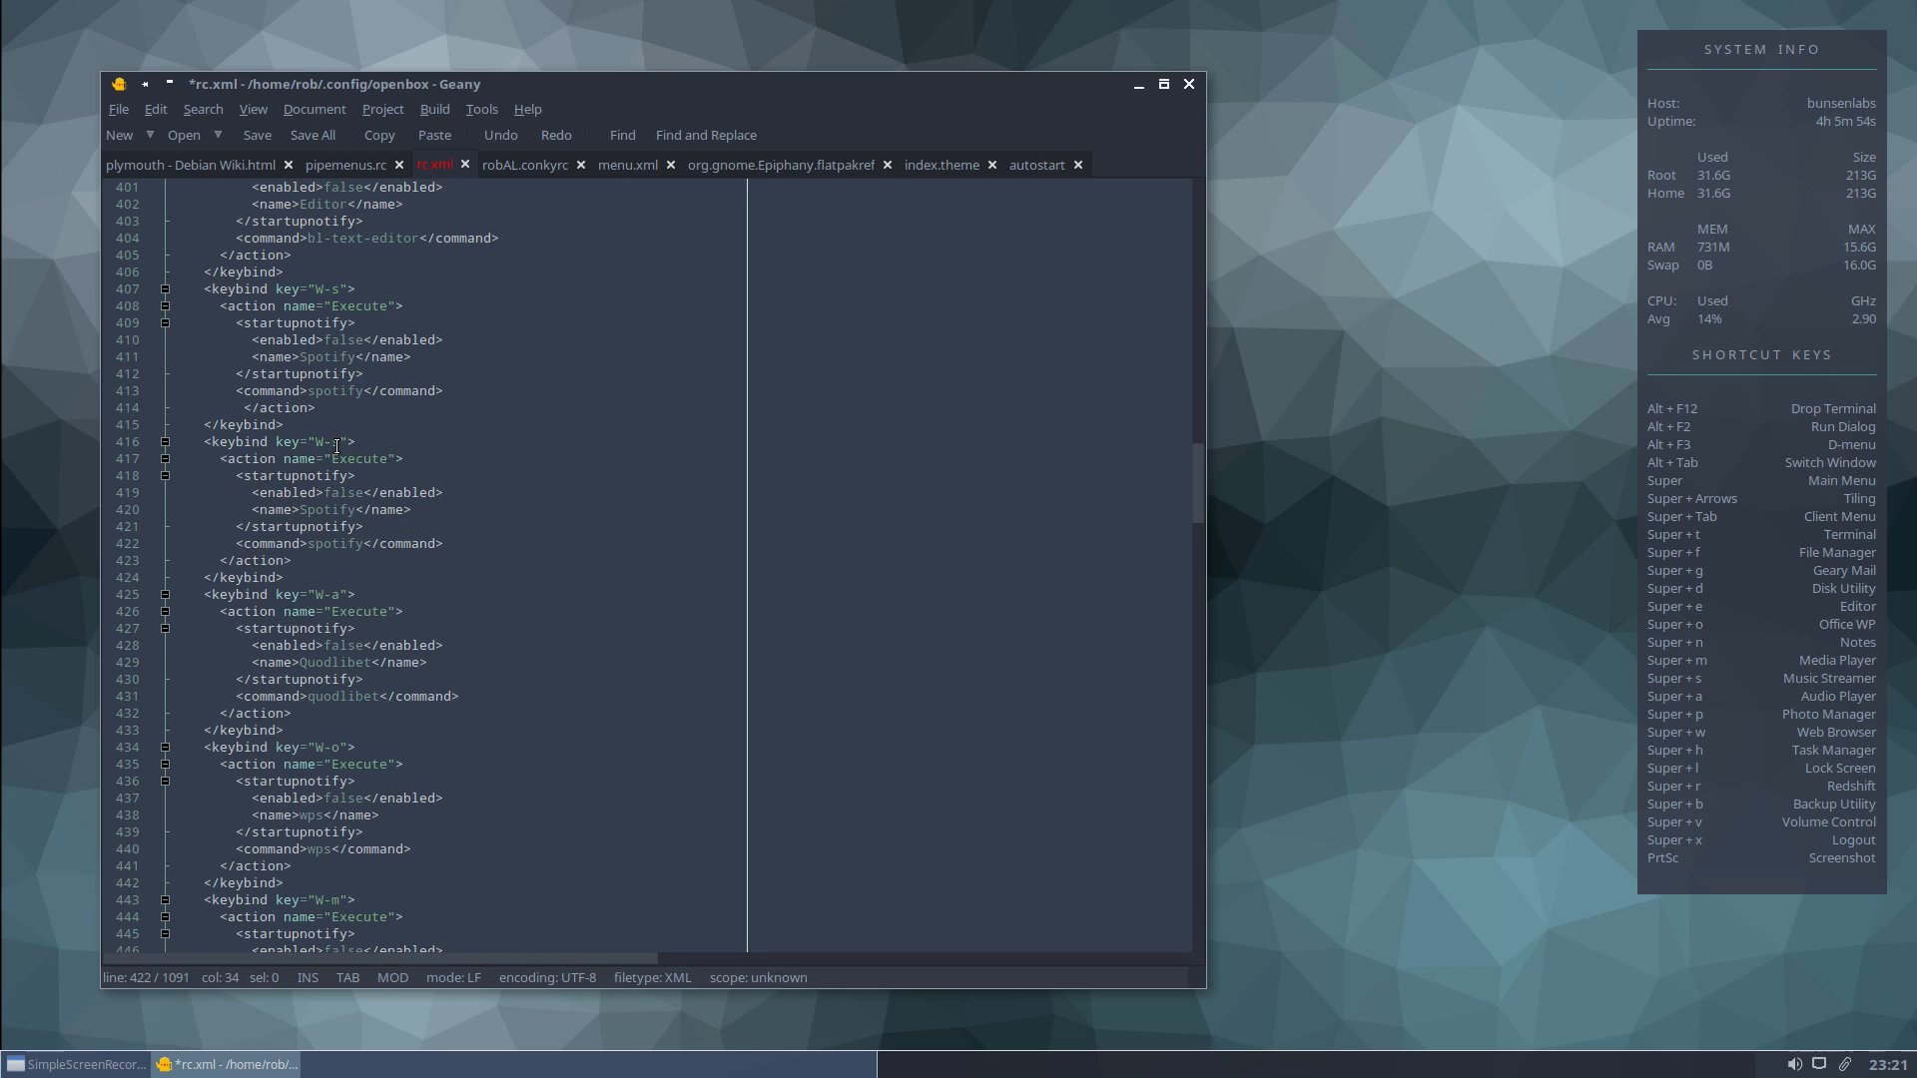
Change the copied keybind to W-c launching galculator, save rc.xml, and close Geany.
{"action": "left_click", "coordinate": [339, 441]}
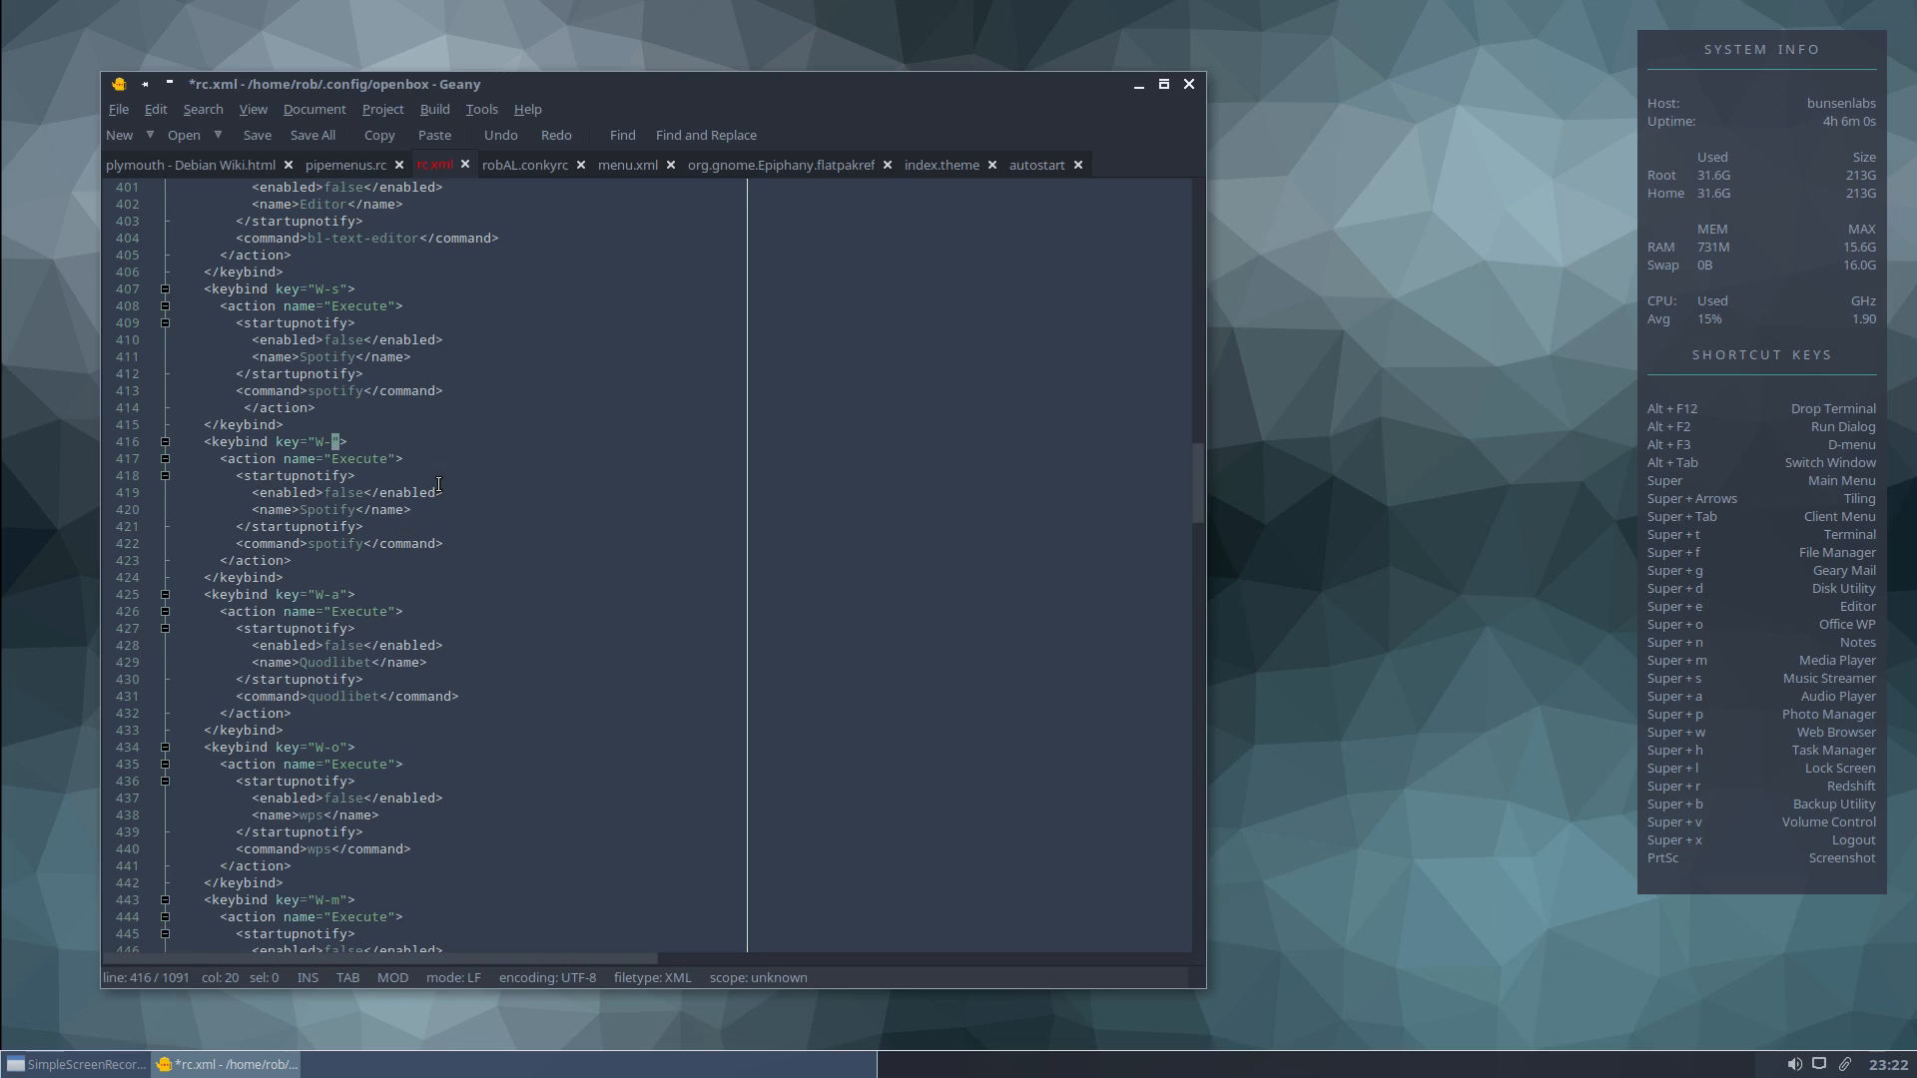
{"action": "type", "text": "c"}
{"action": "left_click", "coordinate": [457, 509]}
{"action": "type", "text": "galcul"}
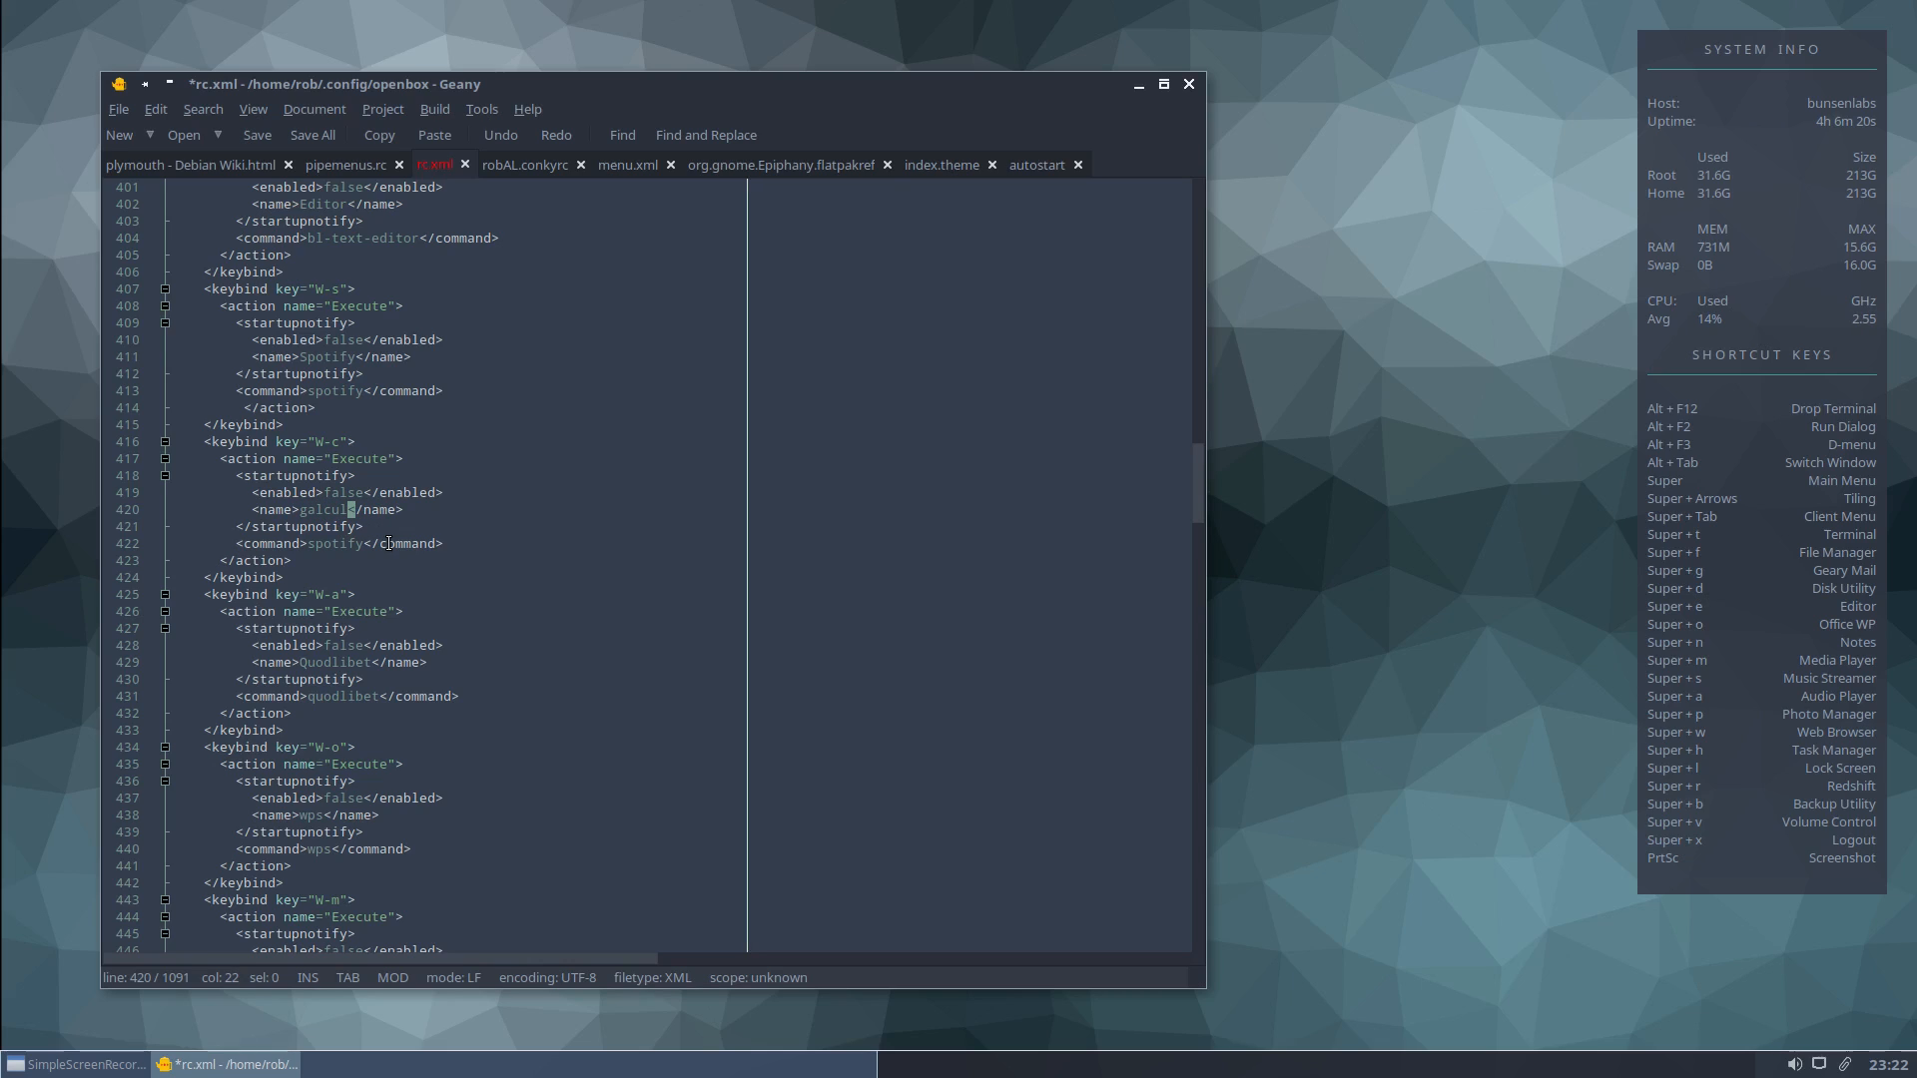
{"action": "type", "text": "ator"}
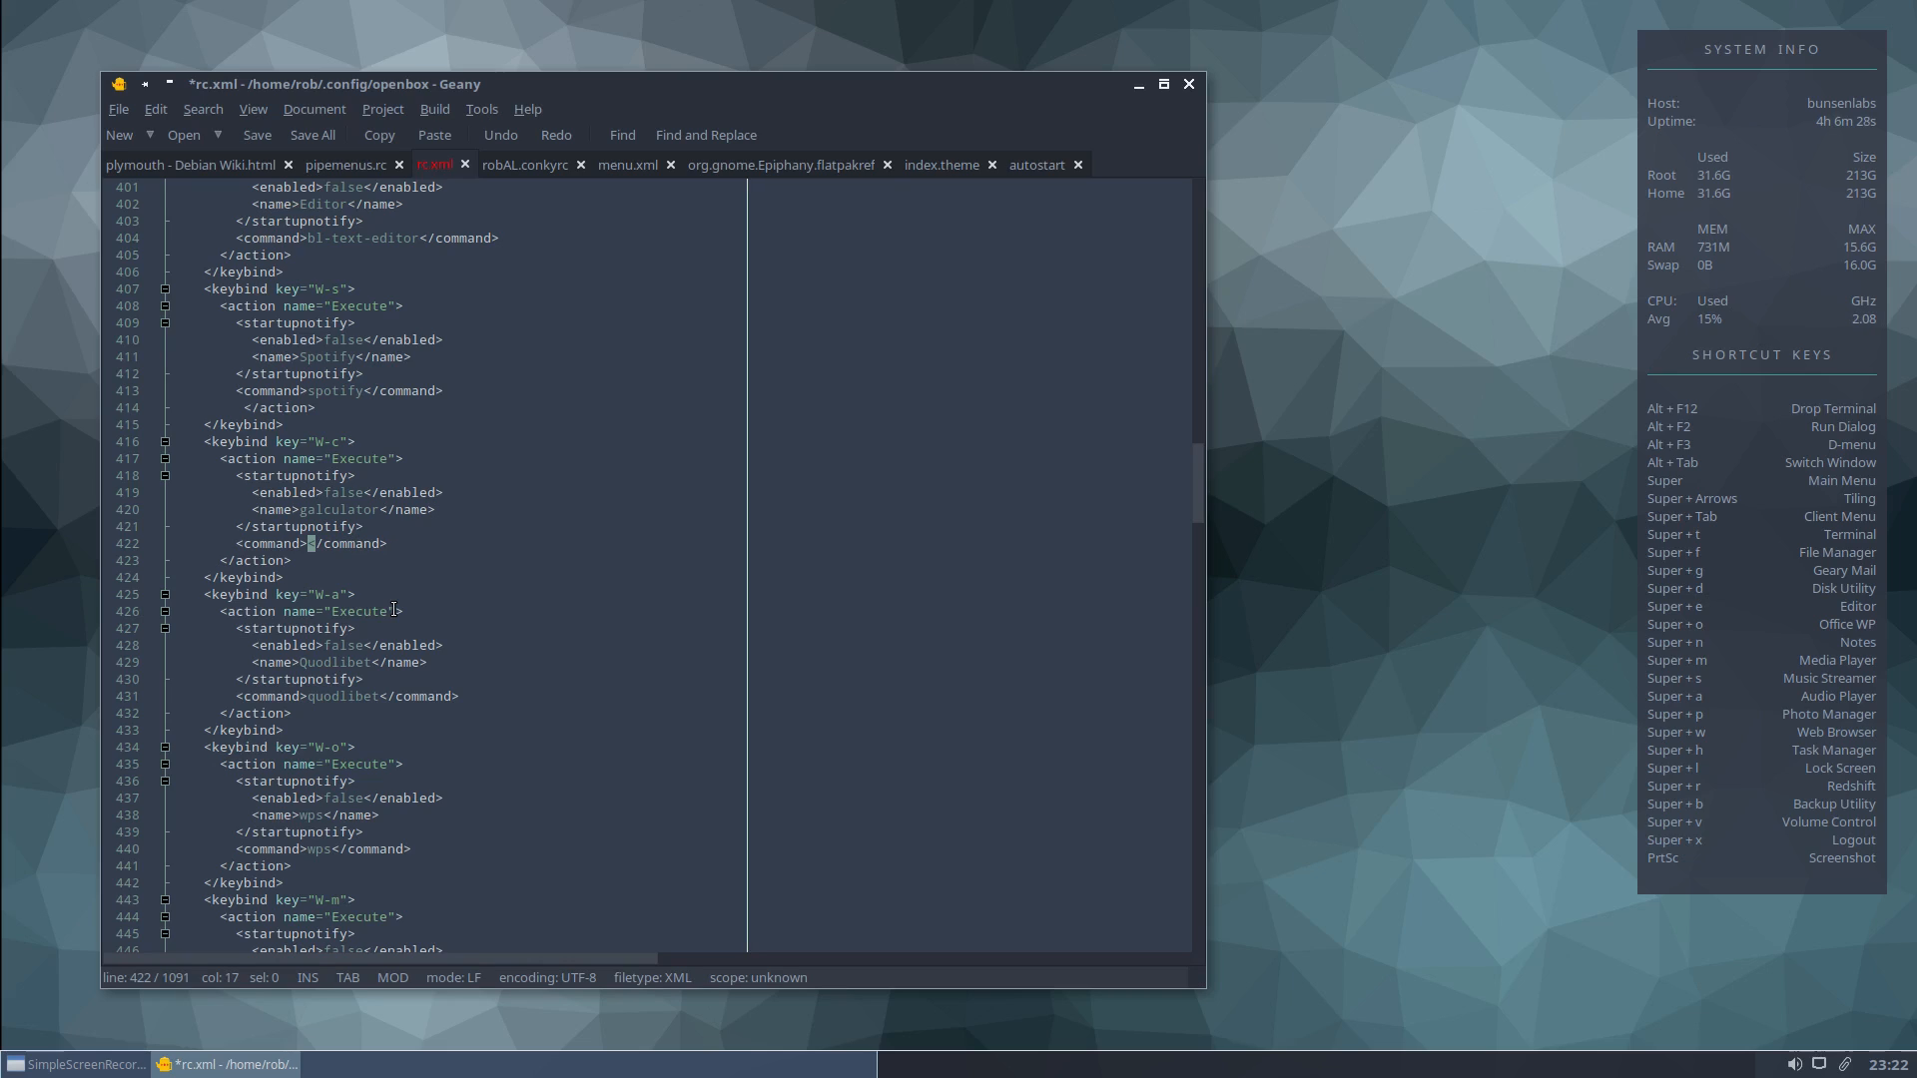
{"action": "type", "text": "alculator"}
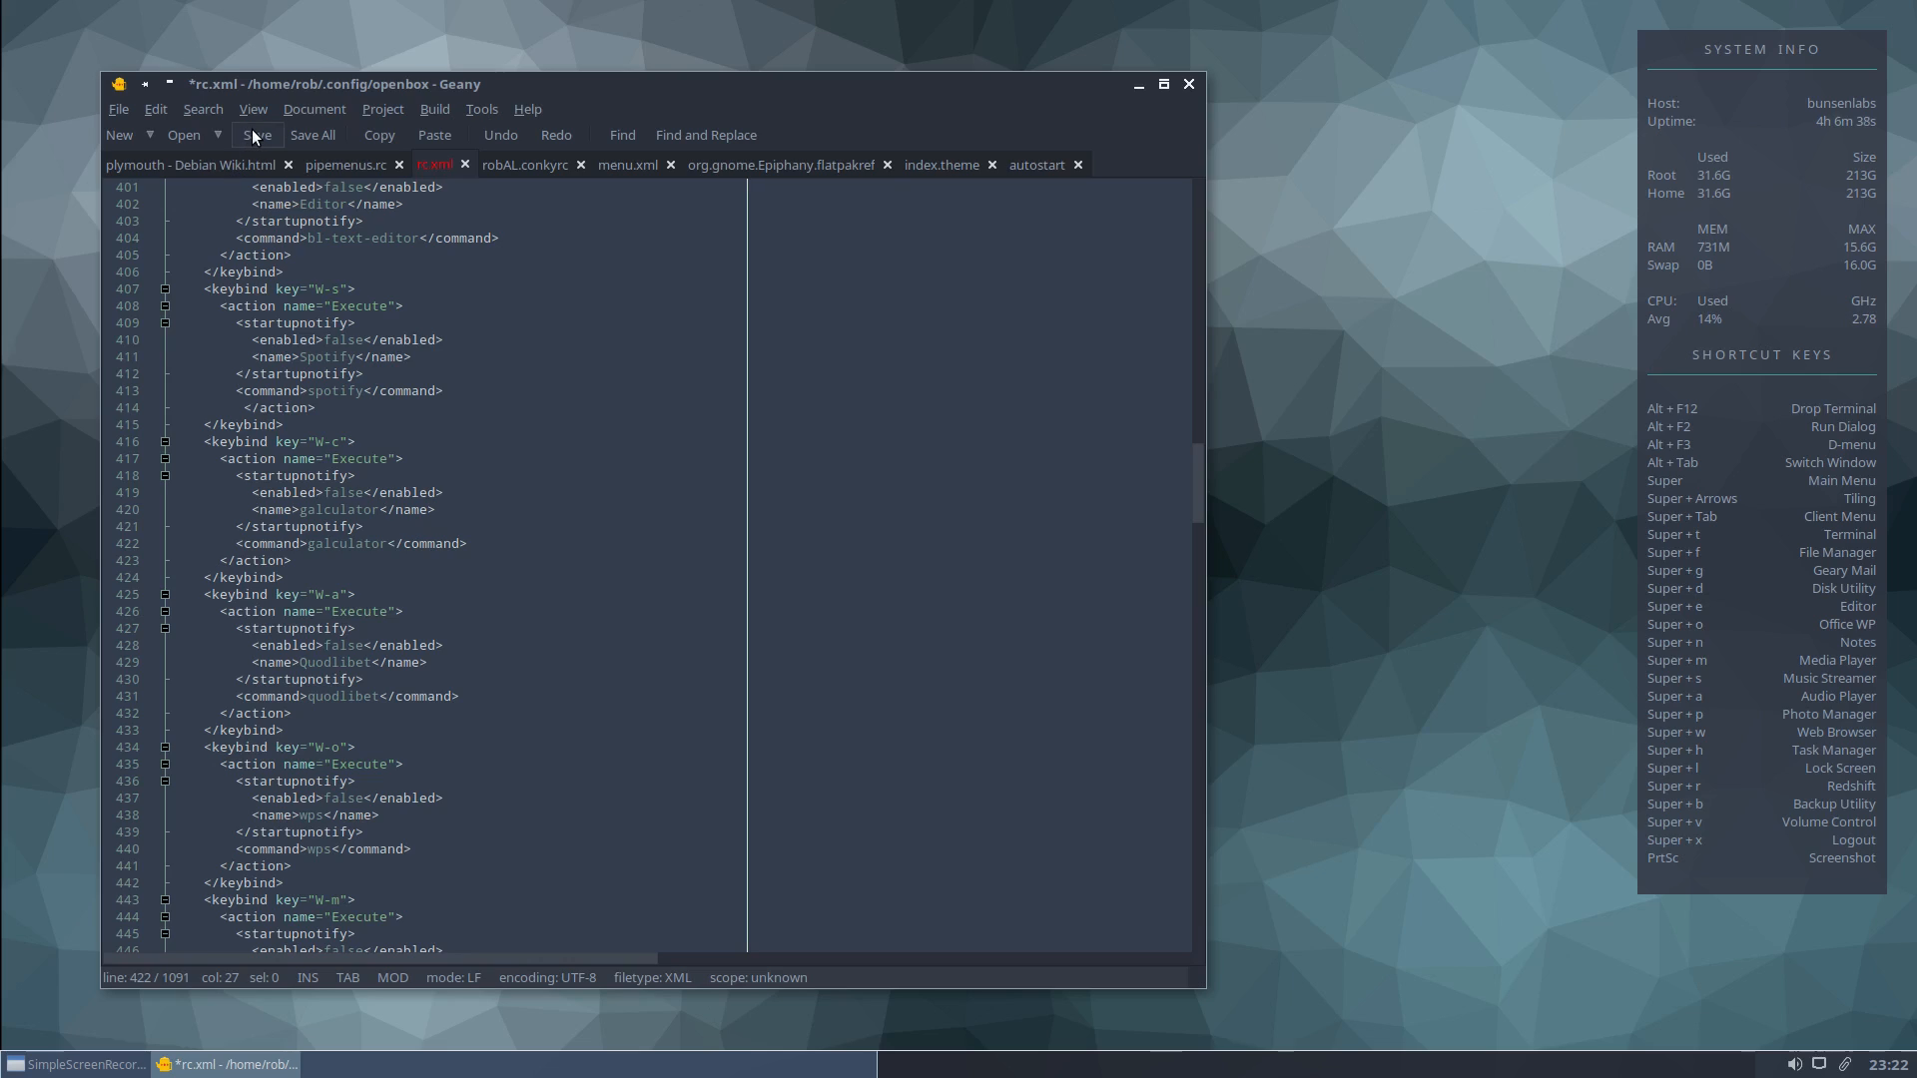
{"action": "left_click", "coordinate": [255, 135]}
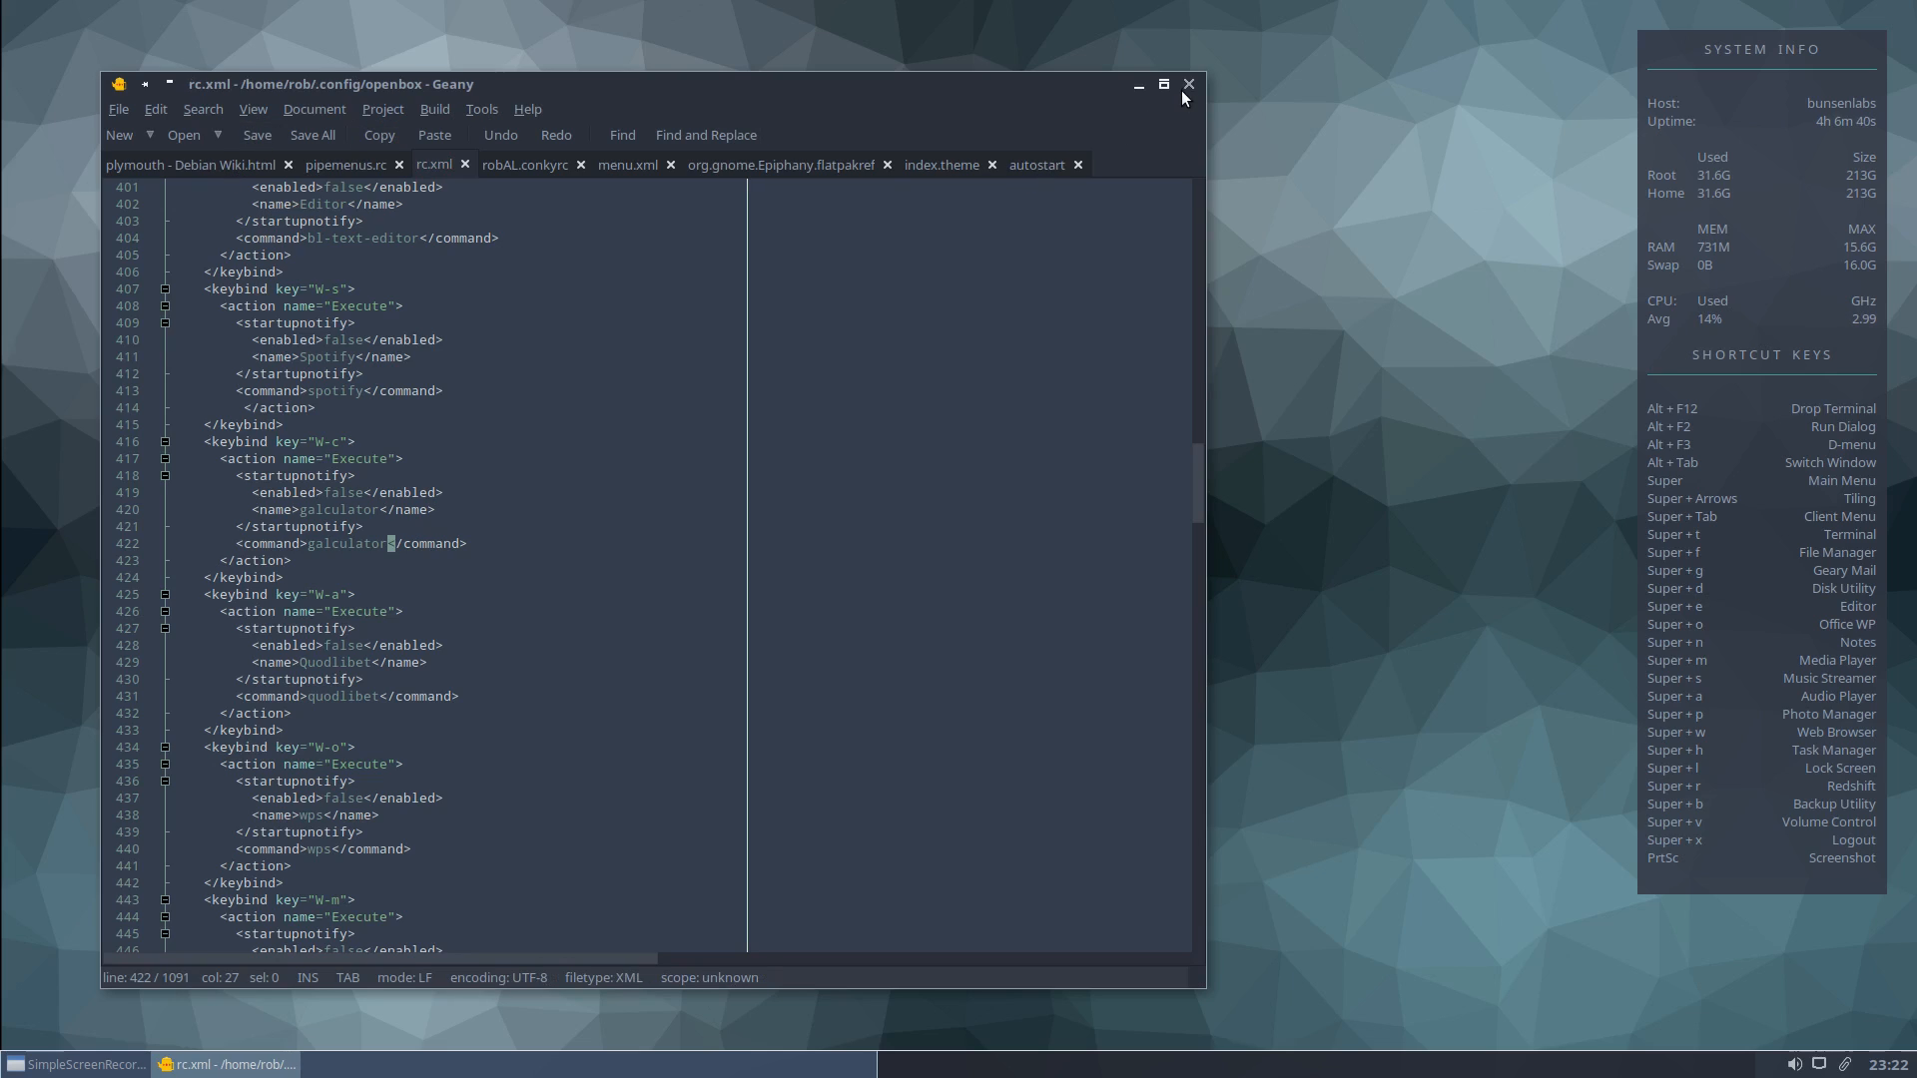
{"action": "left_click", "coordinate": [1137, 84]}
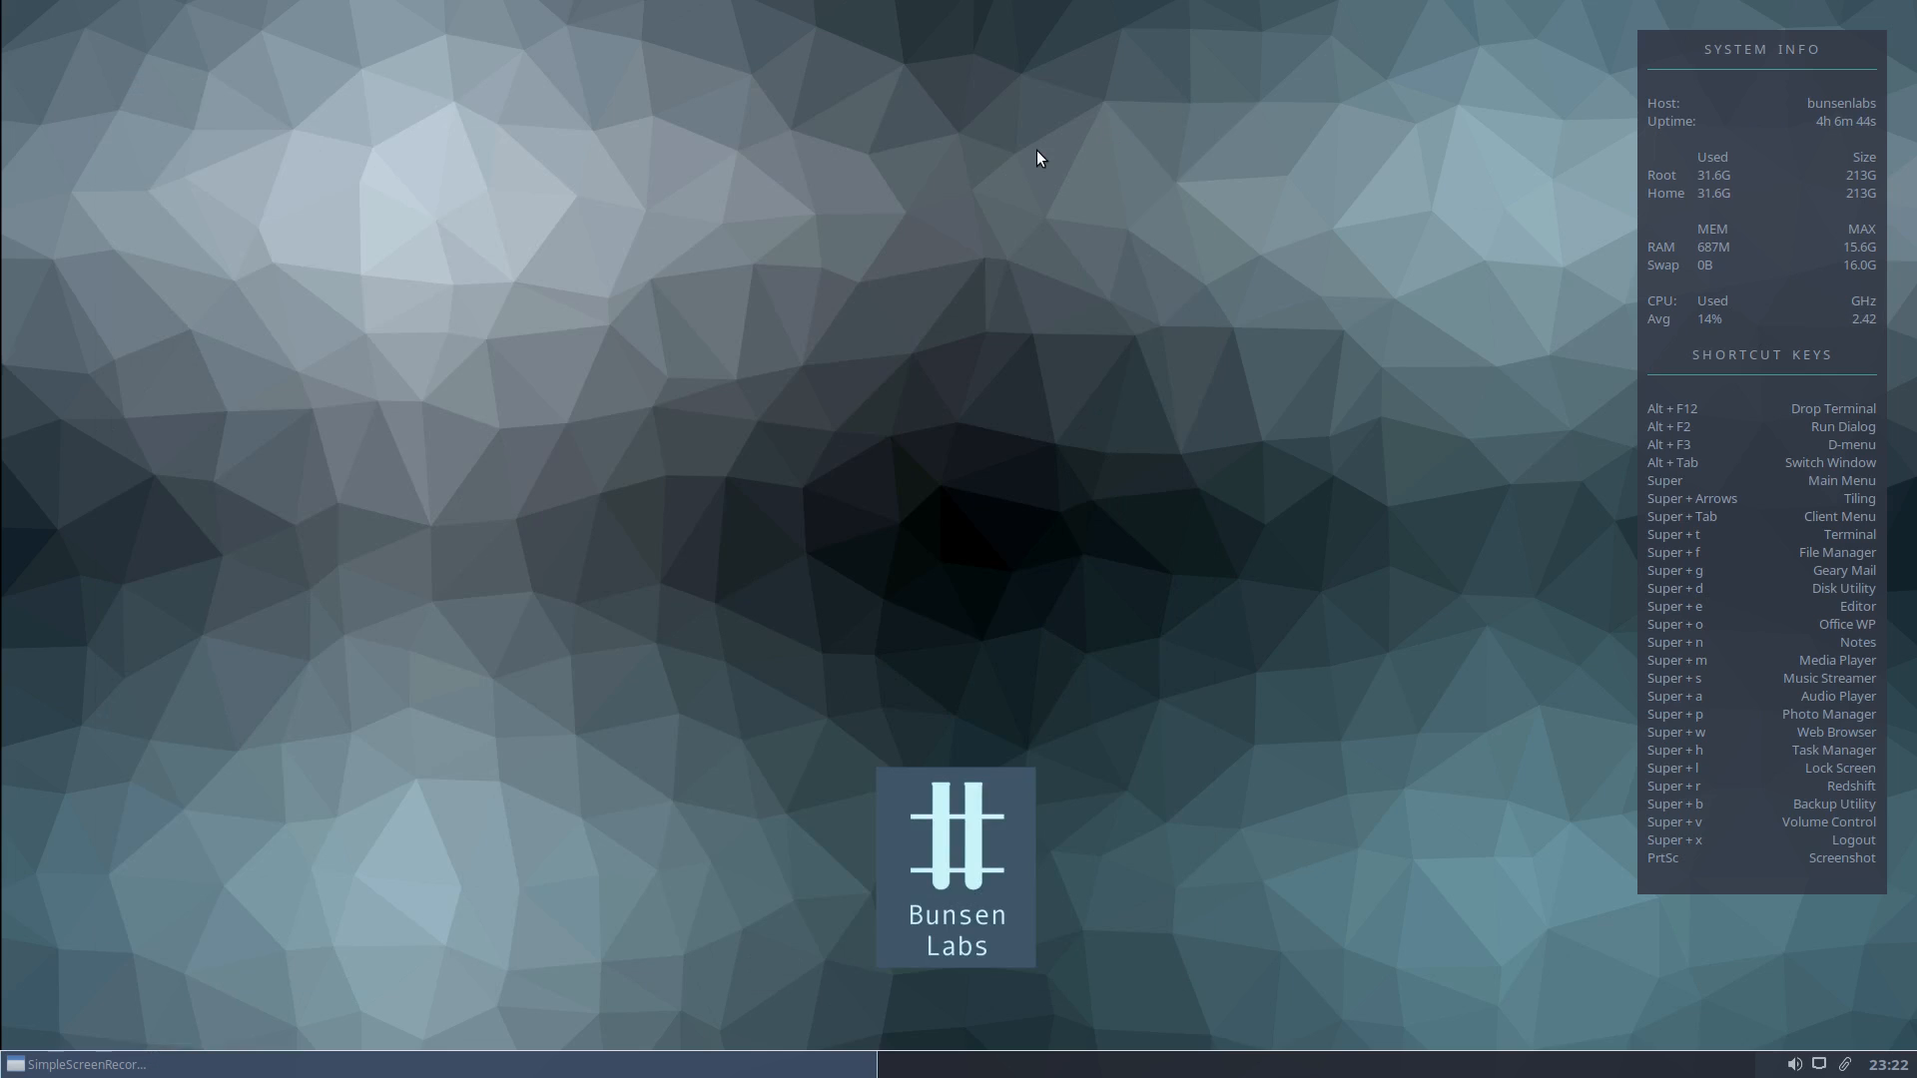
{"action": "mouse_move", "coordinate": [1073, 204]}
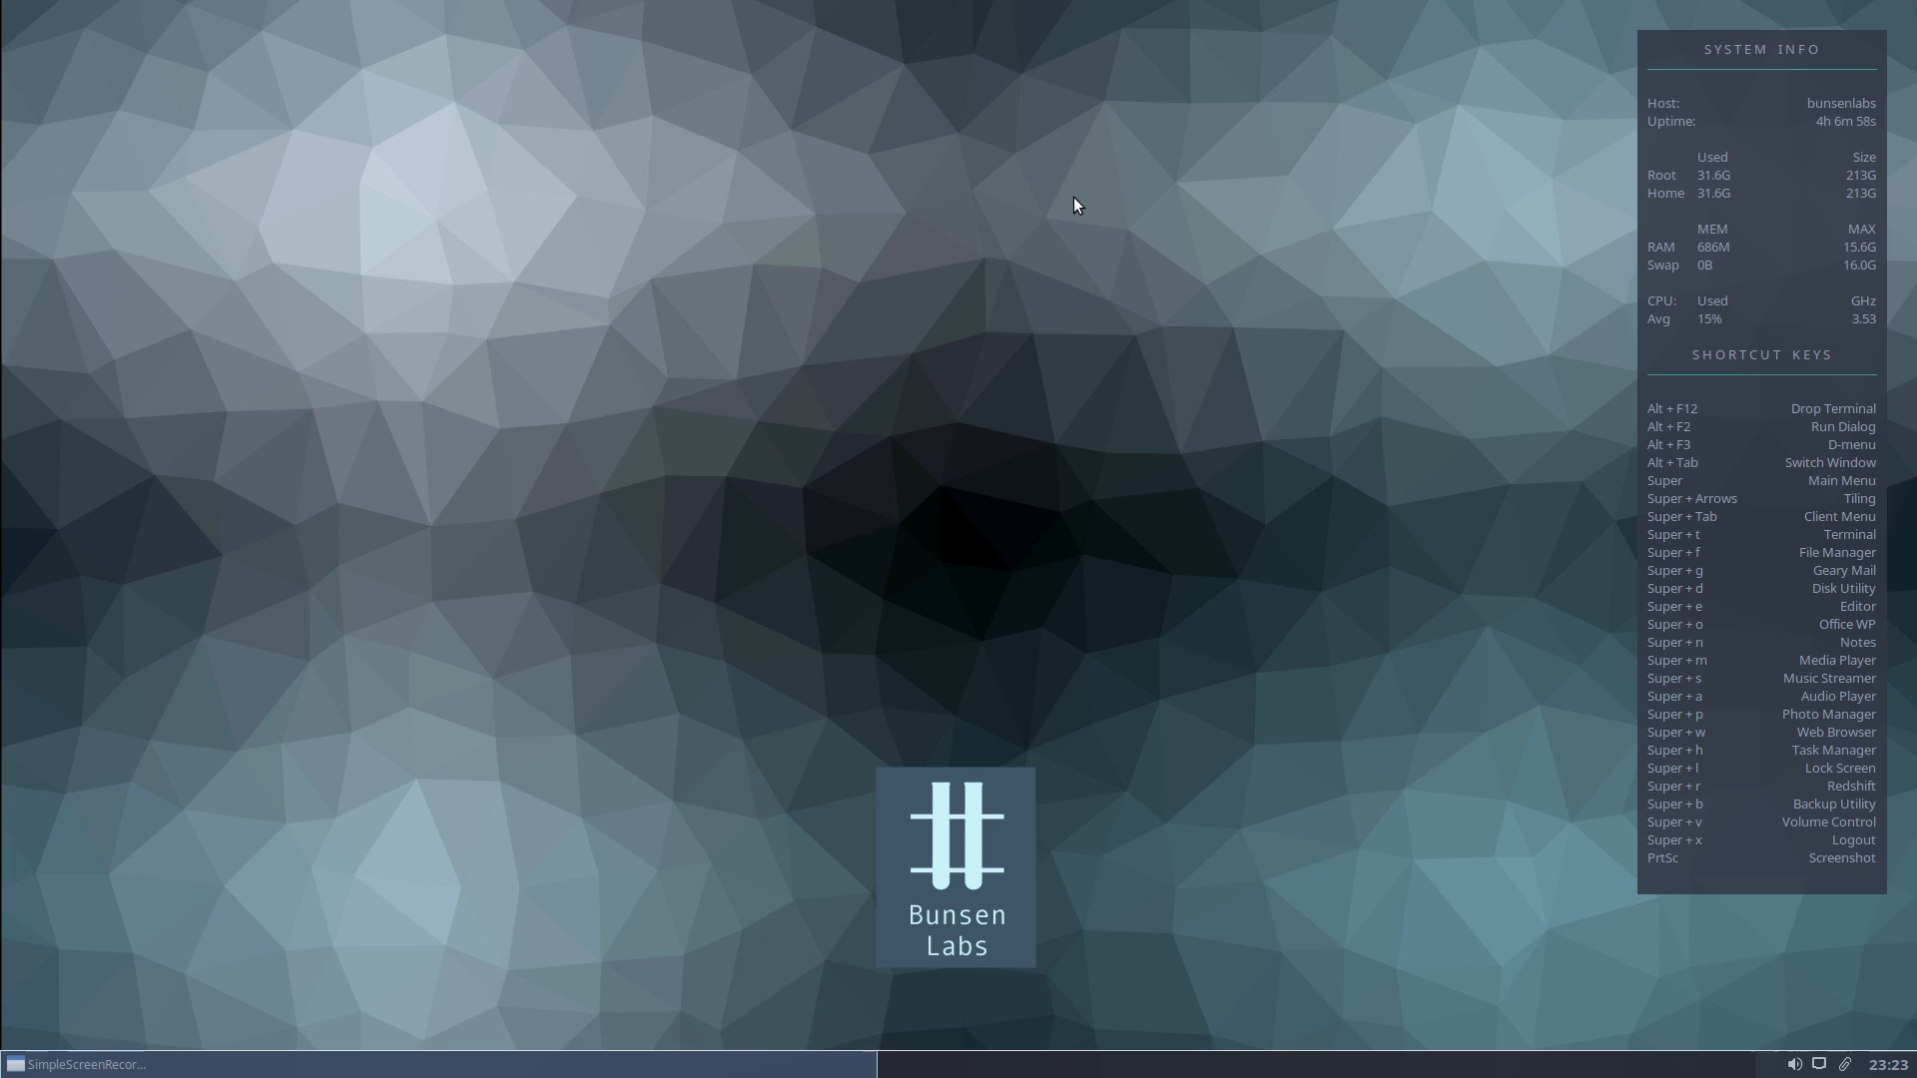
{"action": "mouse_move", "coordinate": [549, 291]}
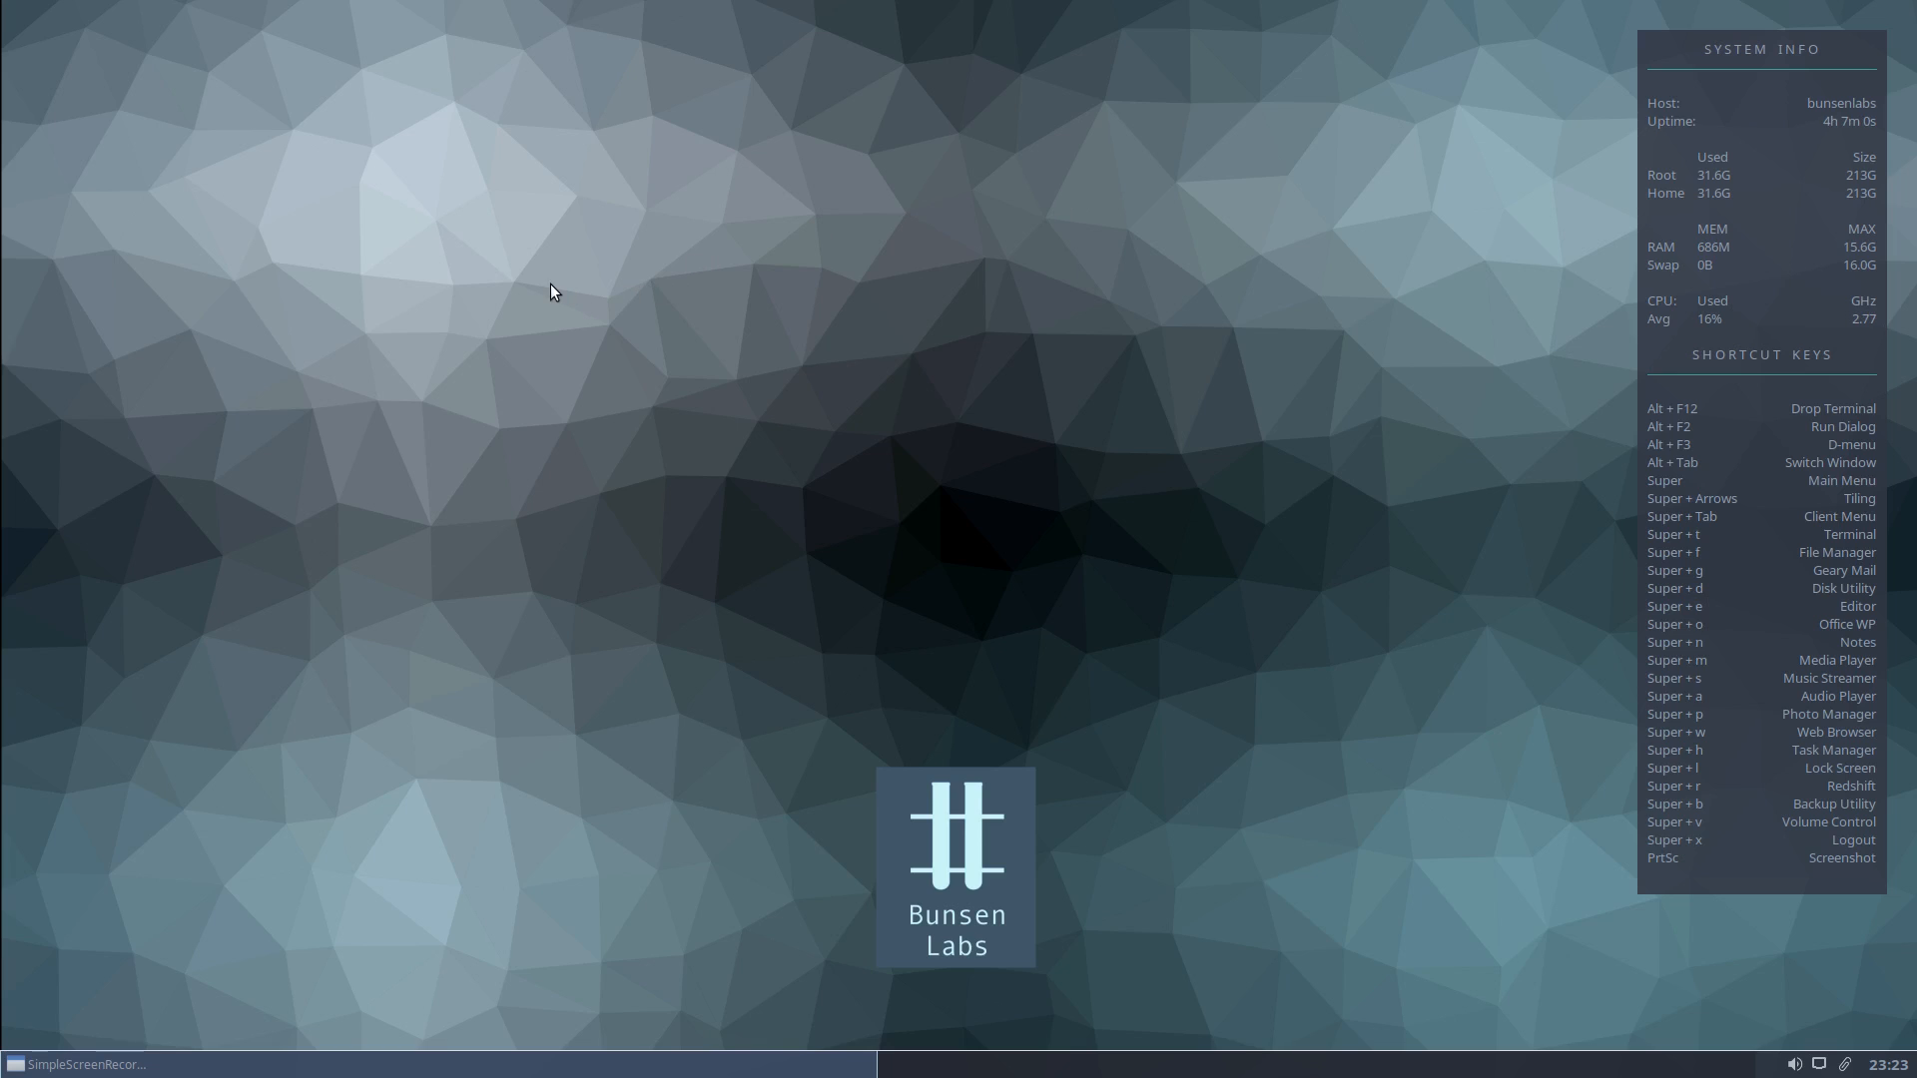
{"action": "right_click", "coordinate": [550, 291]}
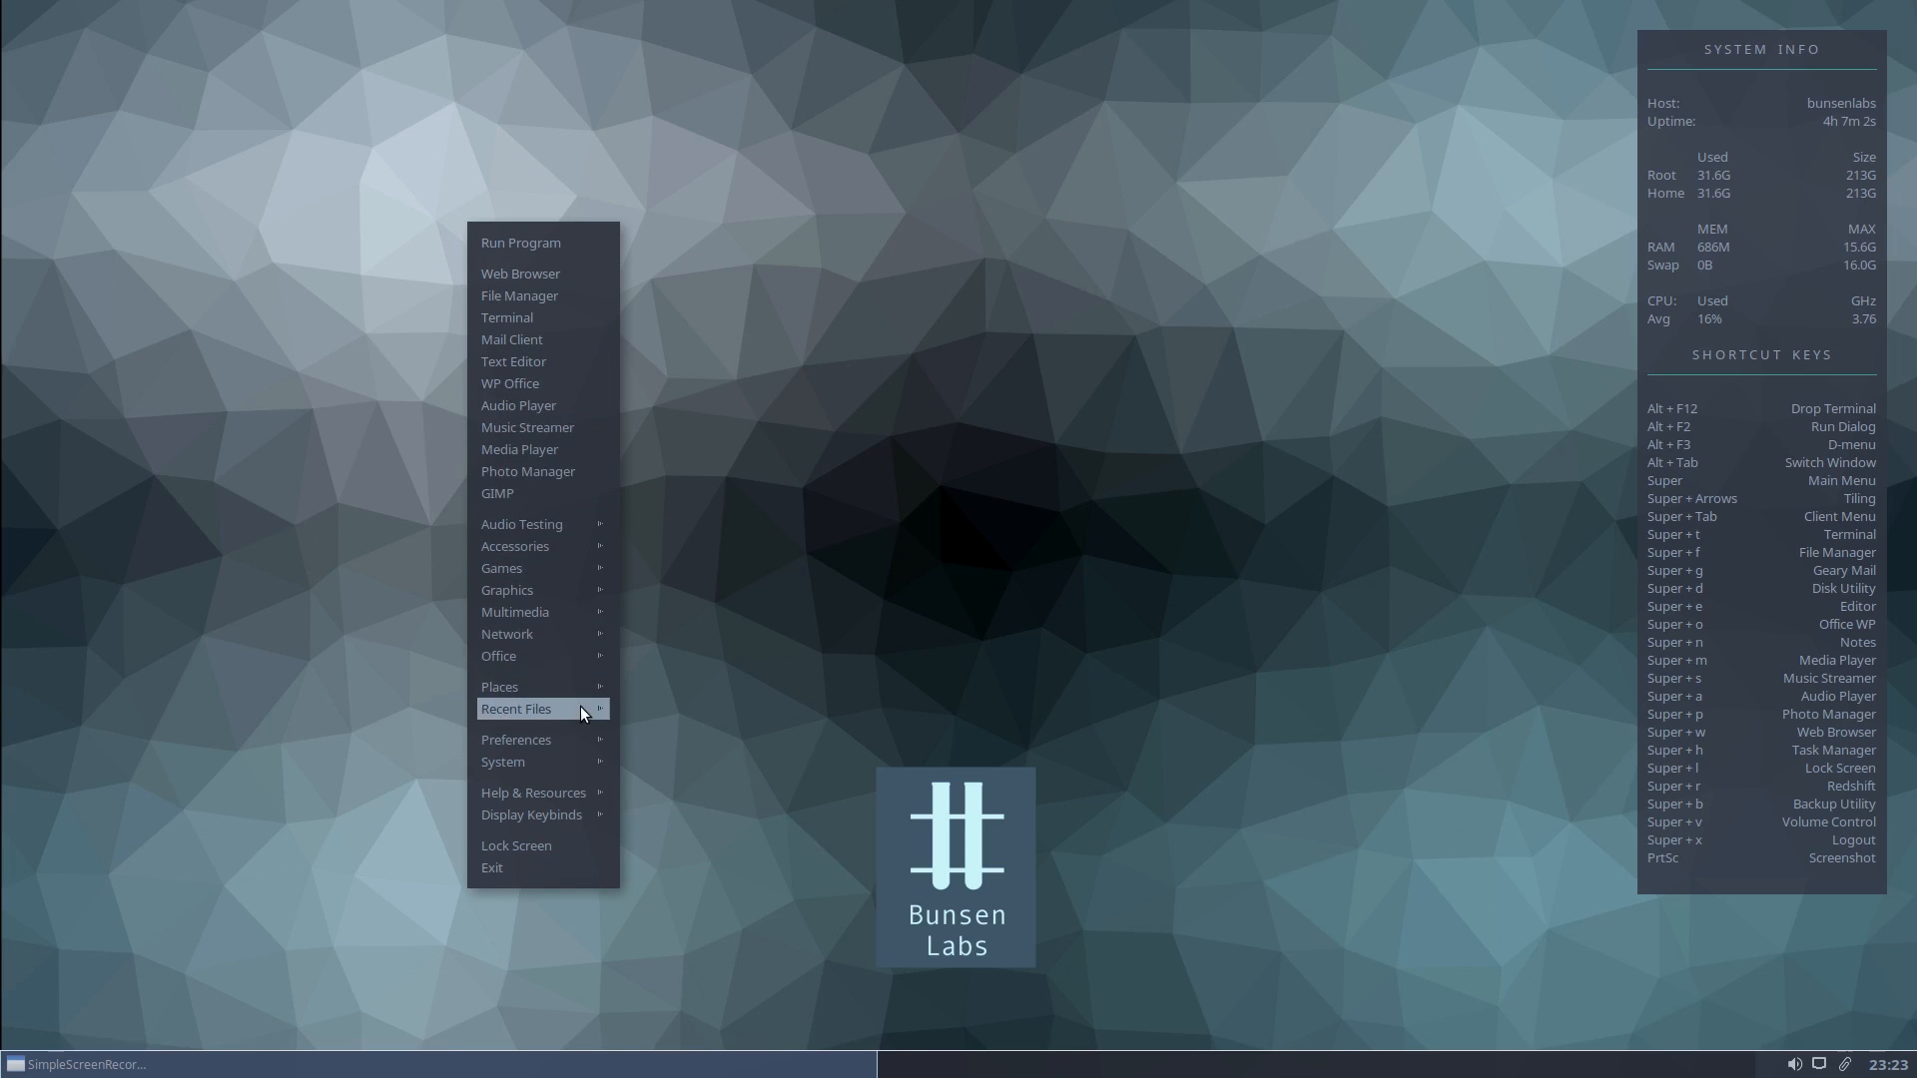
{"action": "mouse_move", "coordinate": [516, 740]}
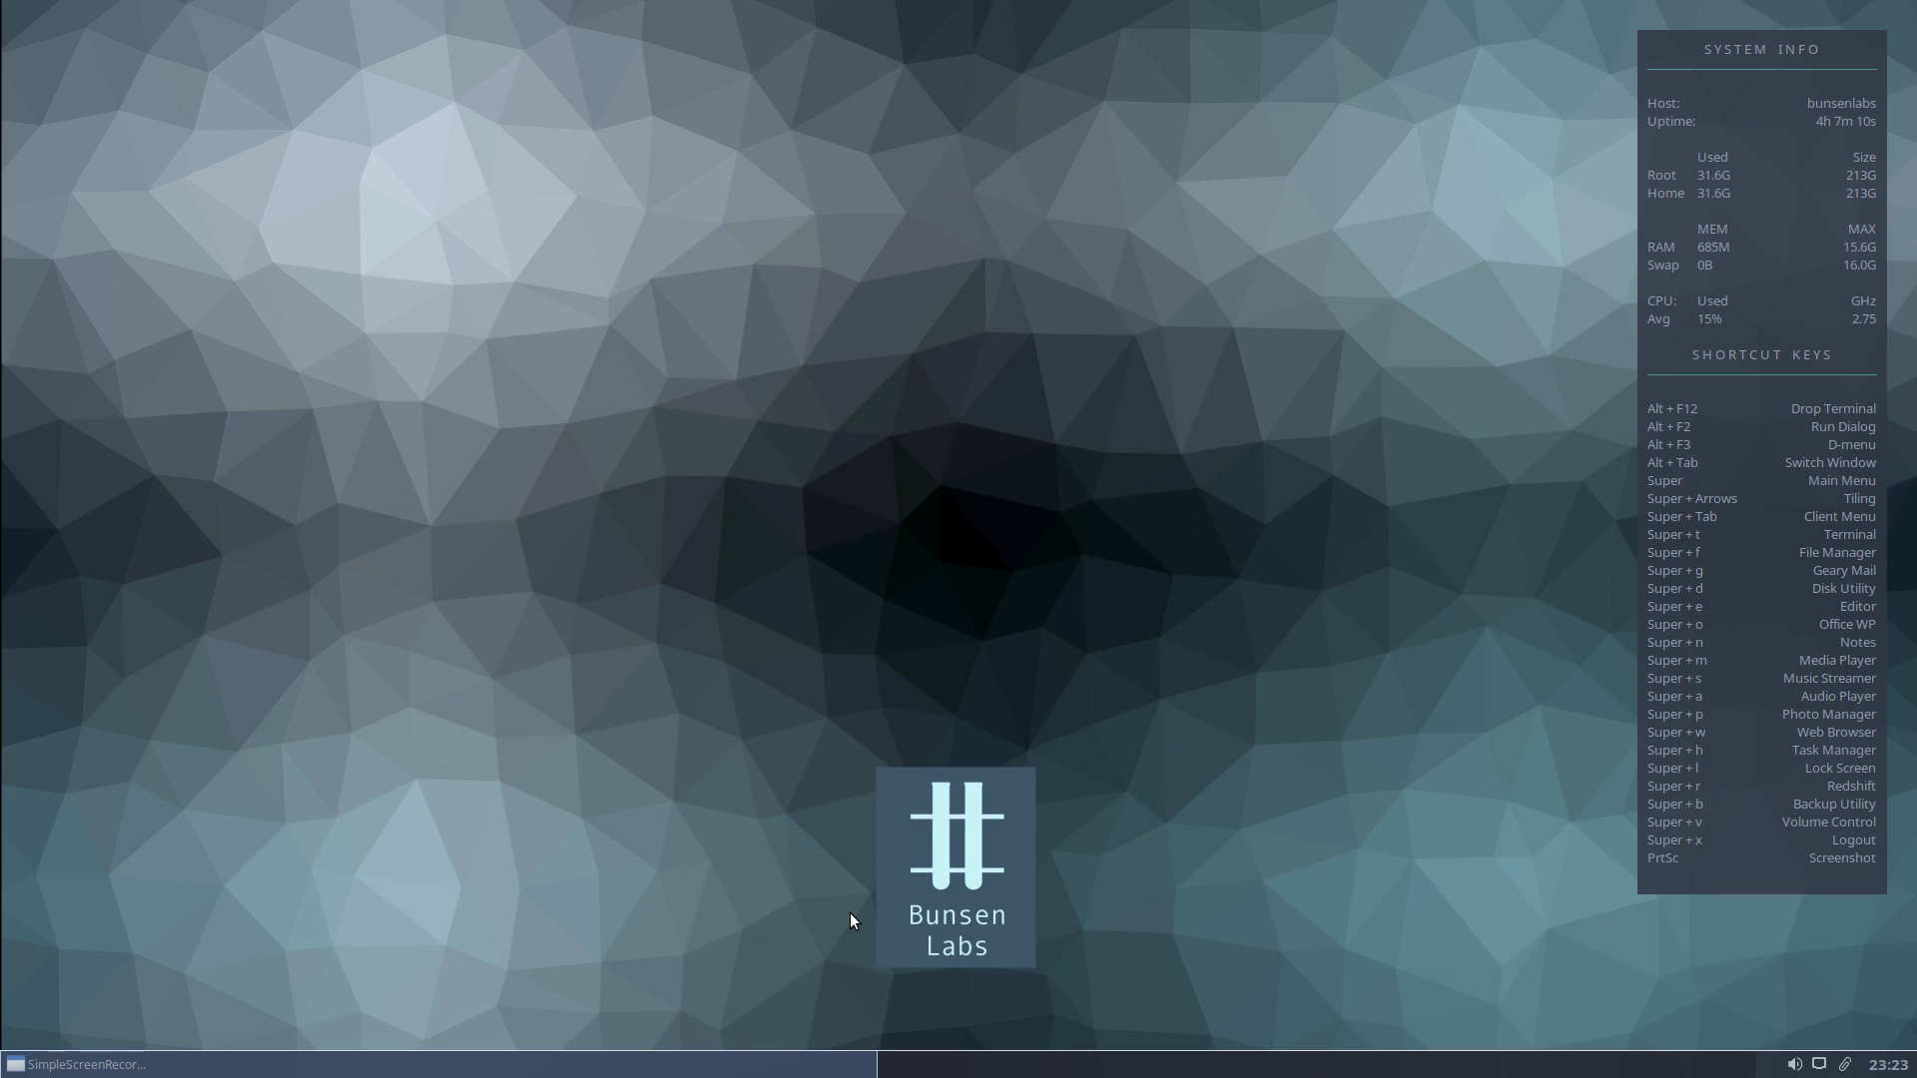
{"action": "mouse_move", "coordinate": [648, 353]}
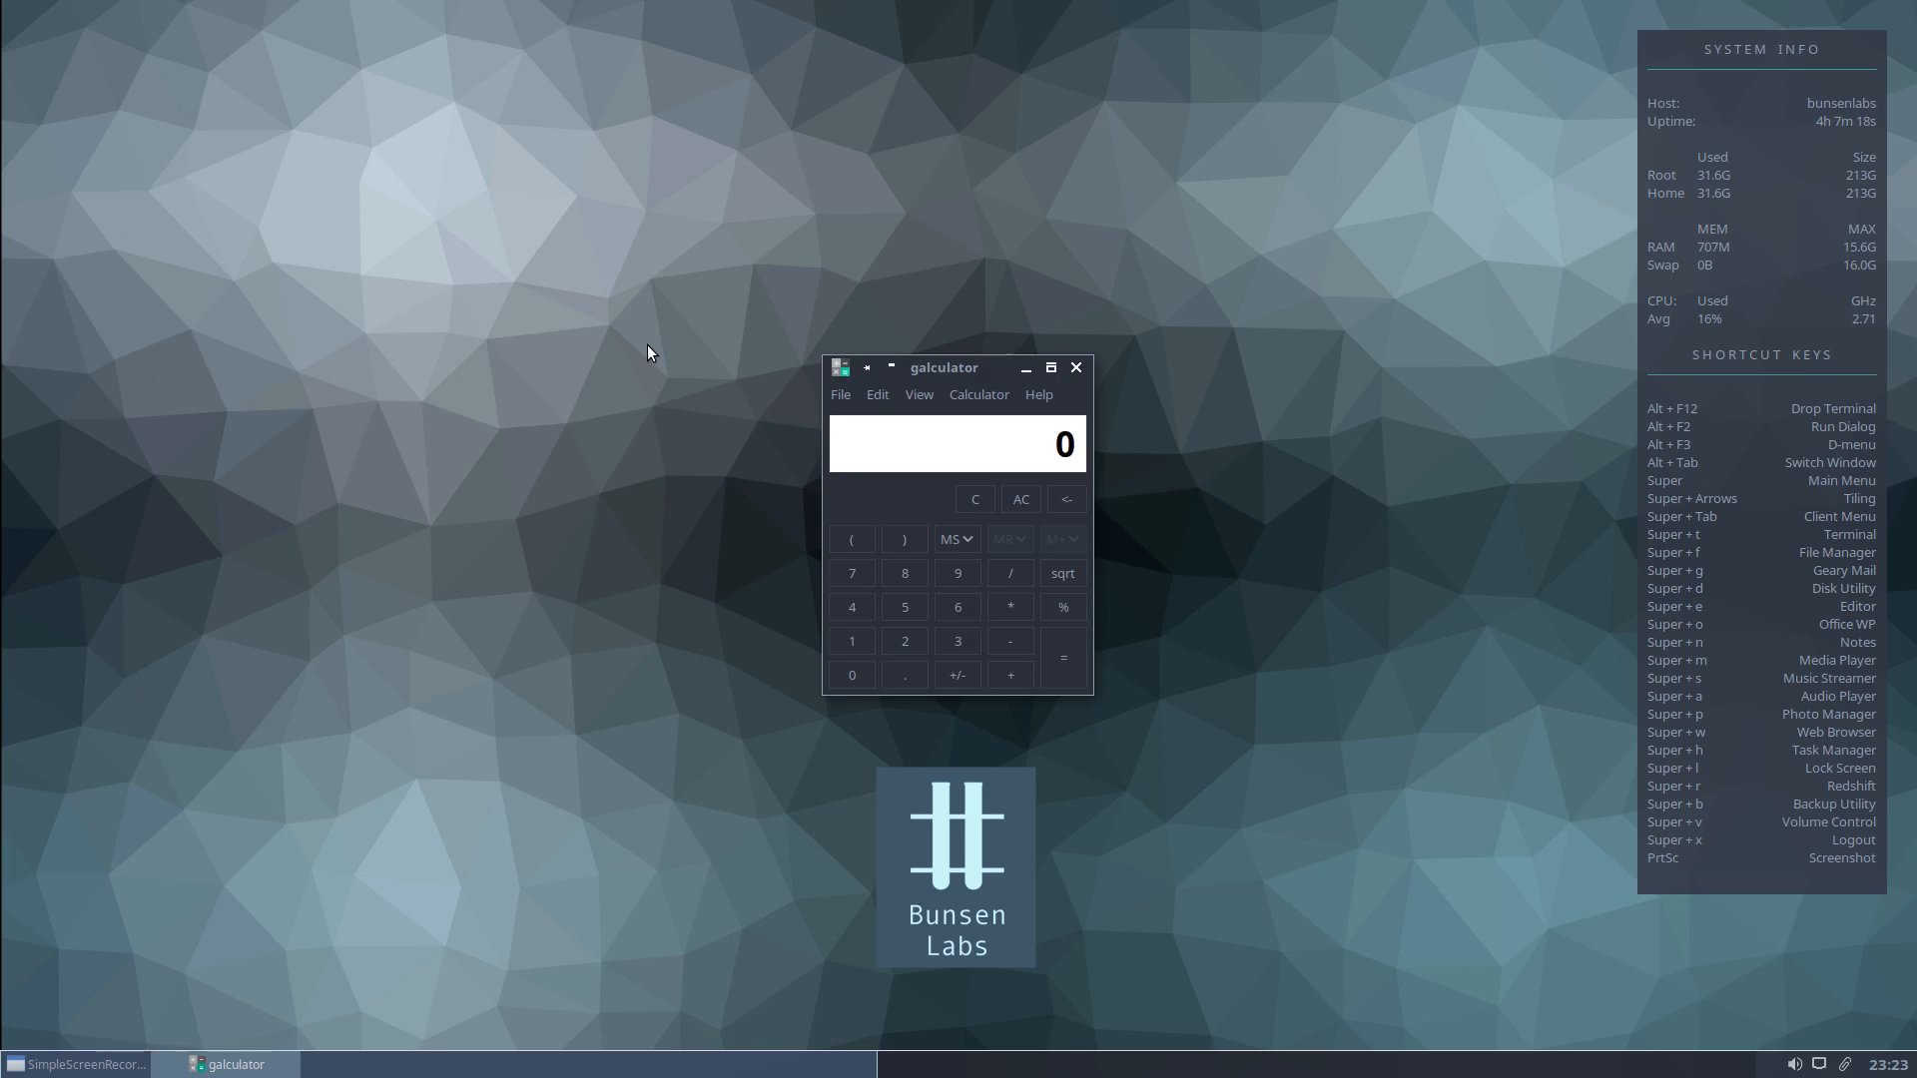
{"action": "mouse_move", "coordinate": [840, 269]}
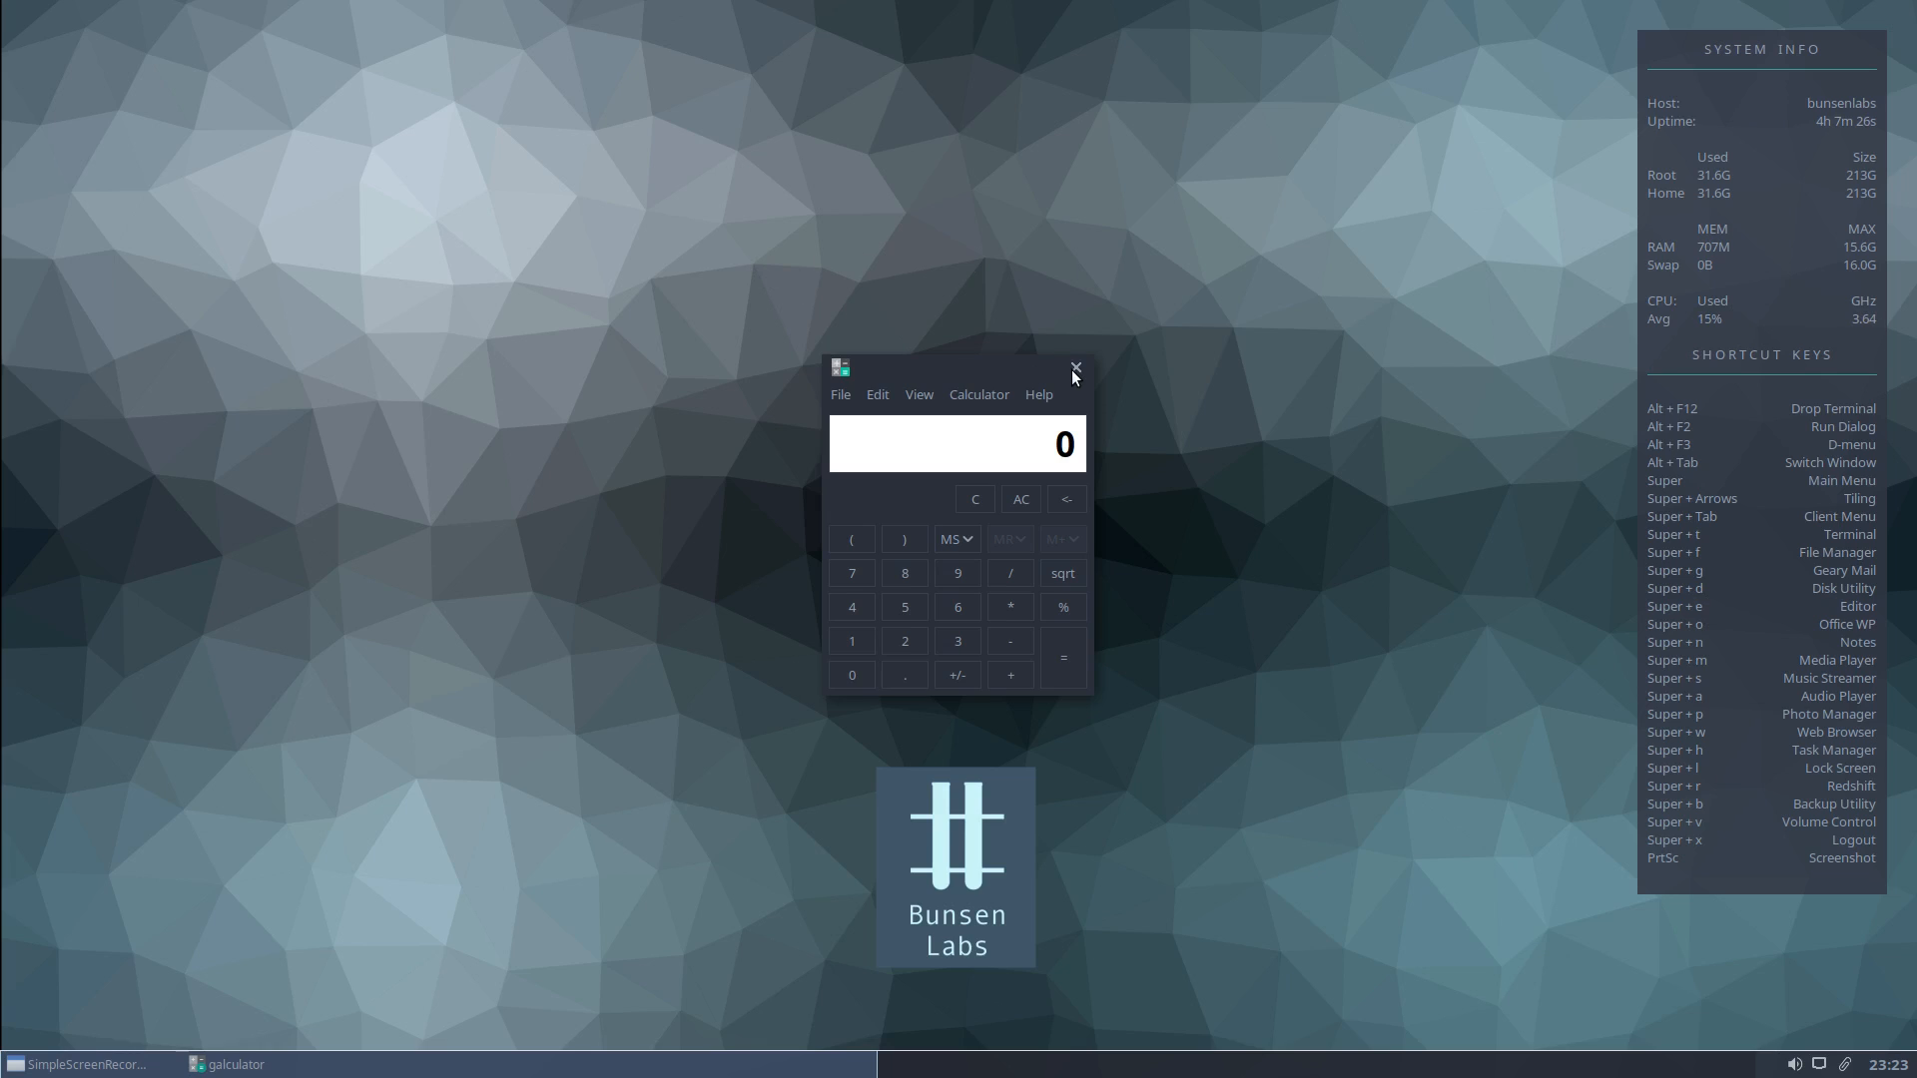
Close the Galculator window opened by the Super+C keybind, leaving an empty desktop.
{"action": "left_click", "coordinate": [1073, 369]}
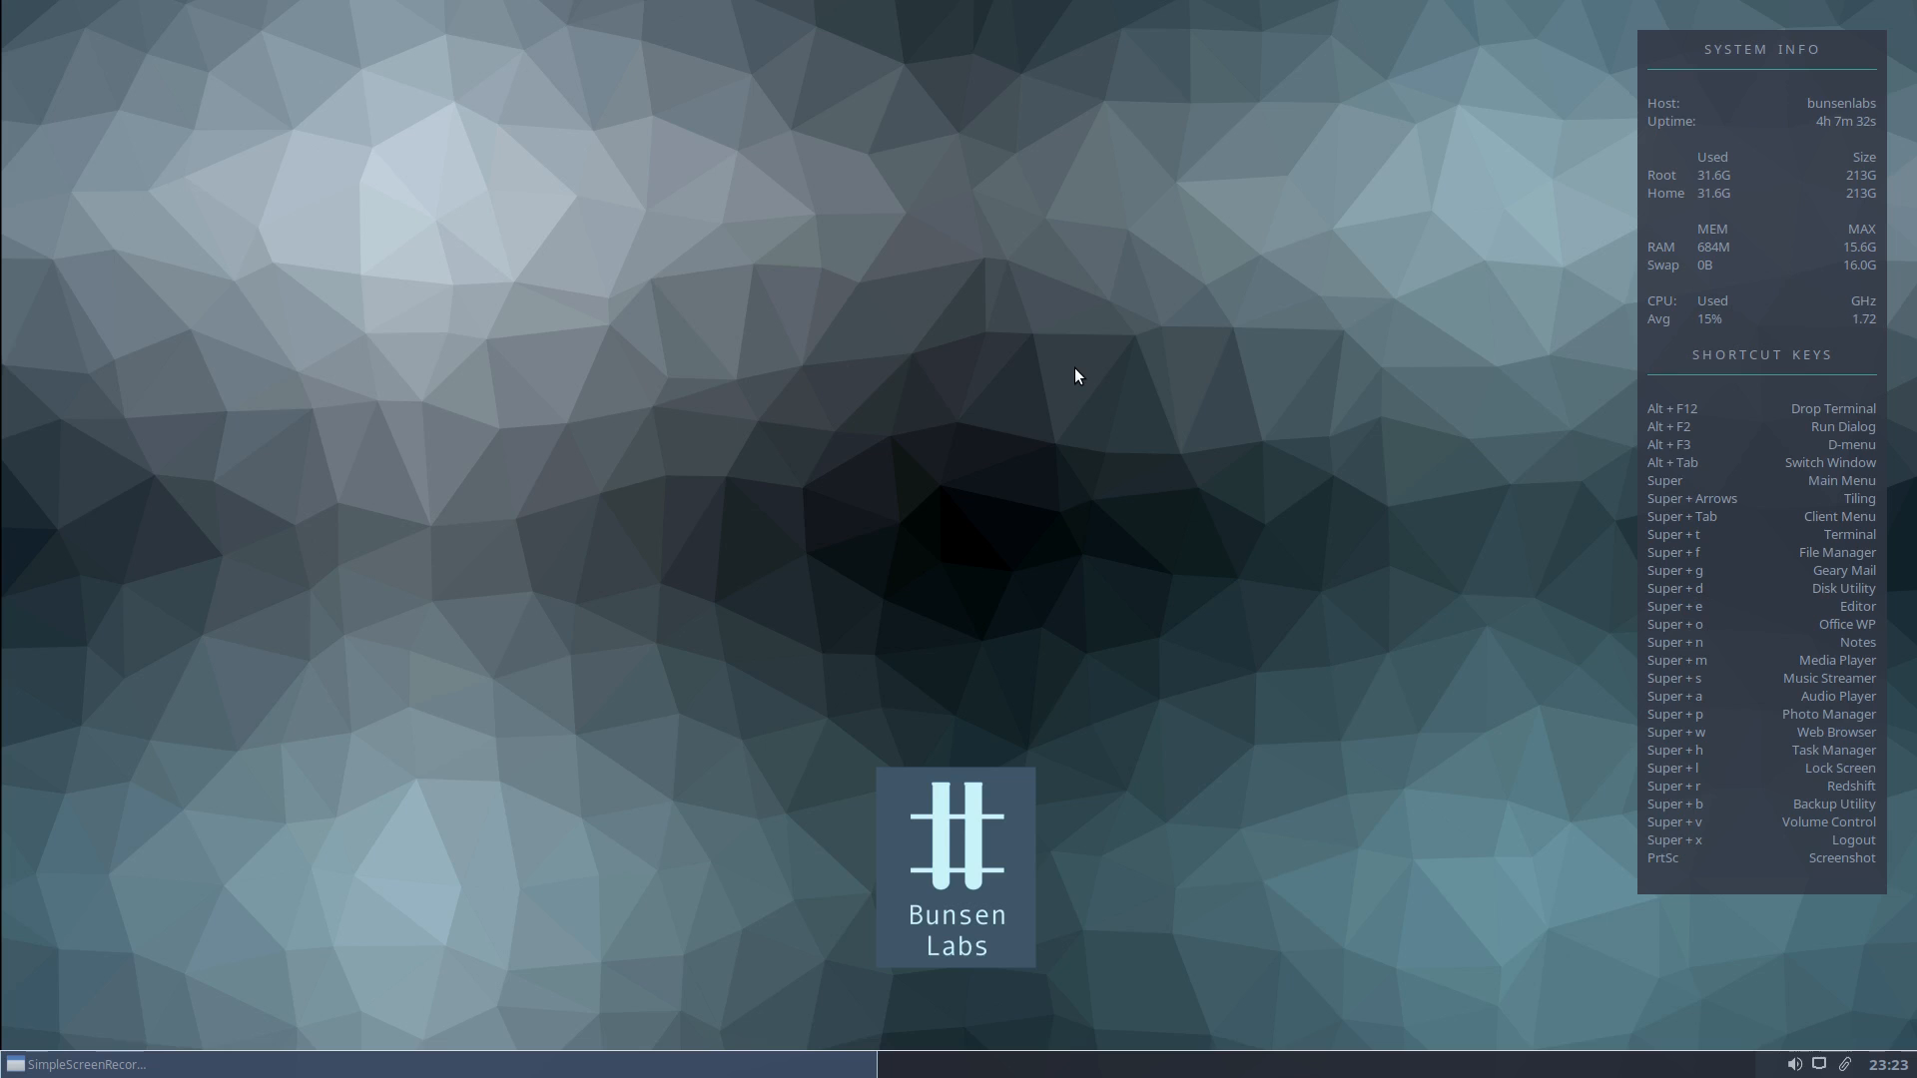
{"action": "mouse_move", "coordinate": [783, 367]}
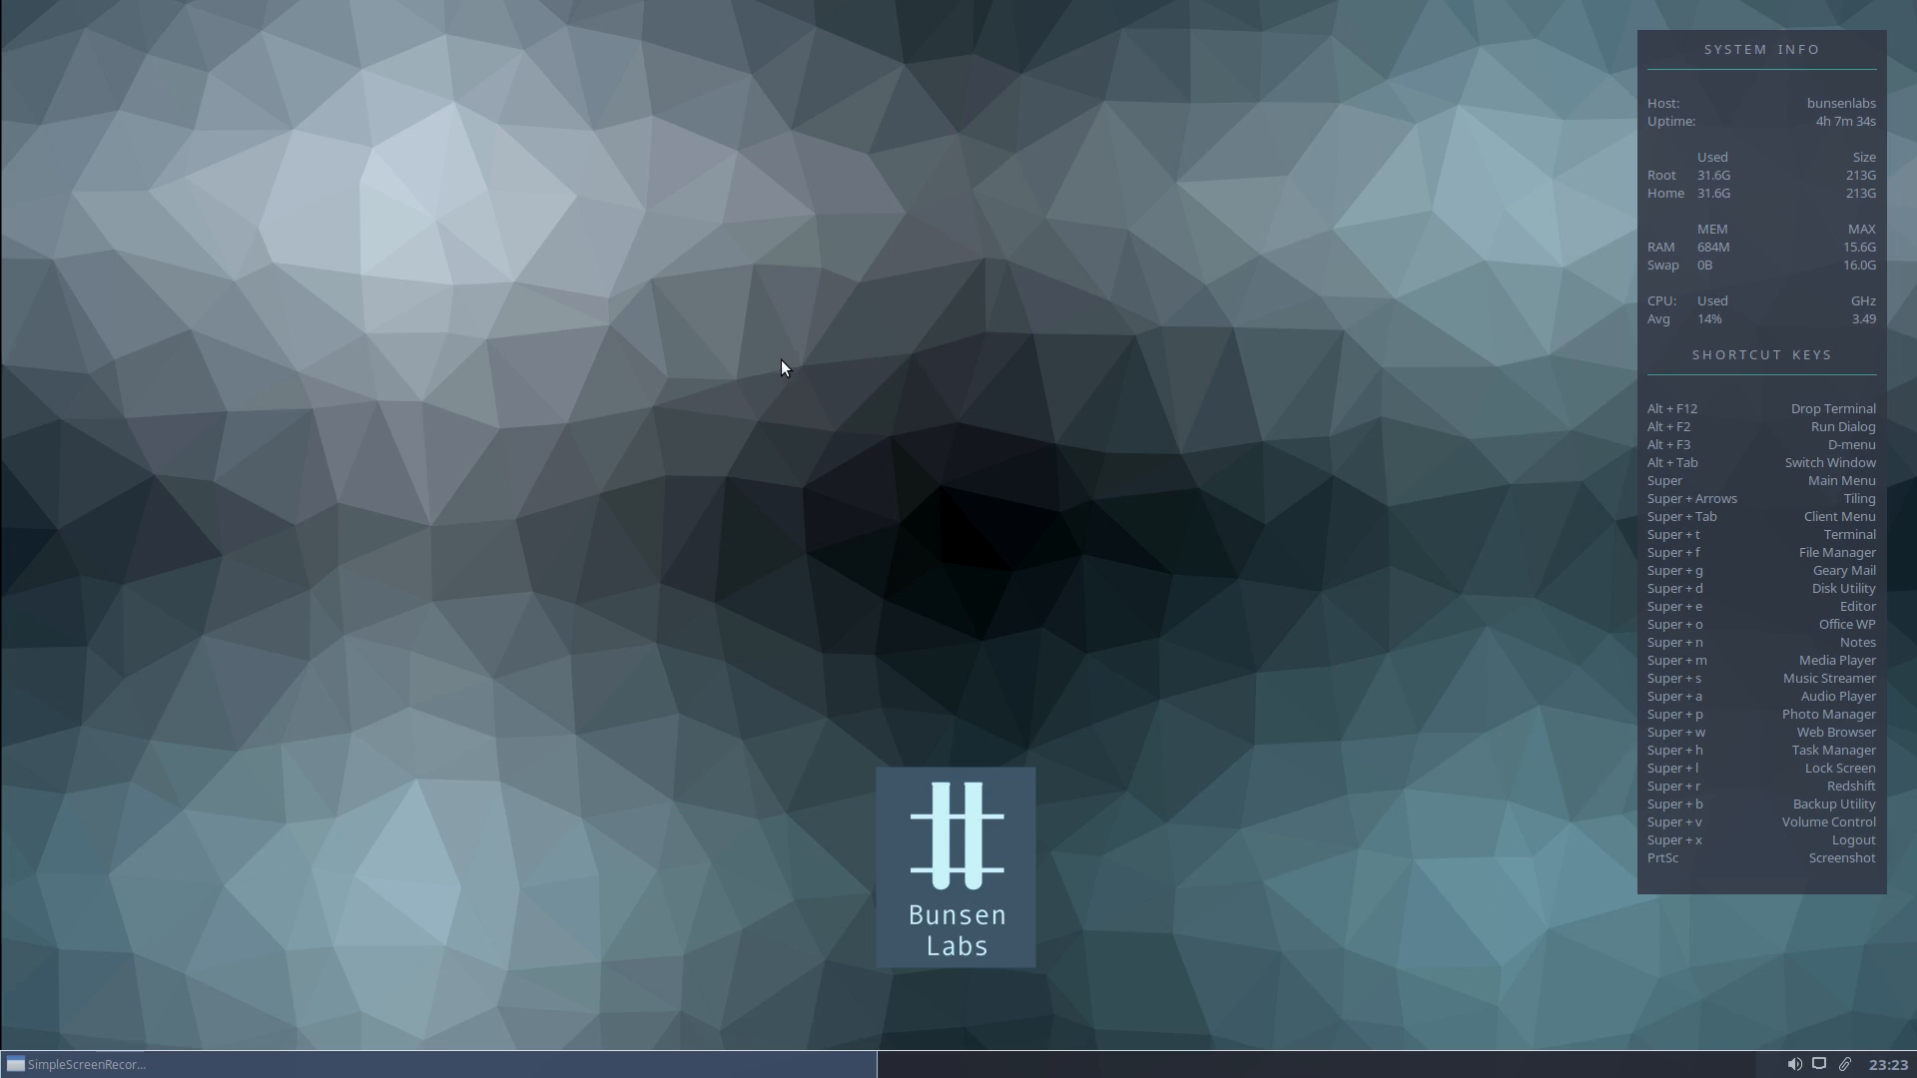